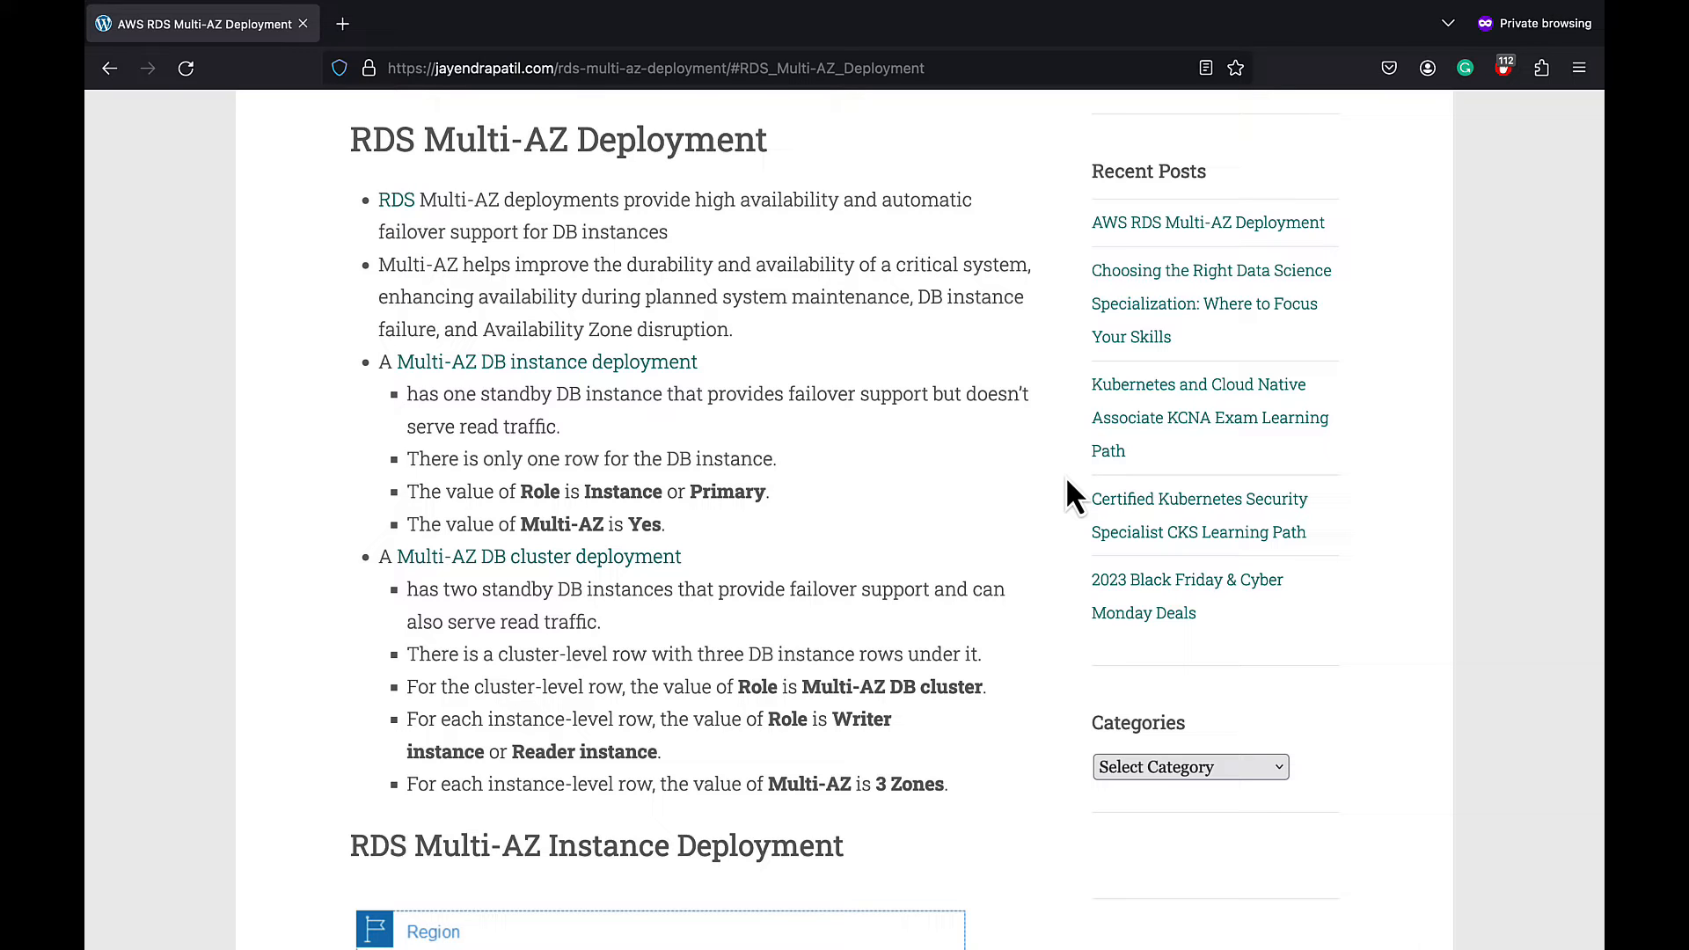
# - Search 'RDS', go to the RDS console and review the rds-demo-subnet-group details
pyautogui.scroll(-3)
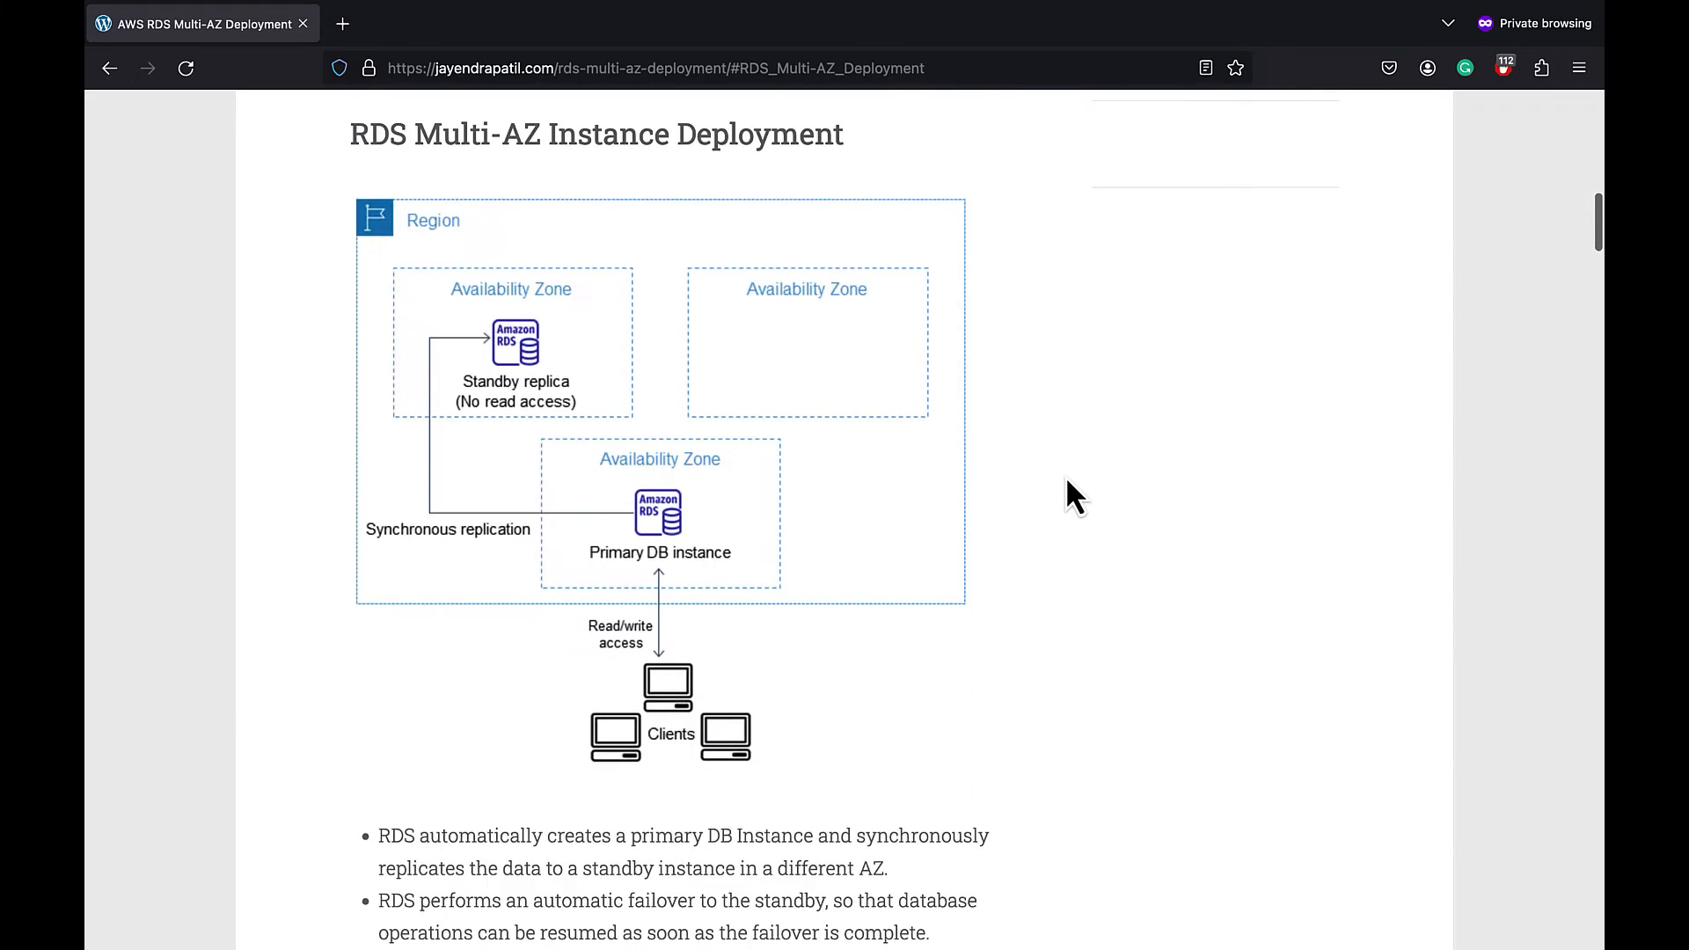
pyautogui.scroll(-3)
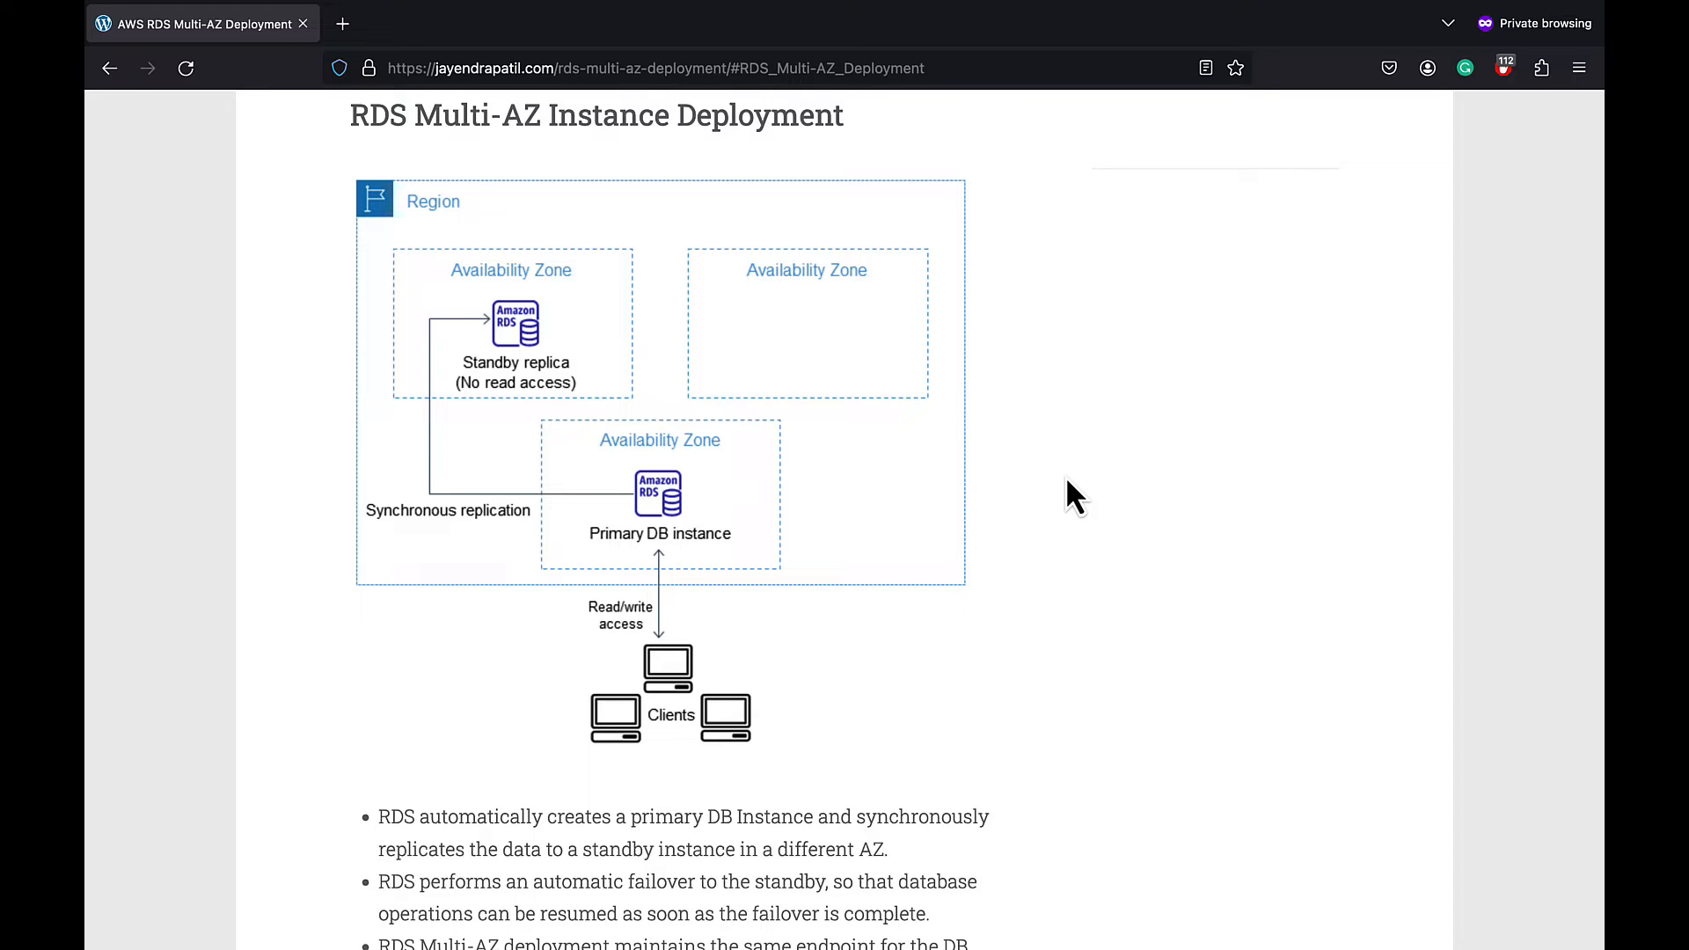
pyautogui.scroll(-3)
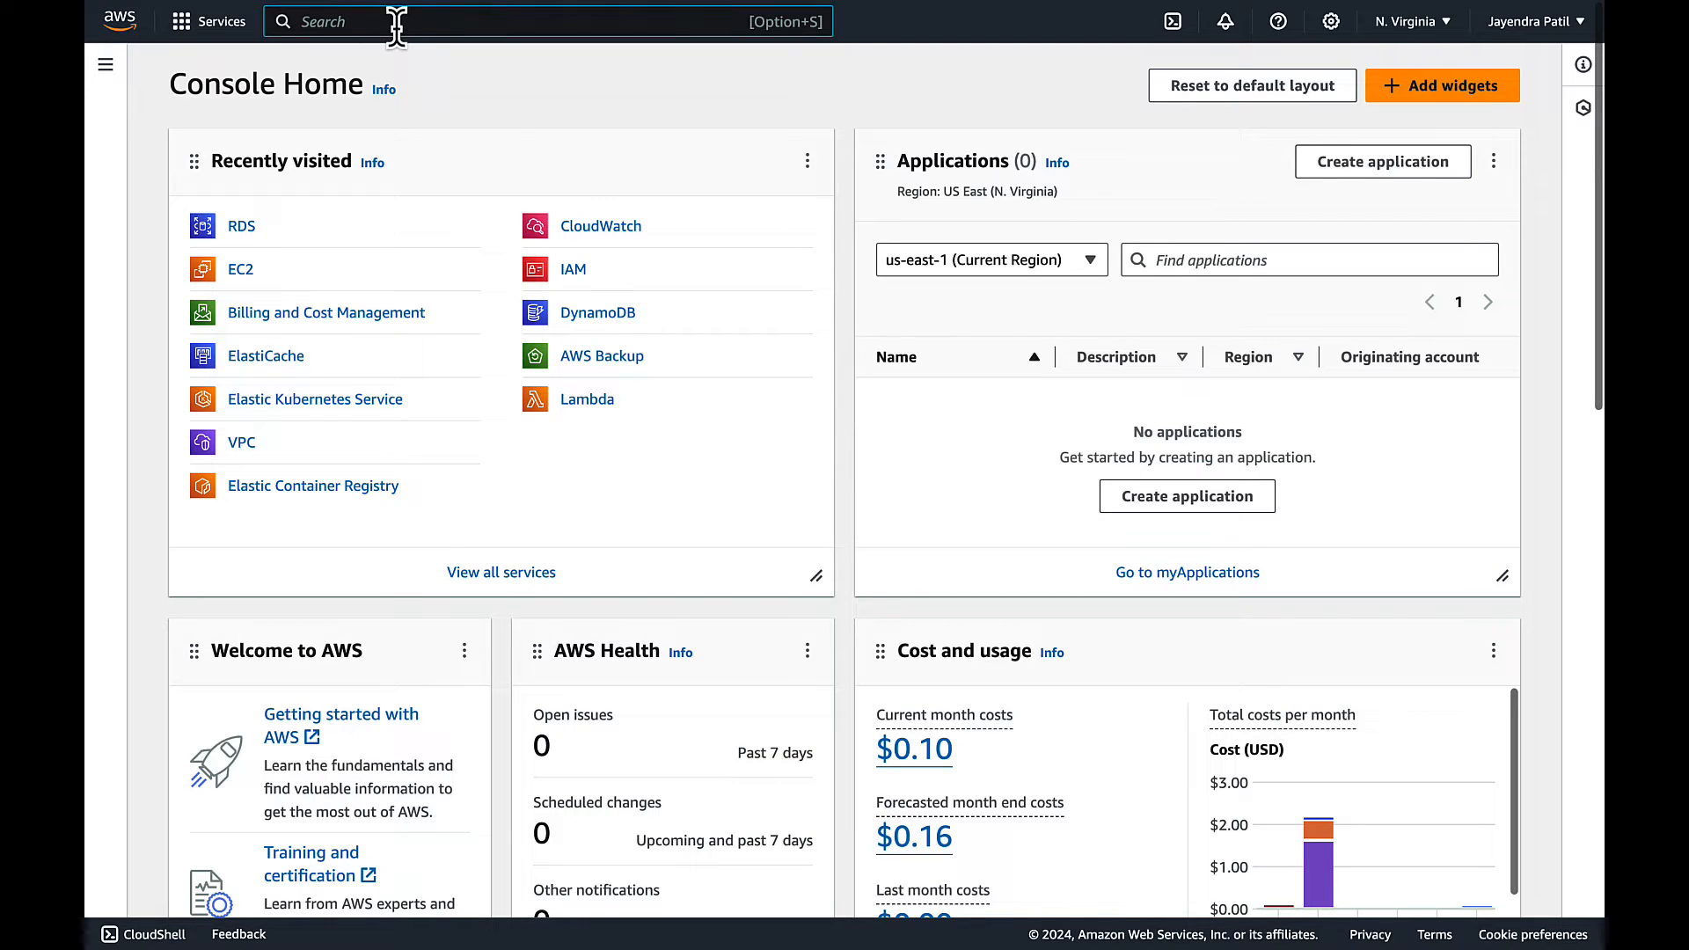
pyautogui.write('RDS')
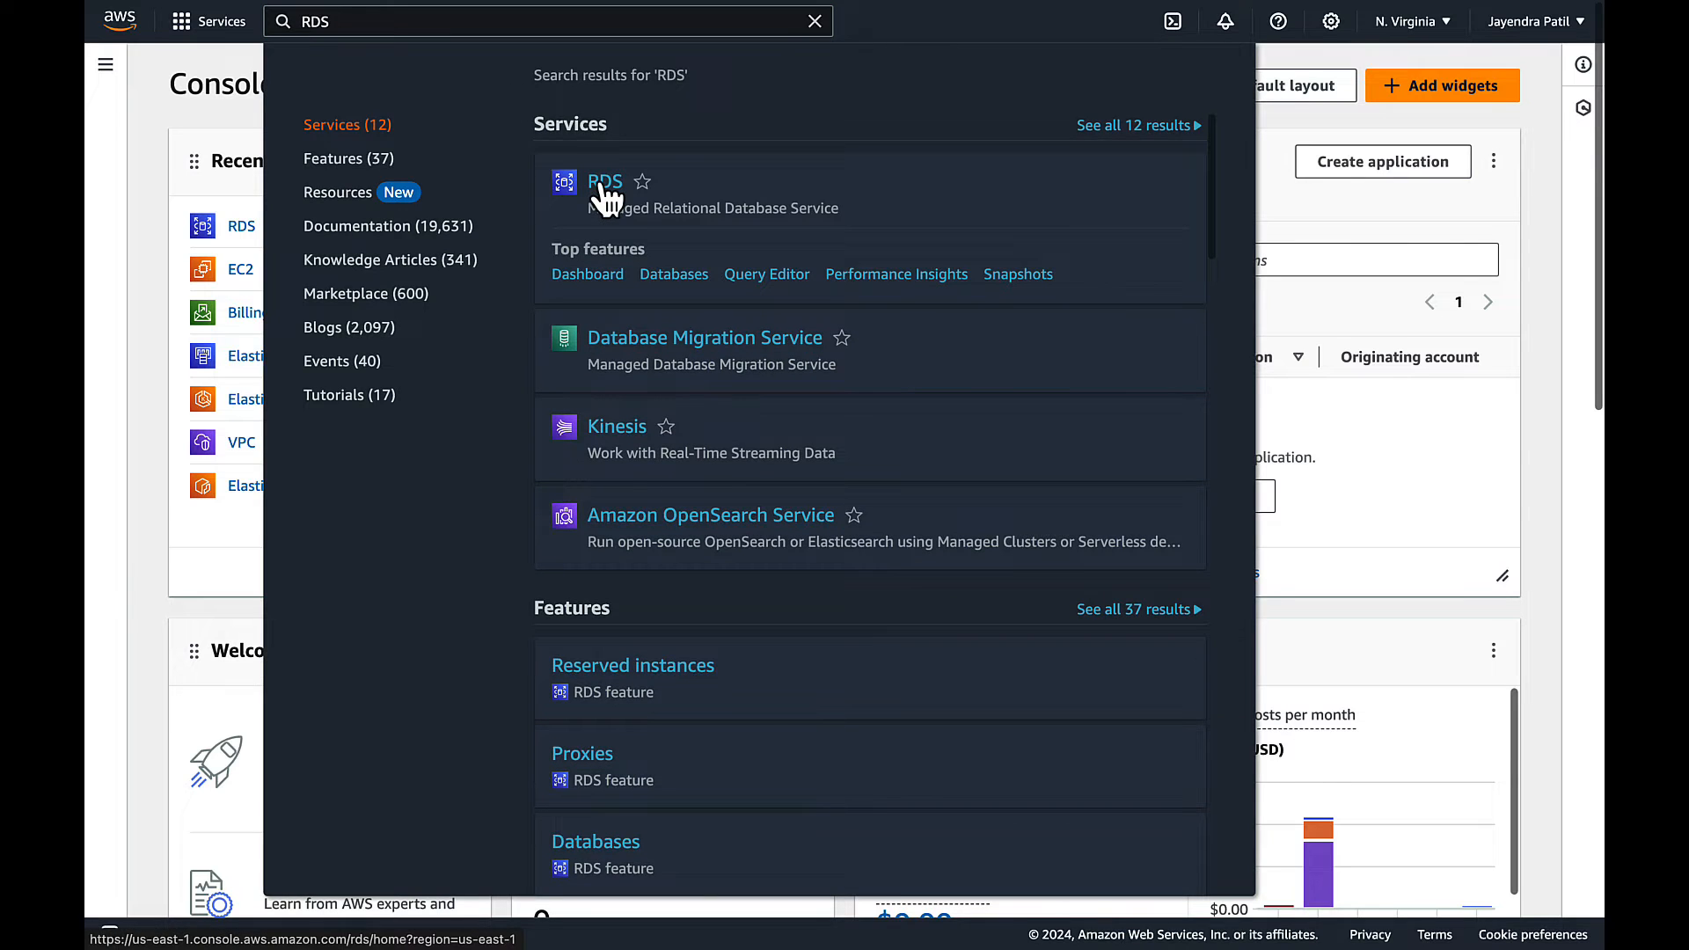
pyautogui.click(604, 181)
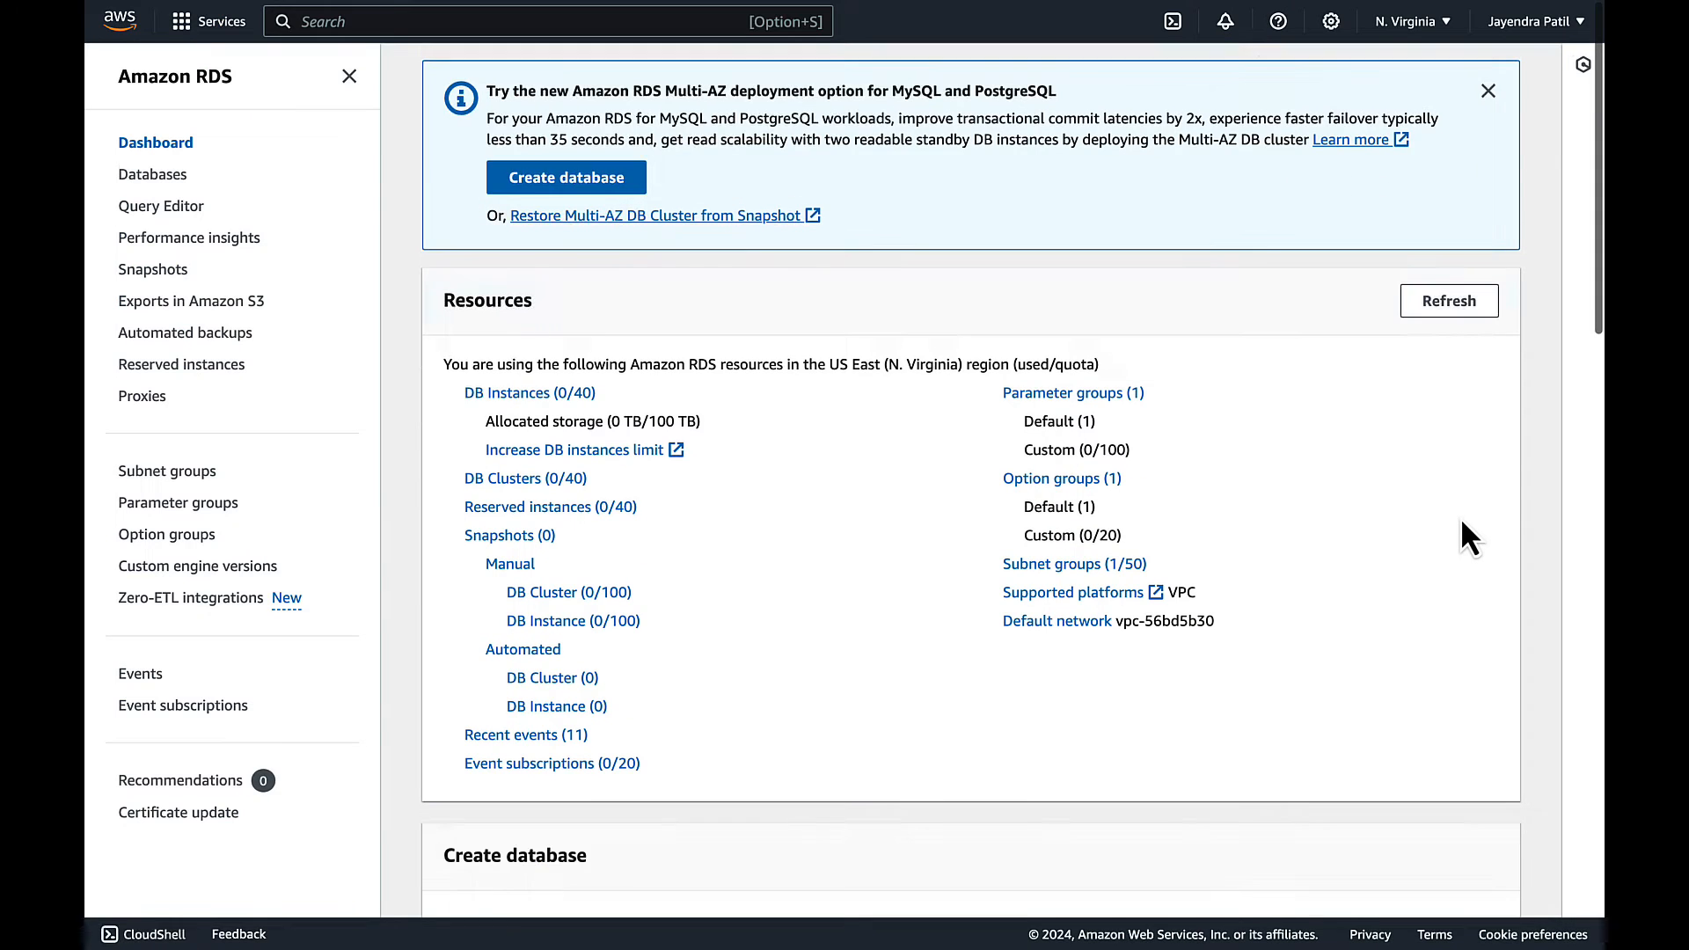
pyautogui.moveTo(1096, 599)
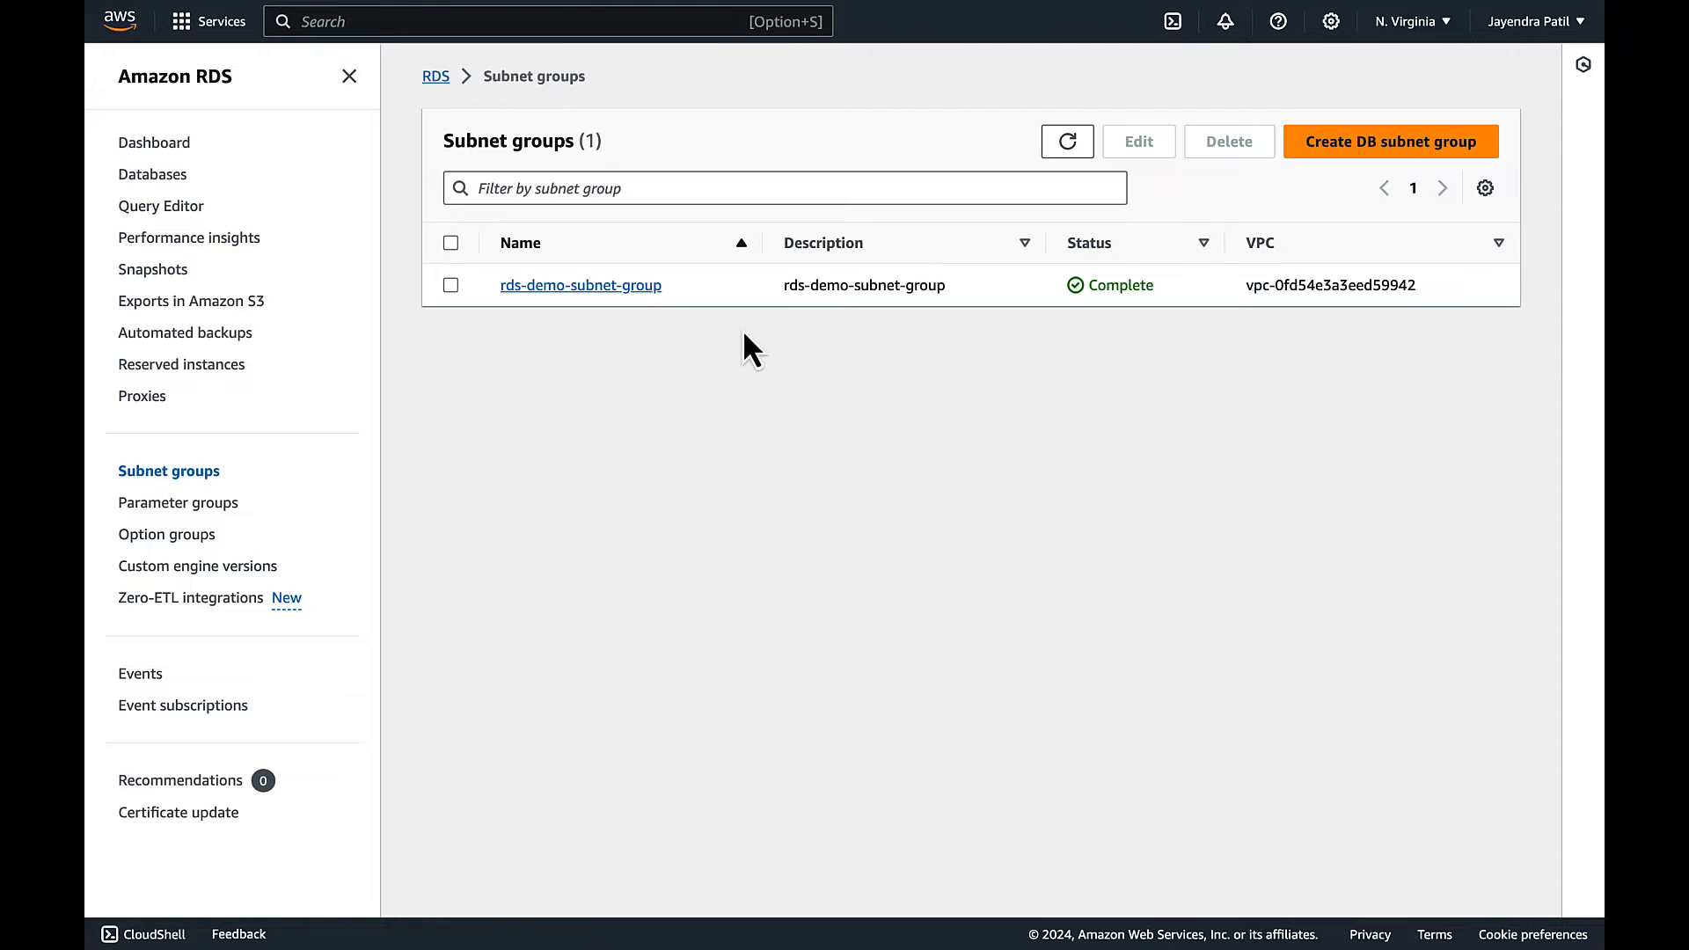
pyautogui.click(579, 285)
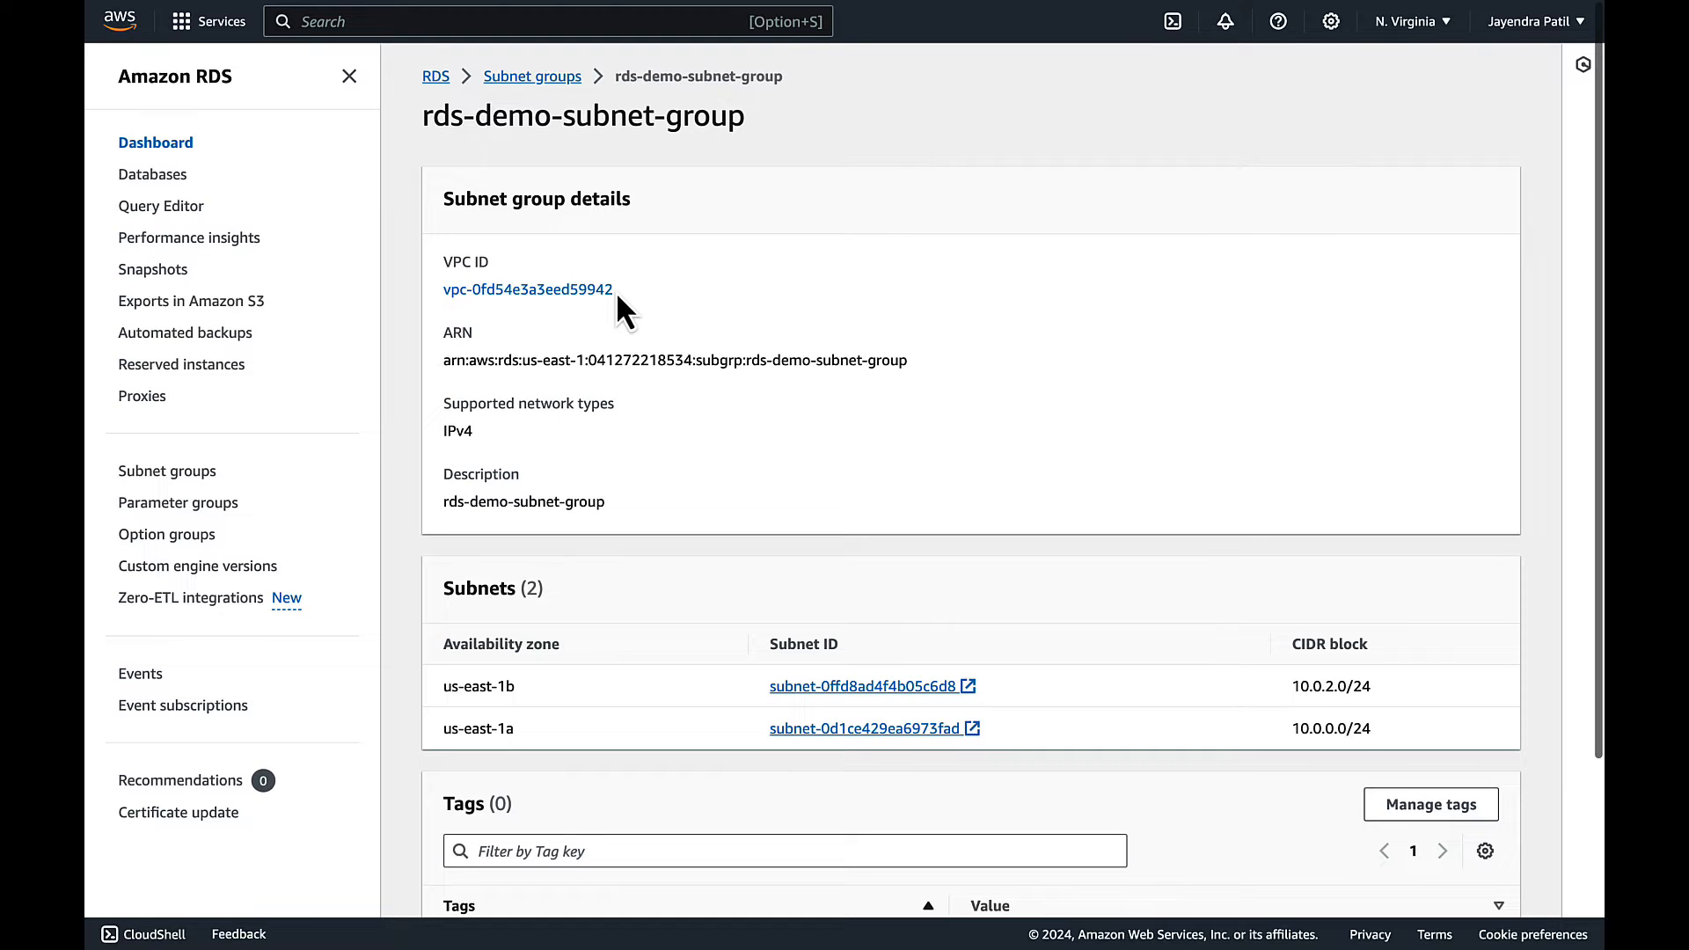
# - Show the empty Databases list and dismiss the Aurora I/O-Optimized and Blue/Green banners
pyautogui.click(153, 174)
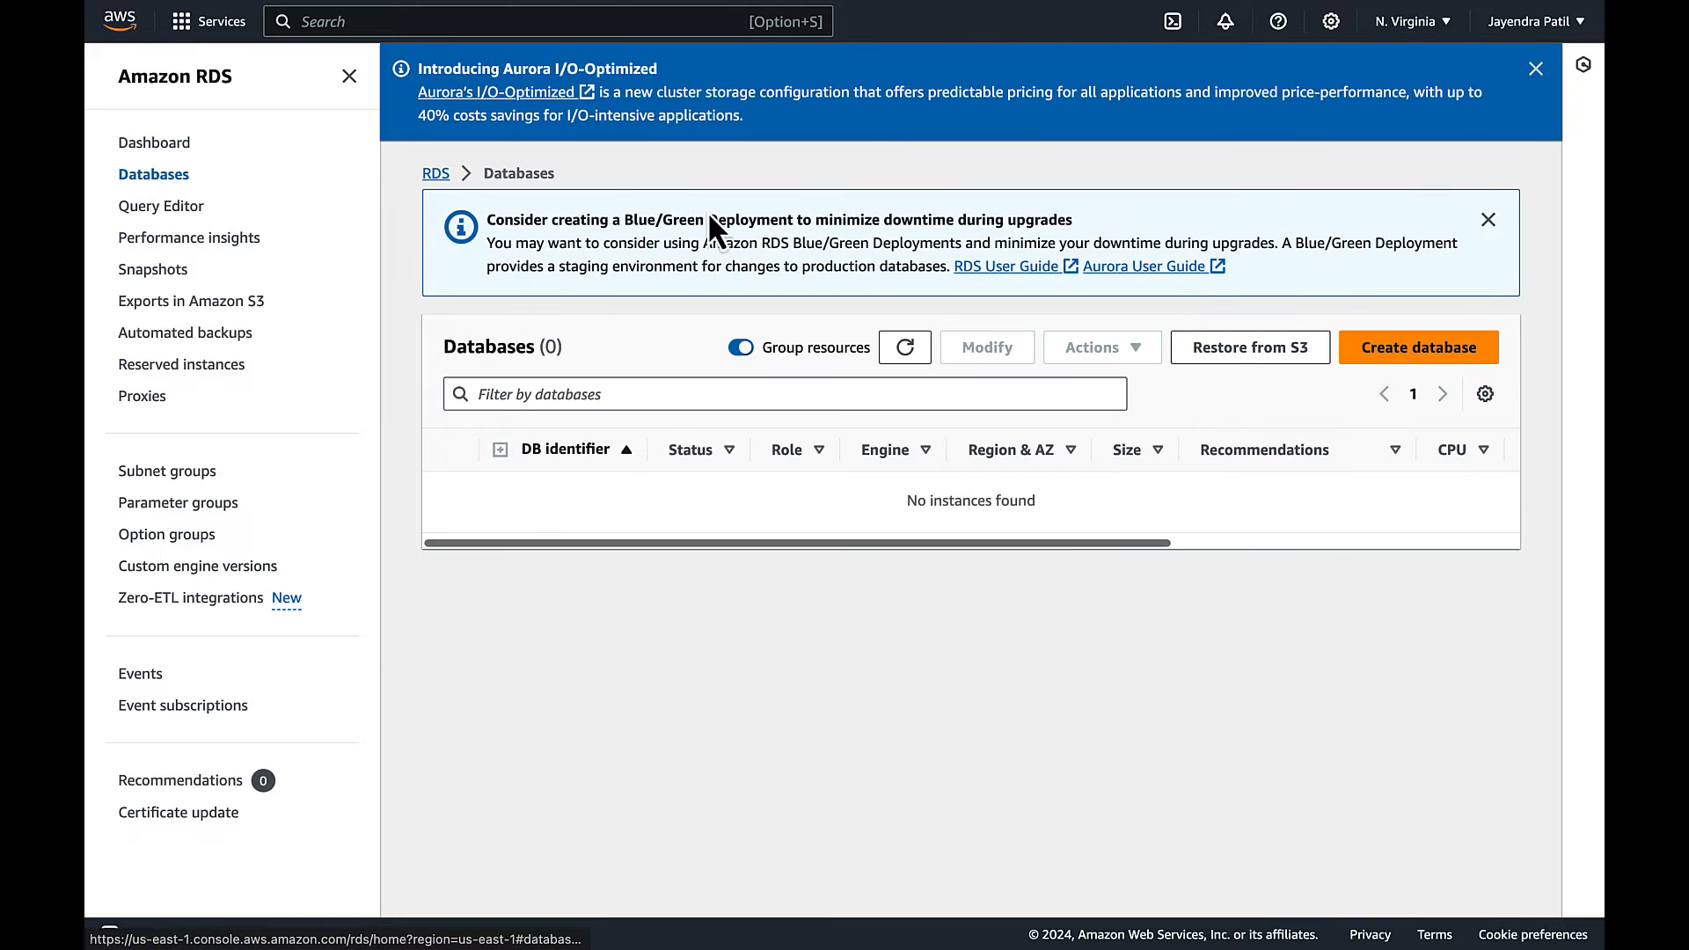
pyautogui.click(1535, 69)
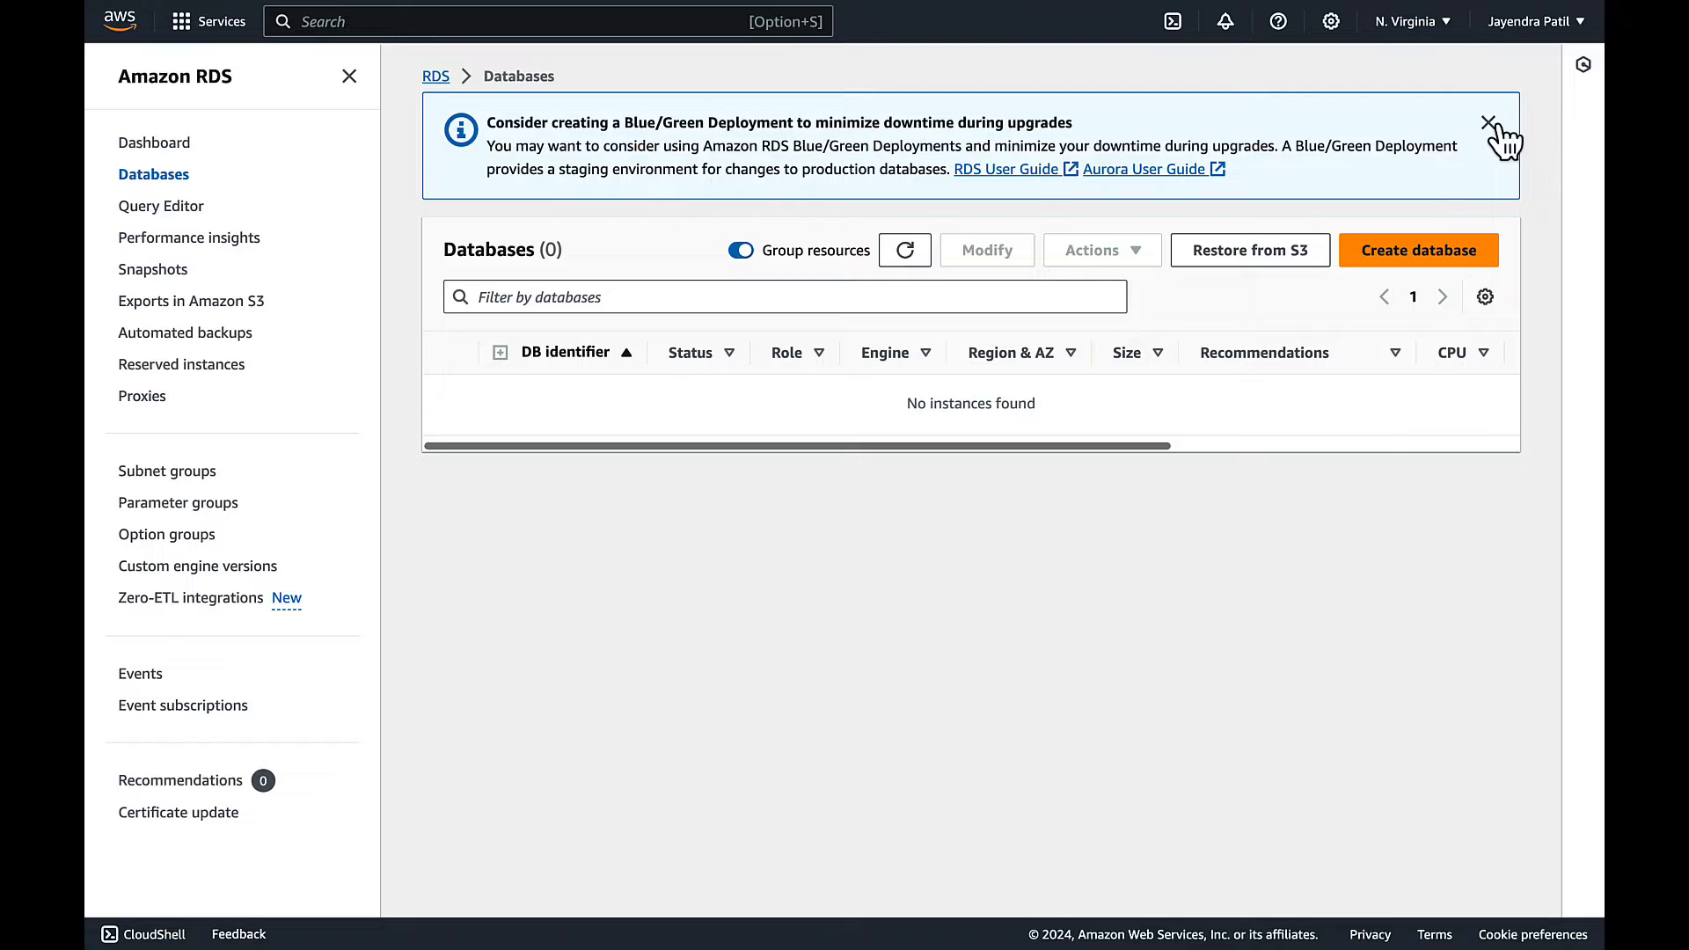
pyautogui.click(1489, 127)
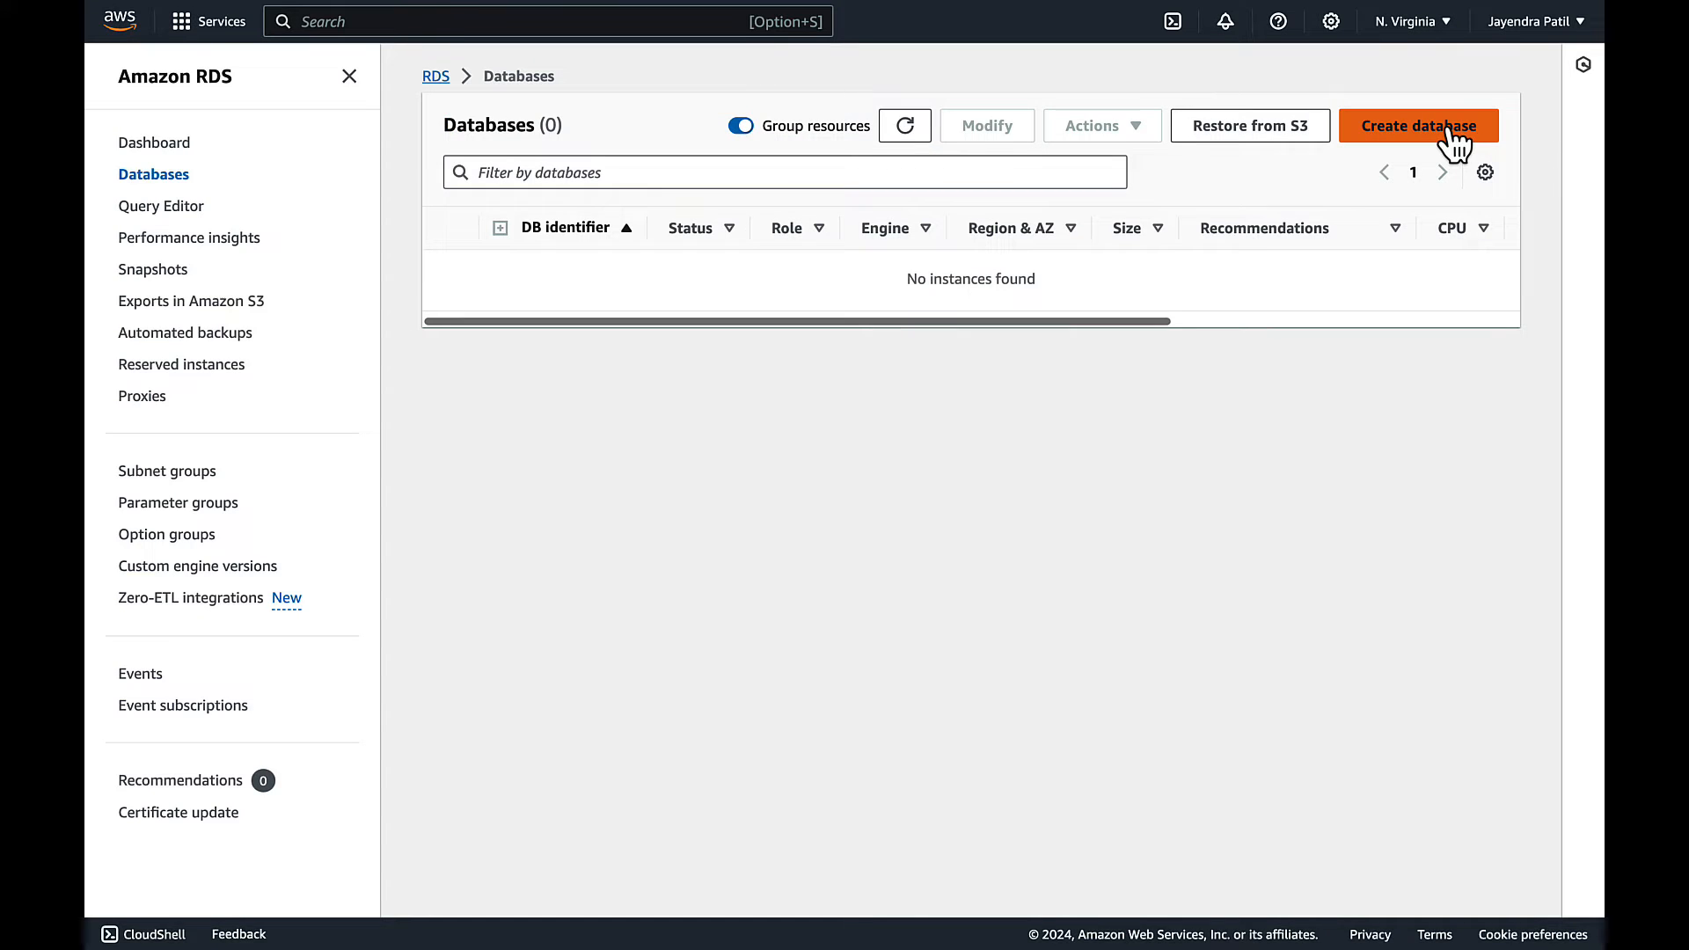
# - Begin a Standard create database form with MySQL engine at version 8.0.35
pyautogui.click(1418, 125)
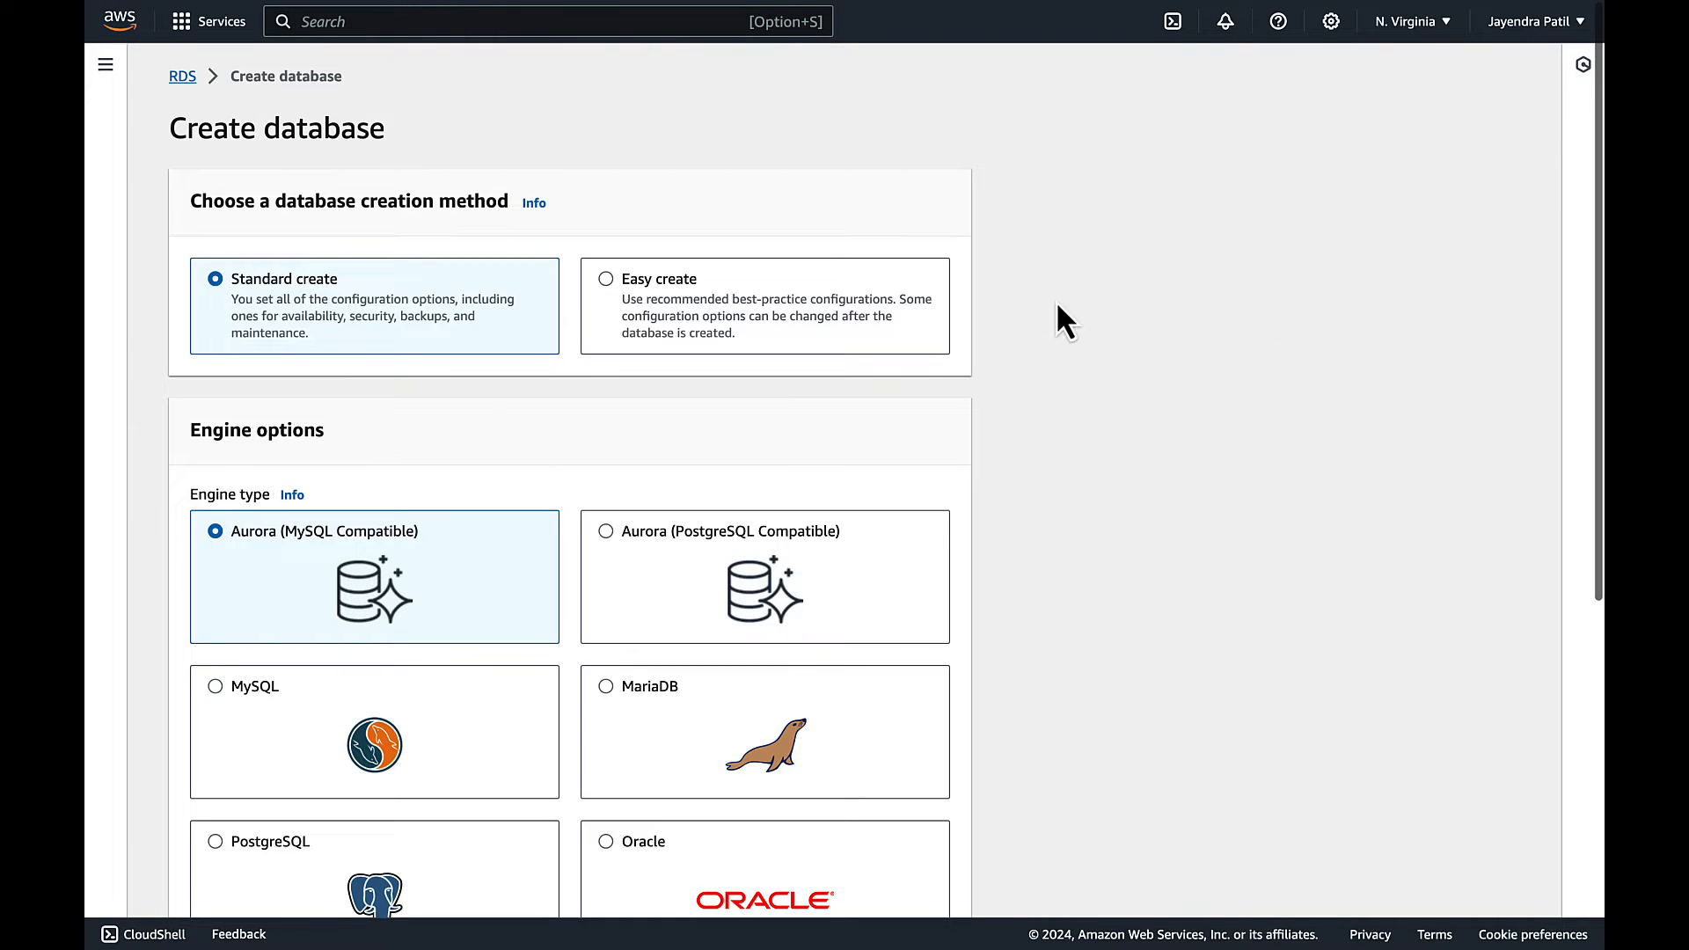
pyautogui.moveTo(1019, 326)
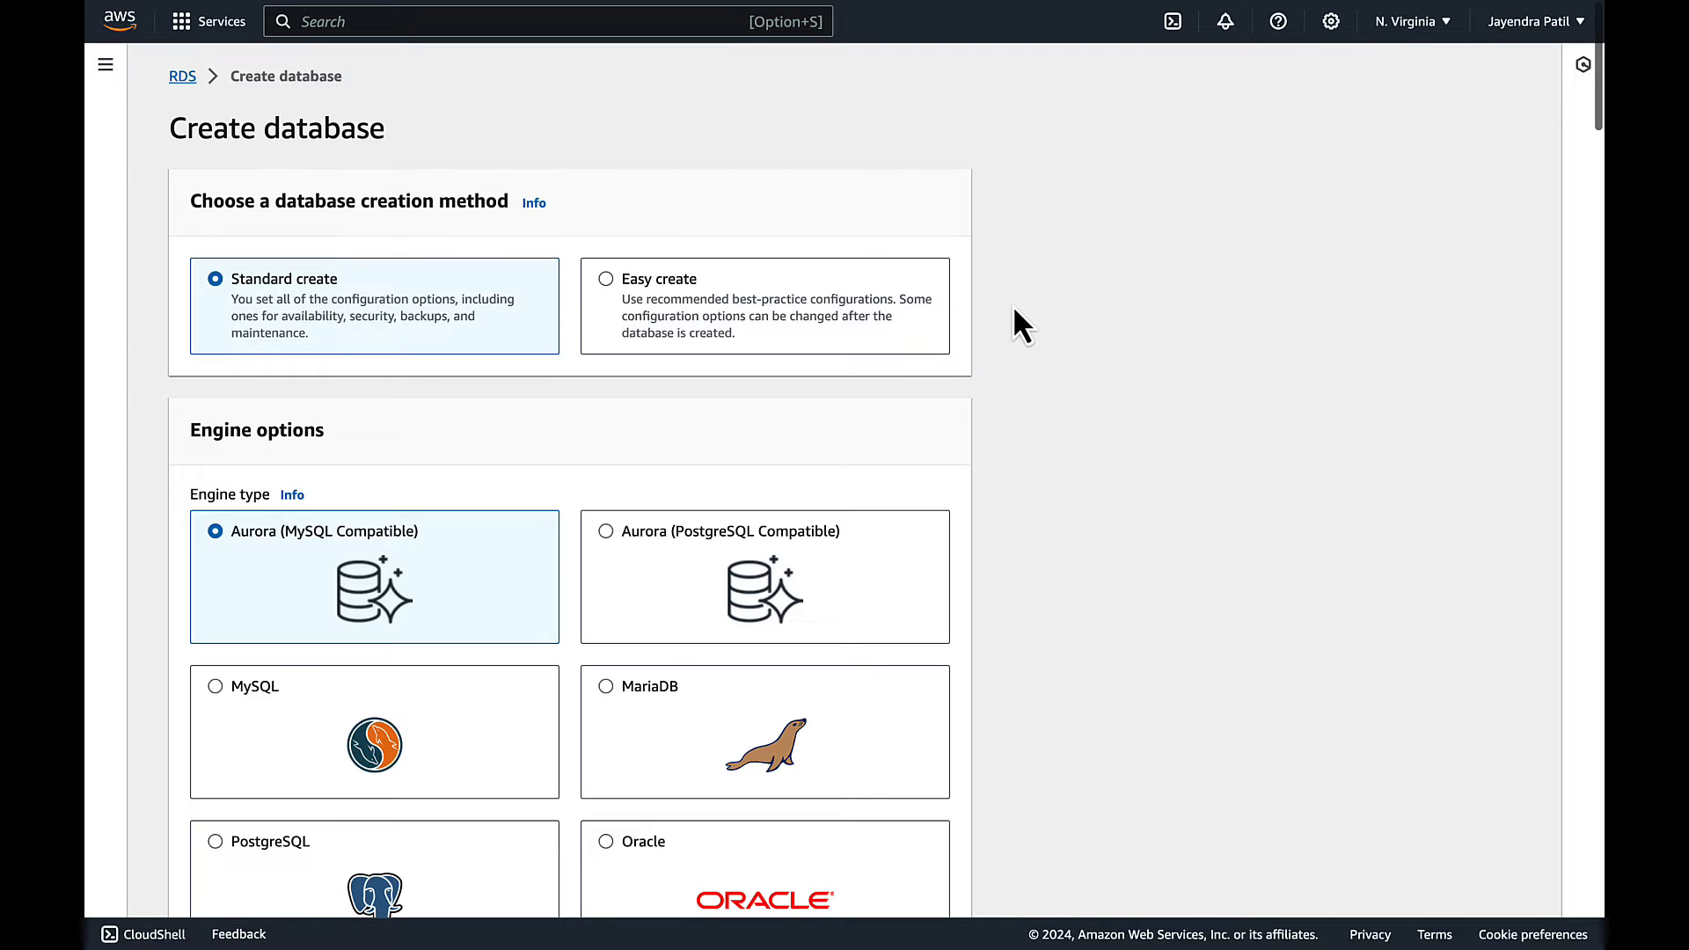
pyautogui.scroll(-3)
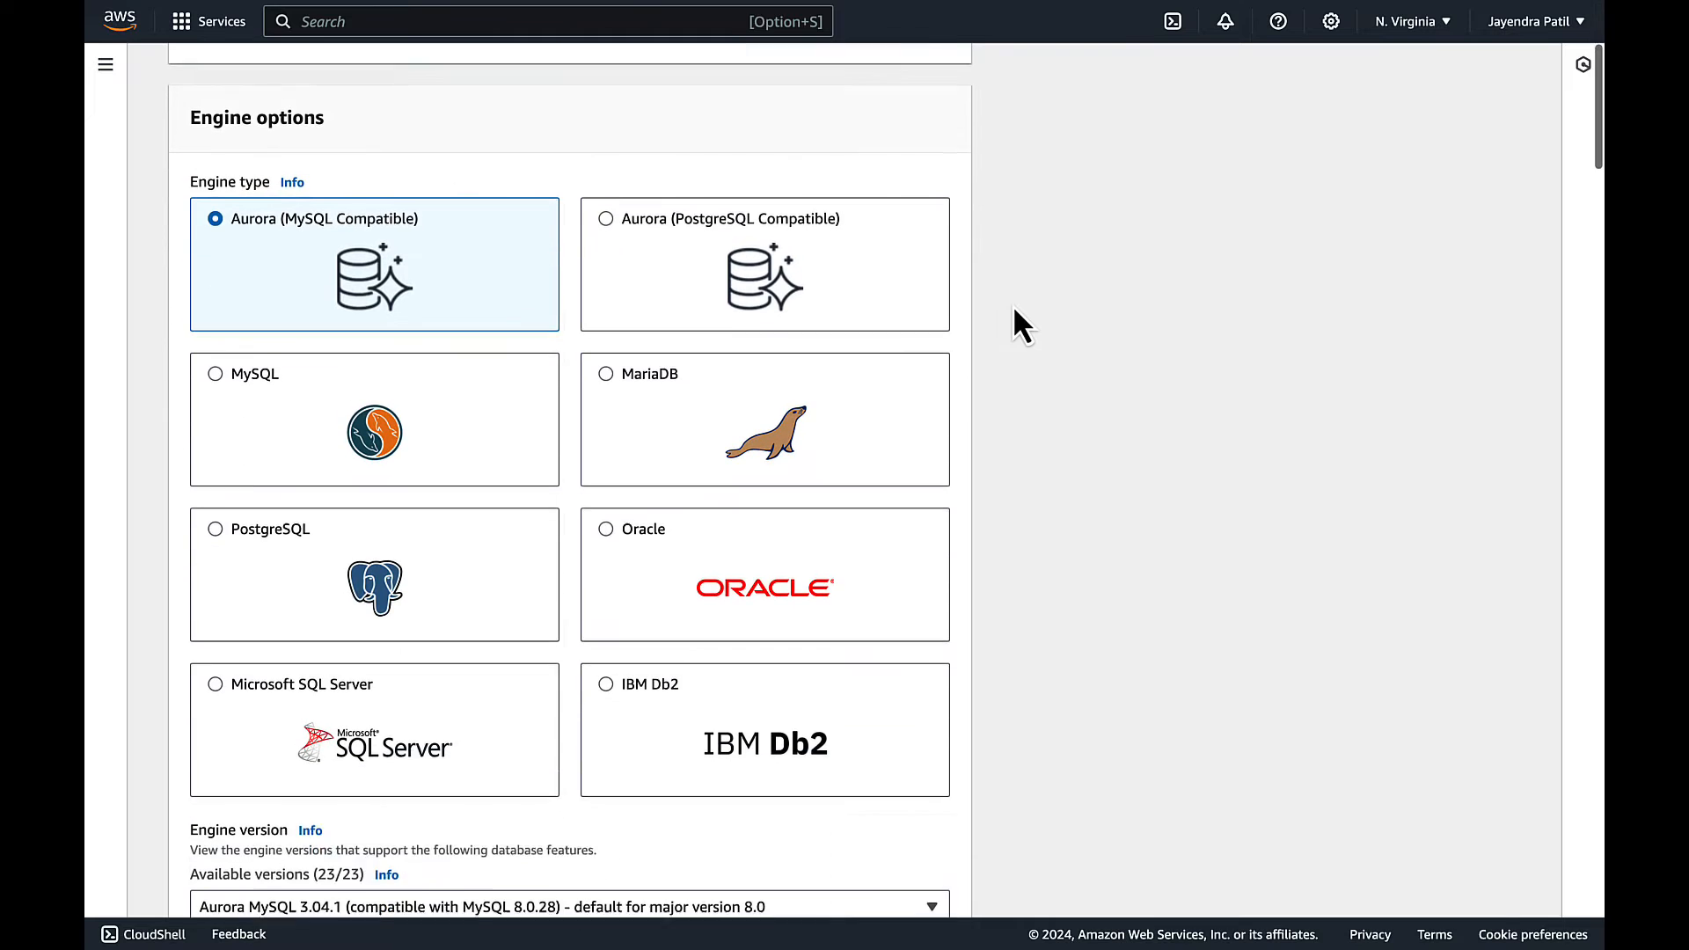
pyautogui.click(214, 373)
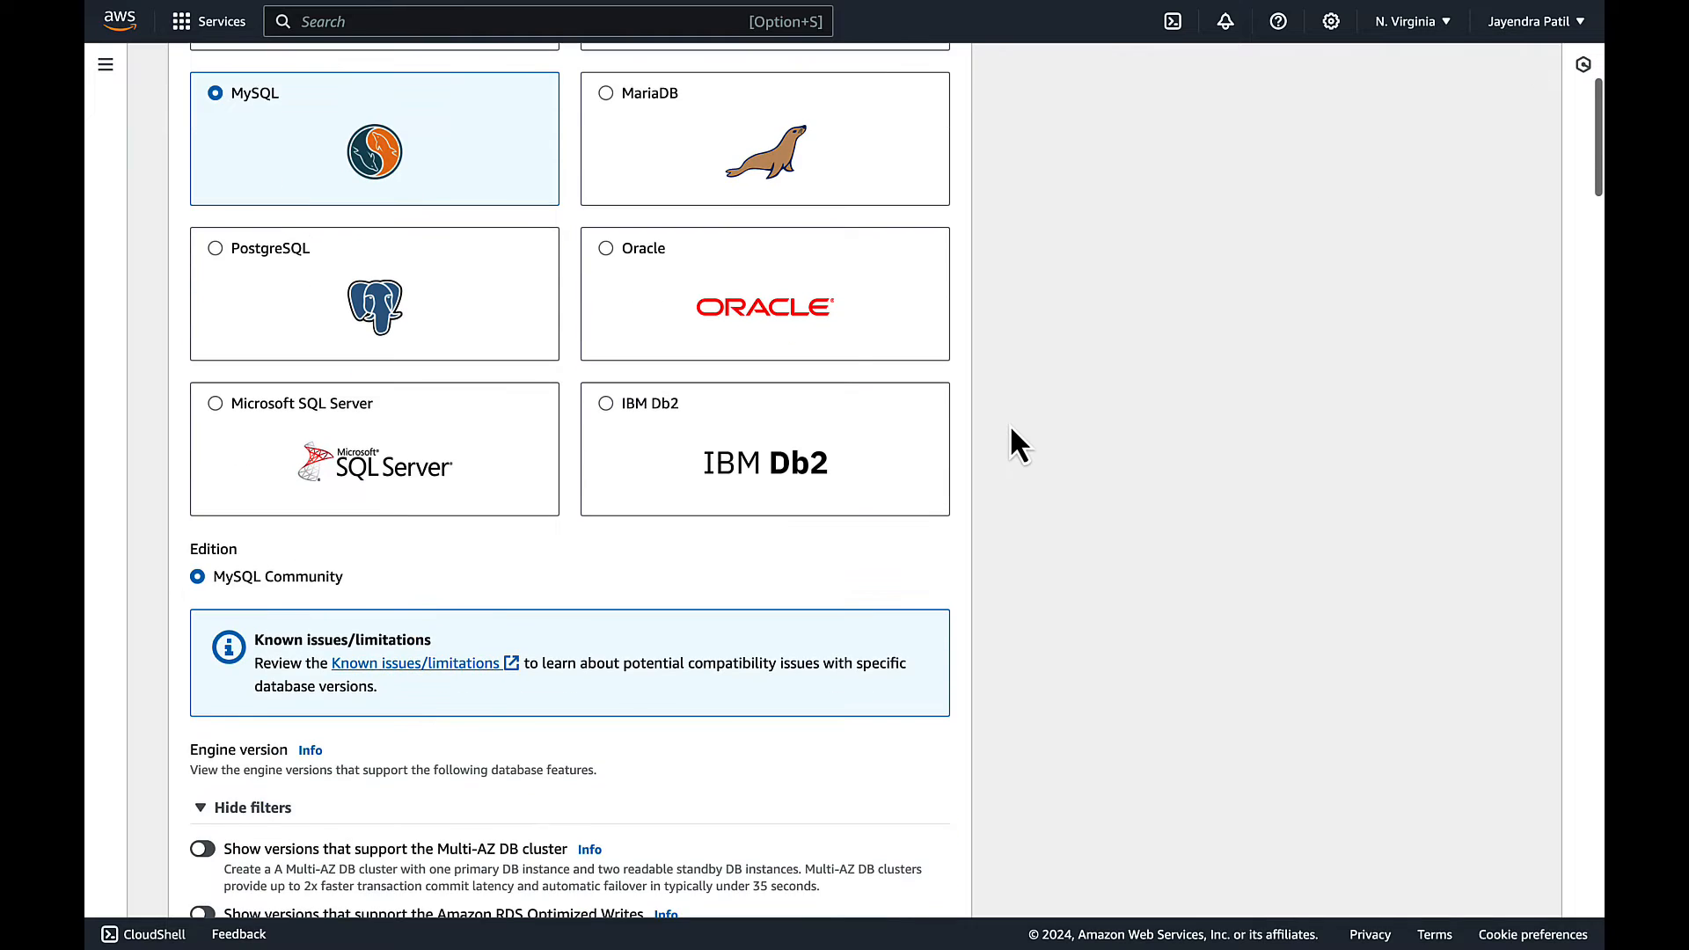
pyautogui.scroll(-3)
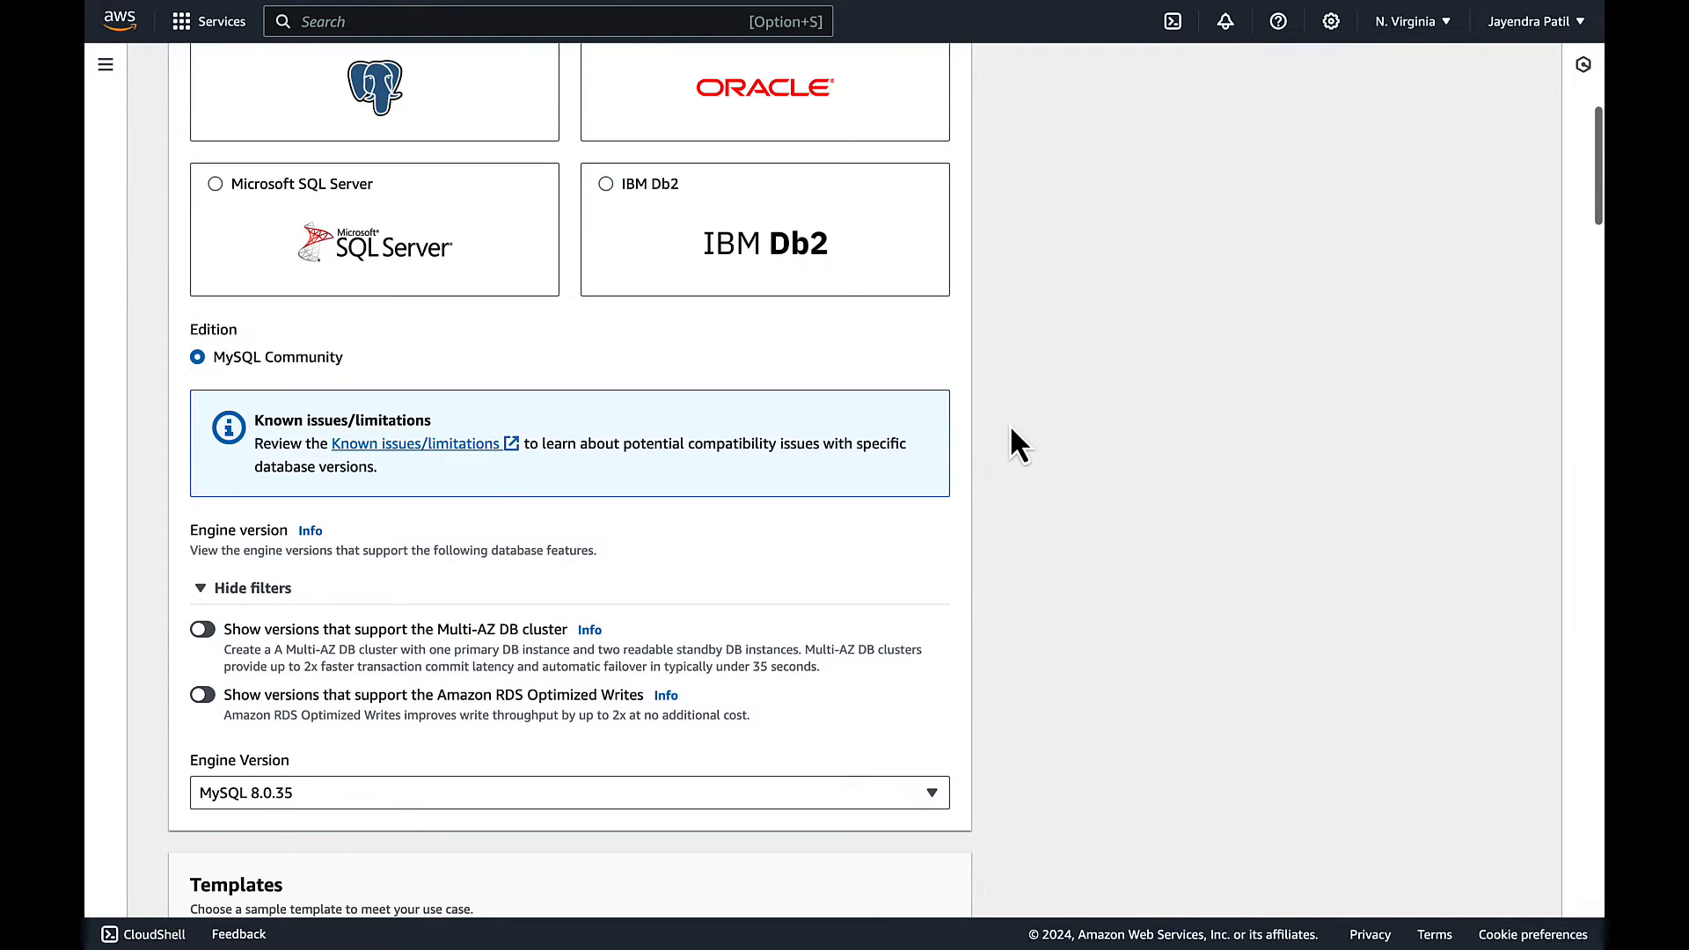
pyautogui.scroll(-3)
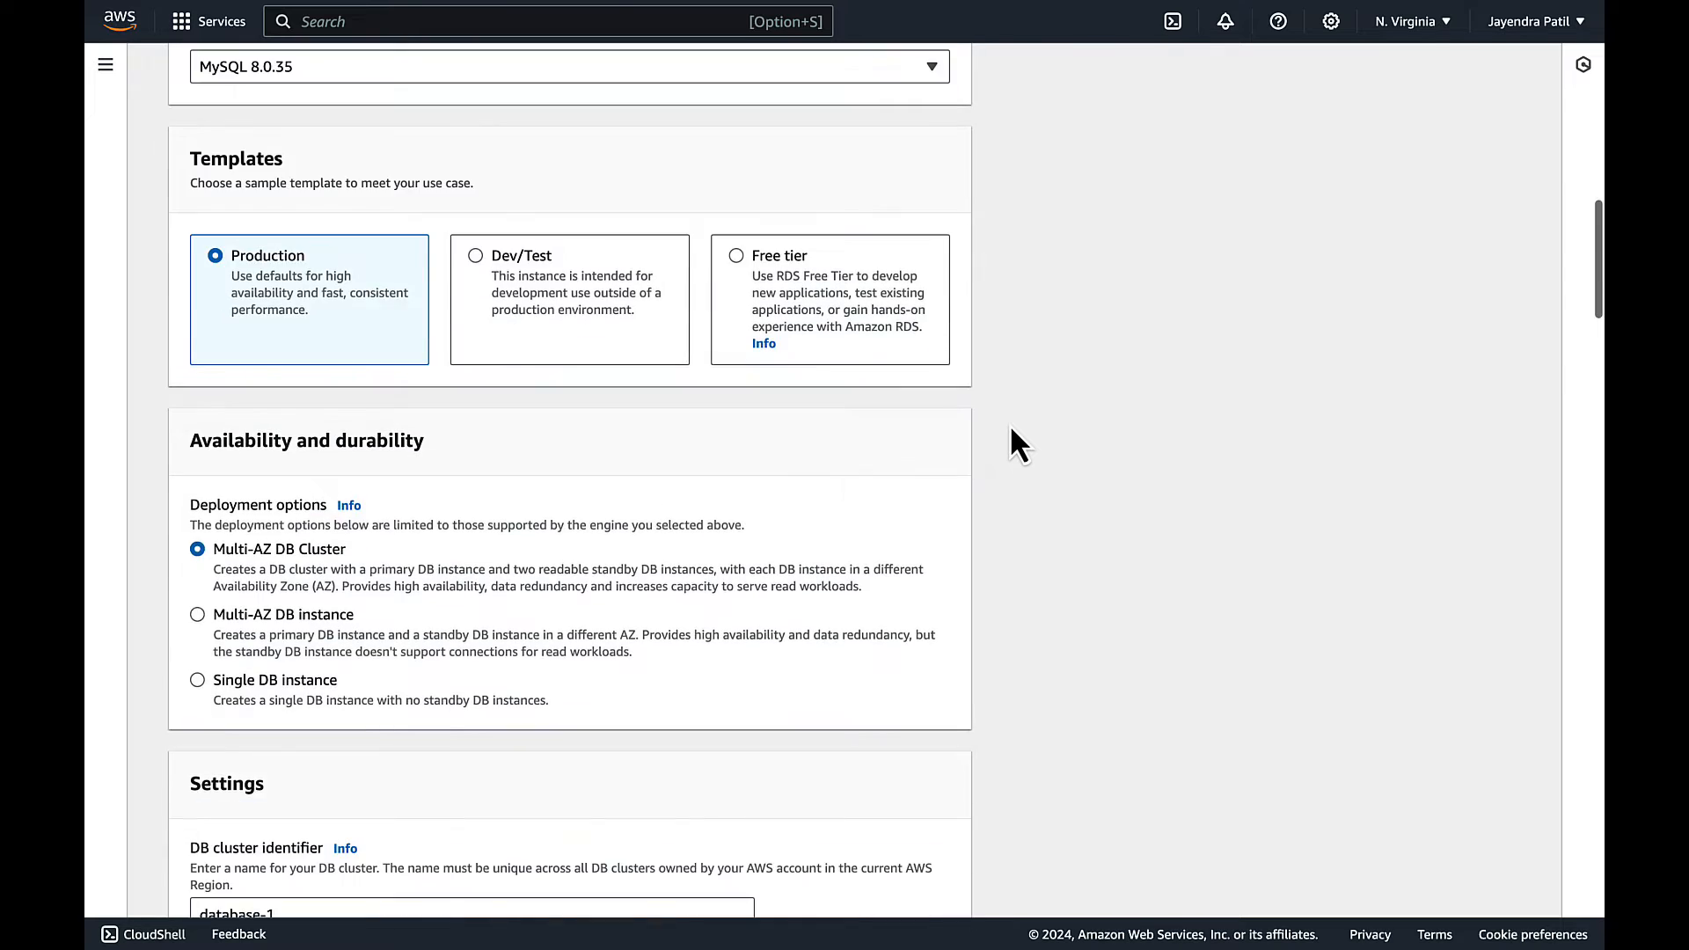
pyautogui.scroll(-3)
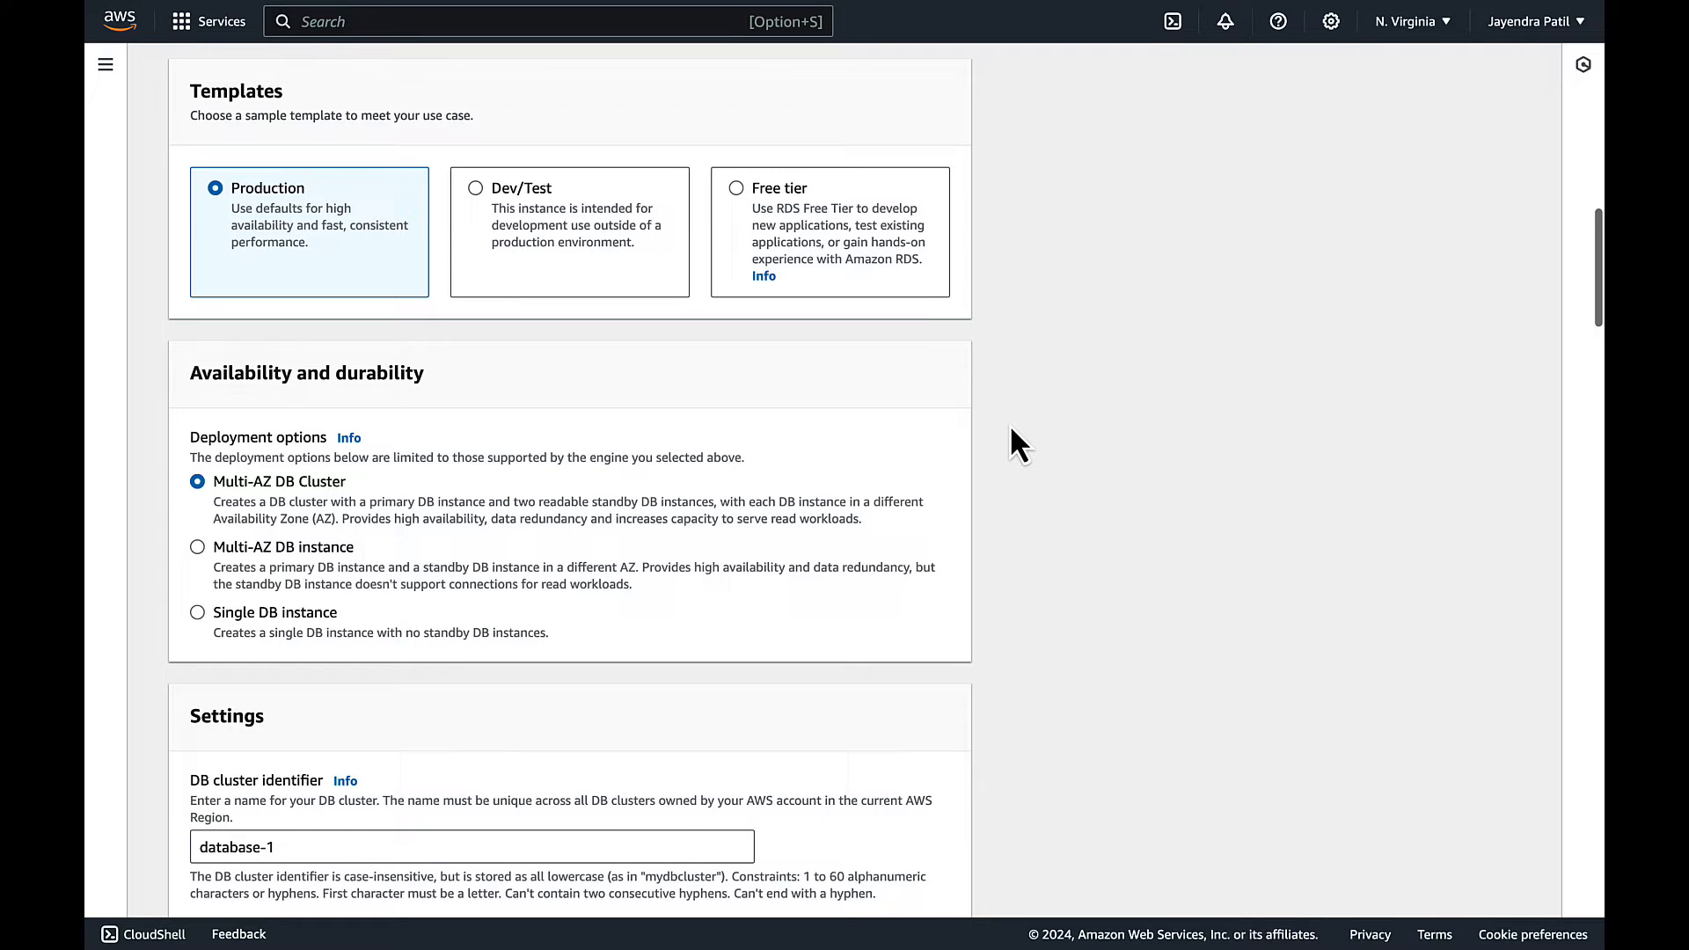
pyautogui.moveTo(484, 218)
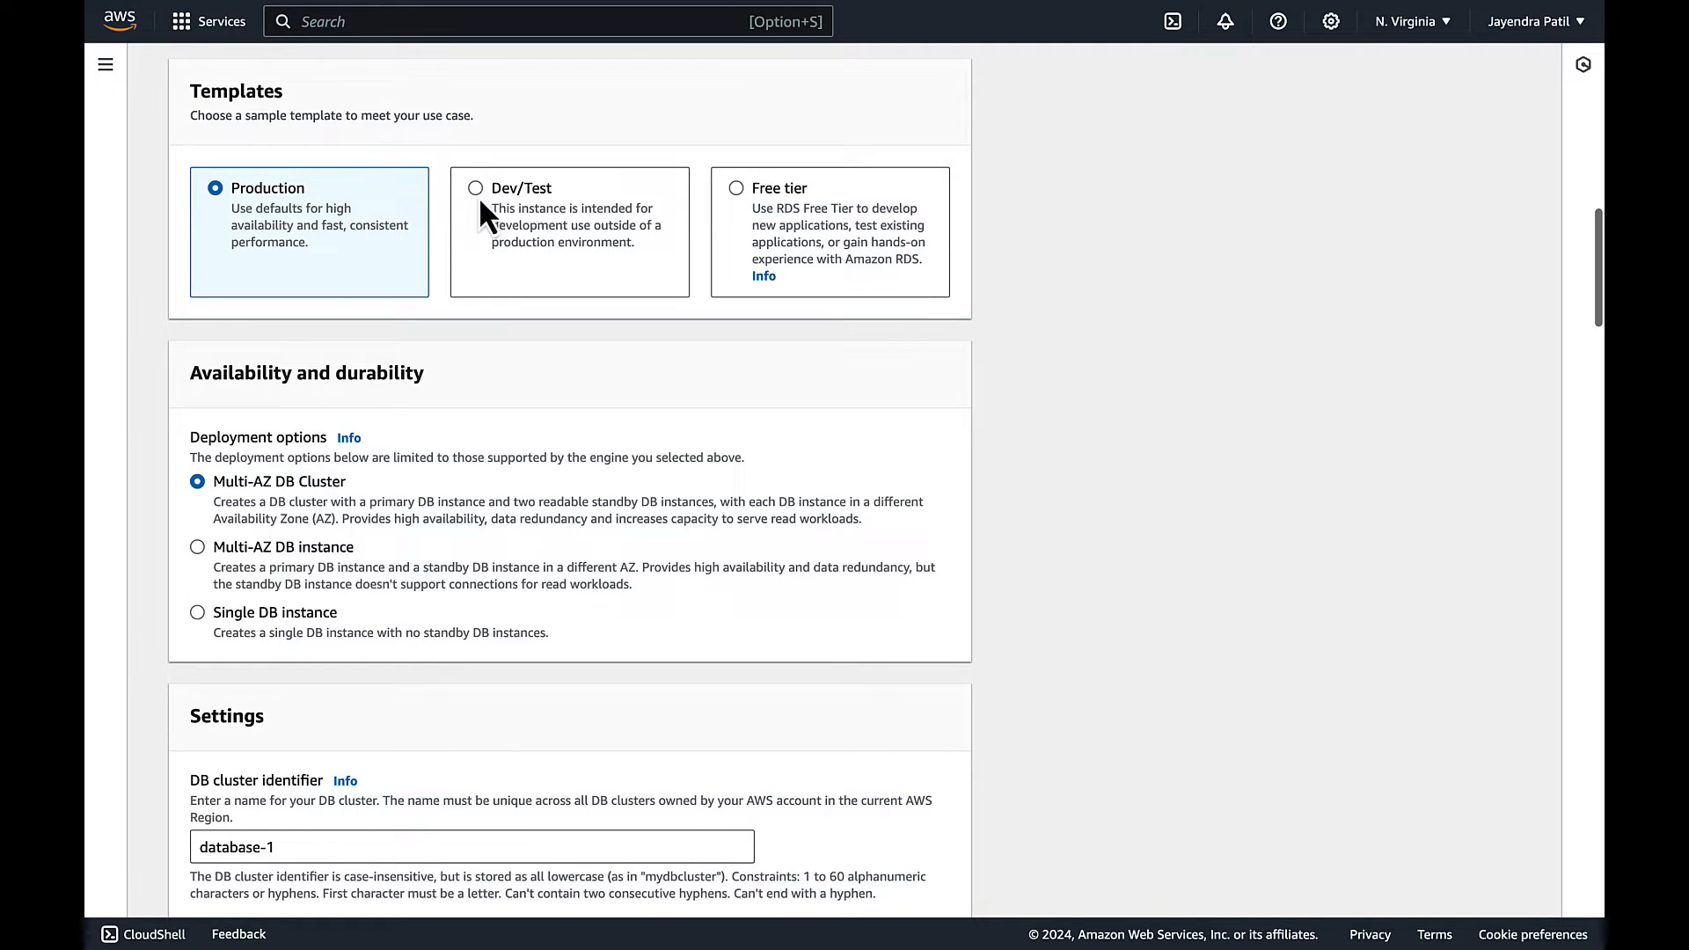
# - Choose the Dev/Test template and the Multi-AZ DB instance deployment option
pyautogui.click(475, 188)
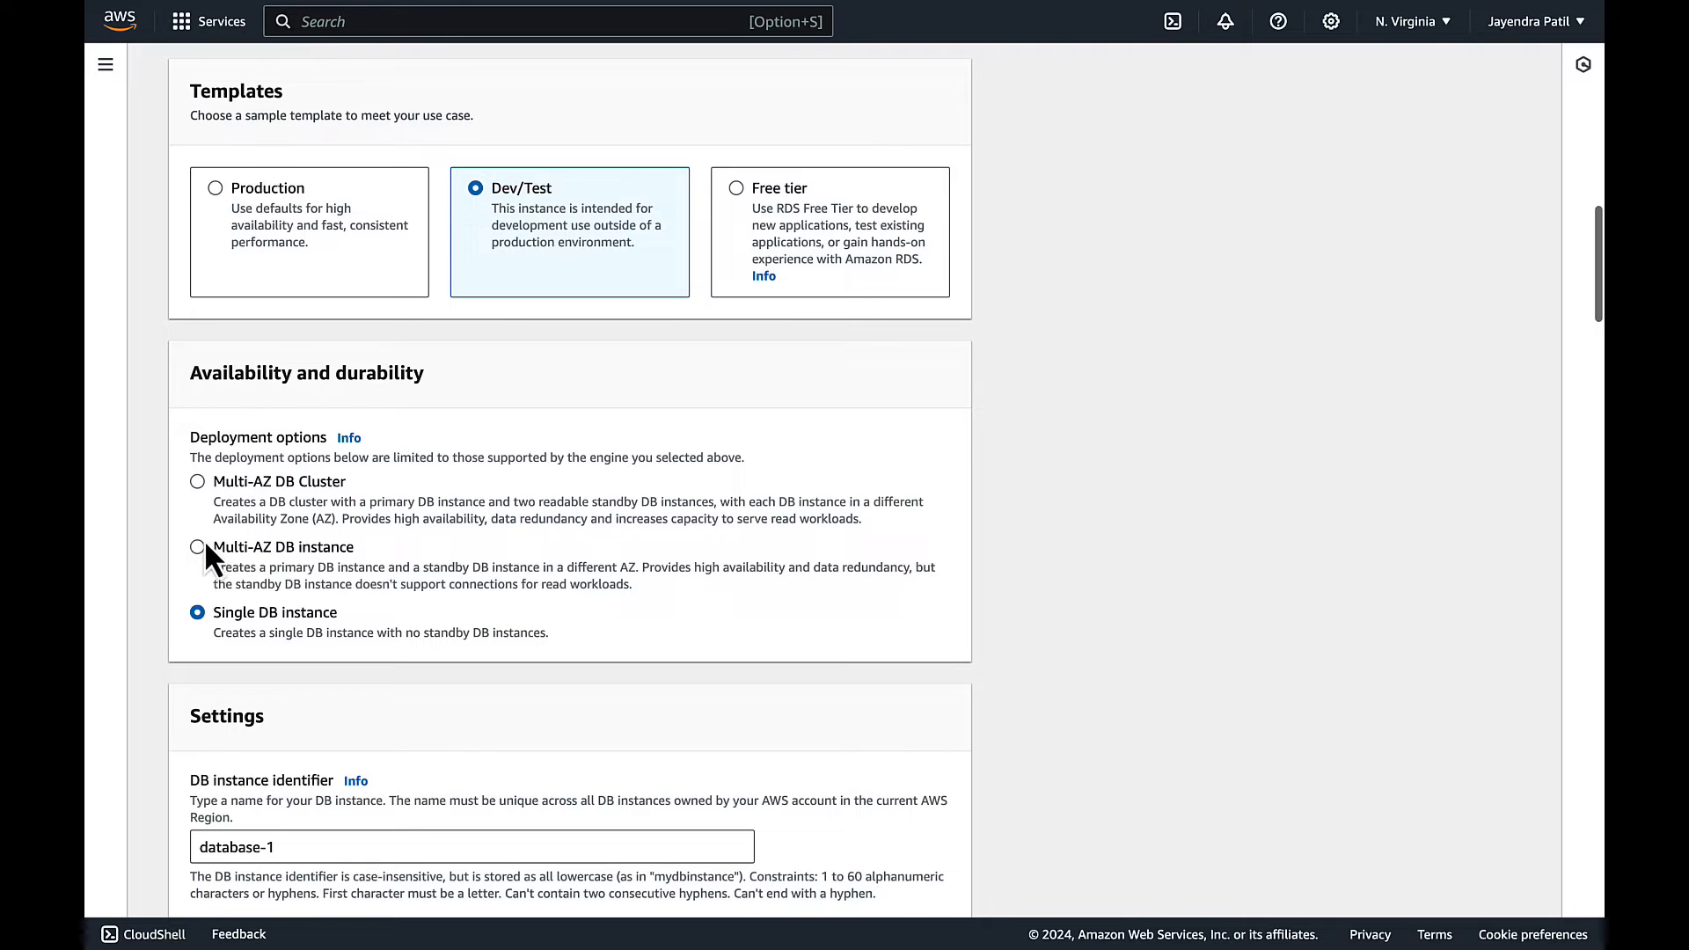
pyautogui.click(198, 547)
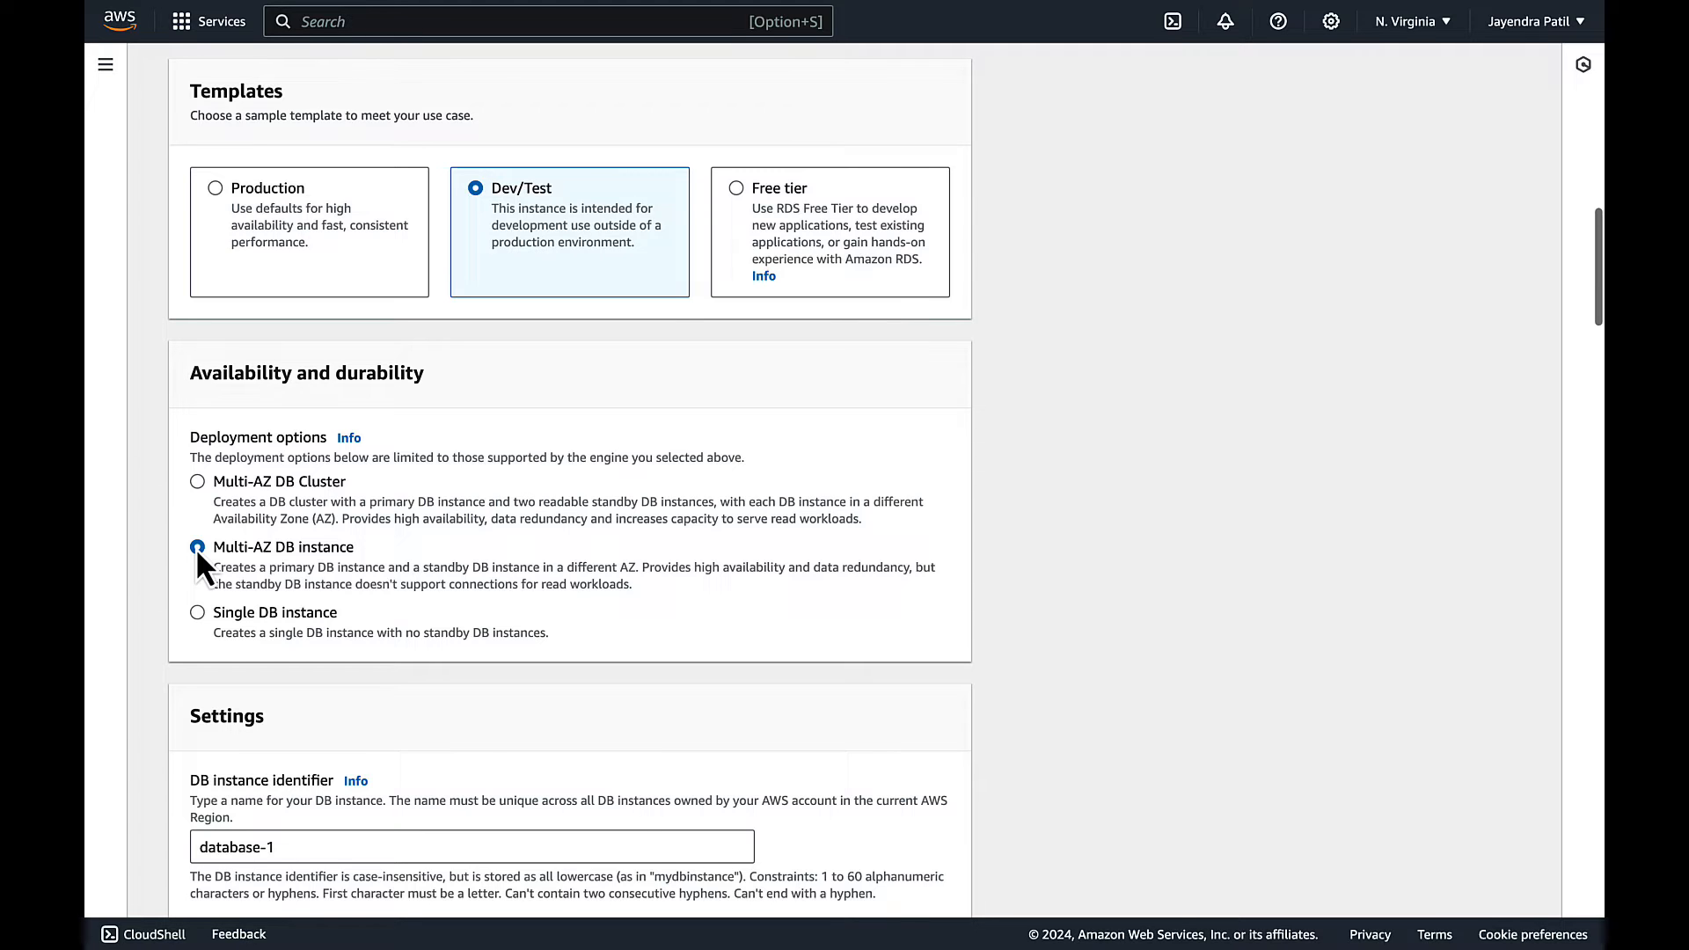
# - Enter the admin master password and confirm it under Credentials Settings
pyautogui.scroll(-3)
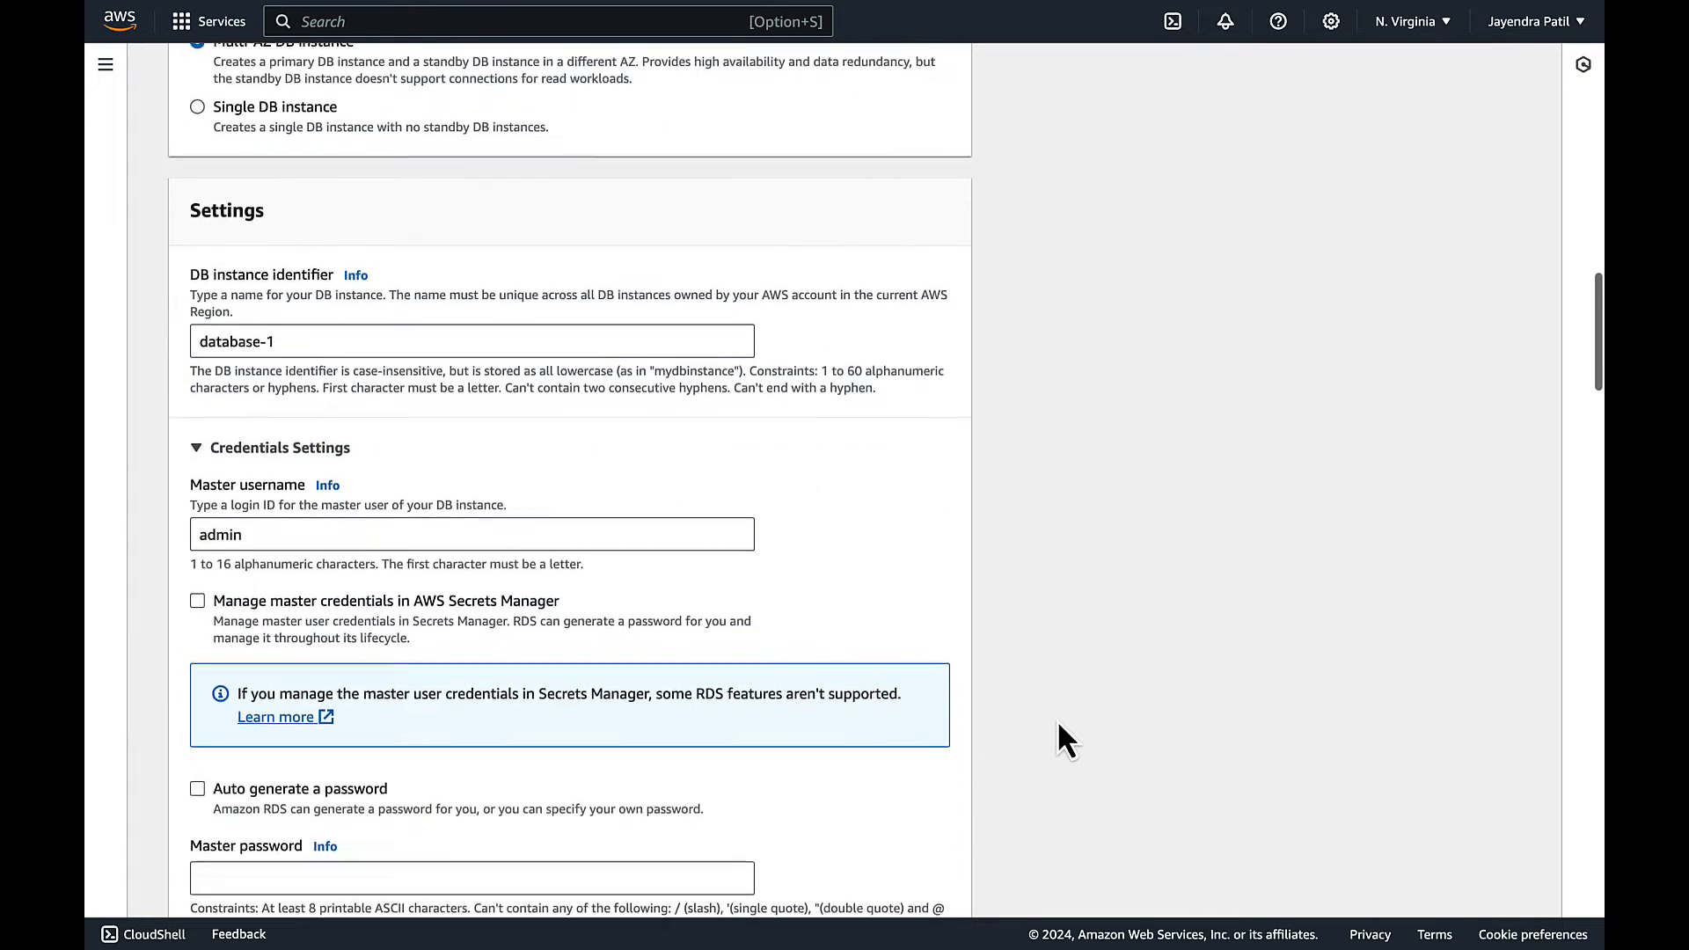
pyautogui.scroll(-3)
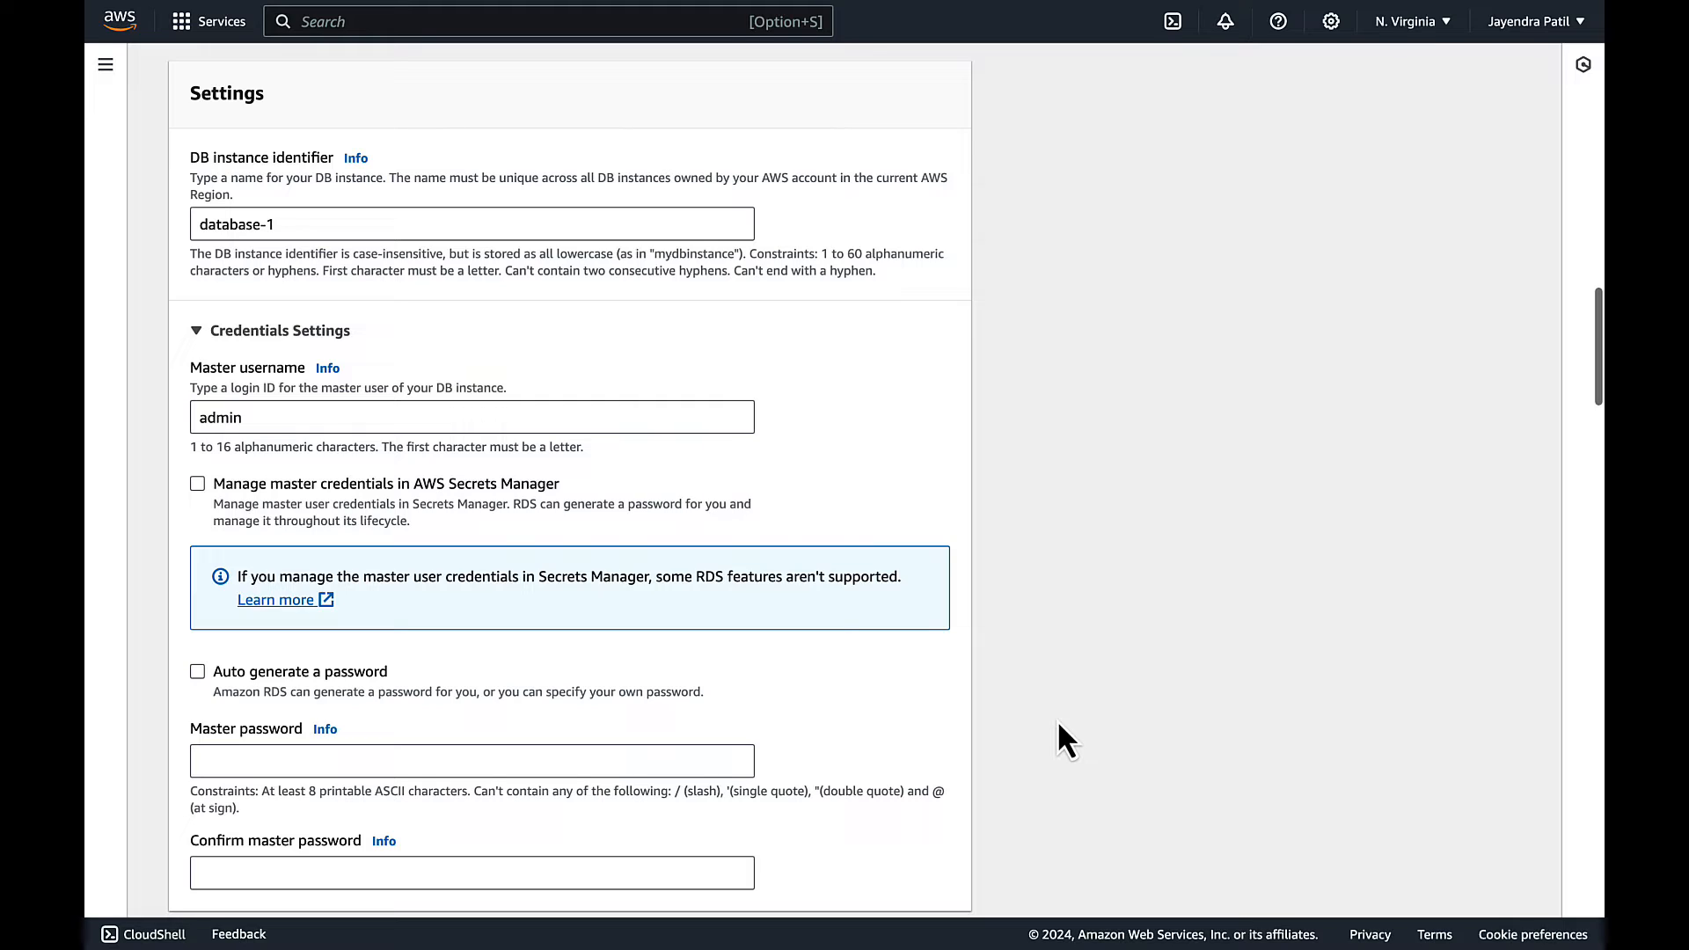
pyautogui.click(472, 760)
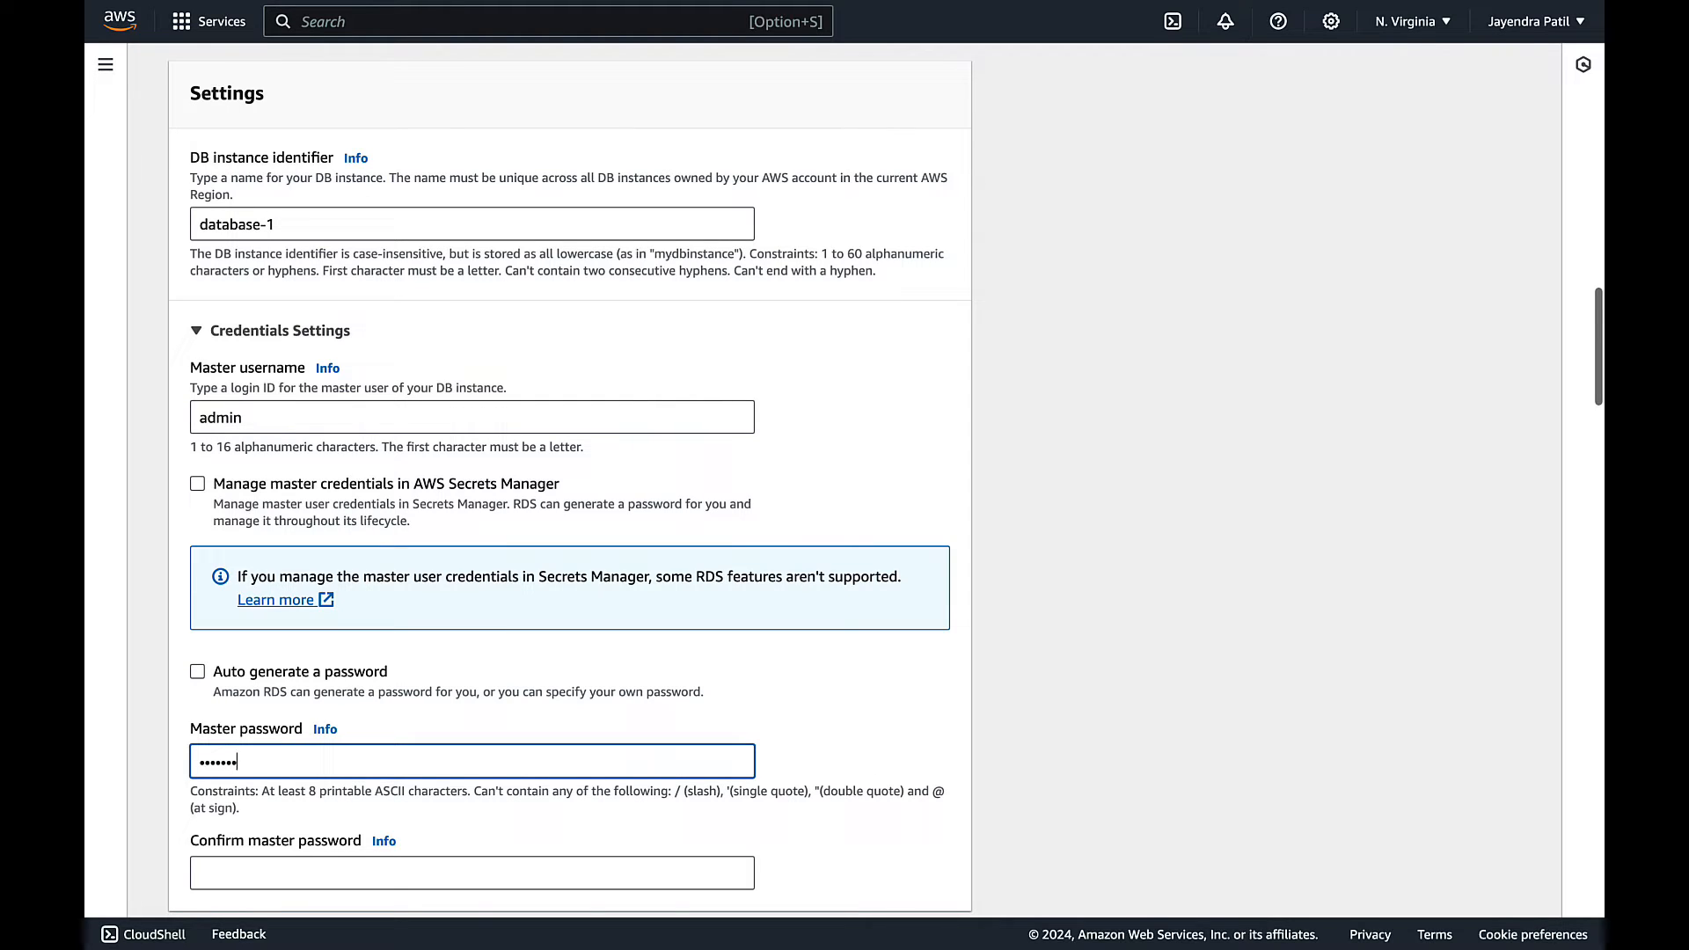
pyautogui.click(471, 873)
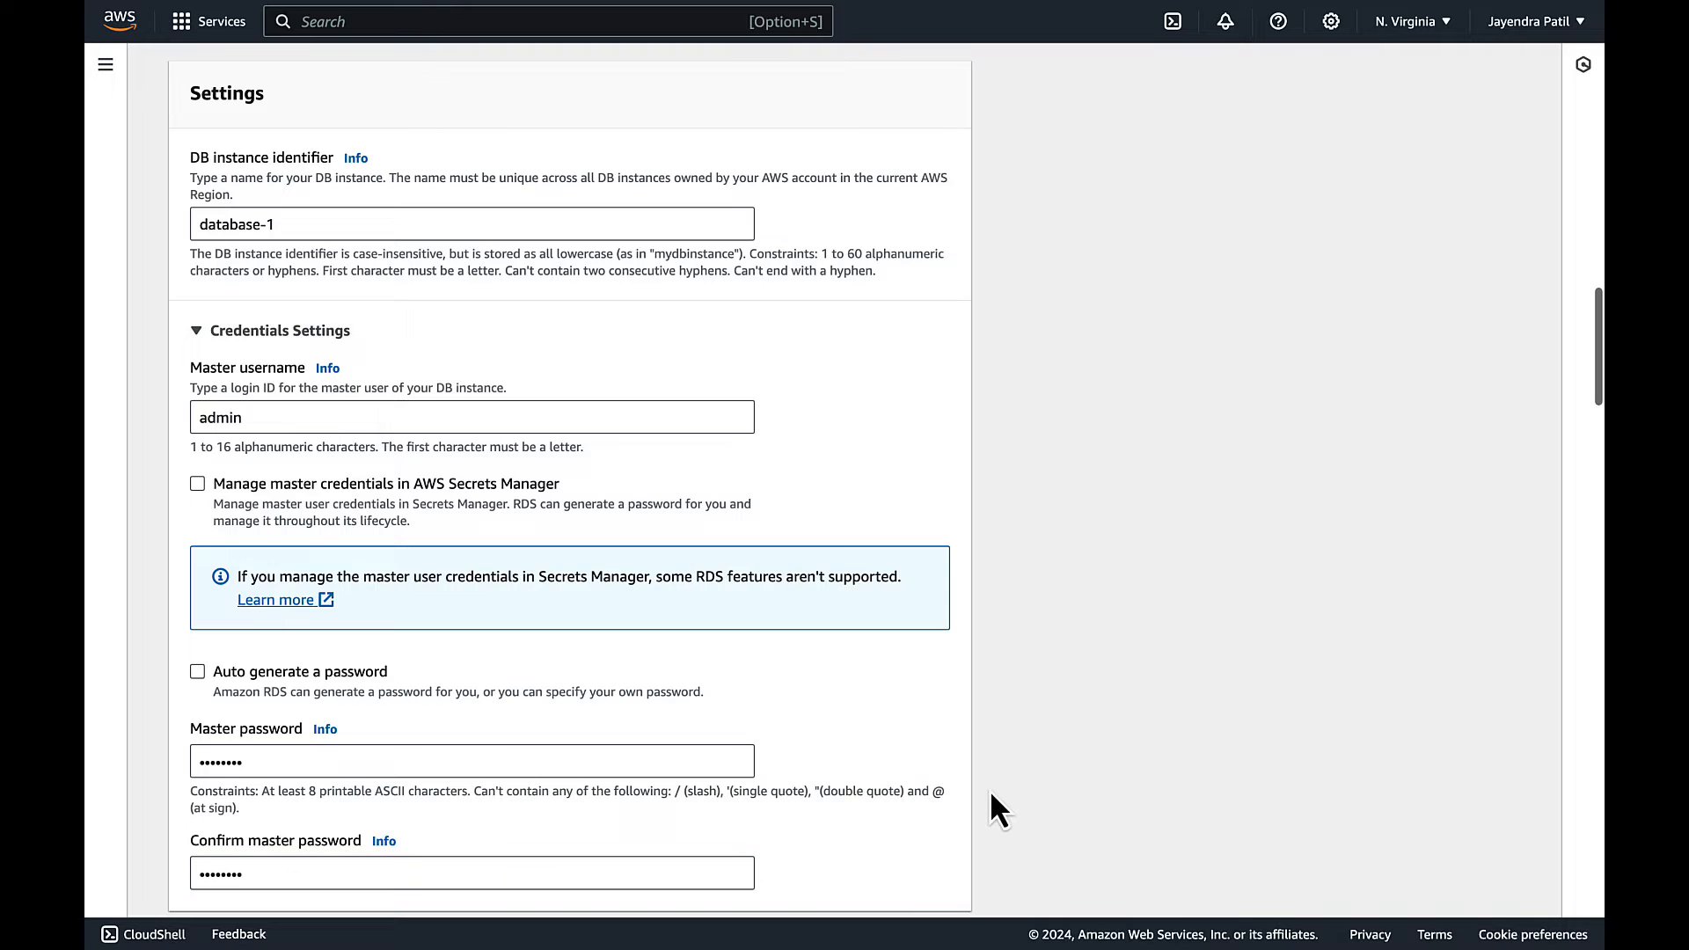
pyautogui.scroll(-3)
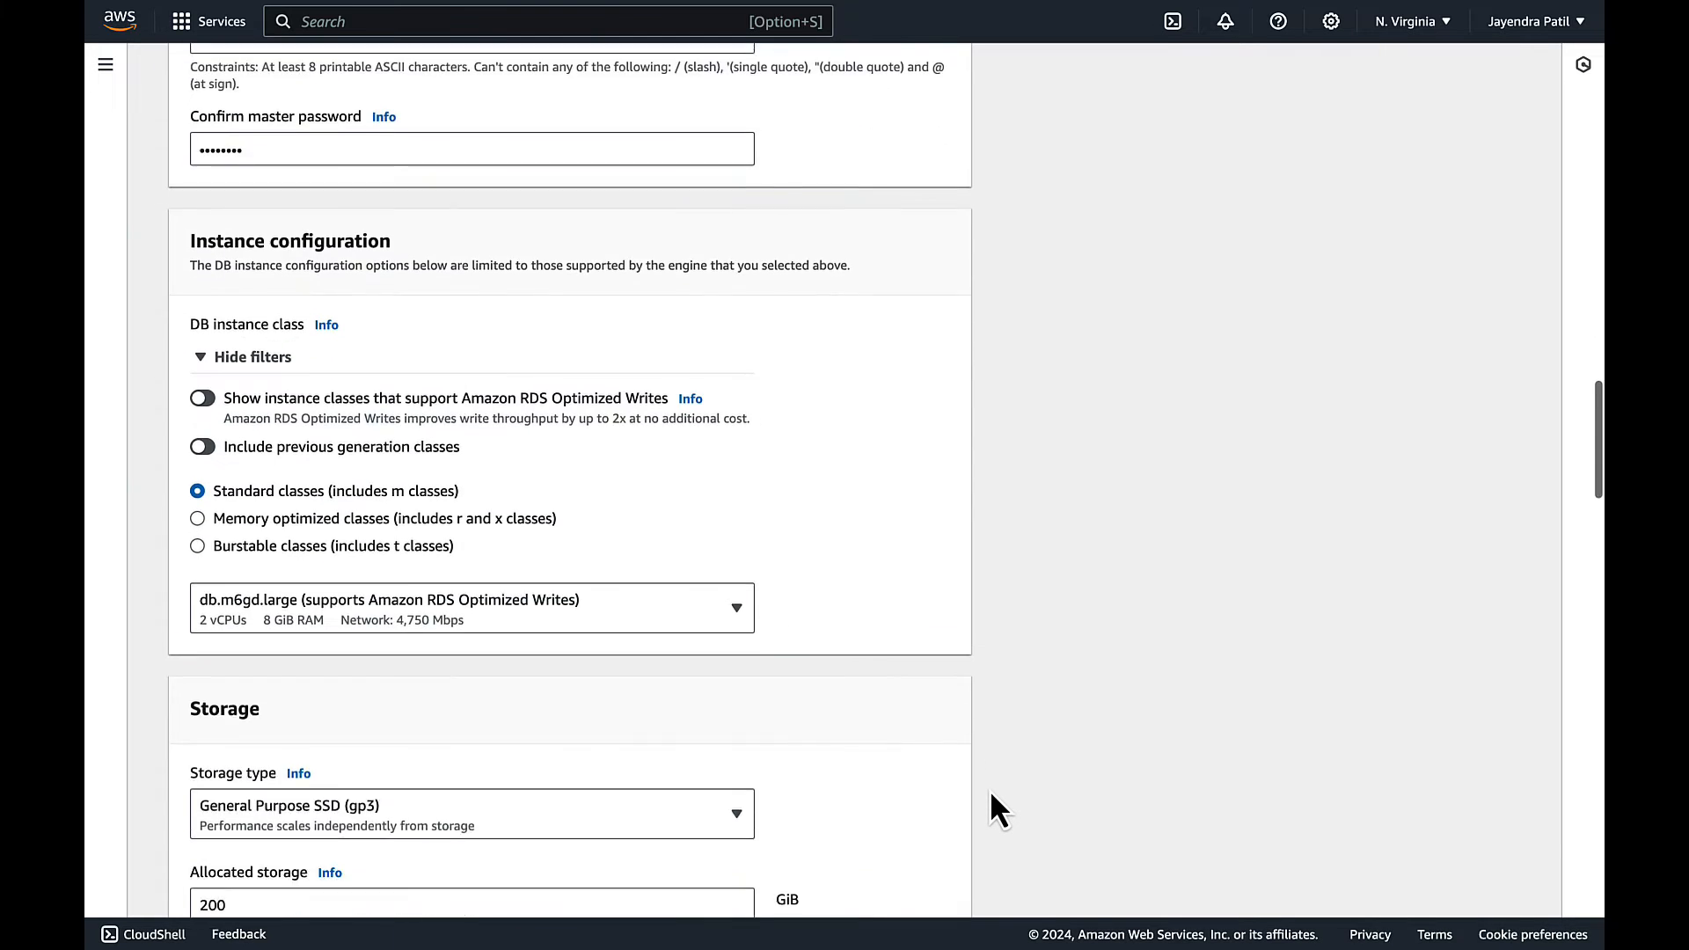
pyautogui.scroll(-3)
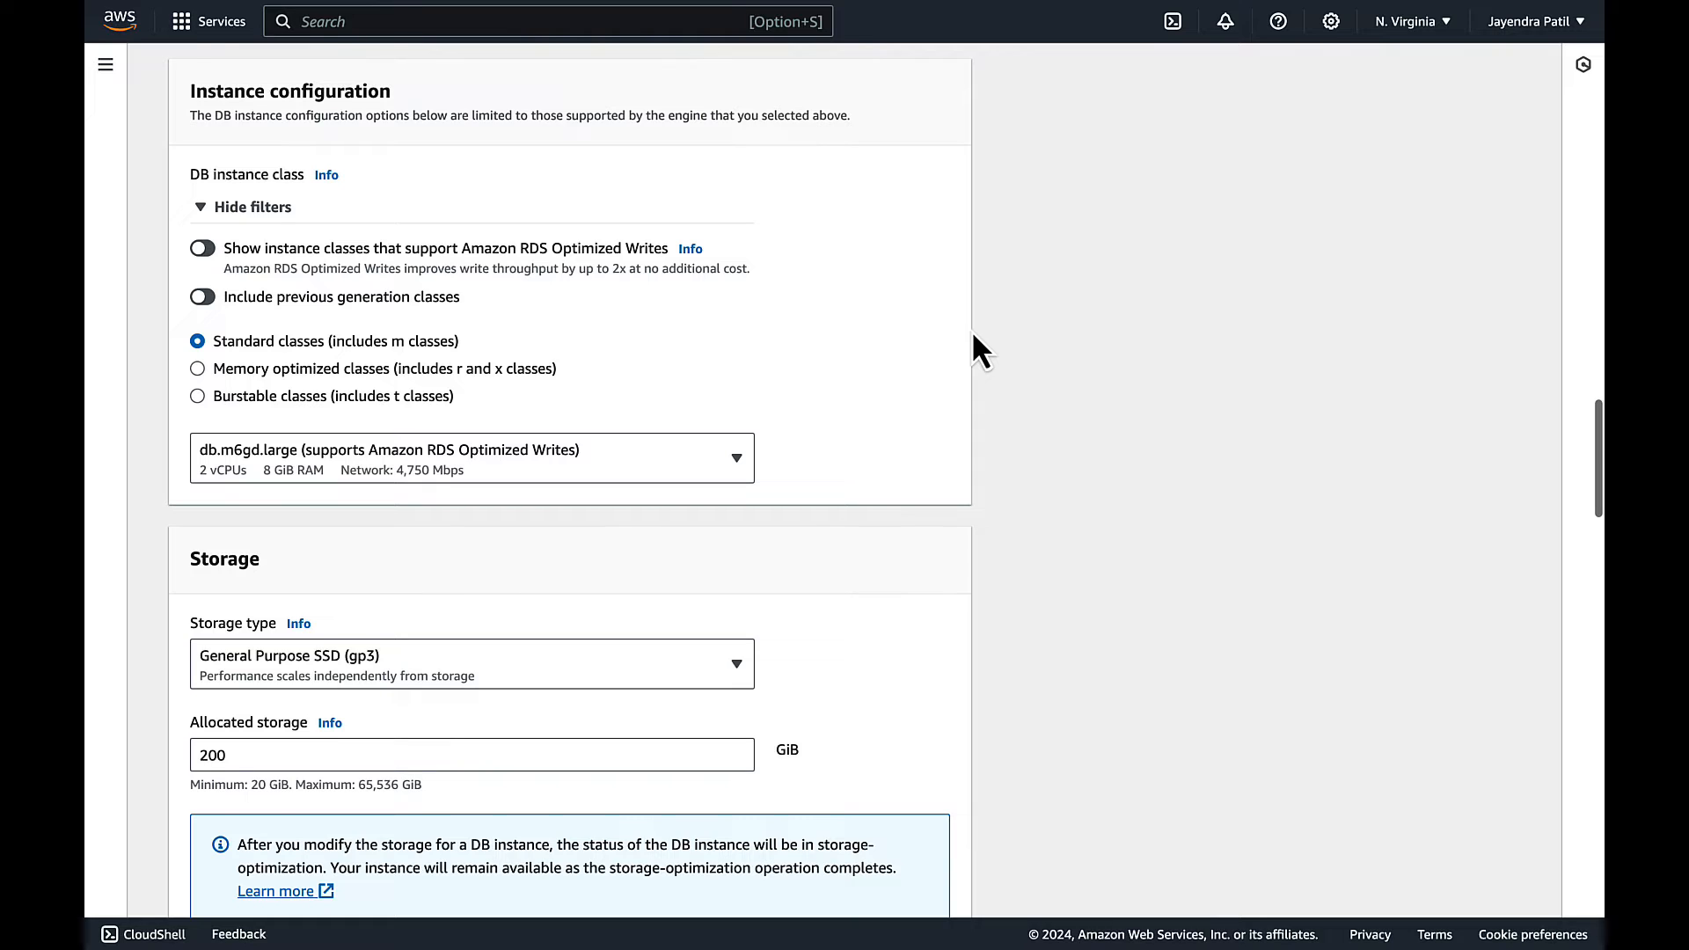
pyautogui.click(197, 396)
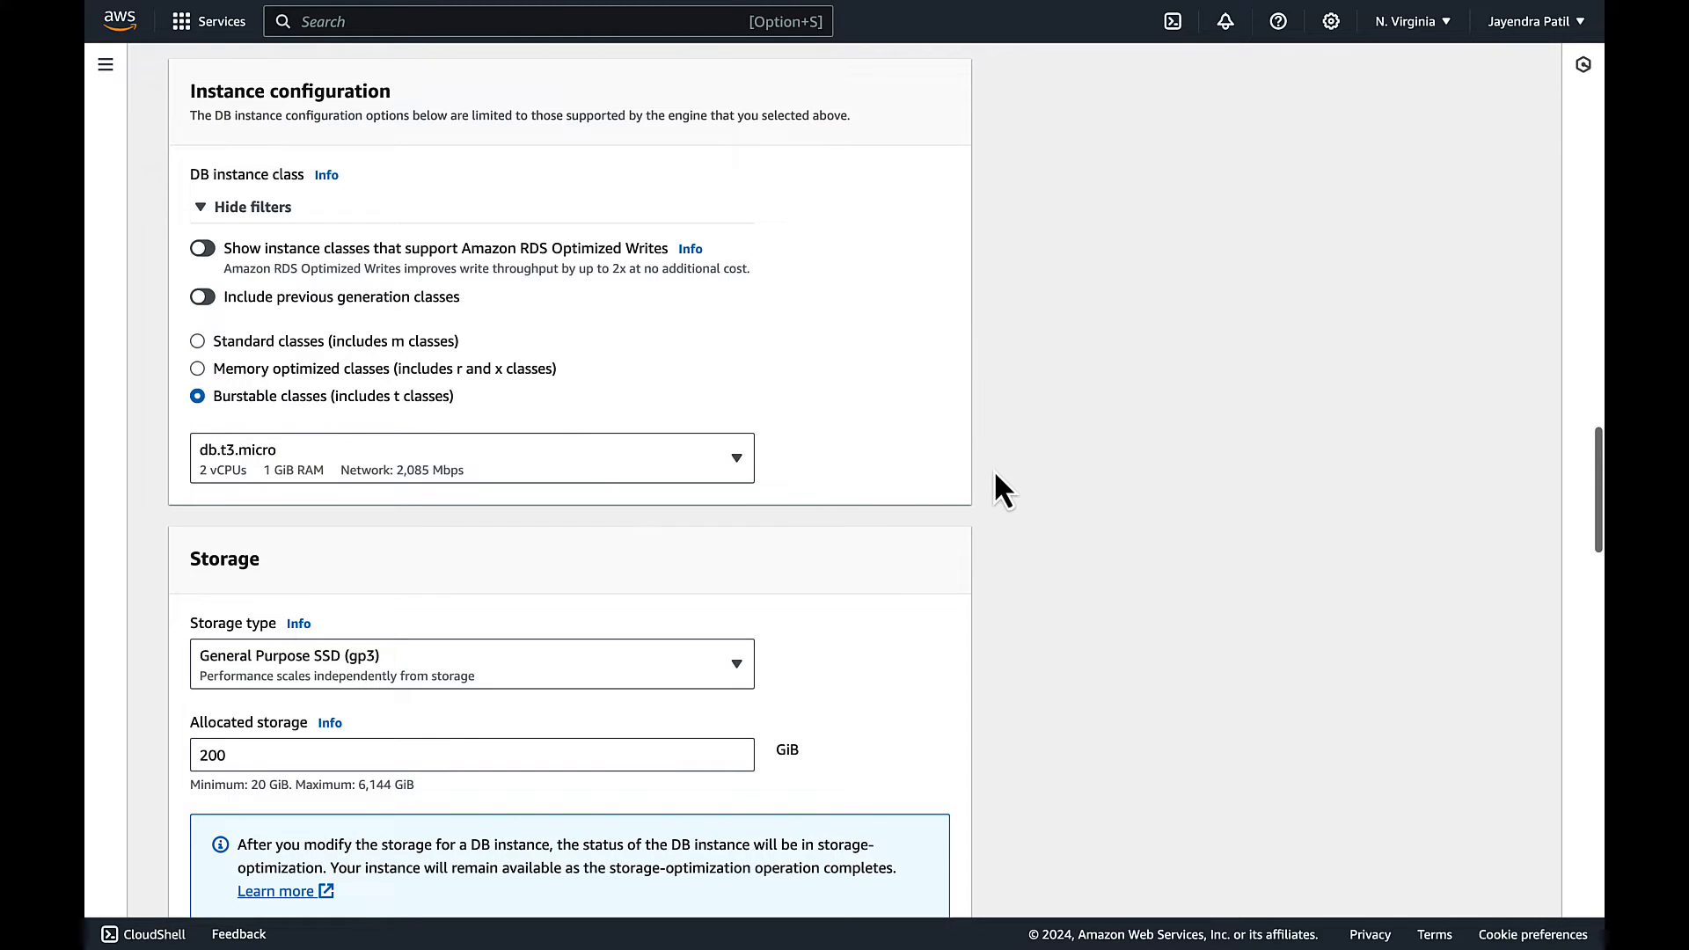
pyautogui.scroll(-3)
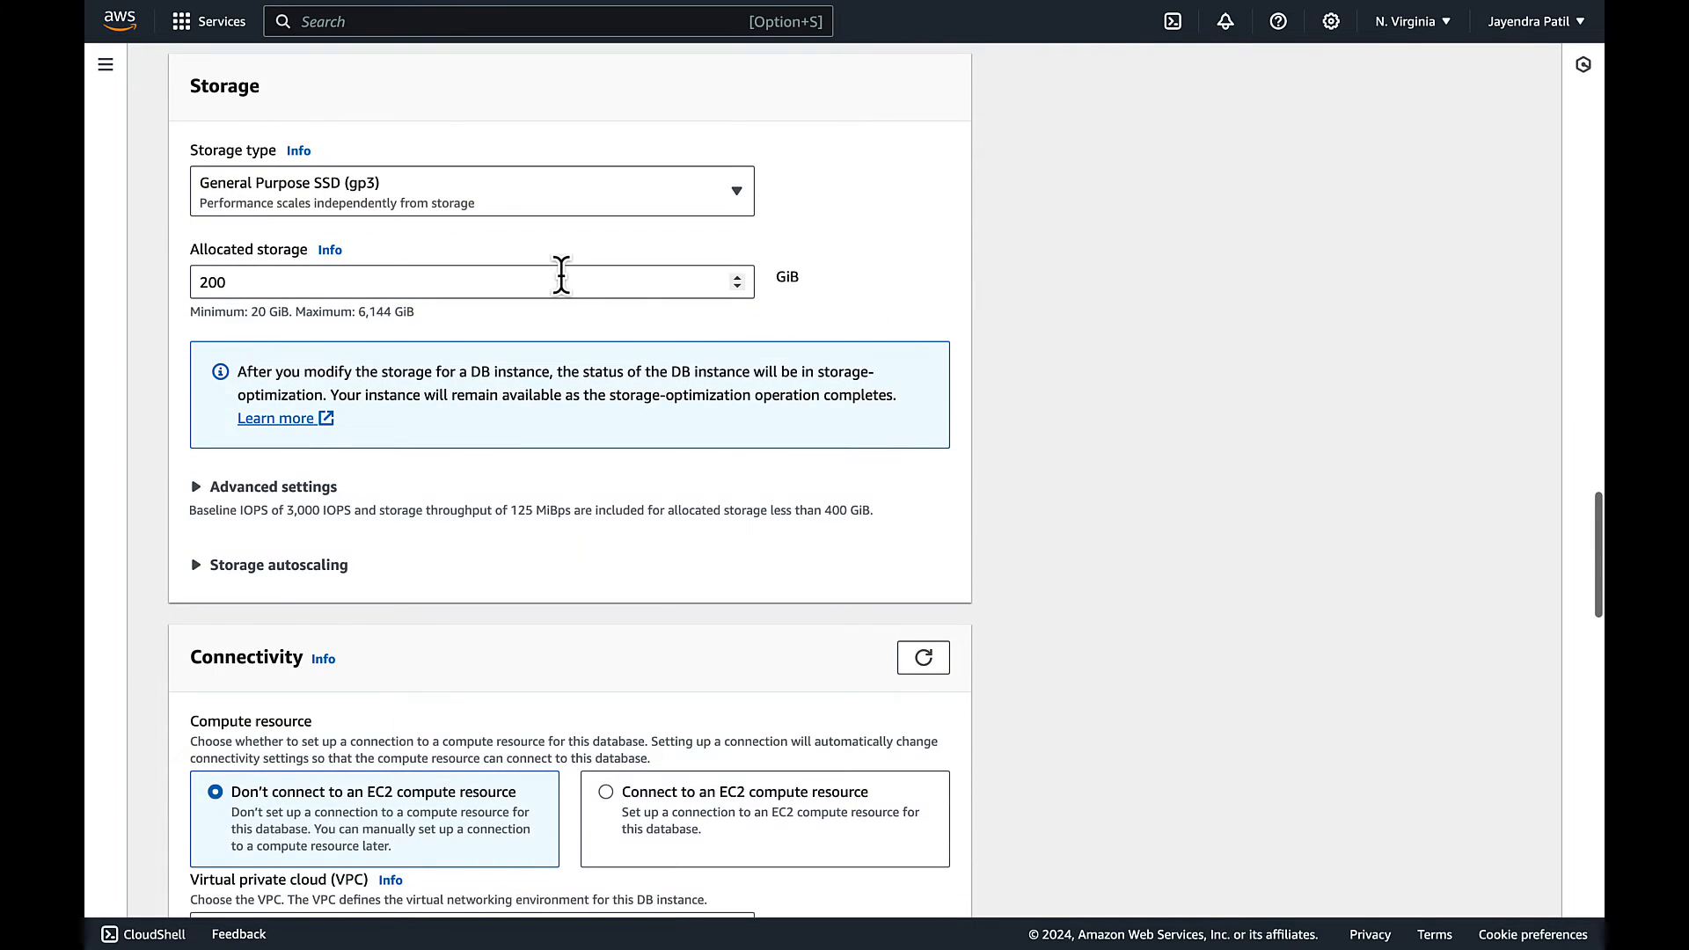
pyautogui.write('20')
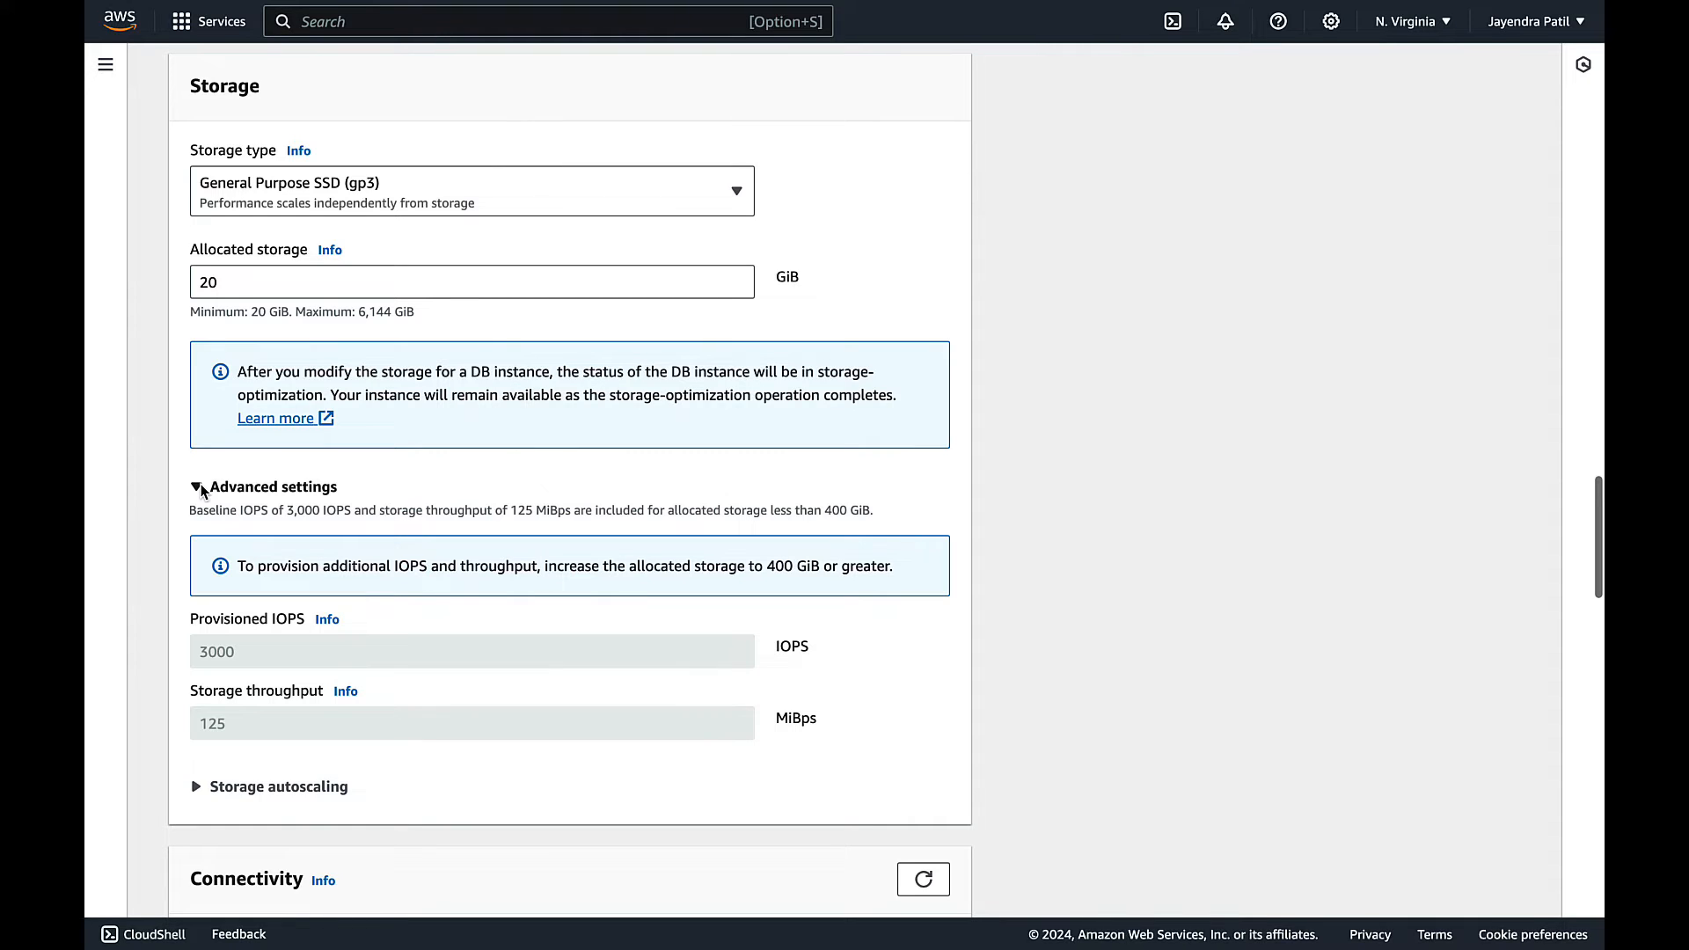
pyautogui.click(197, 486)
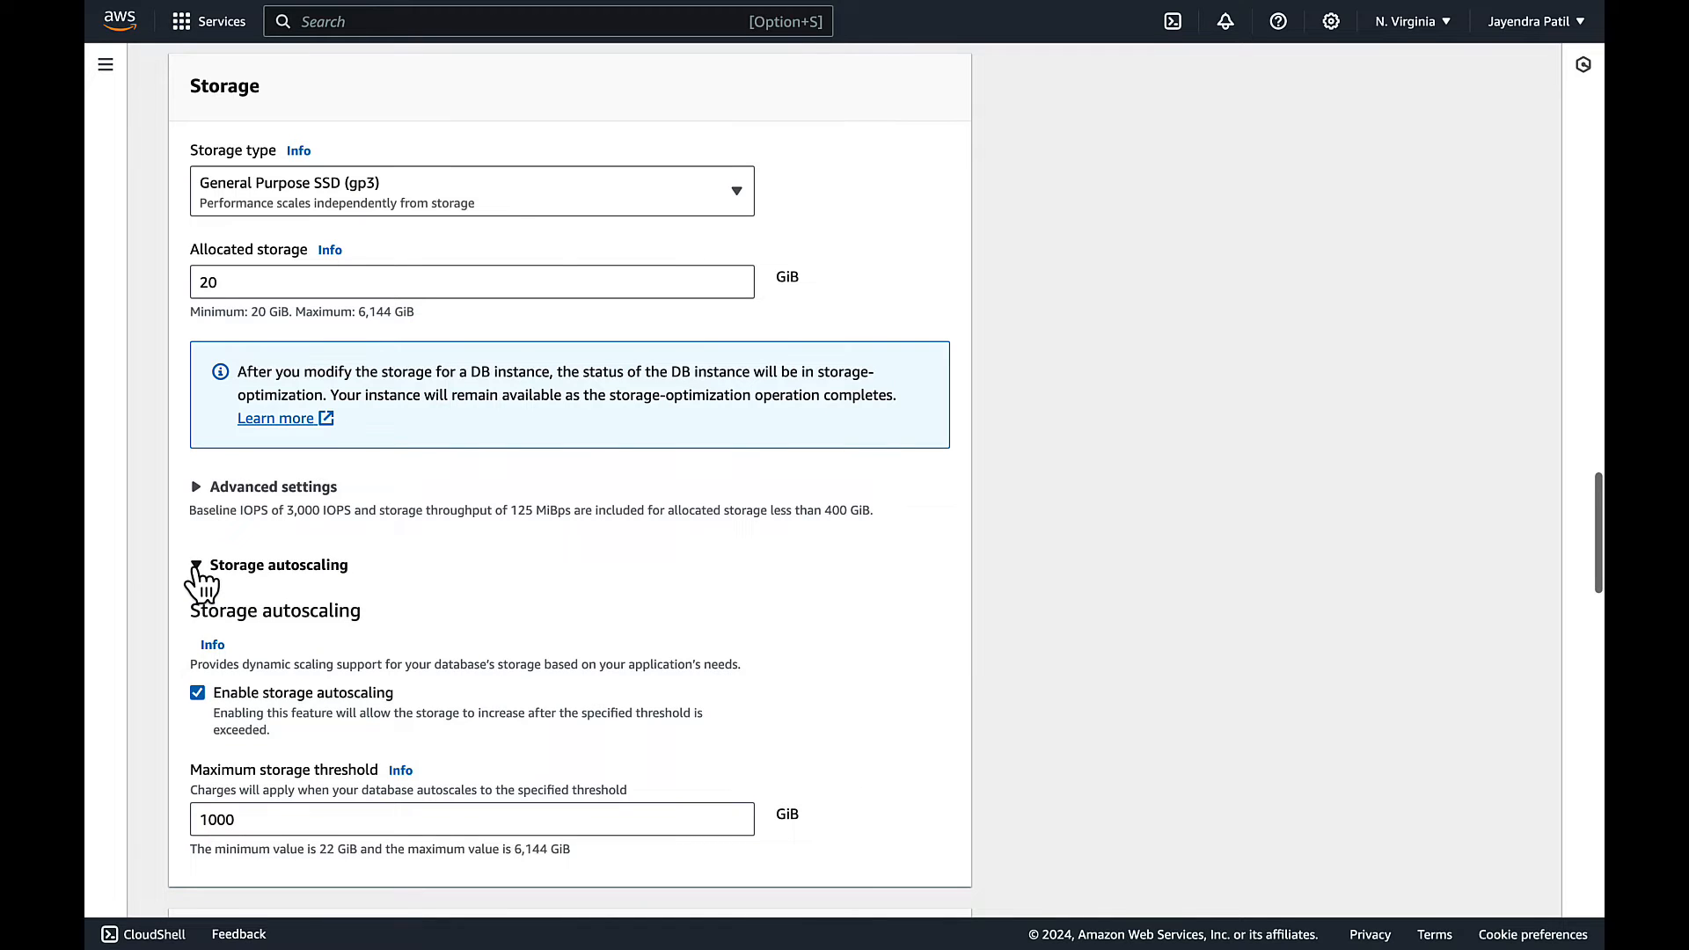
pyautogui.click(197, 694)
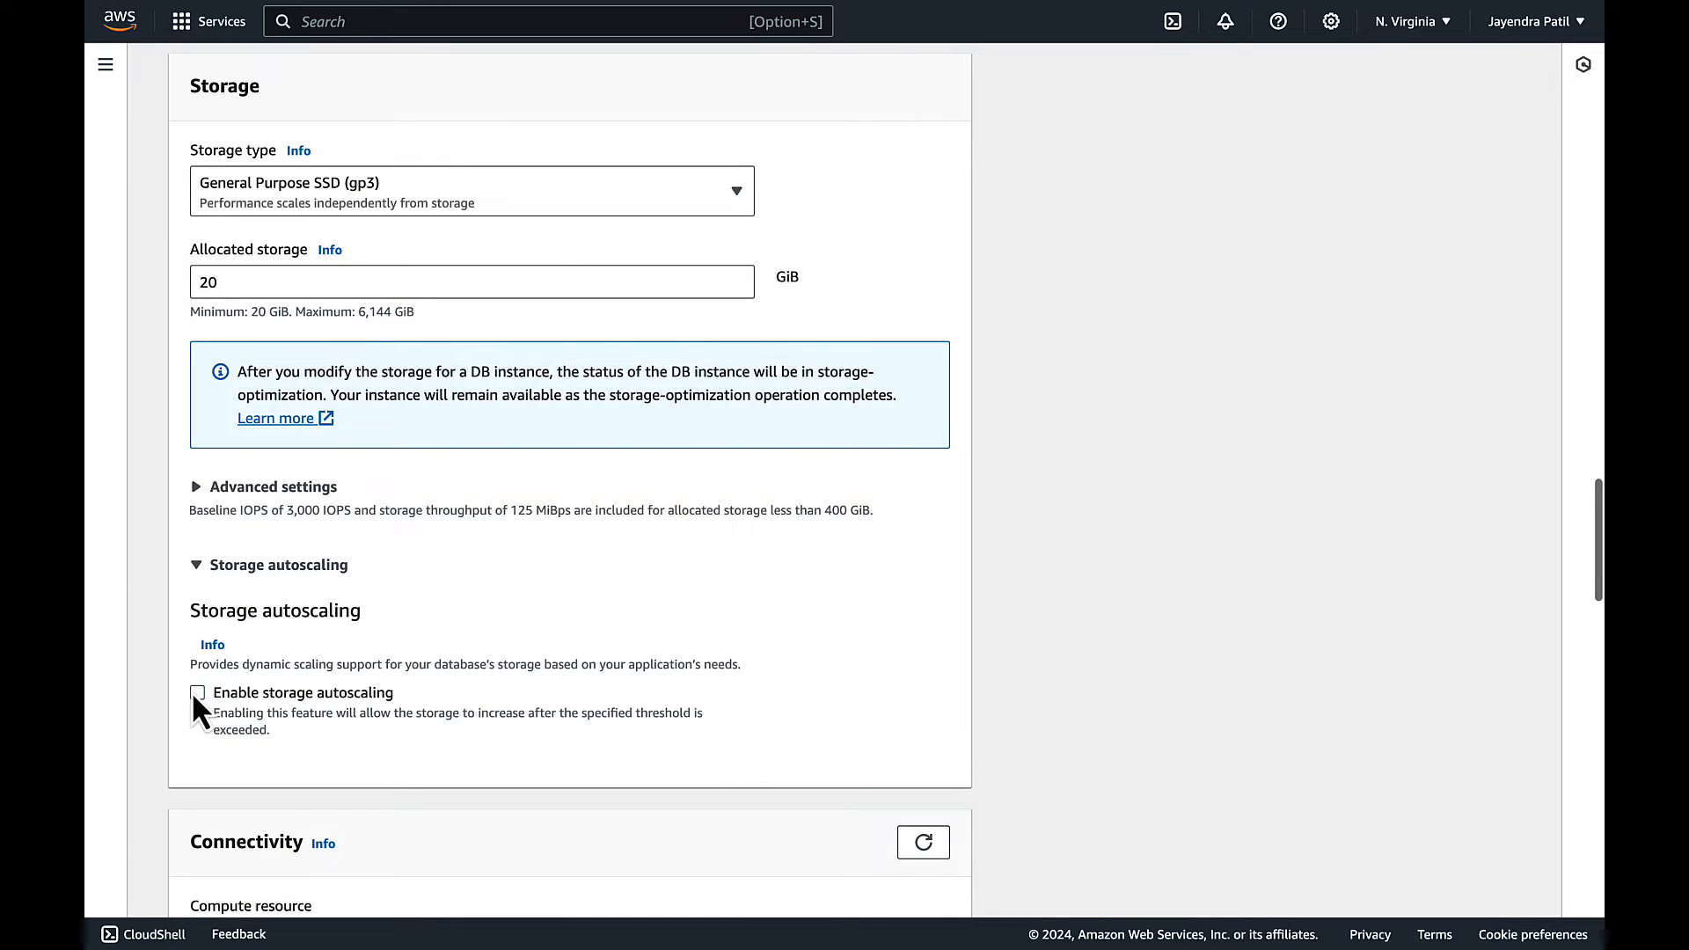
pyautogui.click(197, 565)
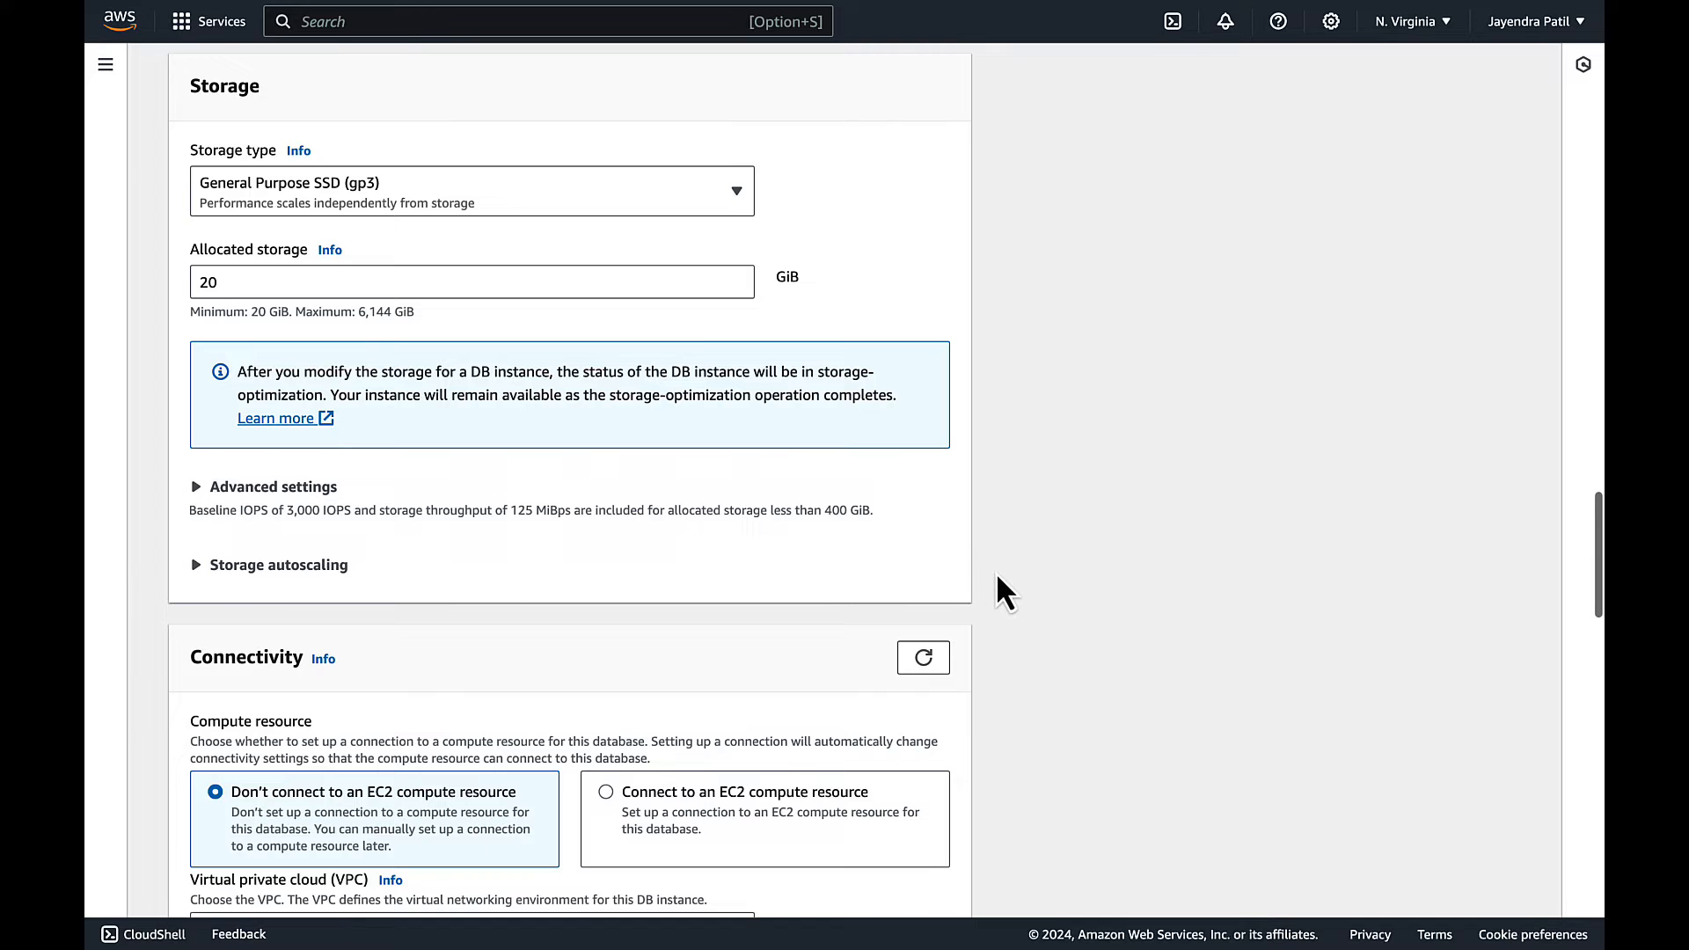
pyautogui.scroll(-3)
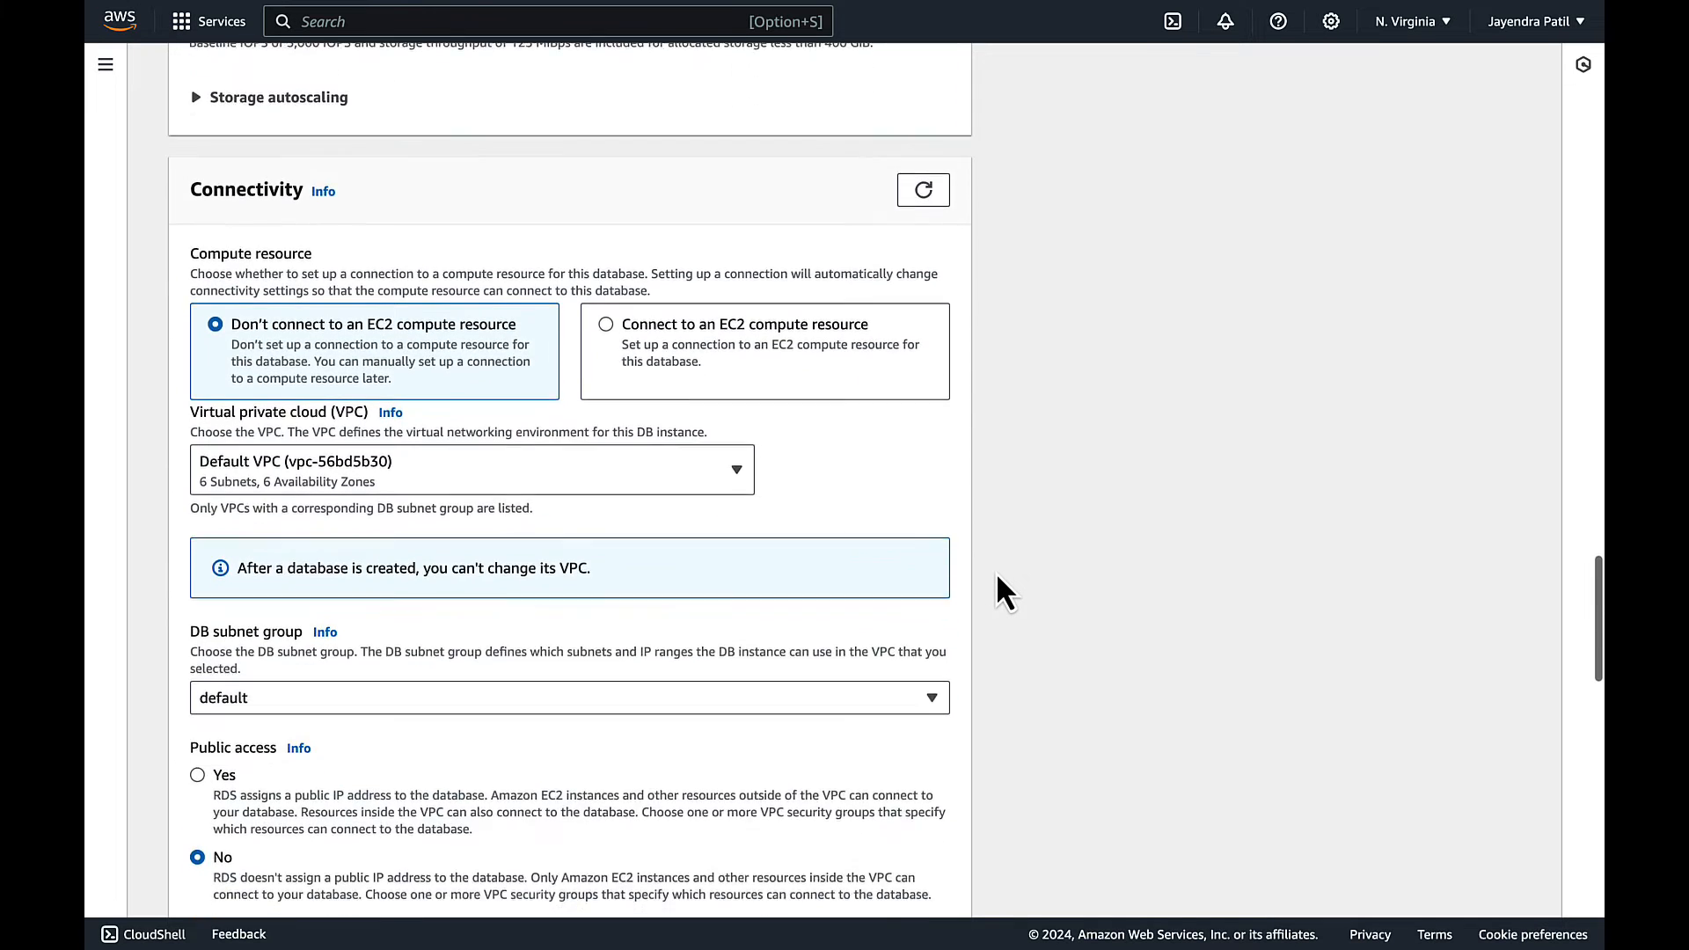
pyautogui.scroll(-3)
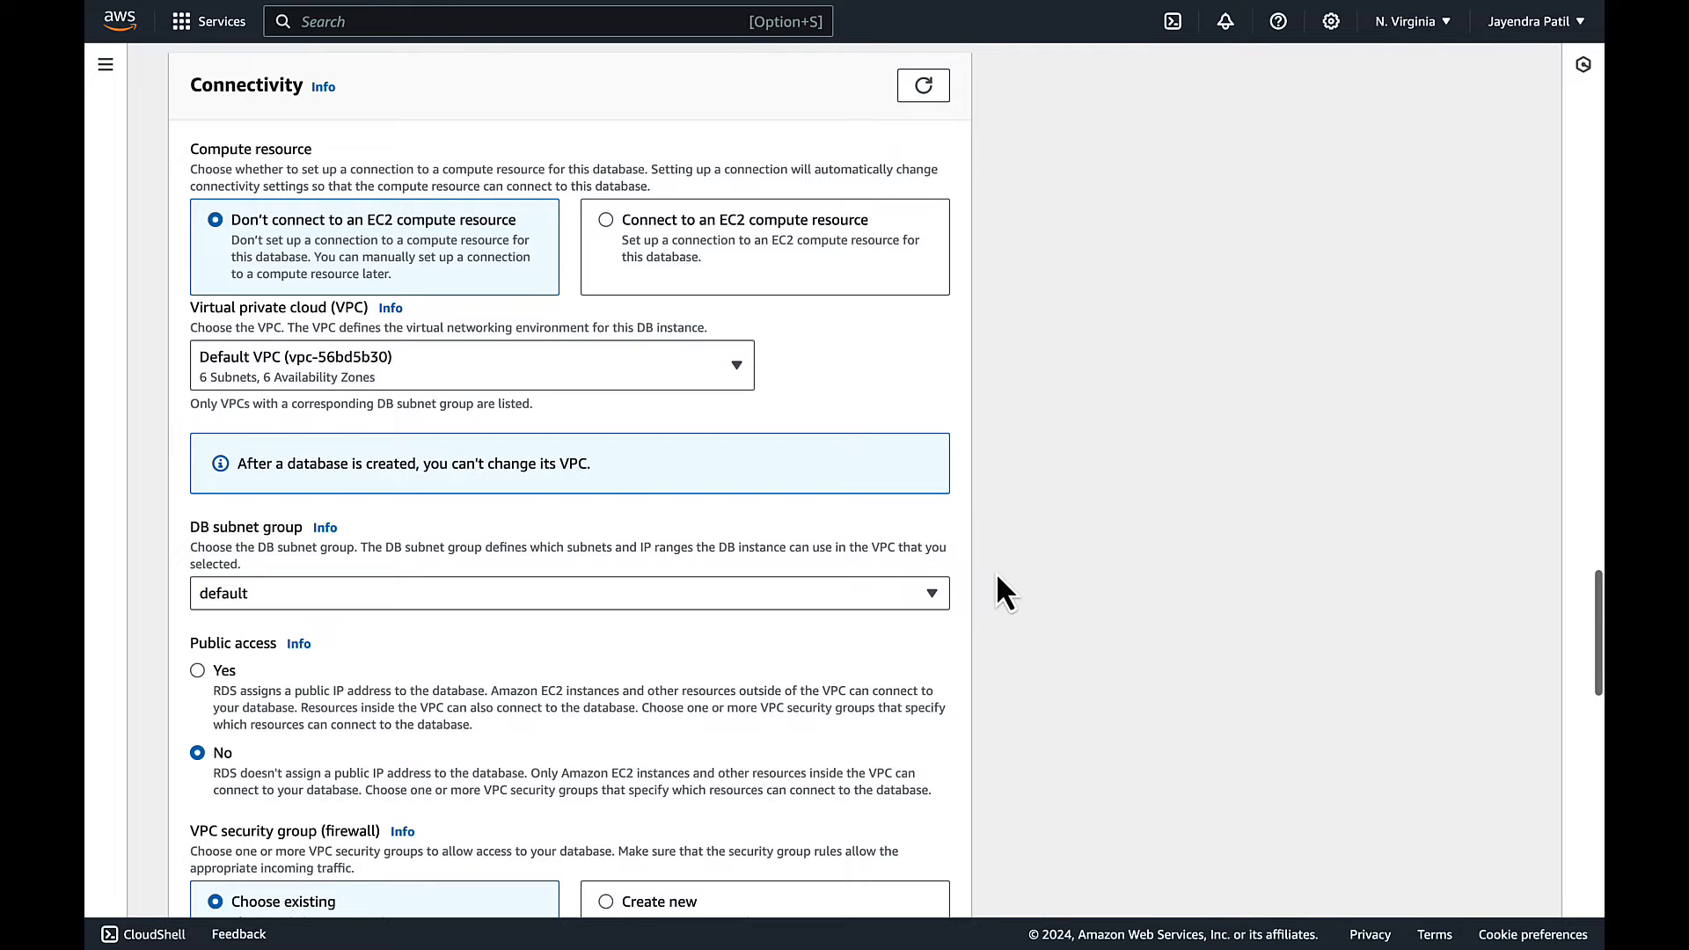
# - Place the database in VPC A with rds-demo-subnet-group and set Public access to Yes
pyautogui.click(472, 364)
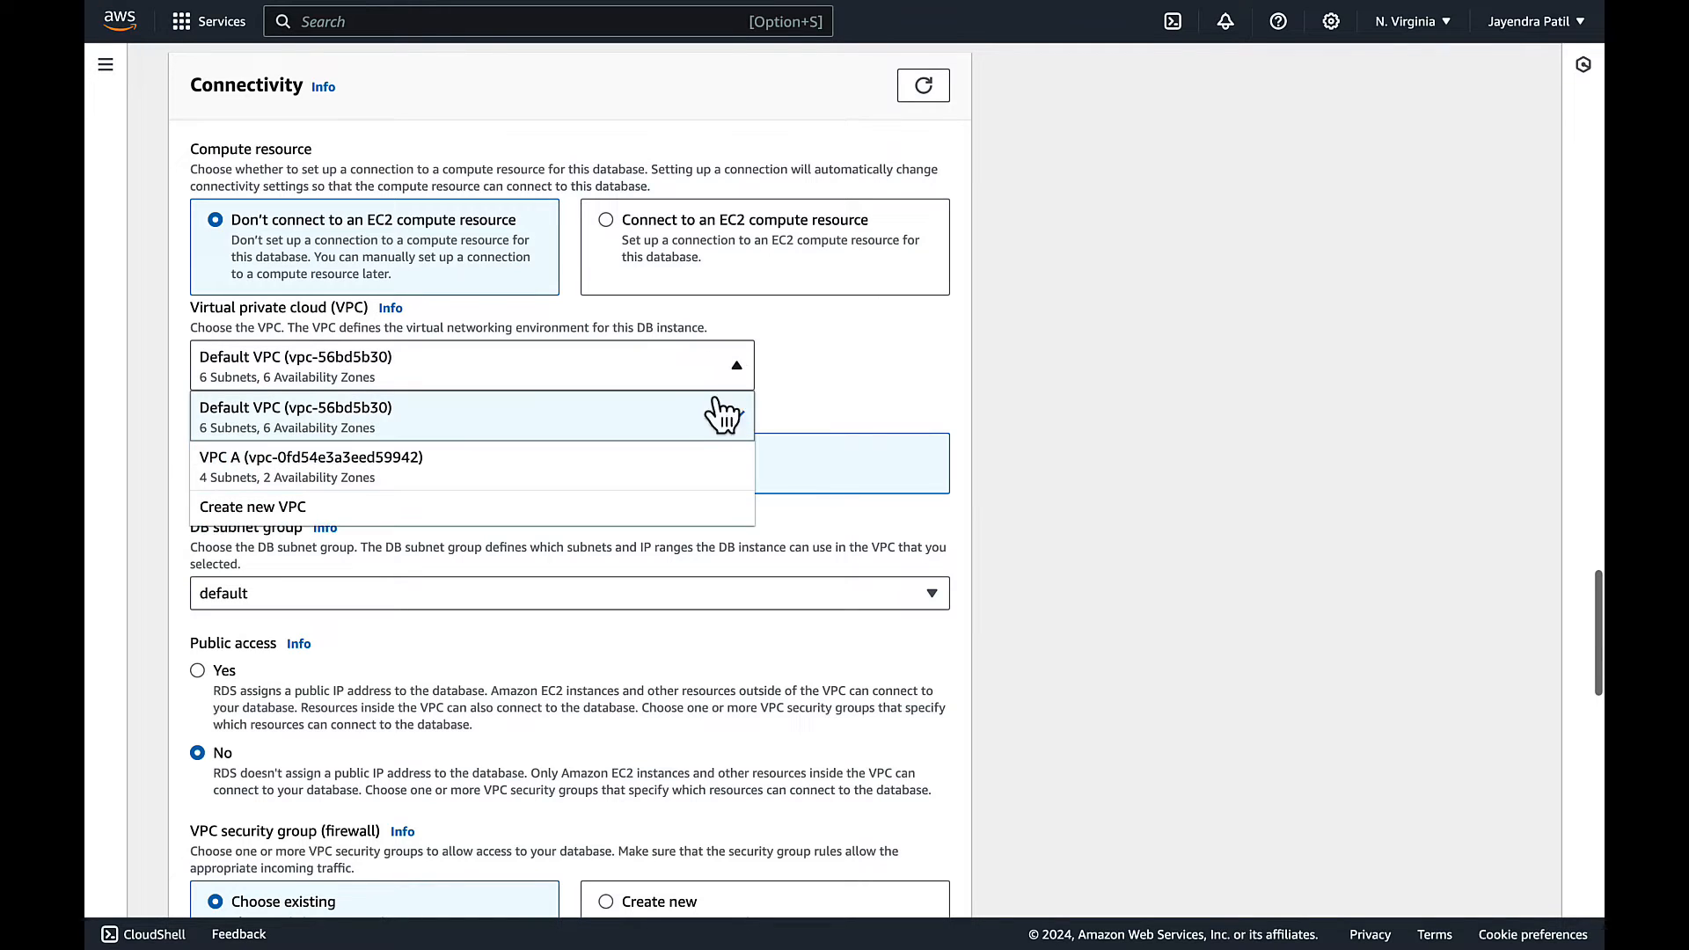
pyautogui.click(313, 458)
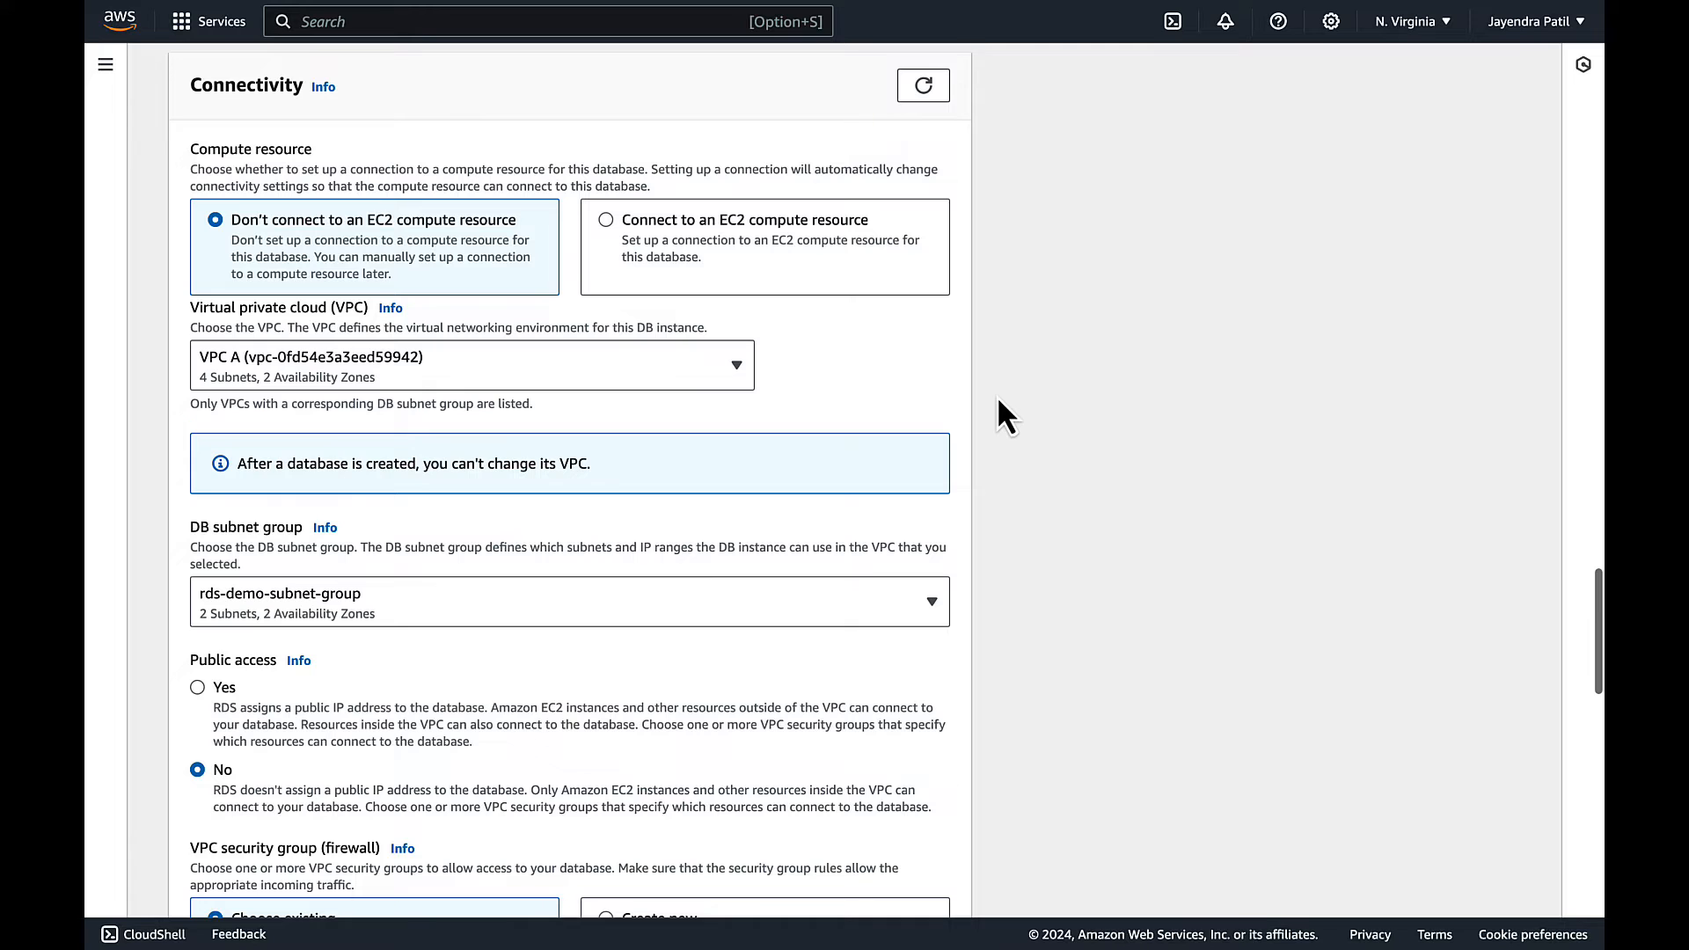
pyautogui.scroll(-3)
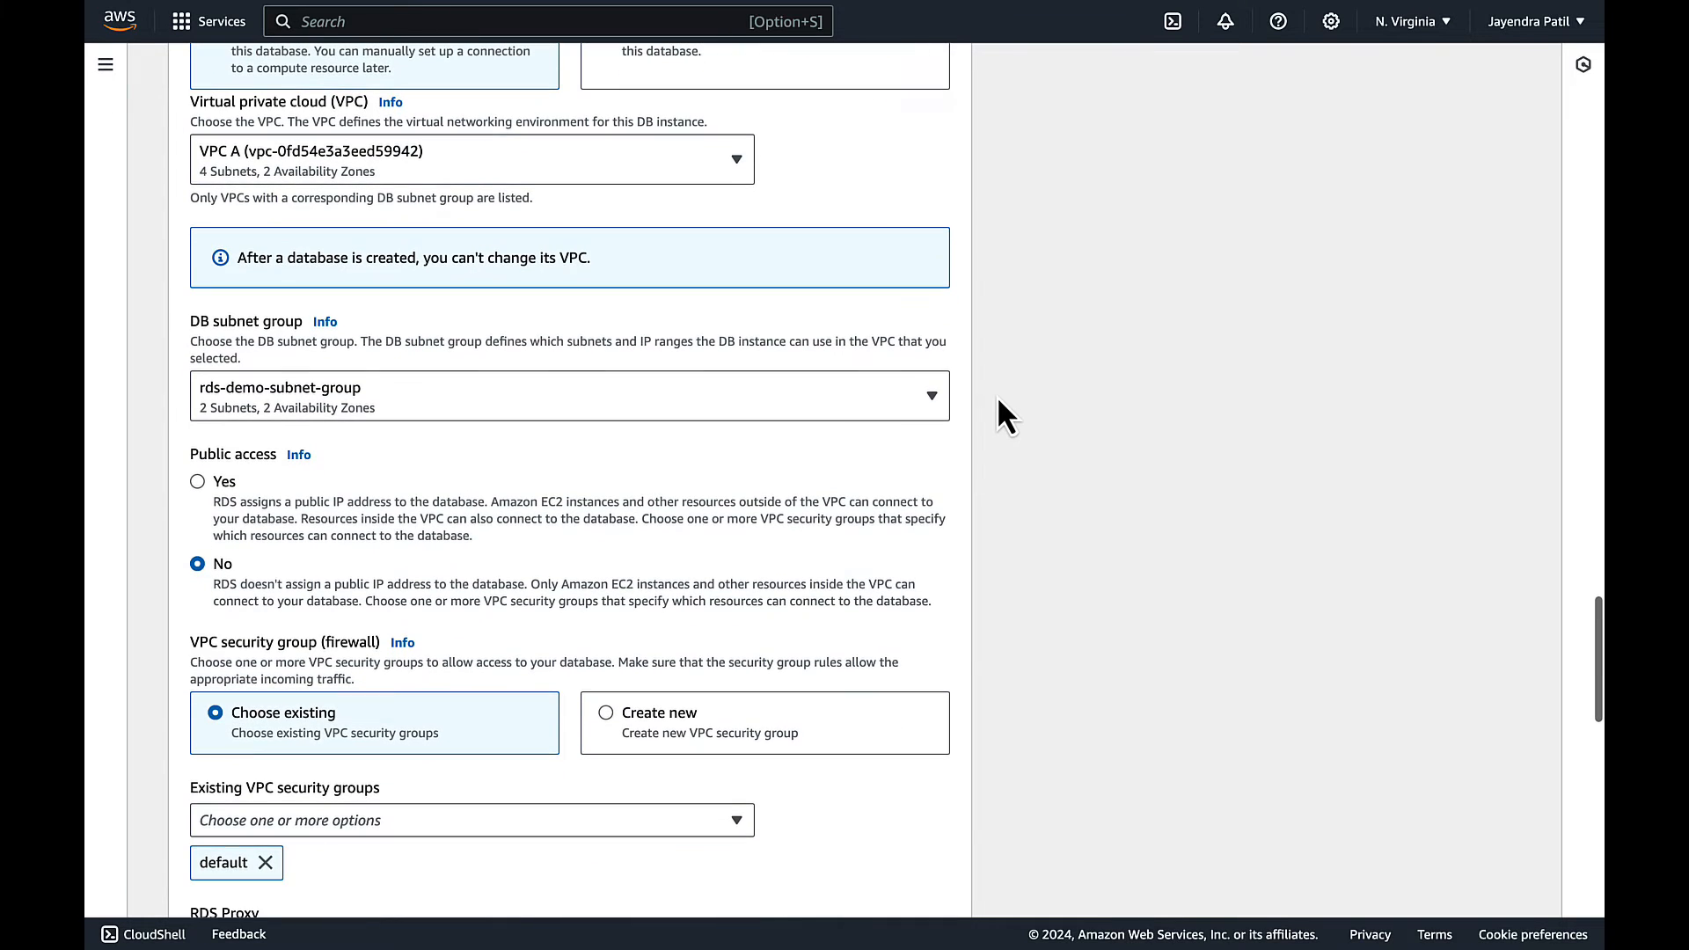
pyautogui.moveTo(452, 478)
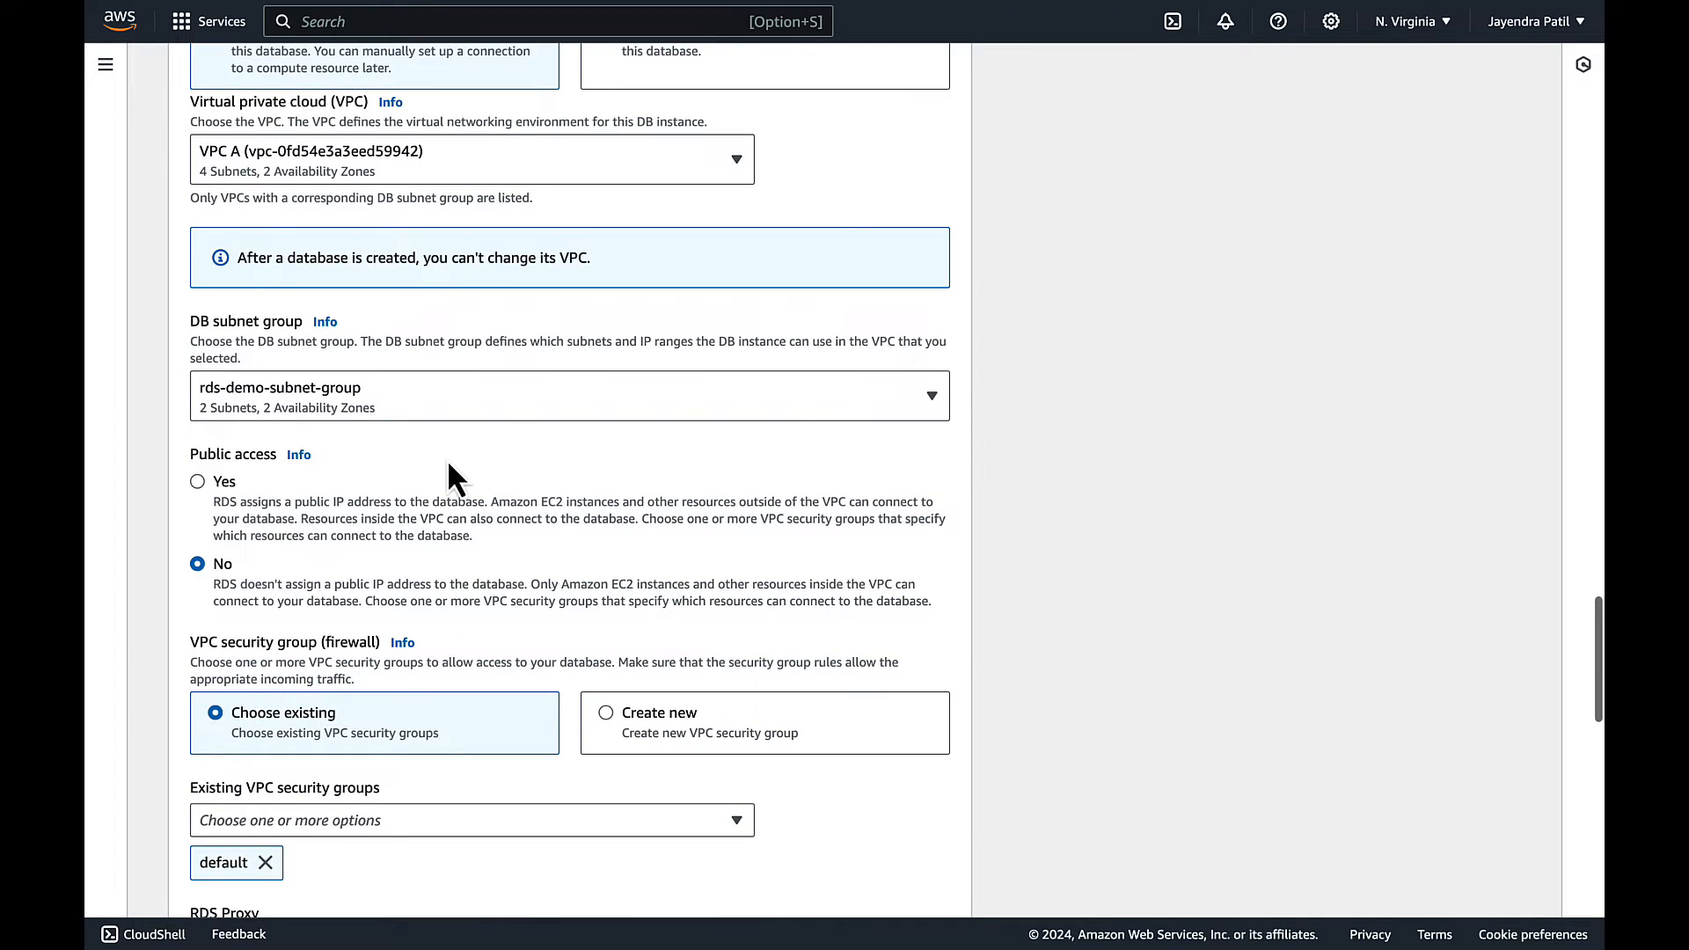
pyautogui.moveTo(315, 436)
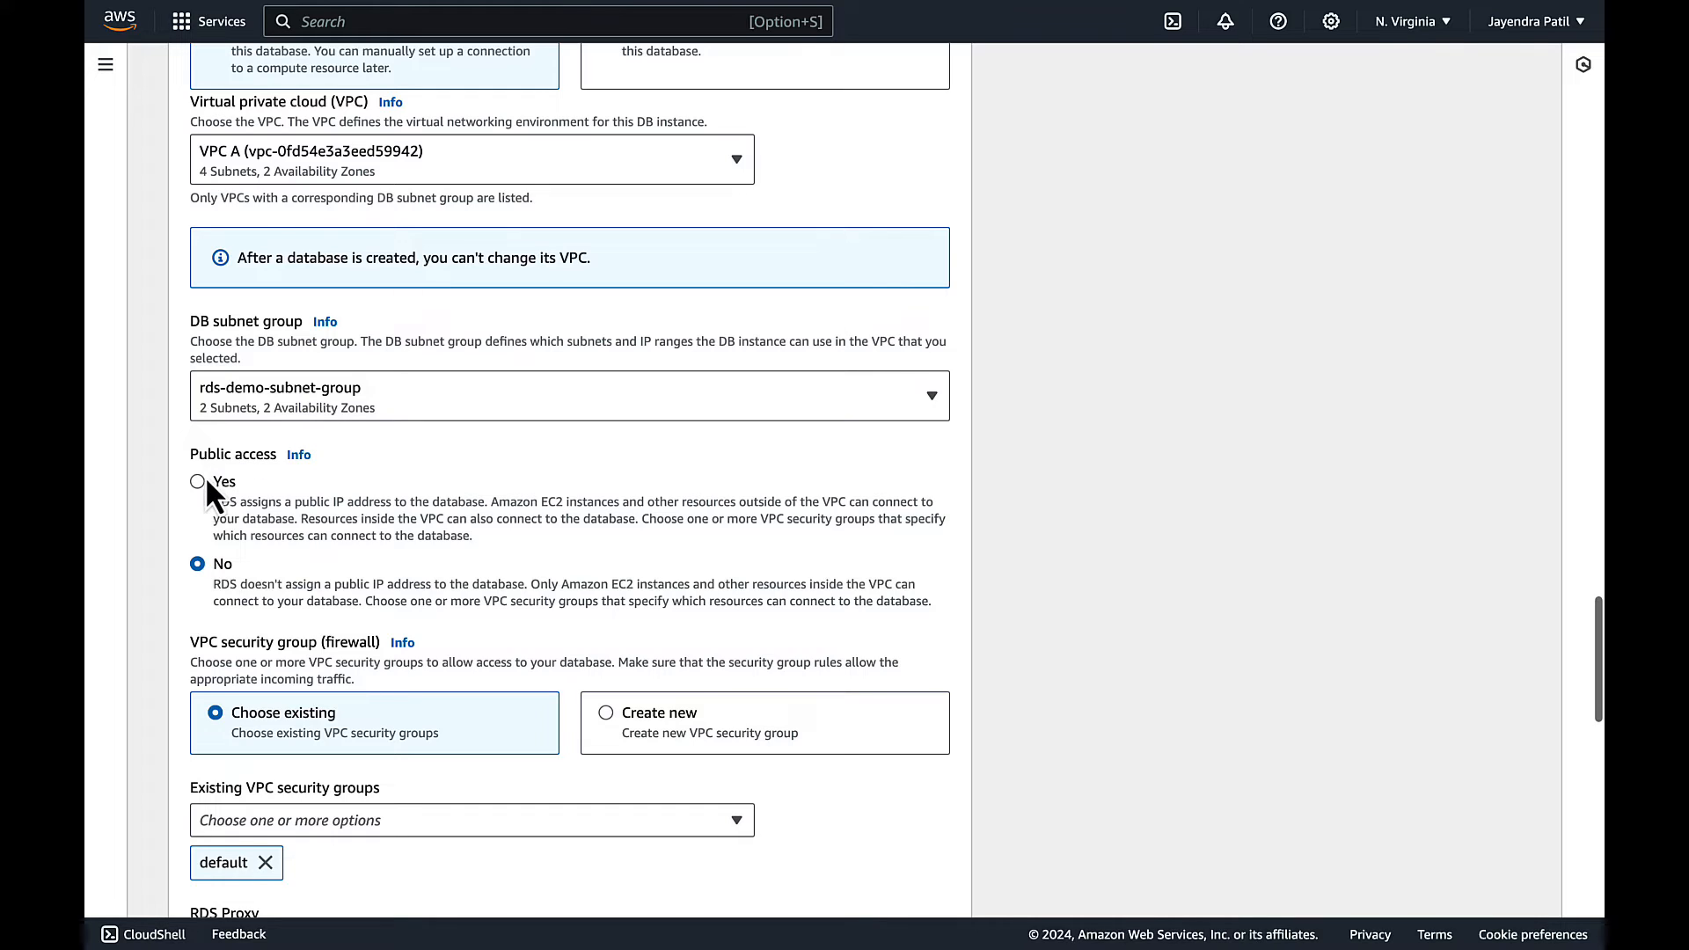
pyautogui.click(197, 482)
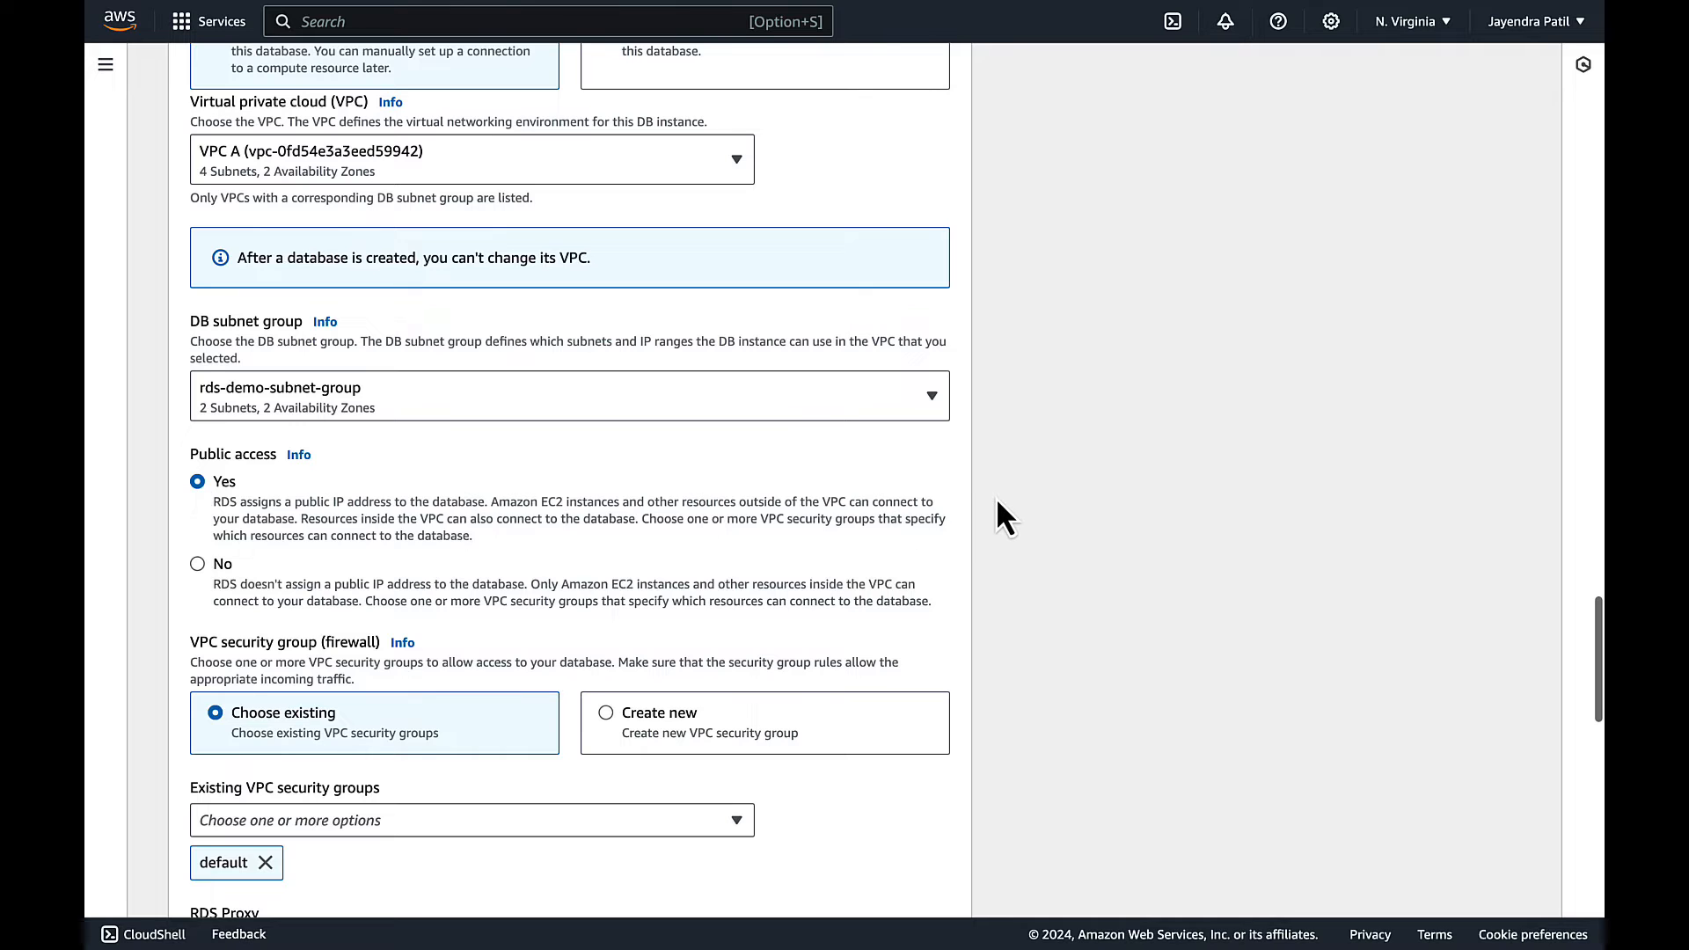
pyautogui.scroll(-3)
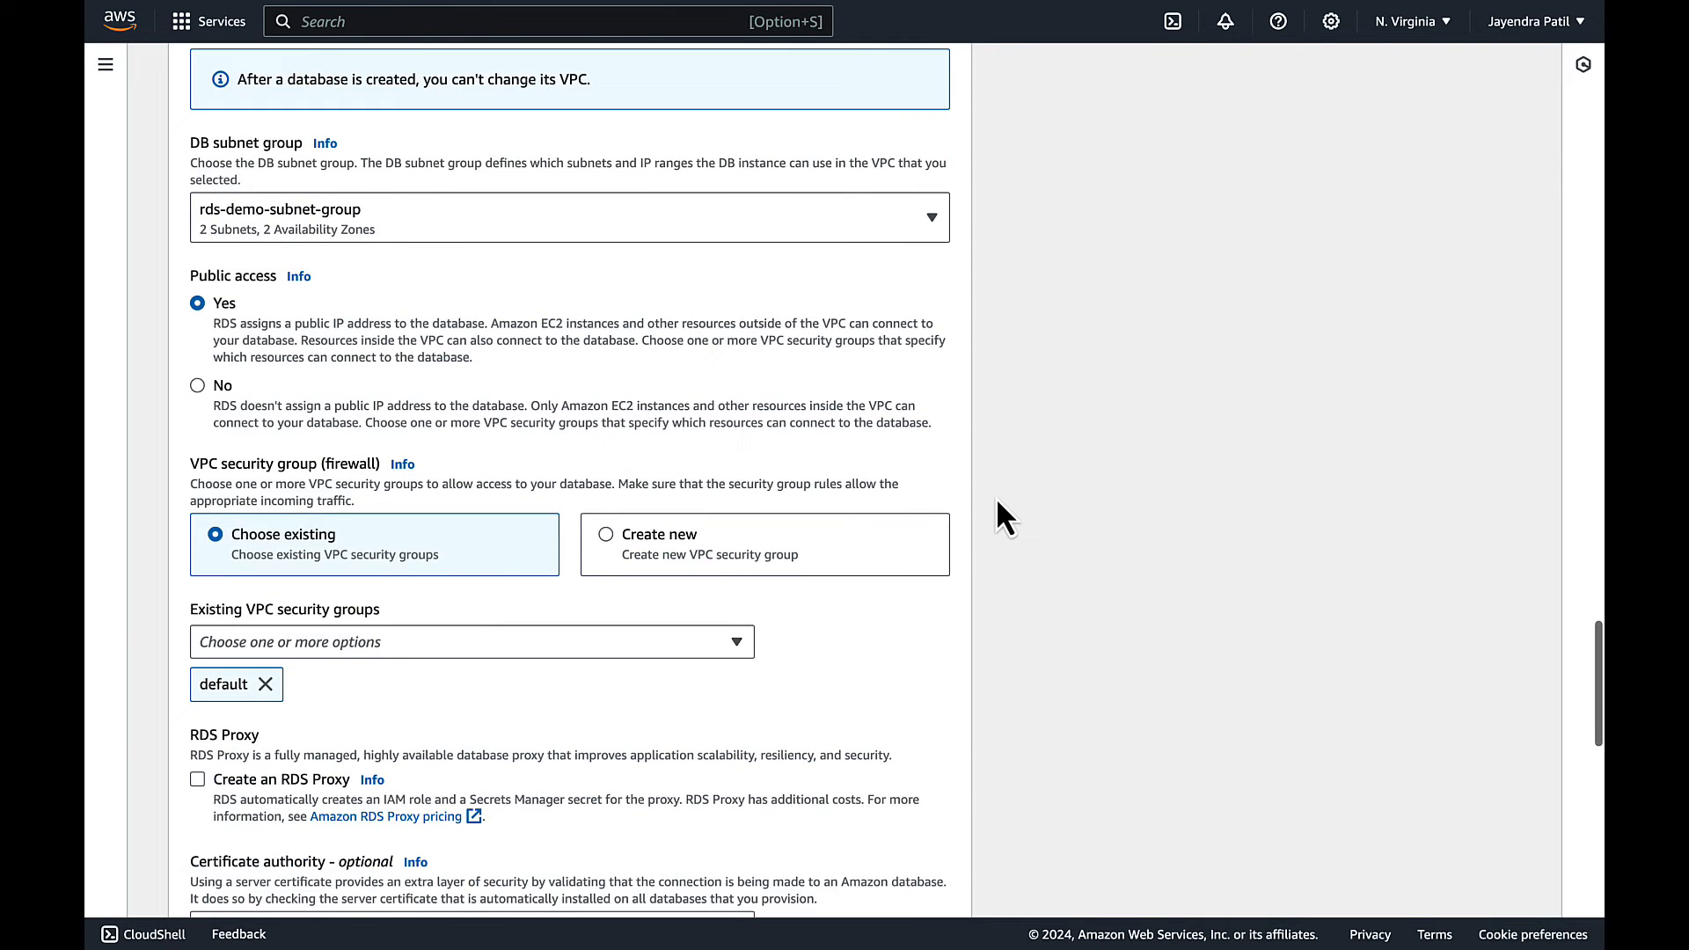
pyautogui.scroll(-3)
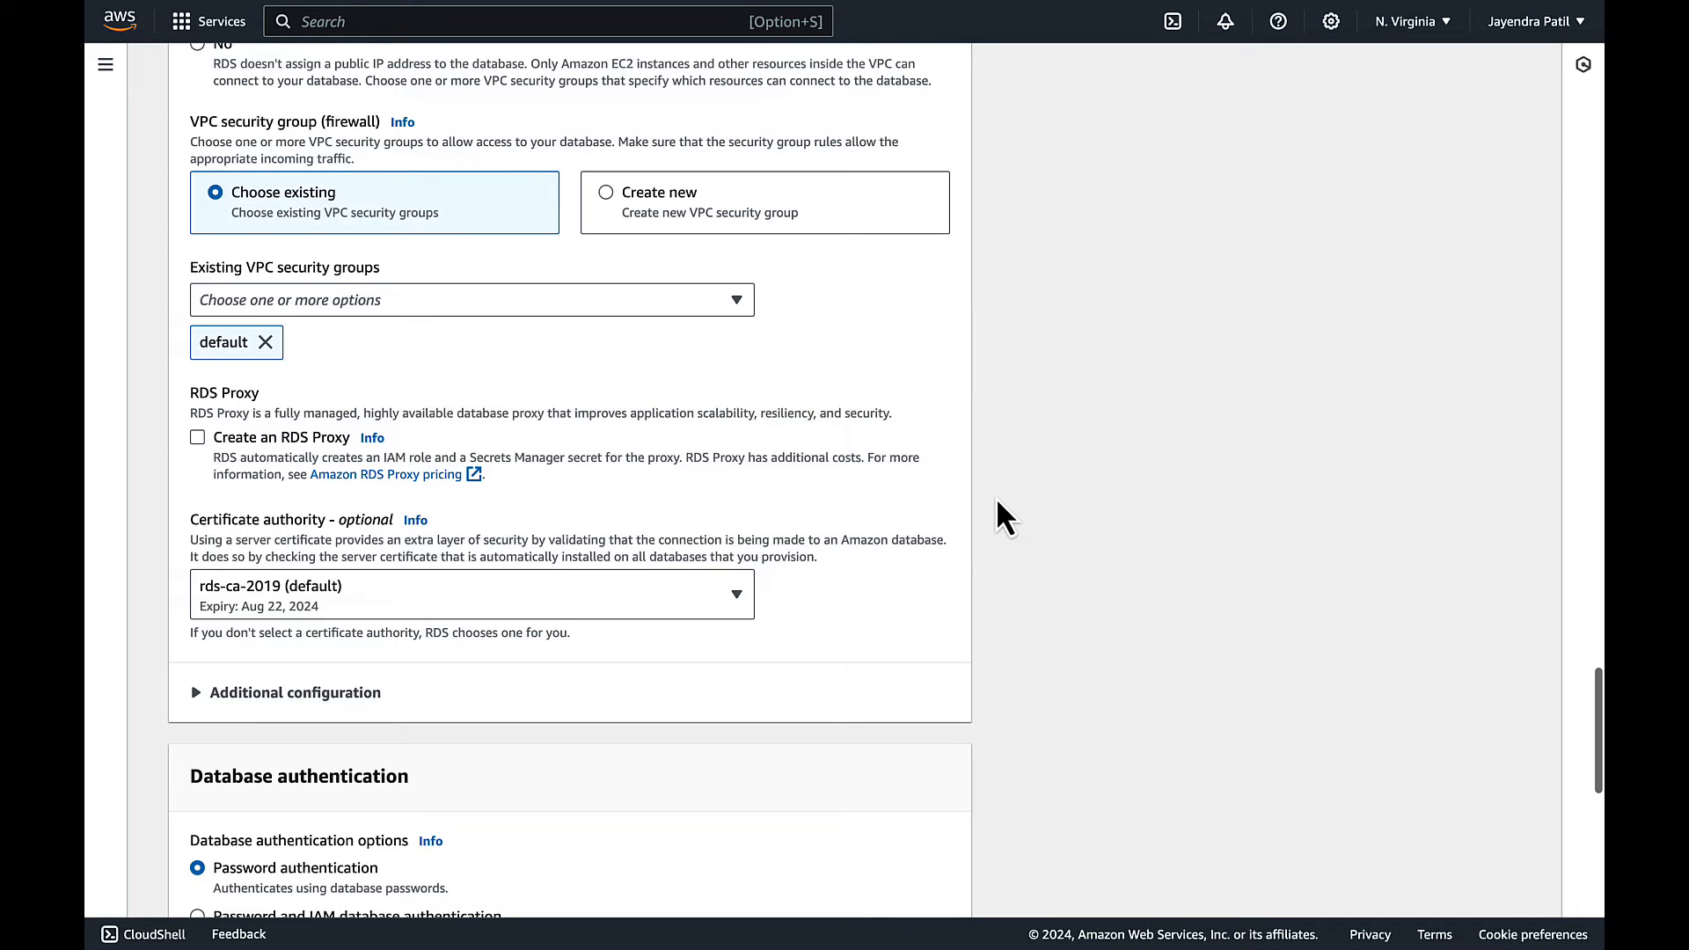
pyautogui.scroll(-3)
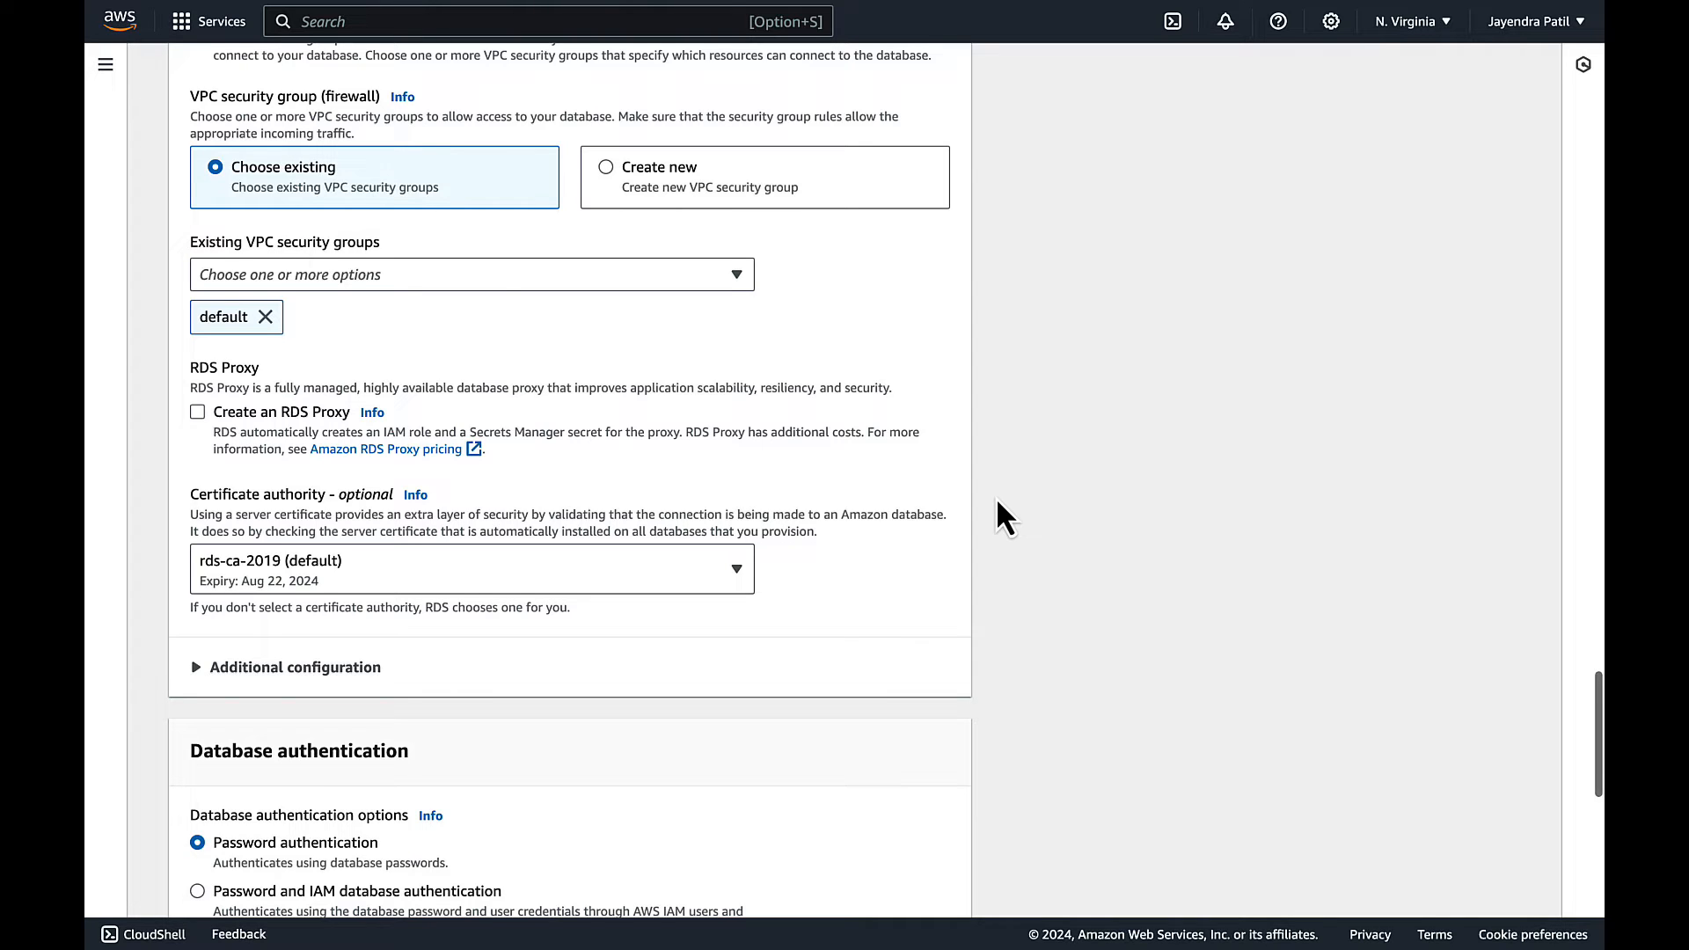
pyautogui.scroll(-3)
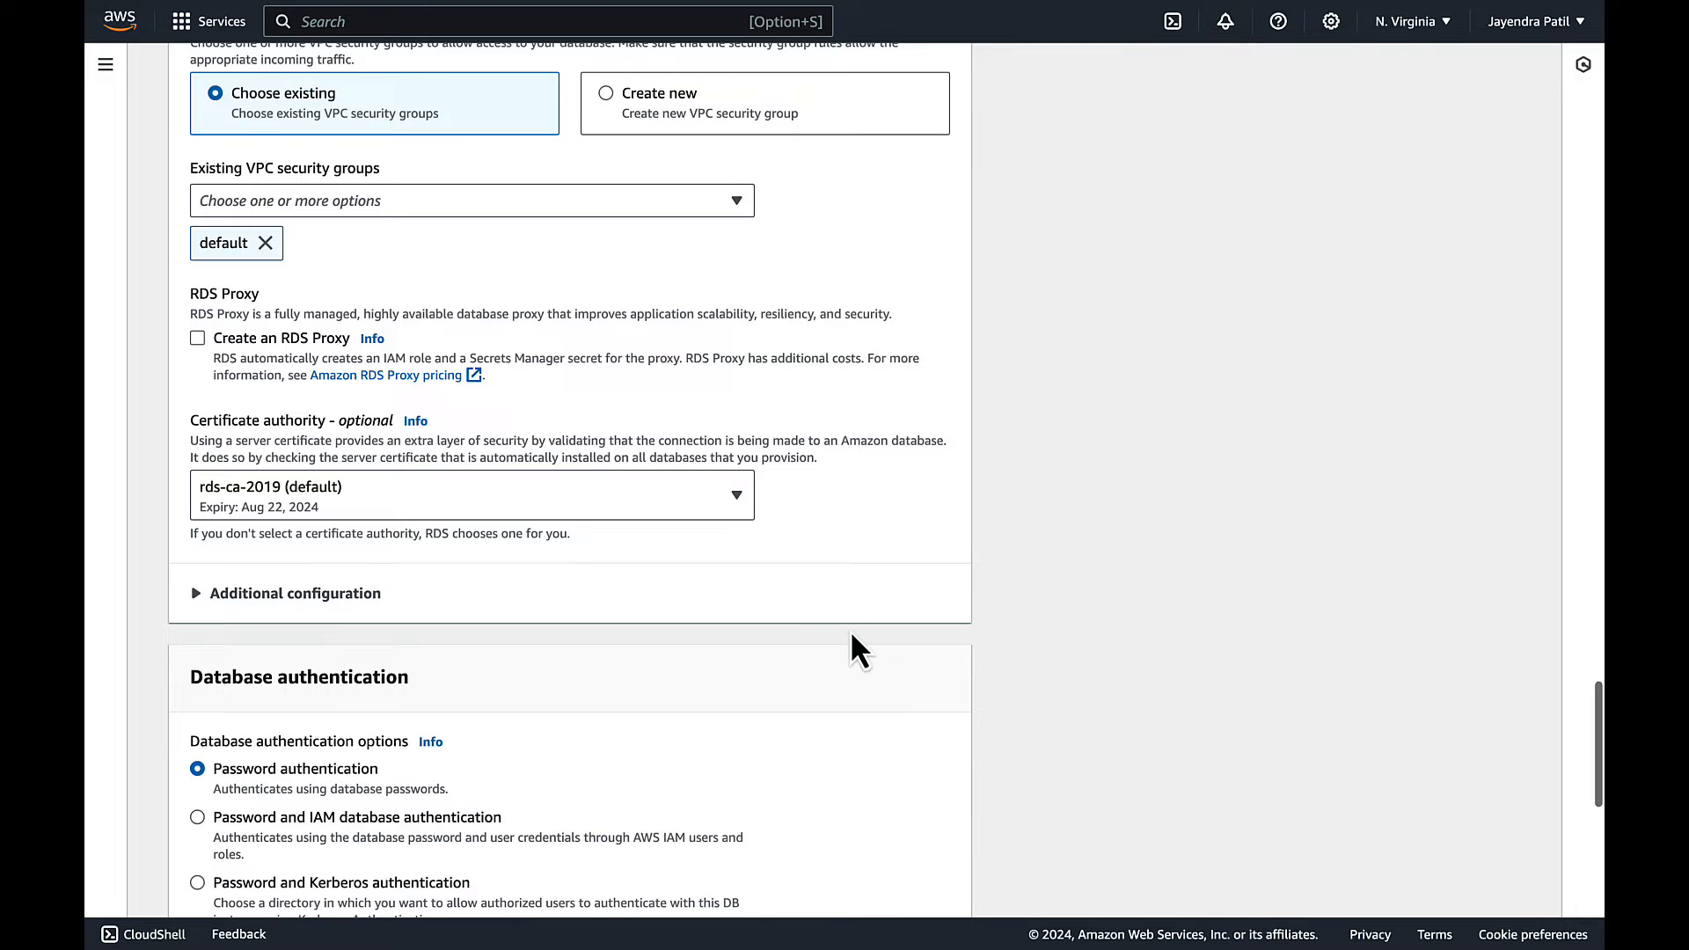
pyautogui.scroll(-3)
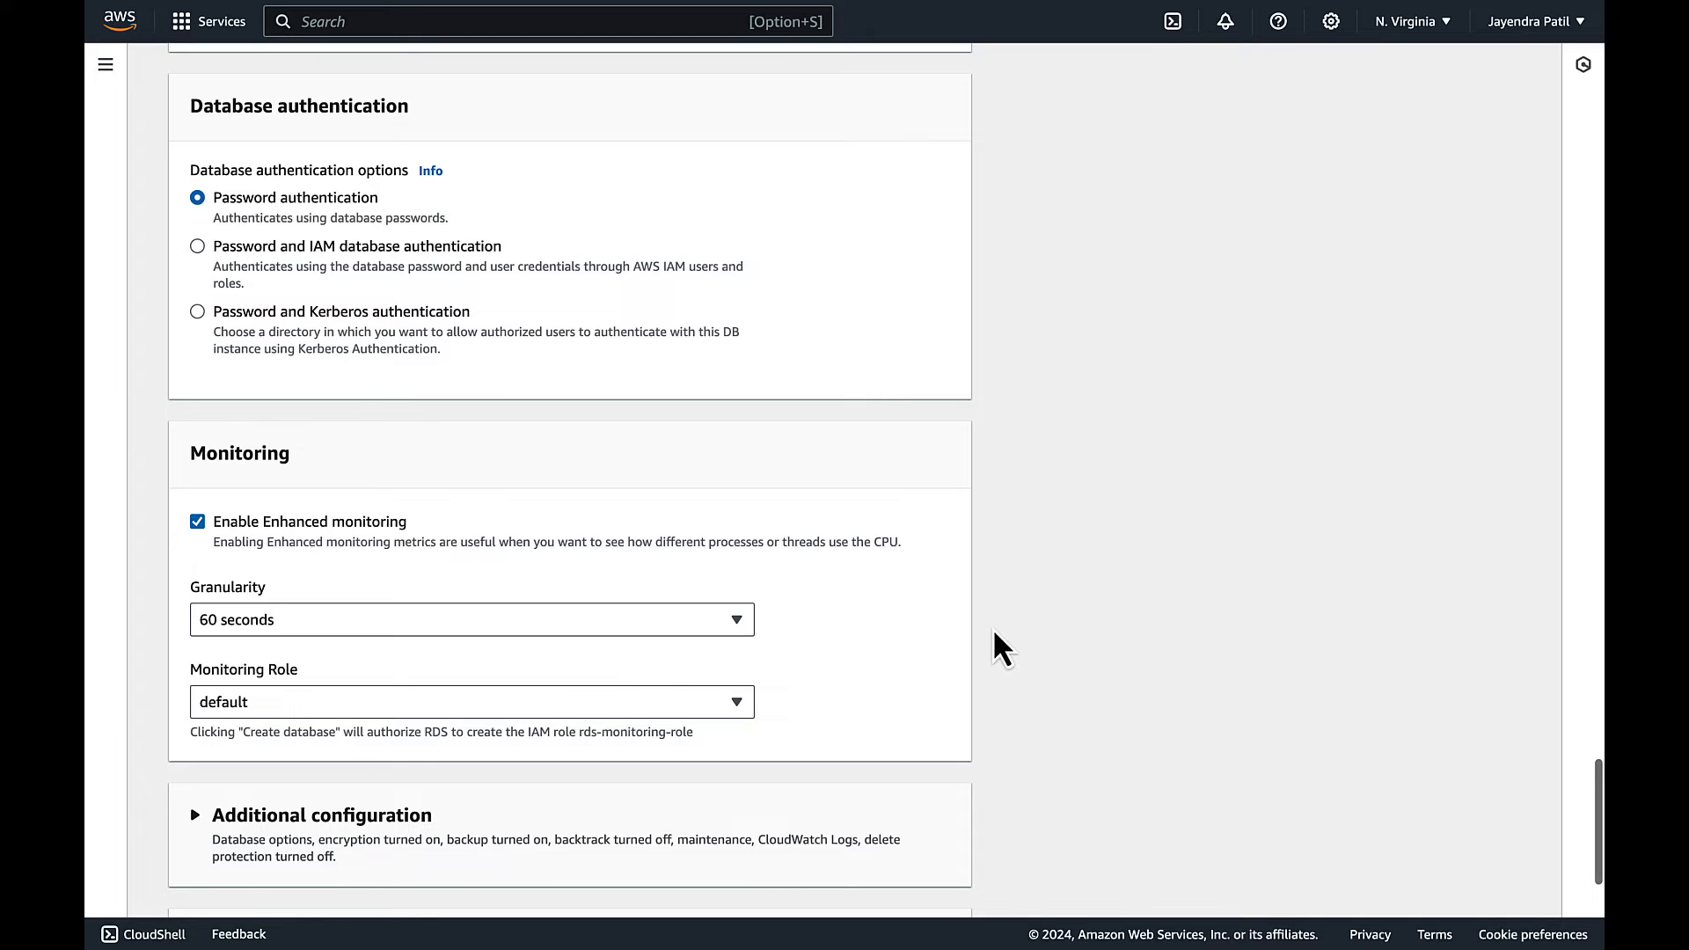
# - Disable enhanced monitoring and automated backups under Additional configuration
pyautogui.scroll(-3)
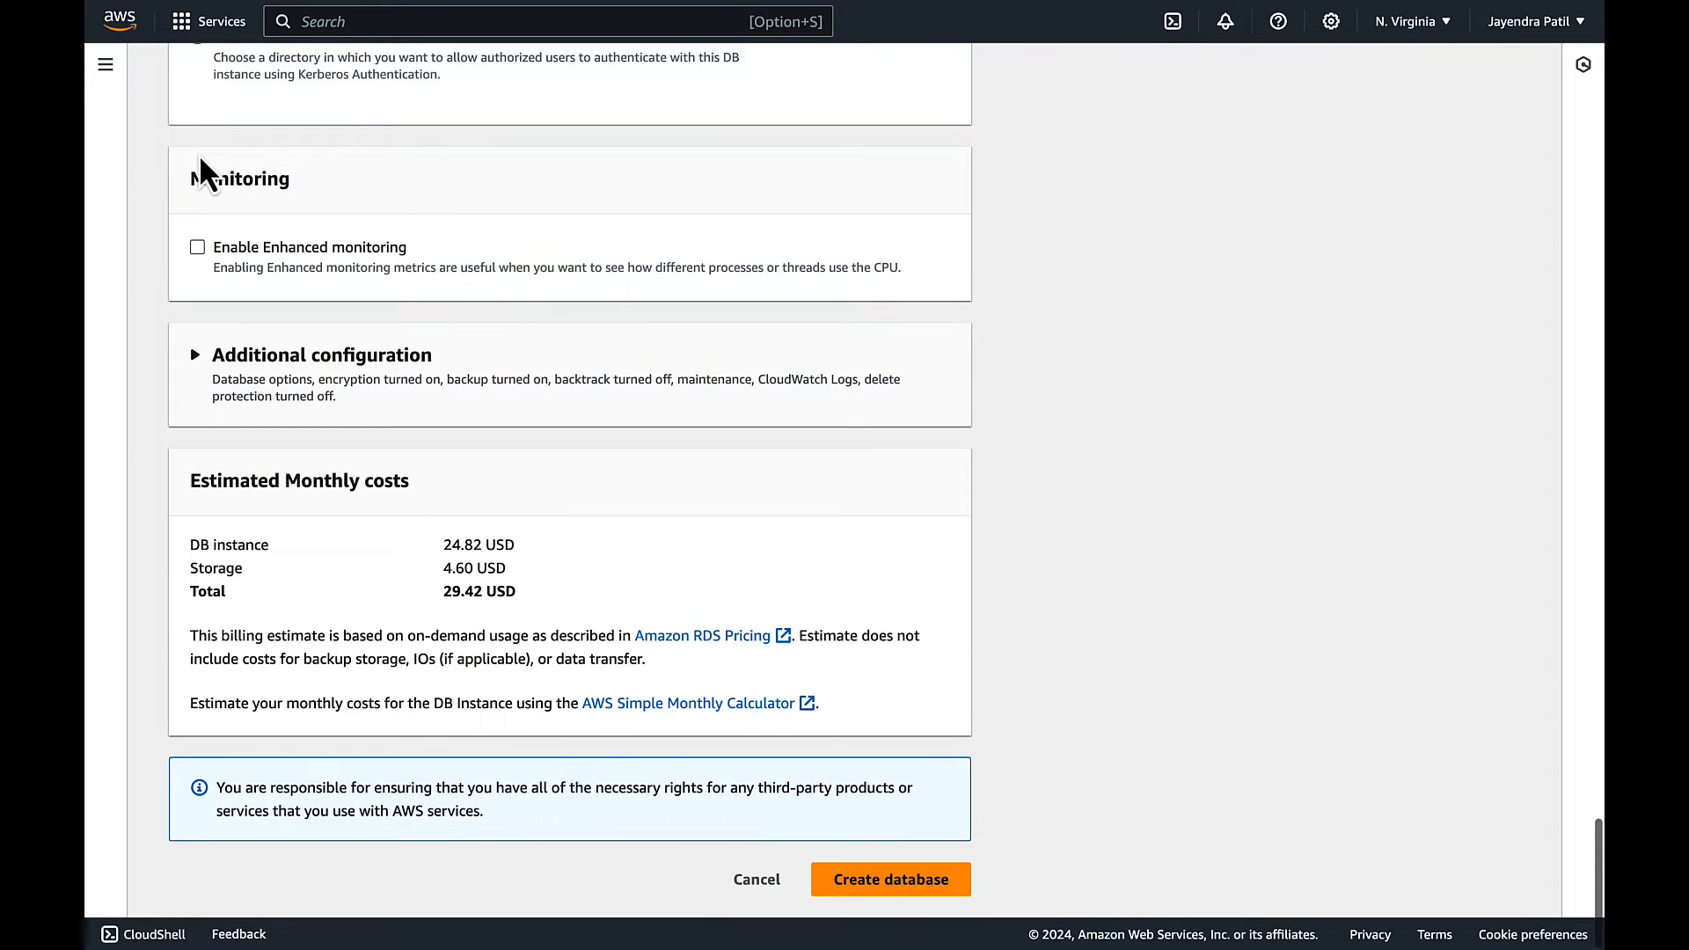
pyautogui.moveTo(205, 366)
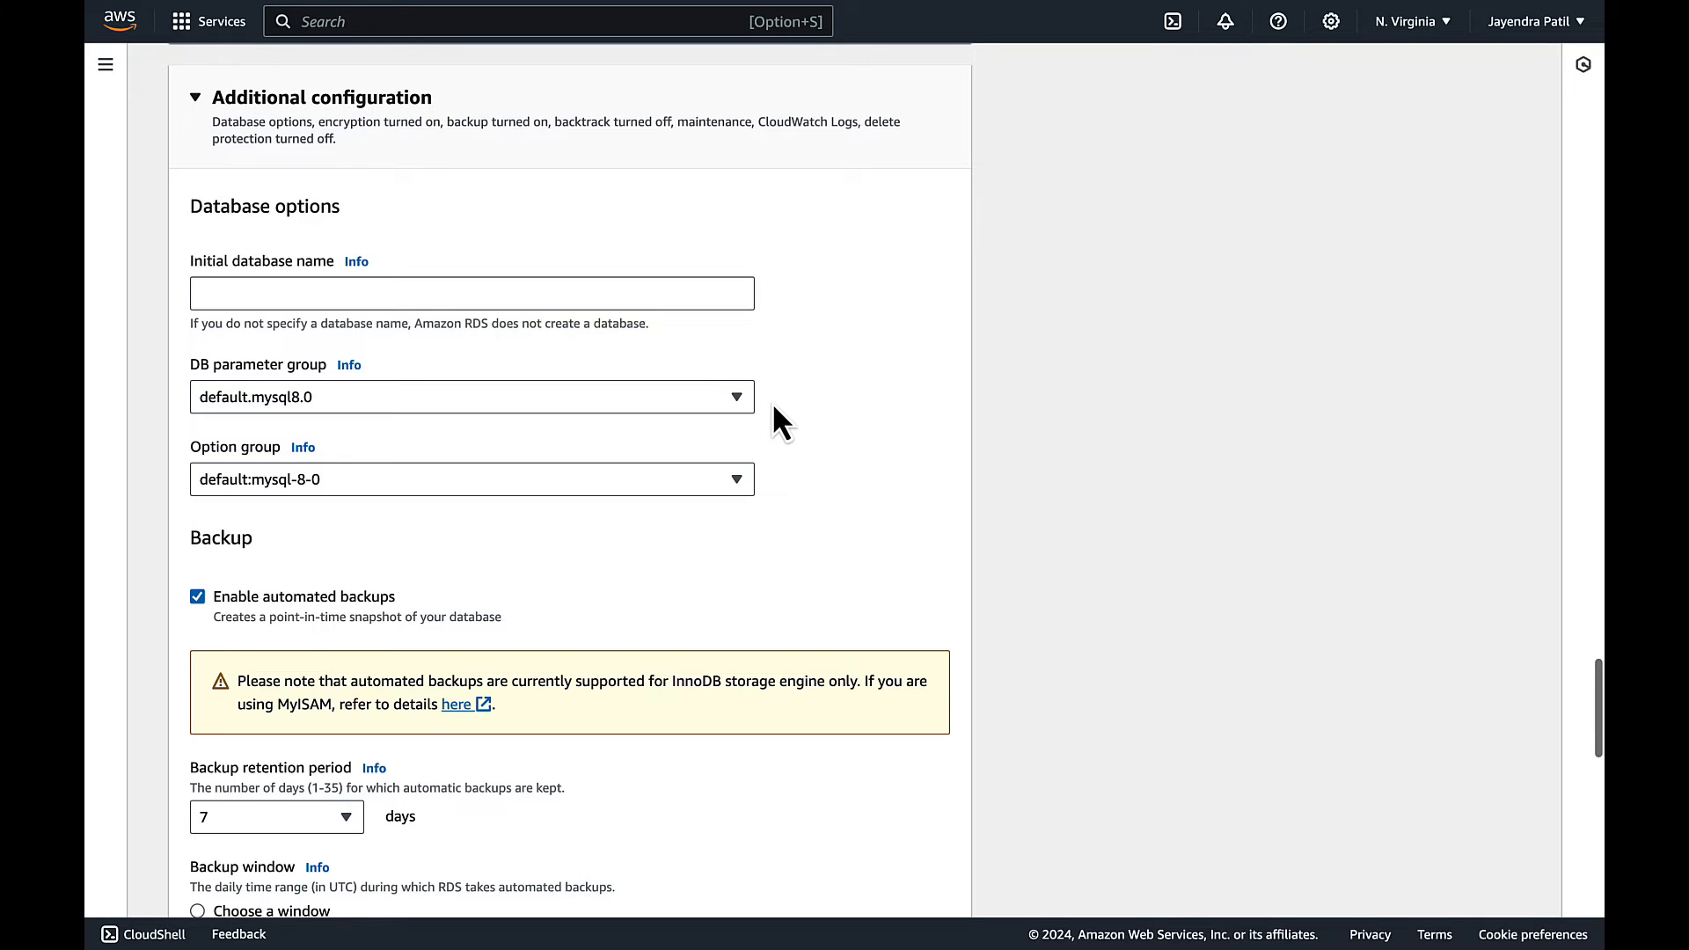
pyautogui.scroll(-3)
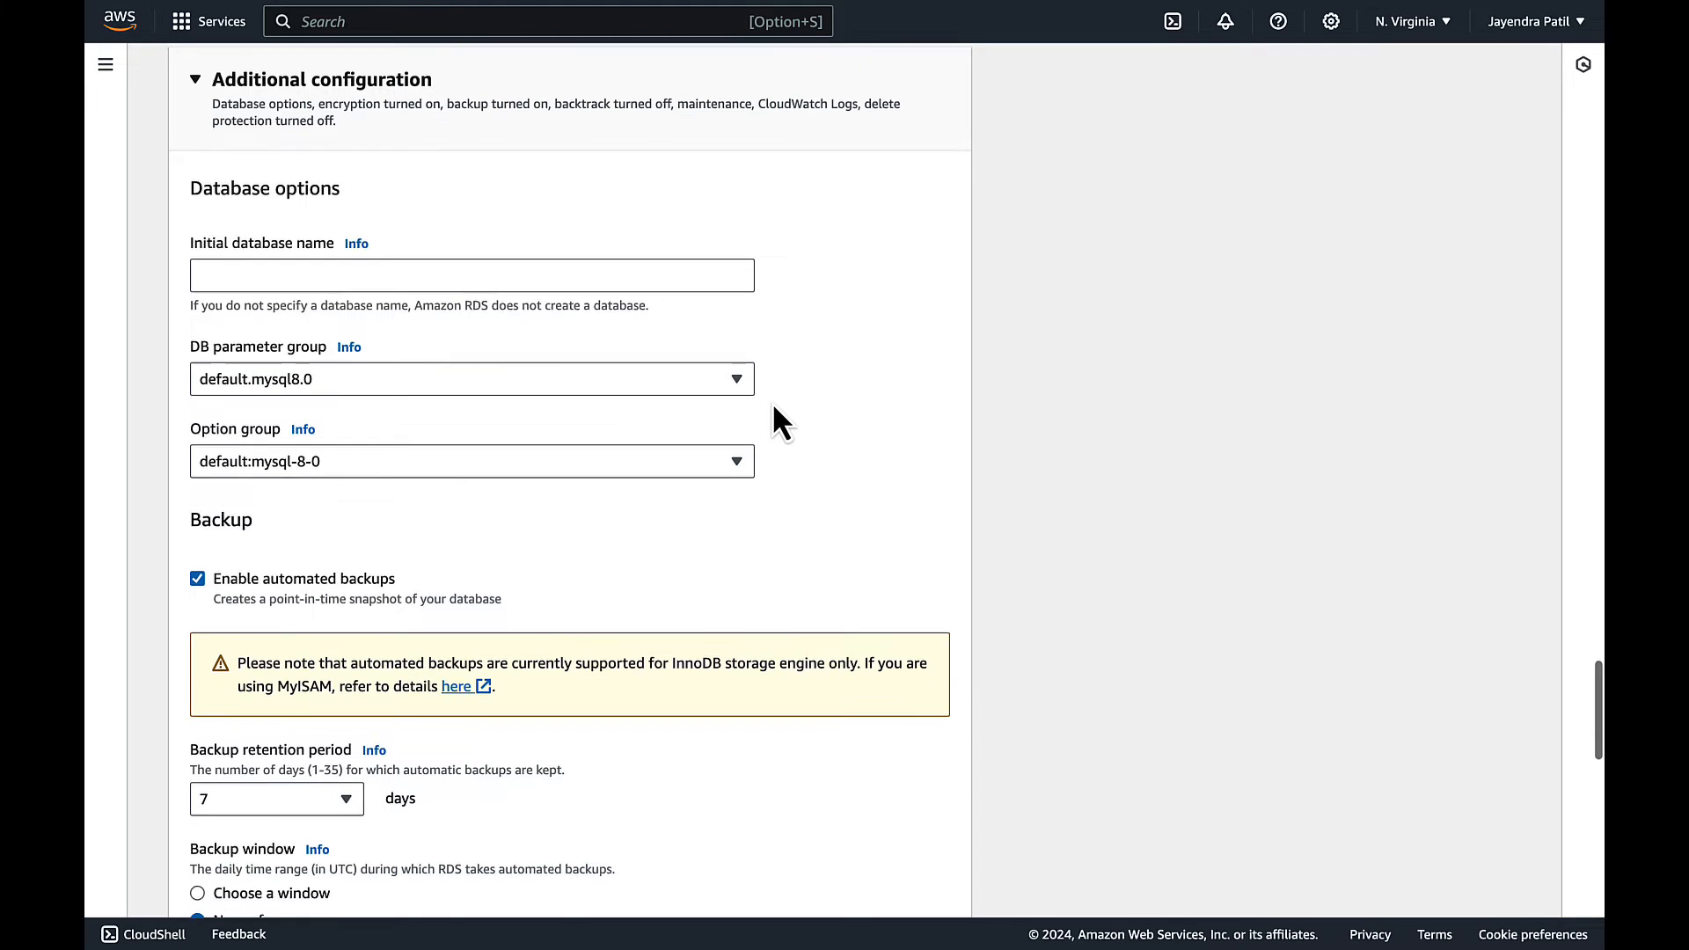
pyautogui.scroll(-3)
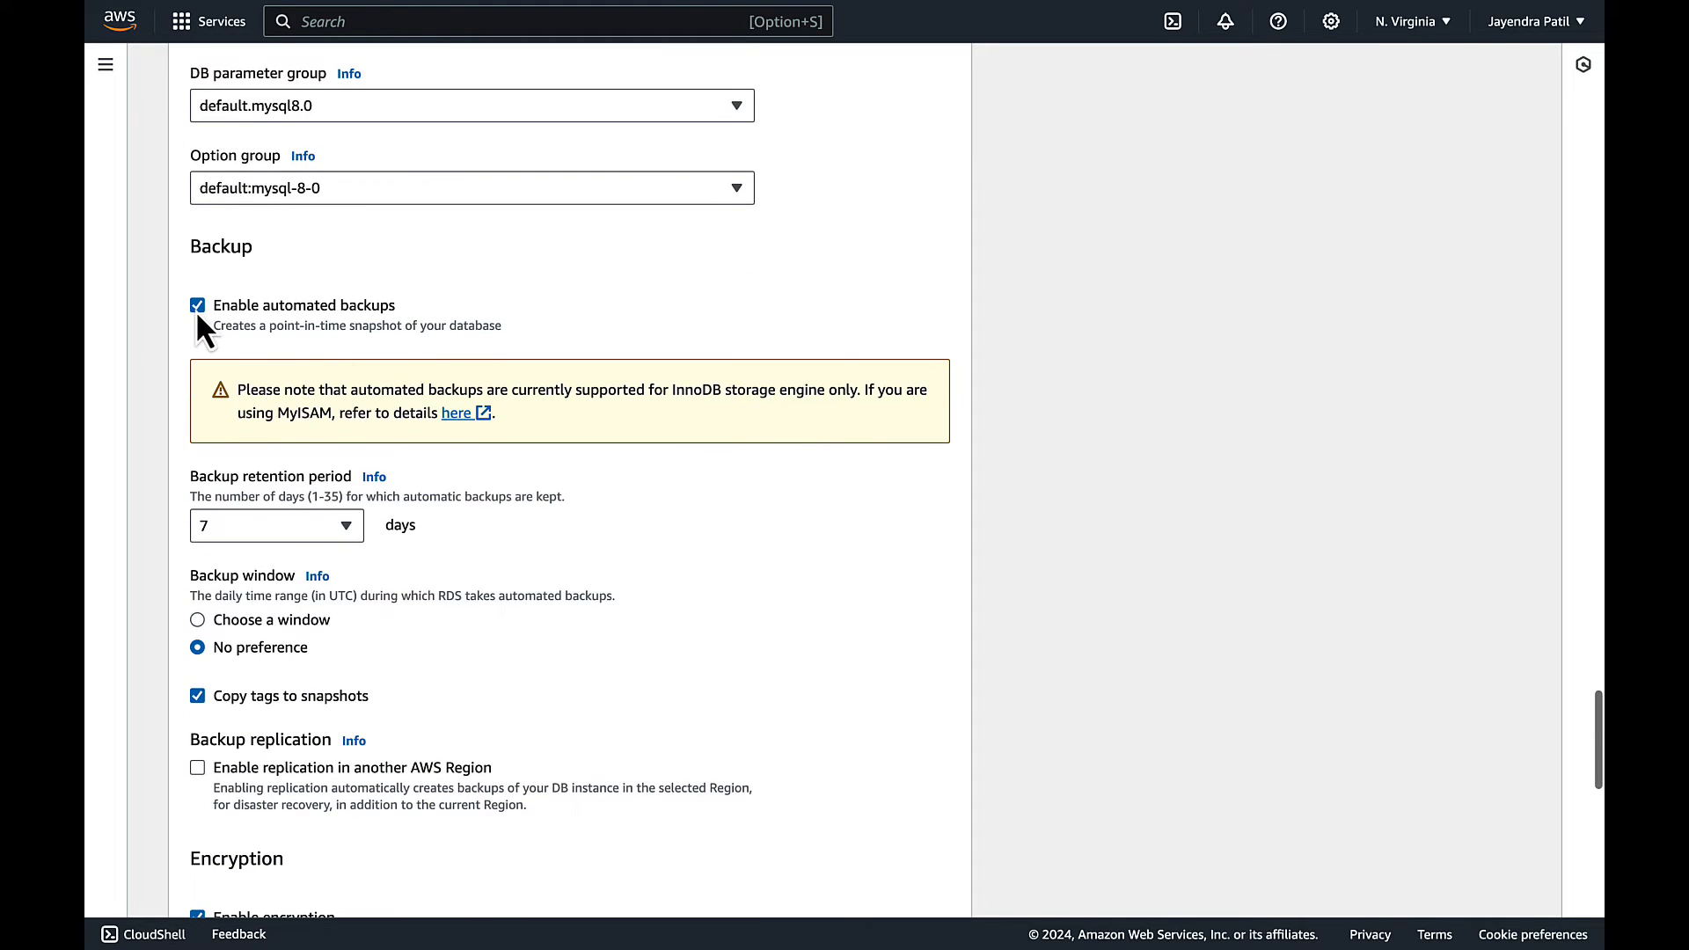
pyautogui.click(197, 305)
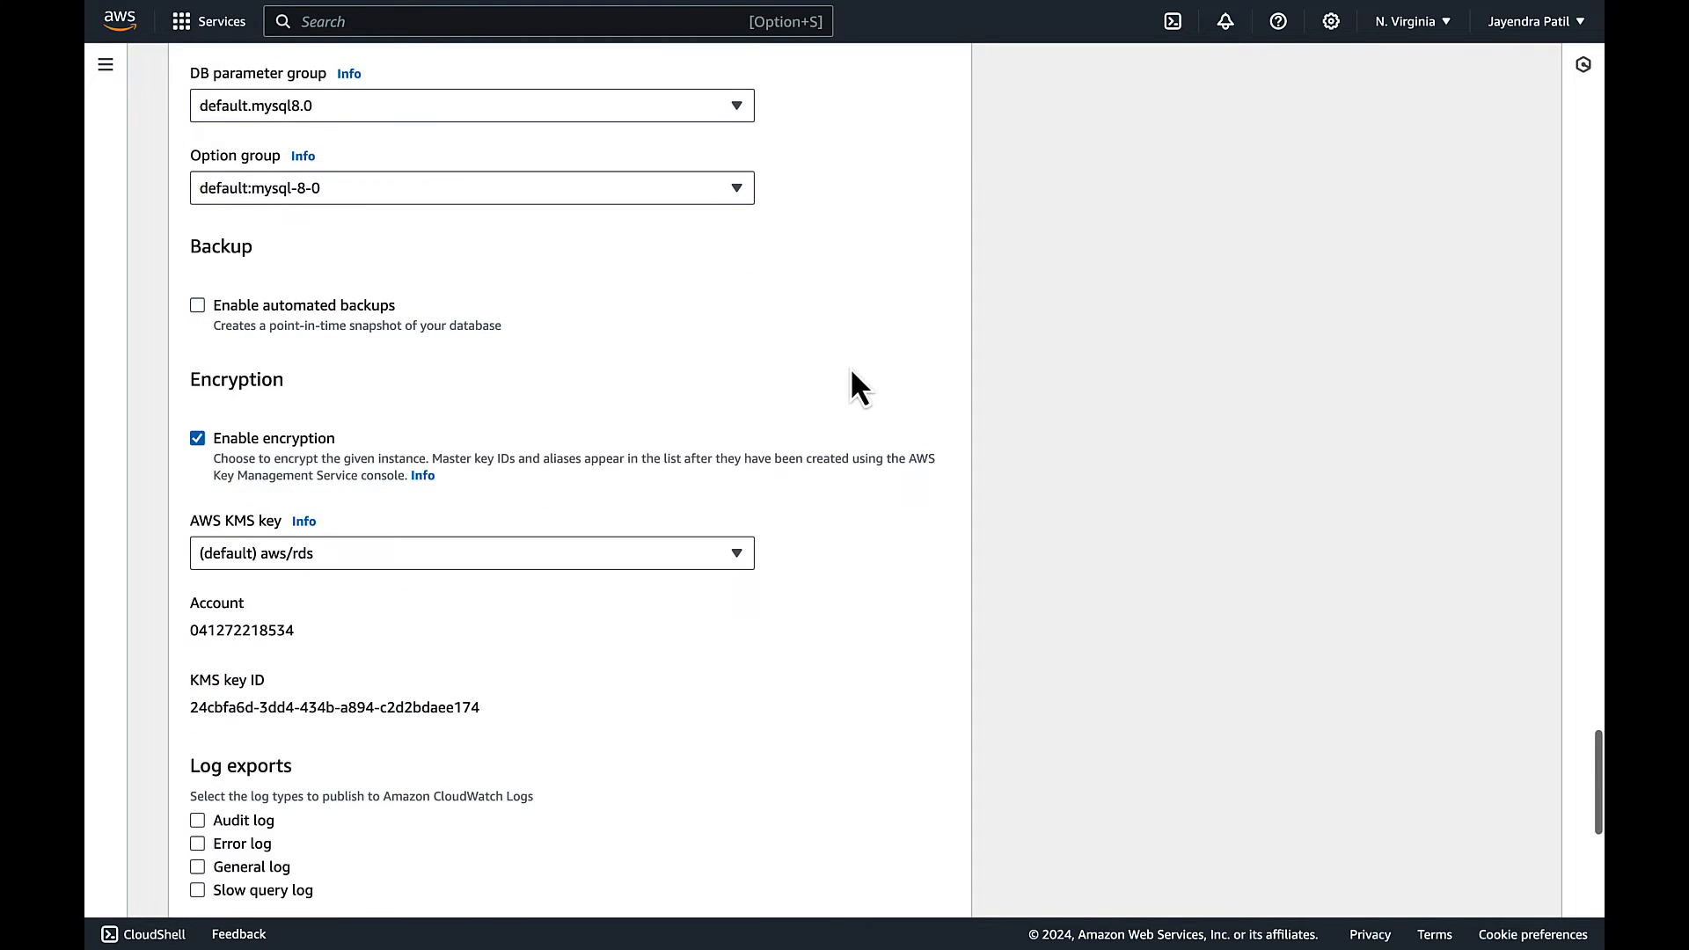
pyautogui.scroll(-3)
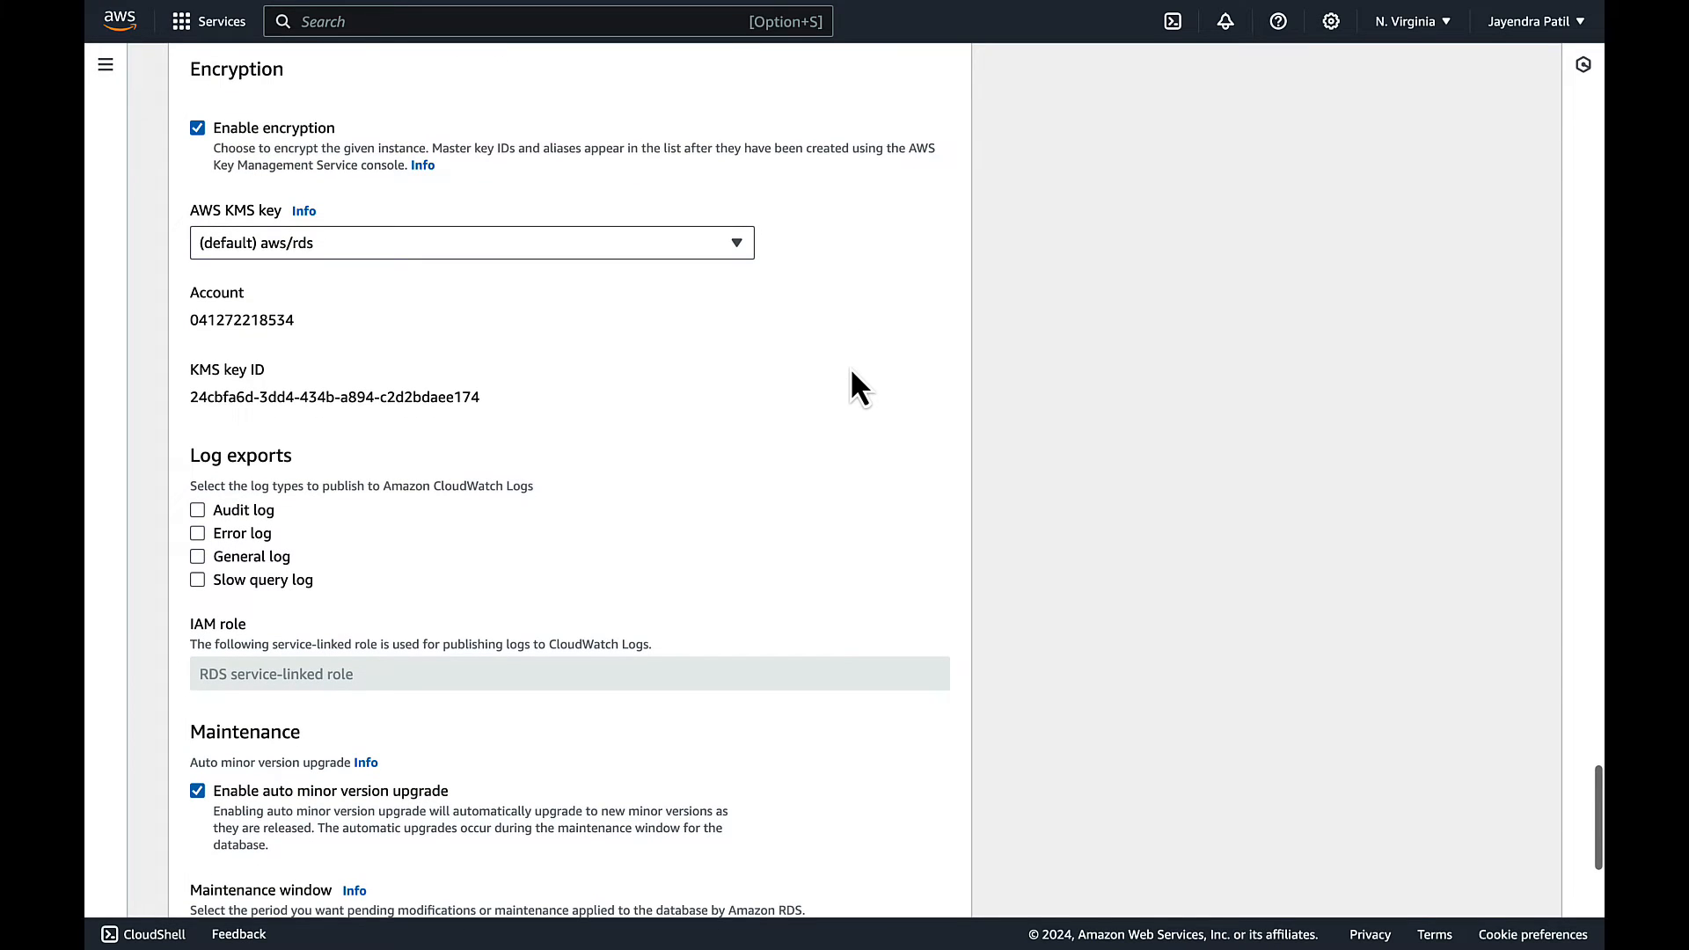
pyautogui.scroll(-3)
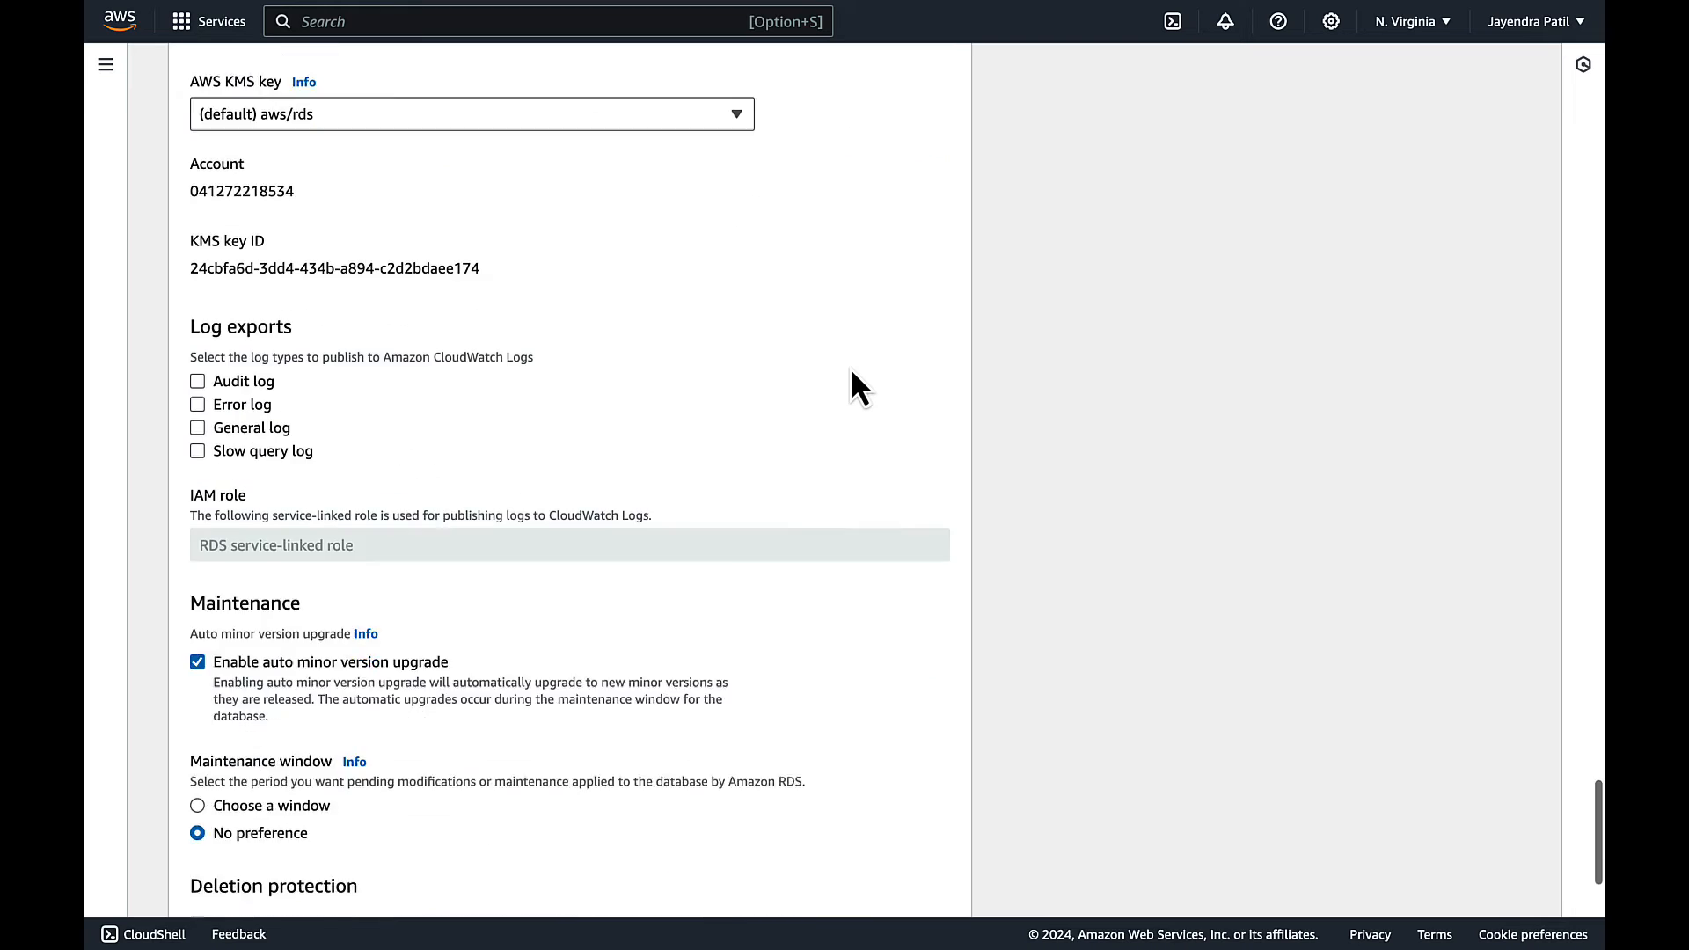
pyautogui.scroll(-3)
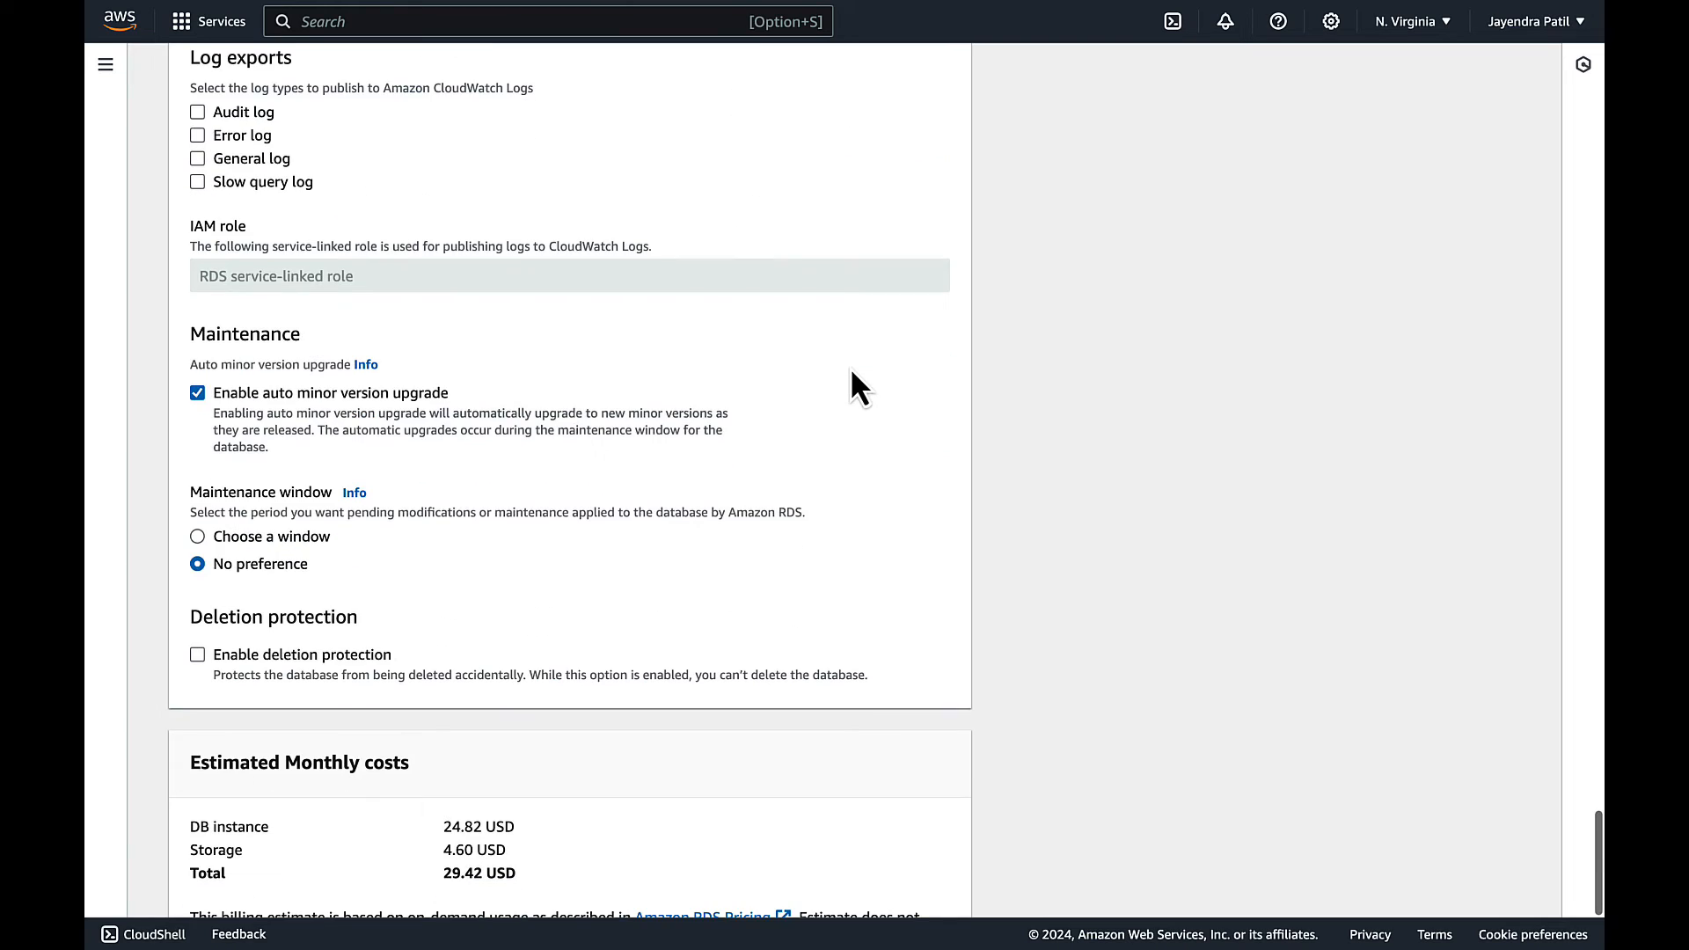
pyautogui.scroll(-3)
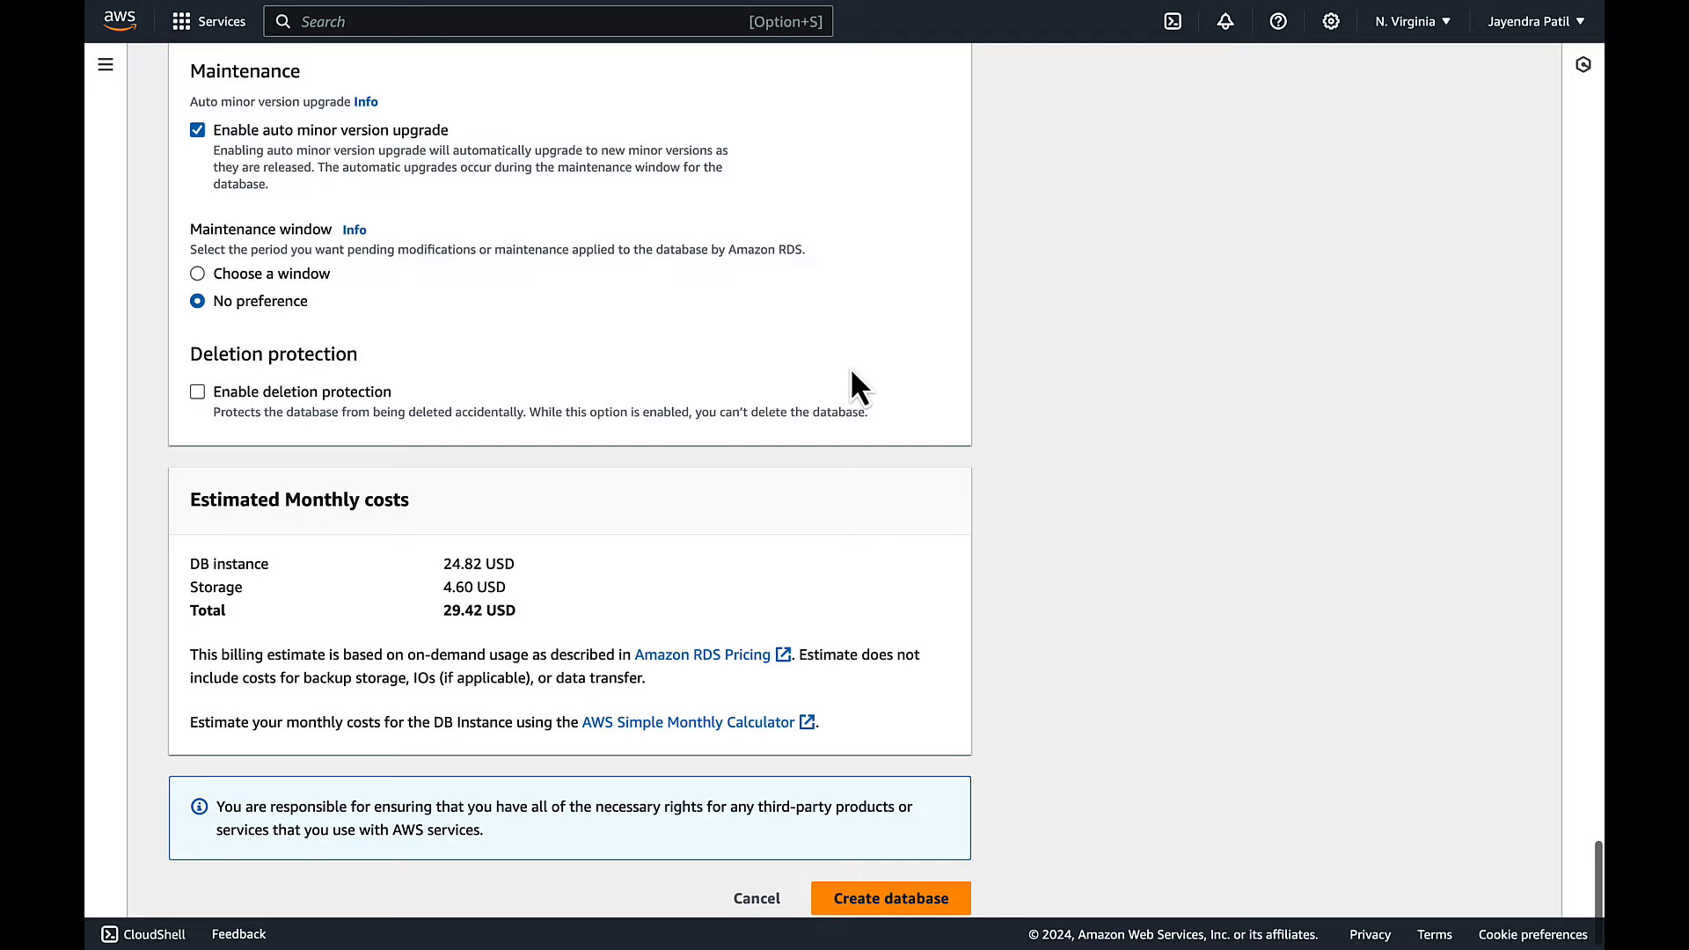
# - Submit the form with Create database so database-1 starts being created
pyautogui.scroll(-3)
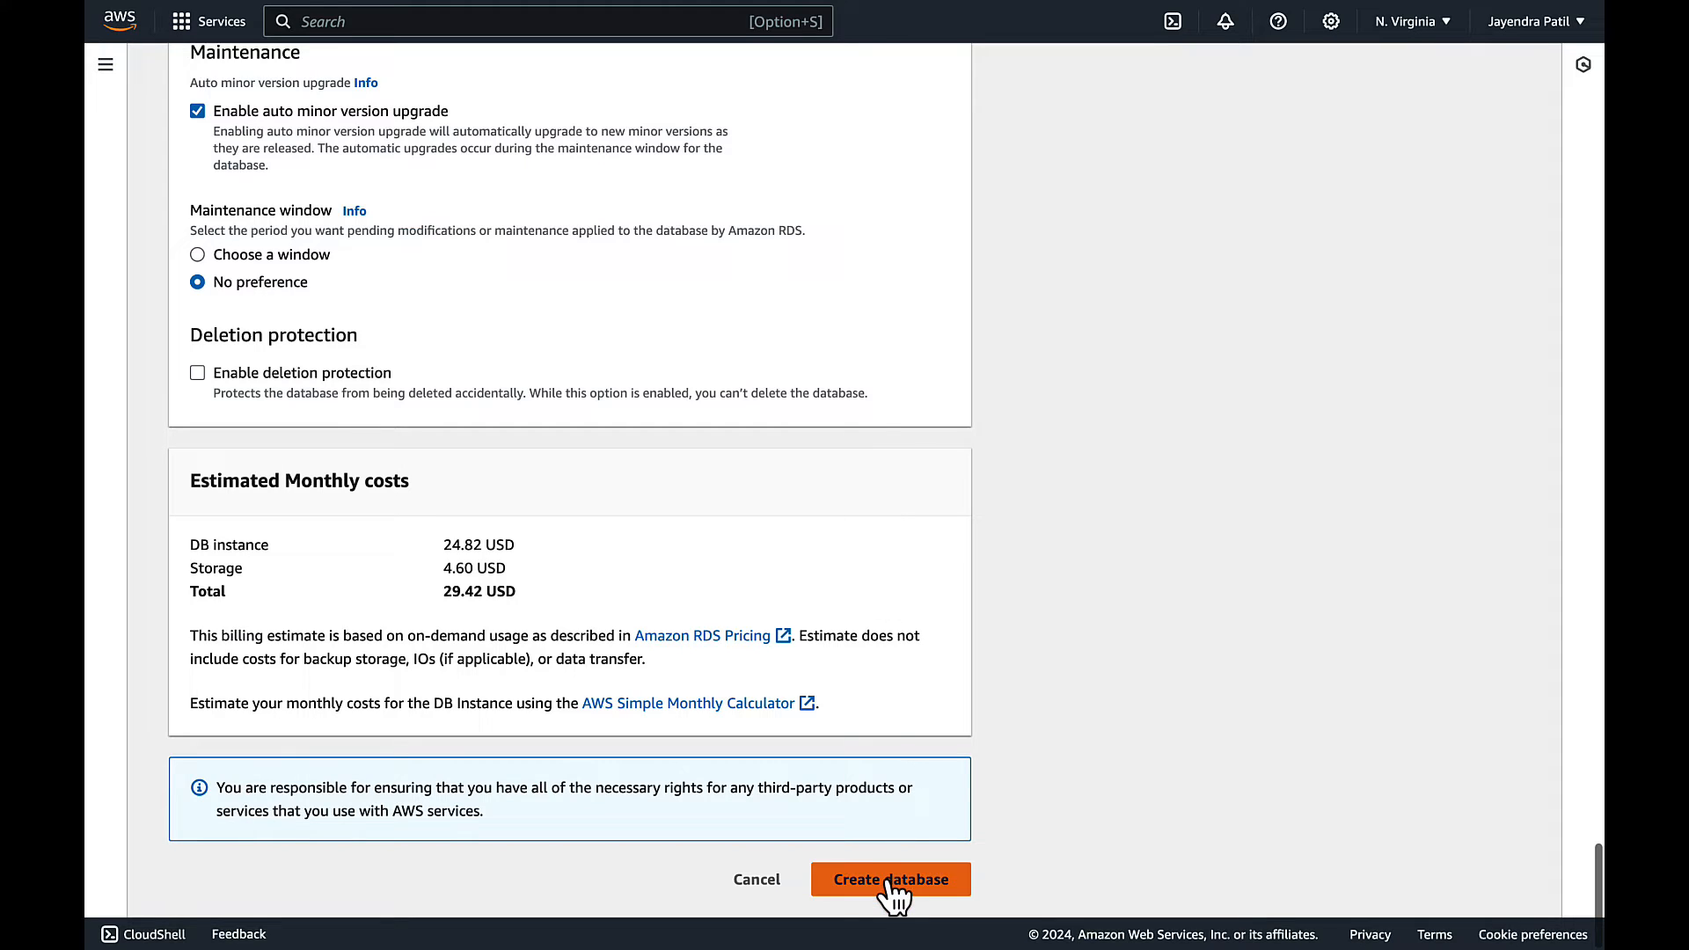
pyautogui.click(890, 880)
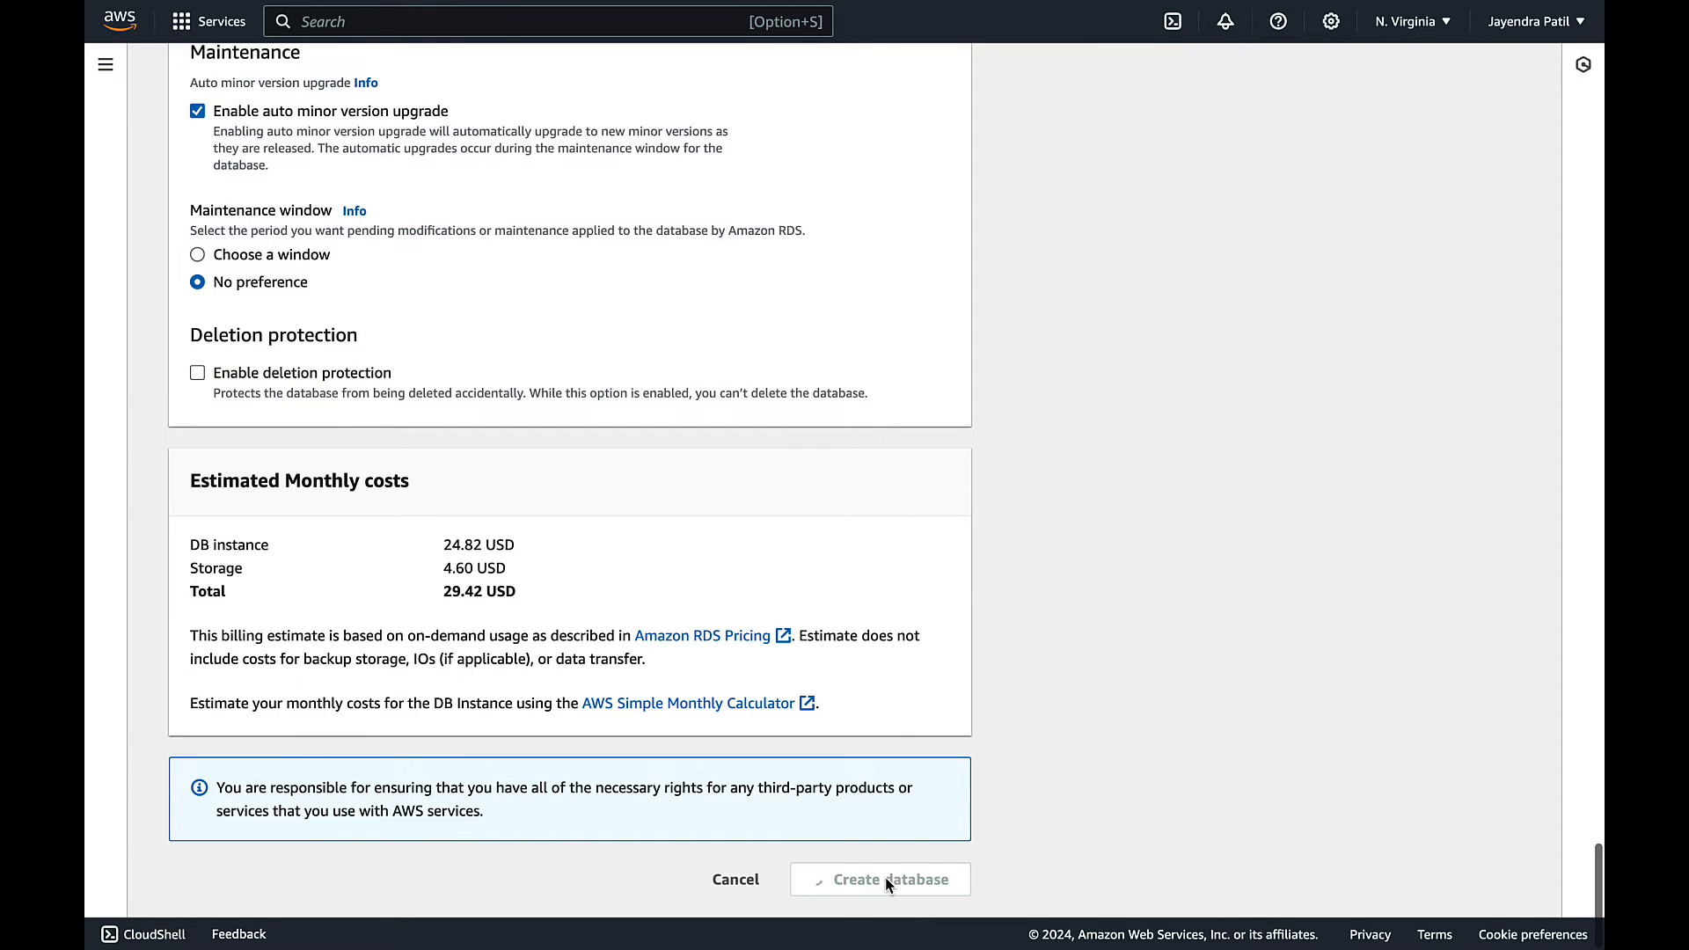
# - Dismiss the creation notices and refresh the list until database-1 shows Available
pyautogui.click(879, 880)
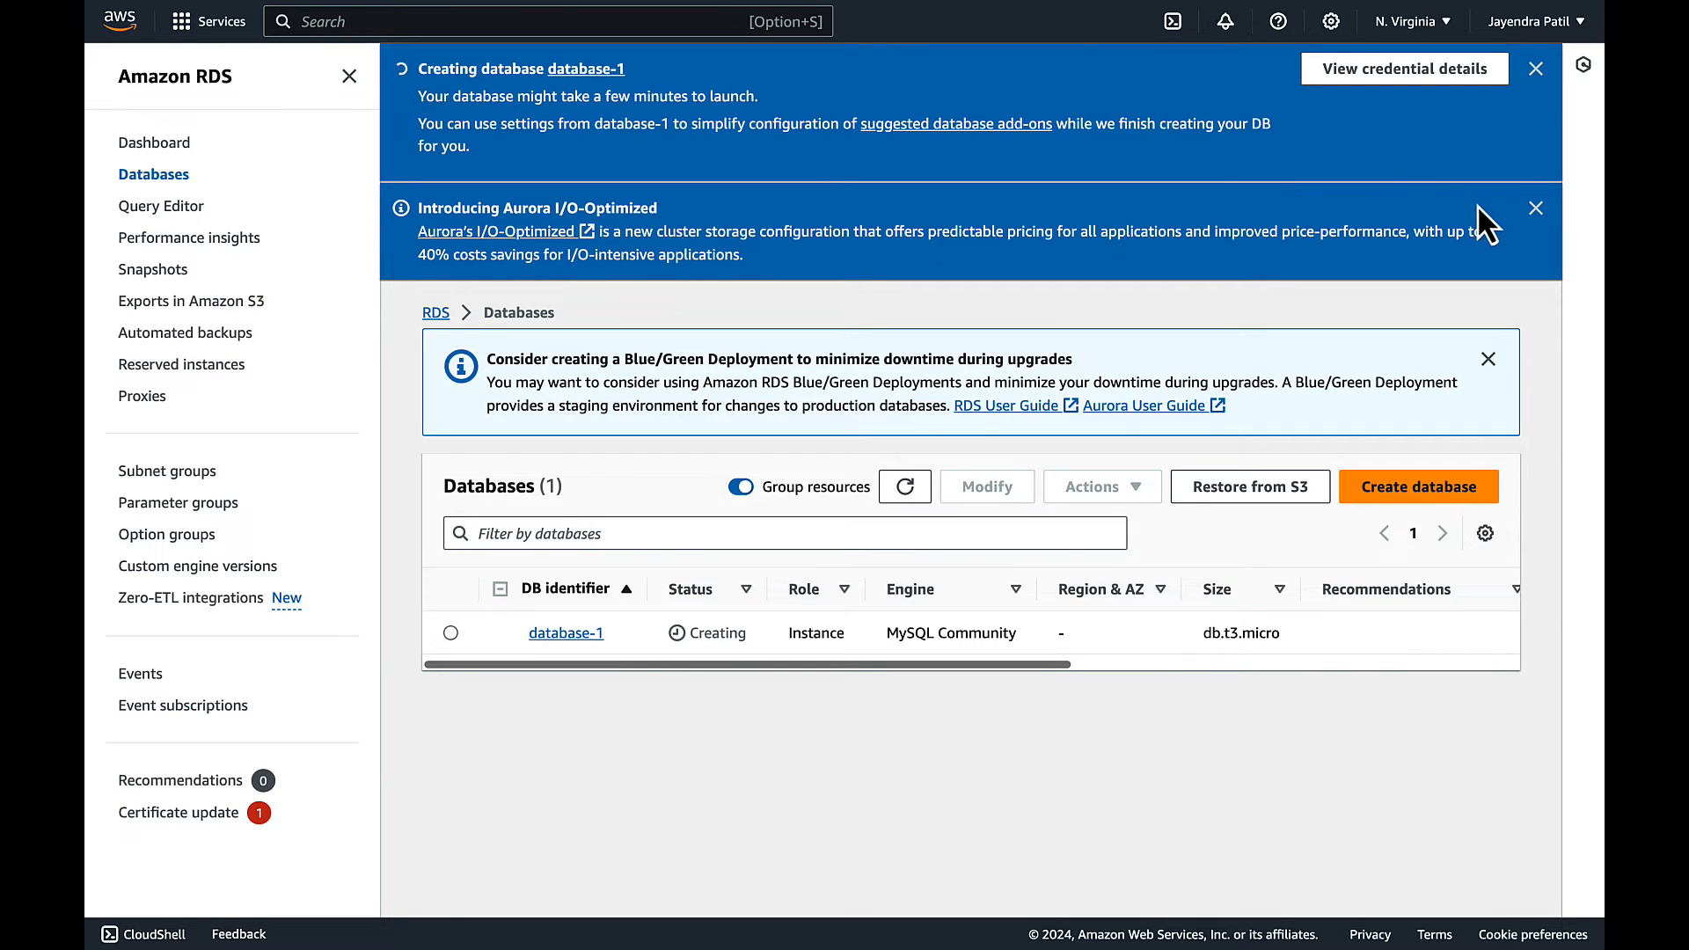
pyautogui.click(1535, 207)
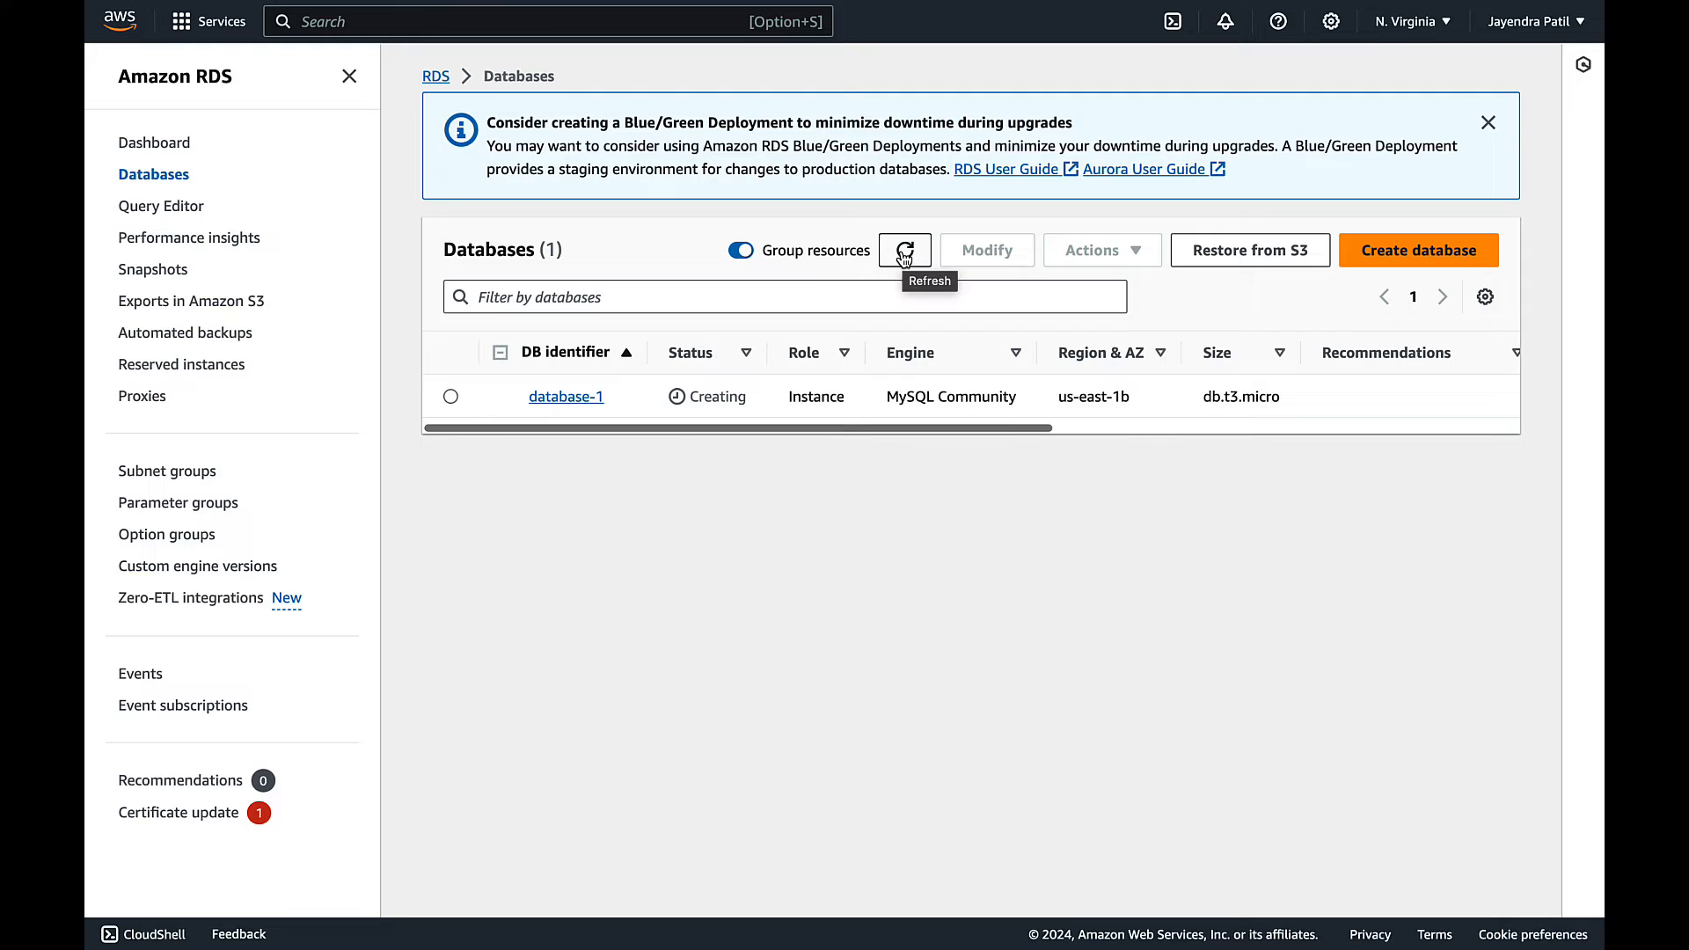
pyautogui.click(904, 250)
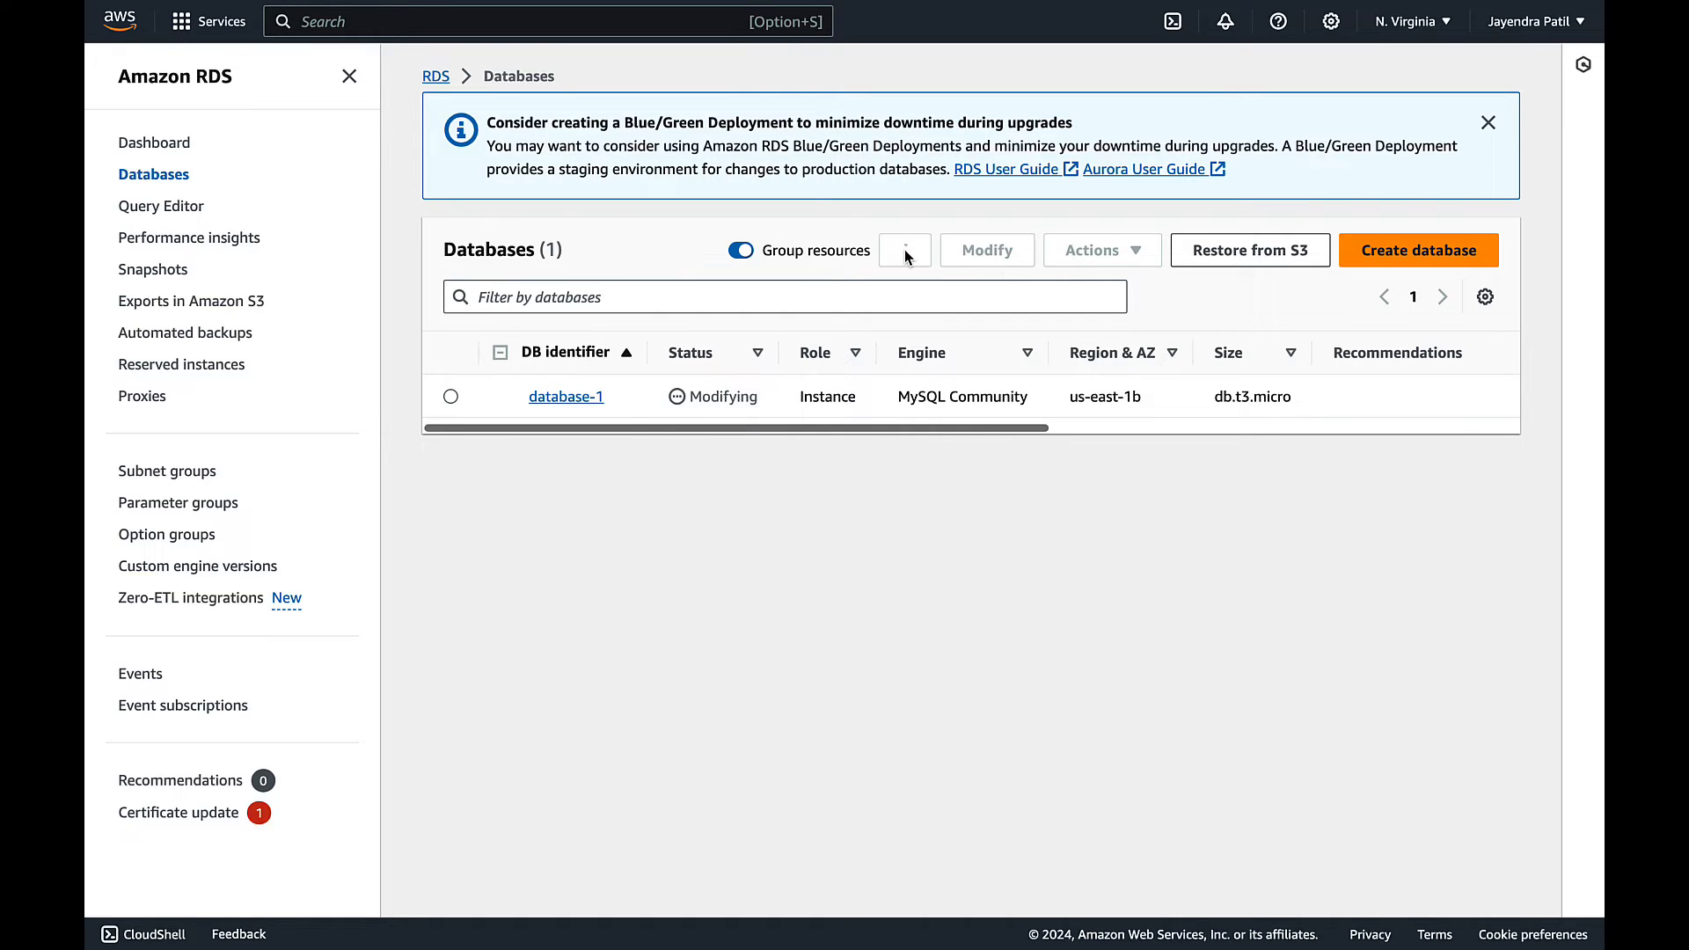
pyautogui.click(905, 250)
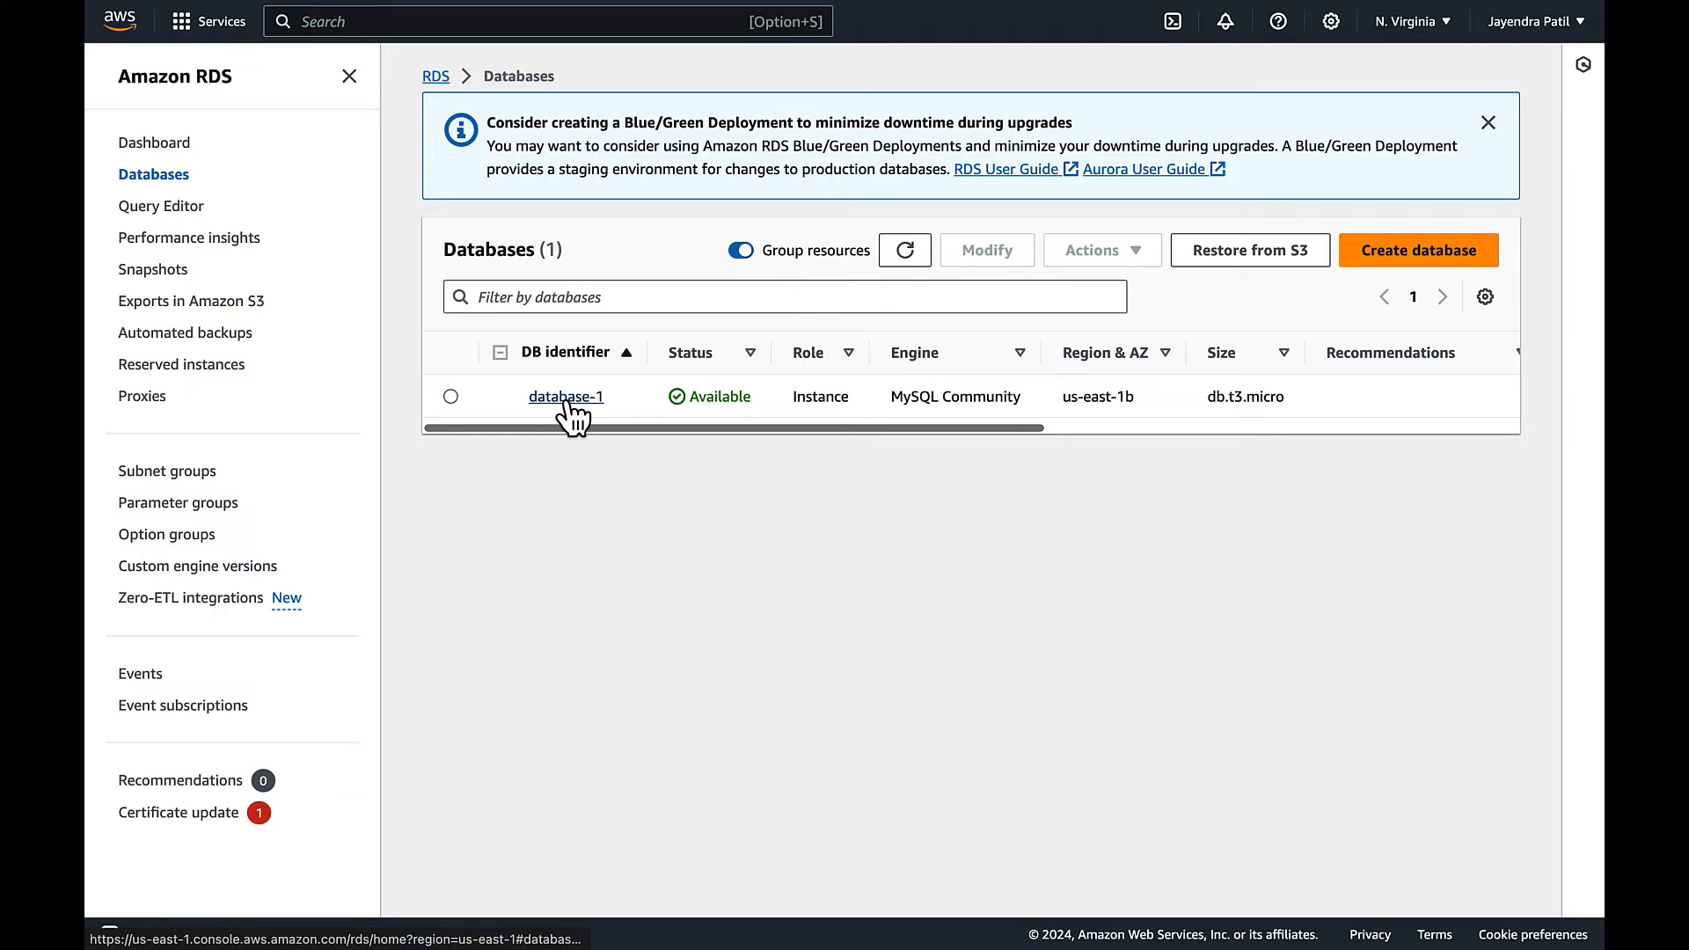
# - View database-1's Configuration, noting zone us-east-1b and Multi-AZ secondary zone us-east-1a
pyautogui.click(565, 396)
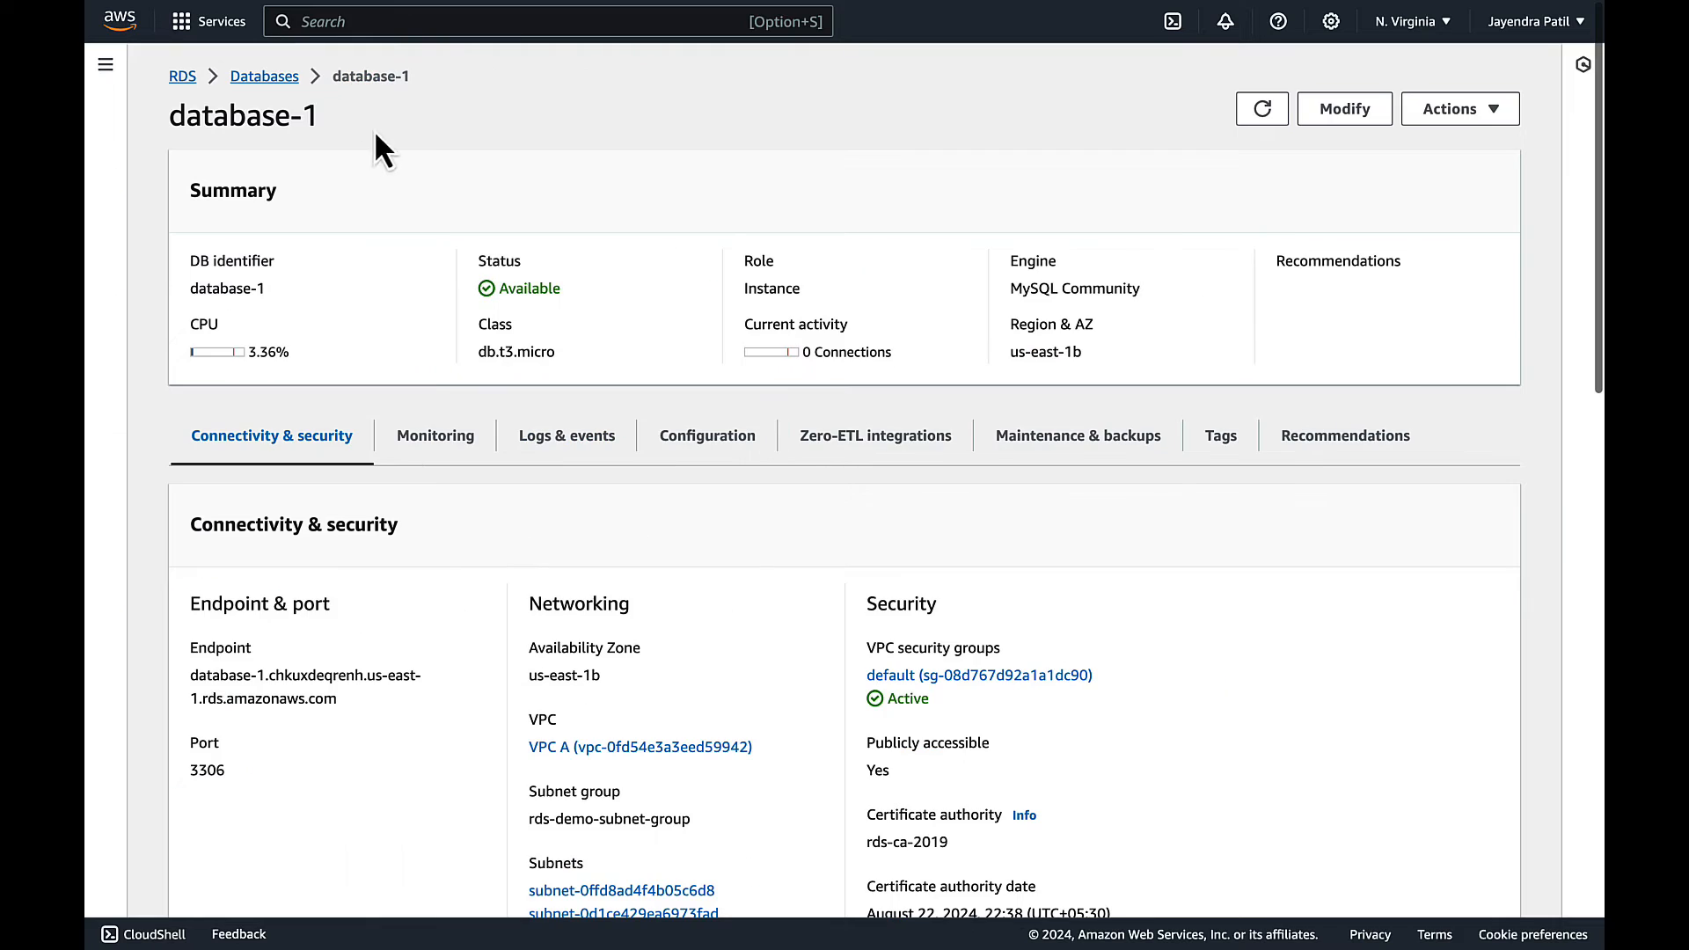
pyautogui.moveTo(1014, 339)
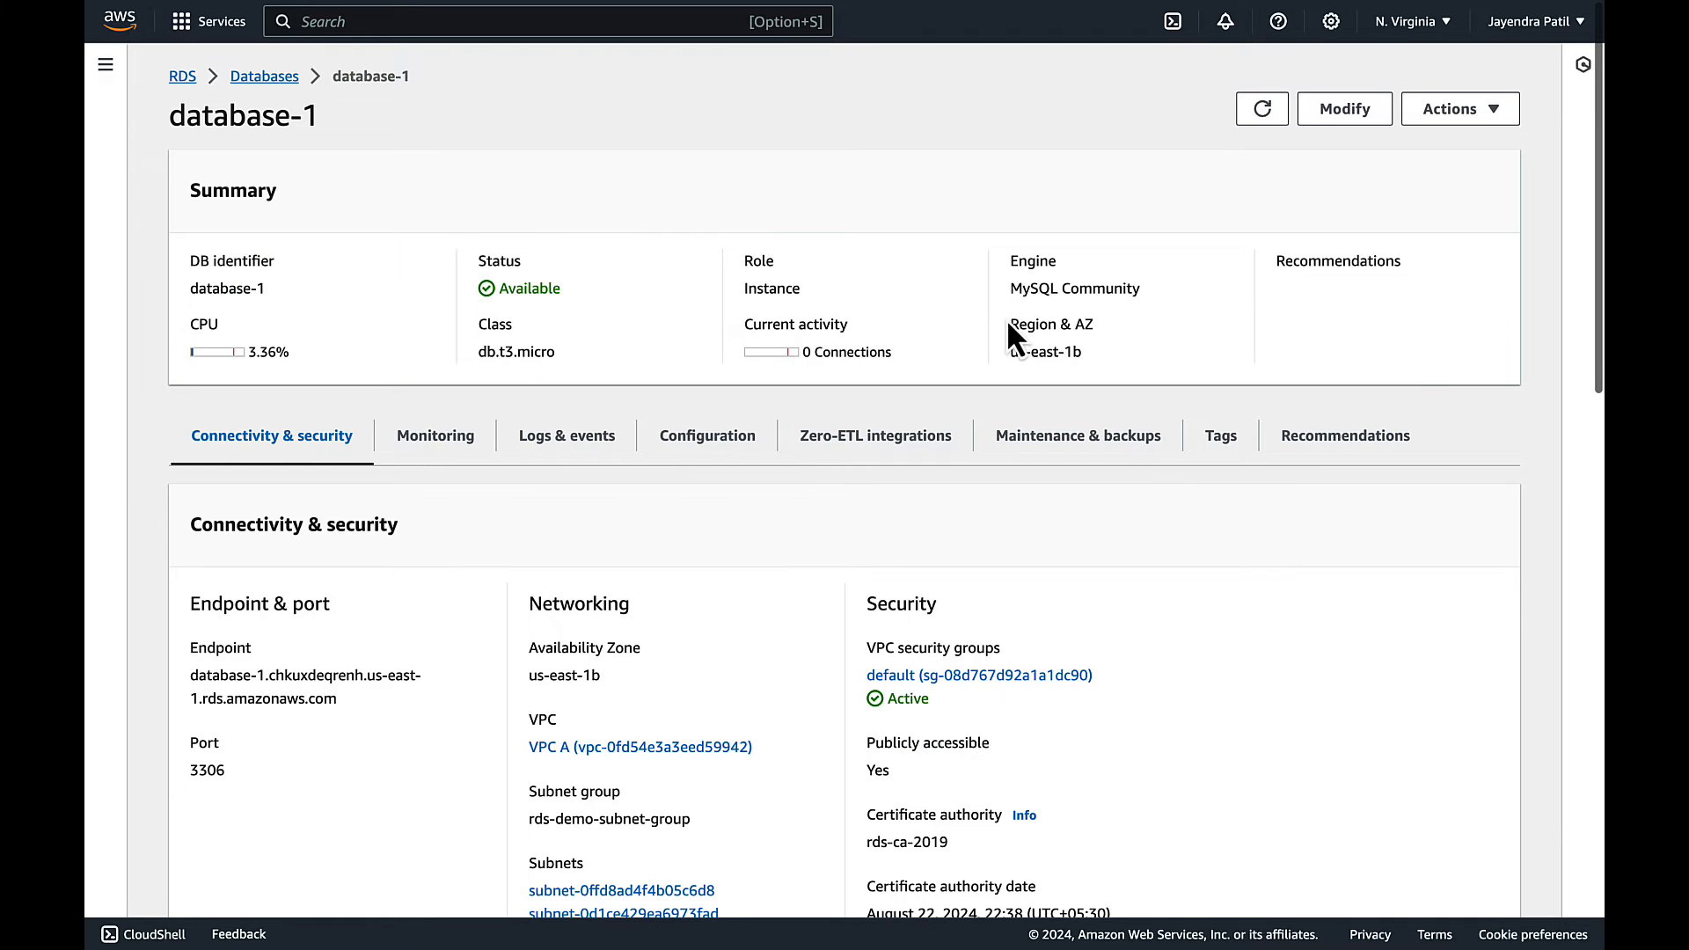
pyautogui.doubleClick(1051, 324)
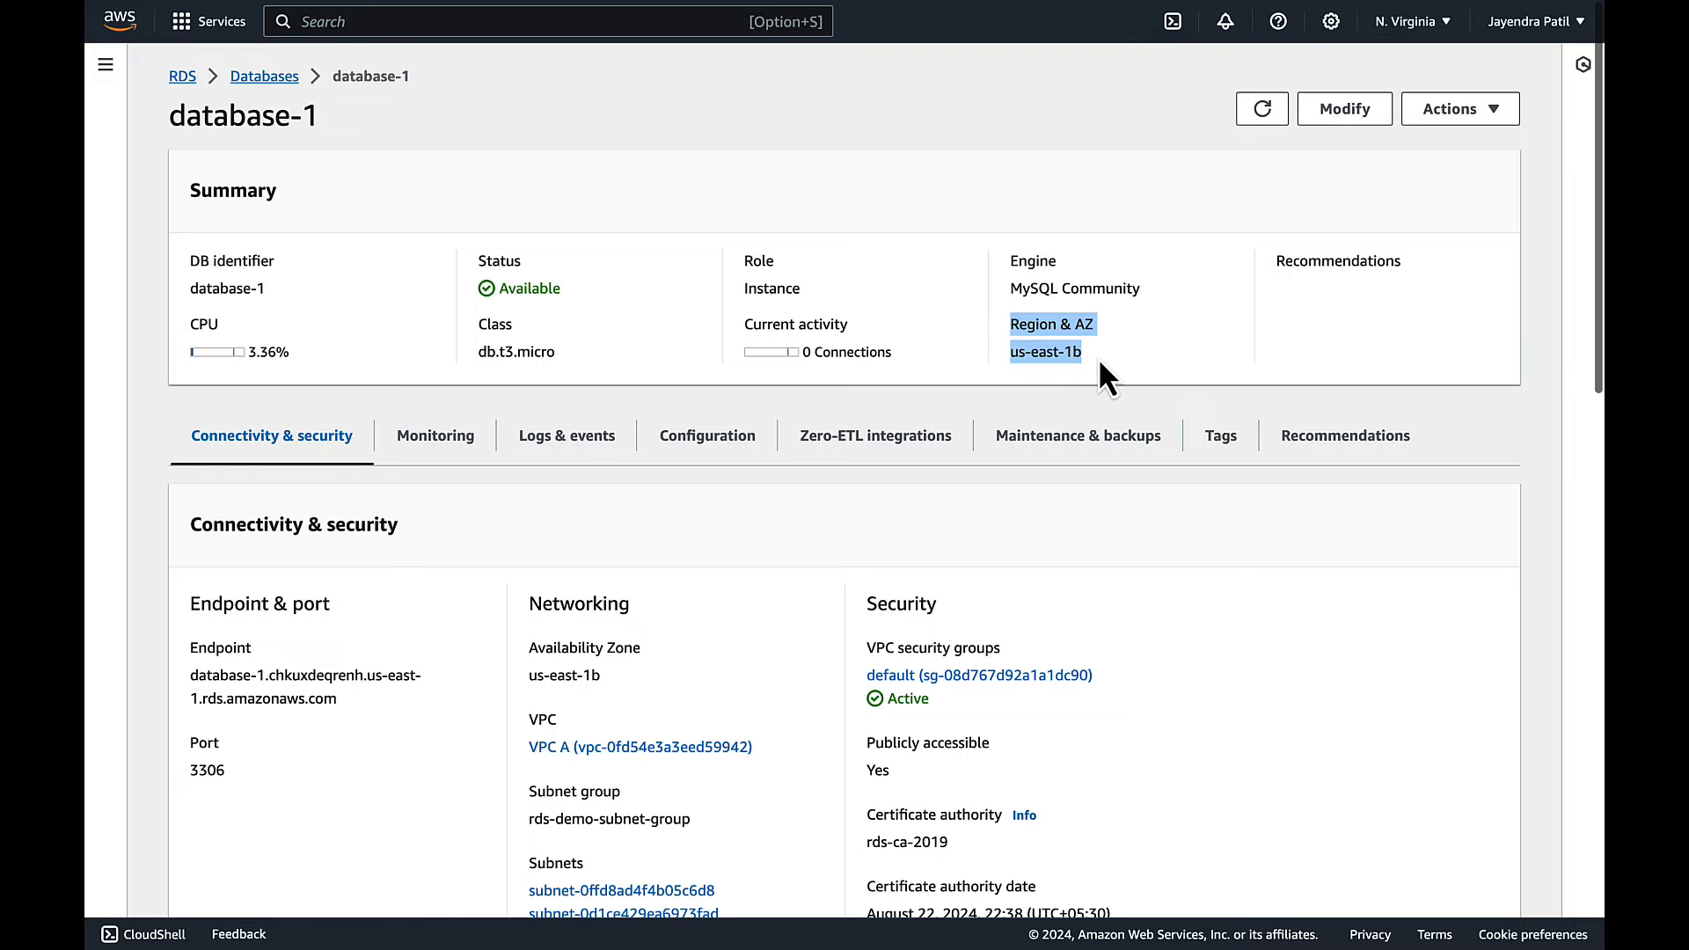
pyautogui.click(708, 435)
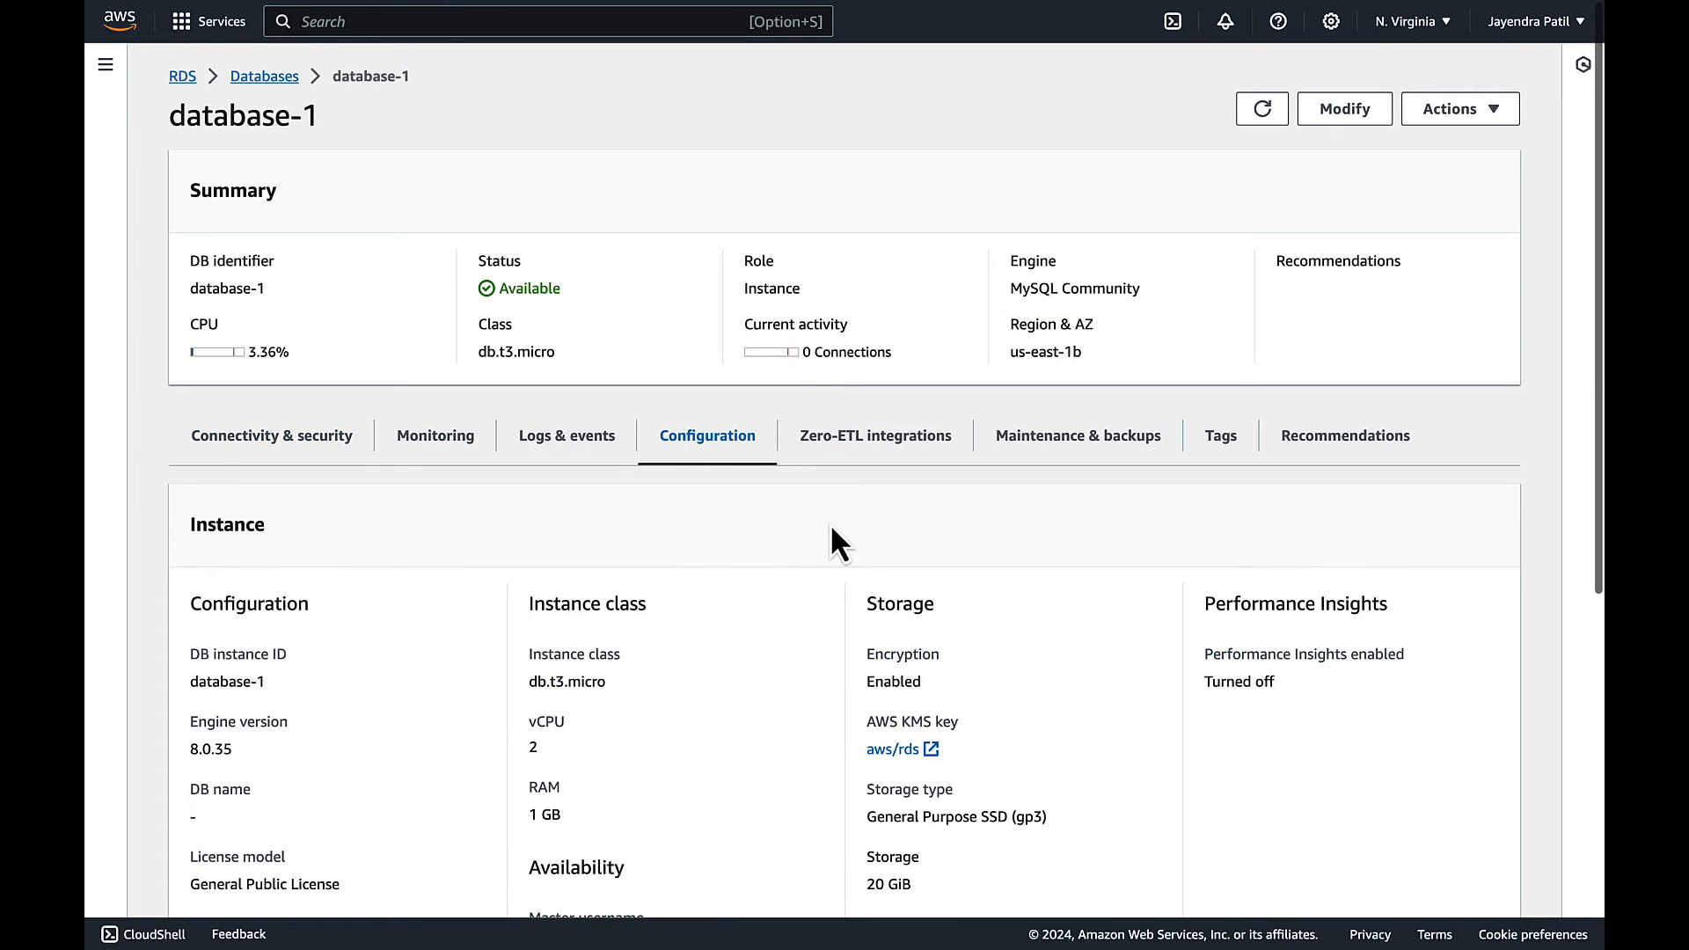
pyautogui.scroll(-3)
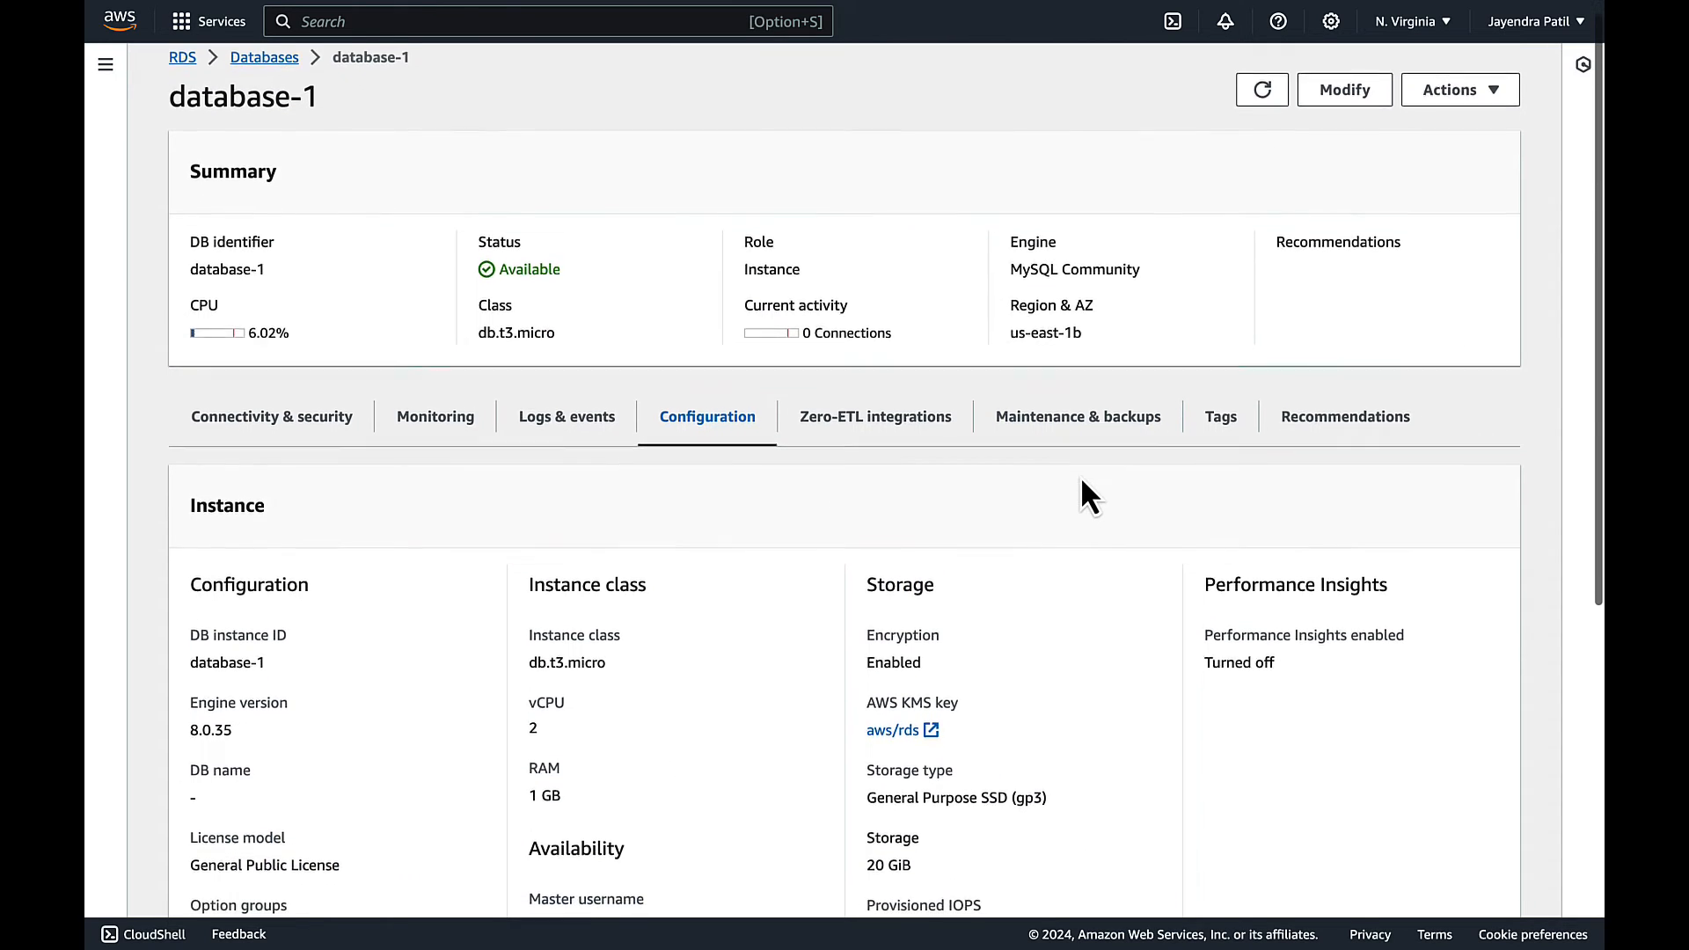
pyautogui.scroll(-3)
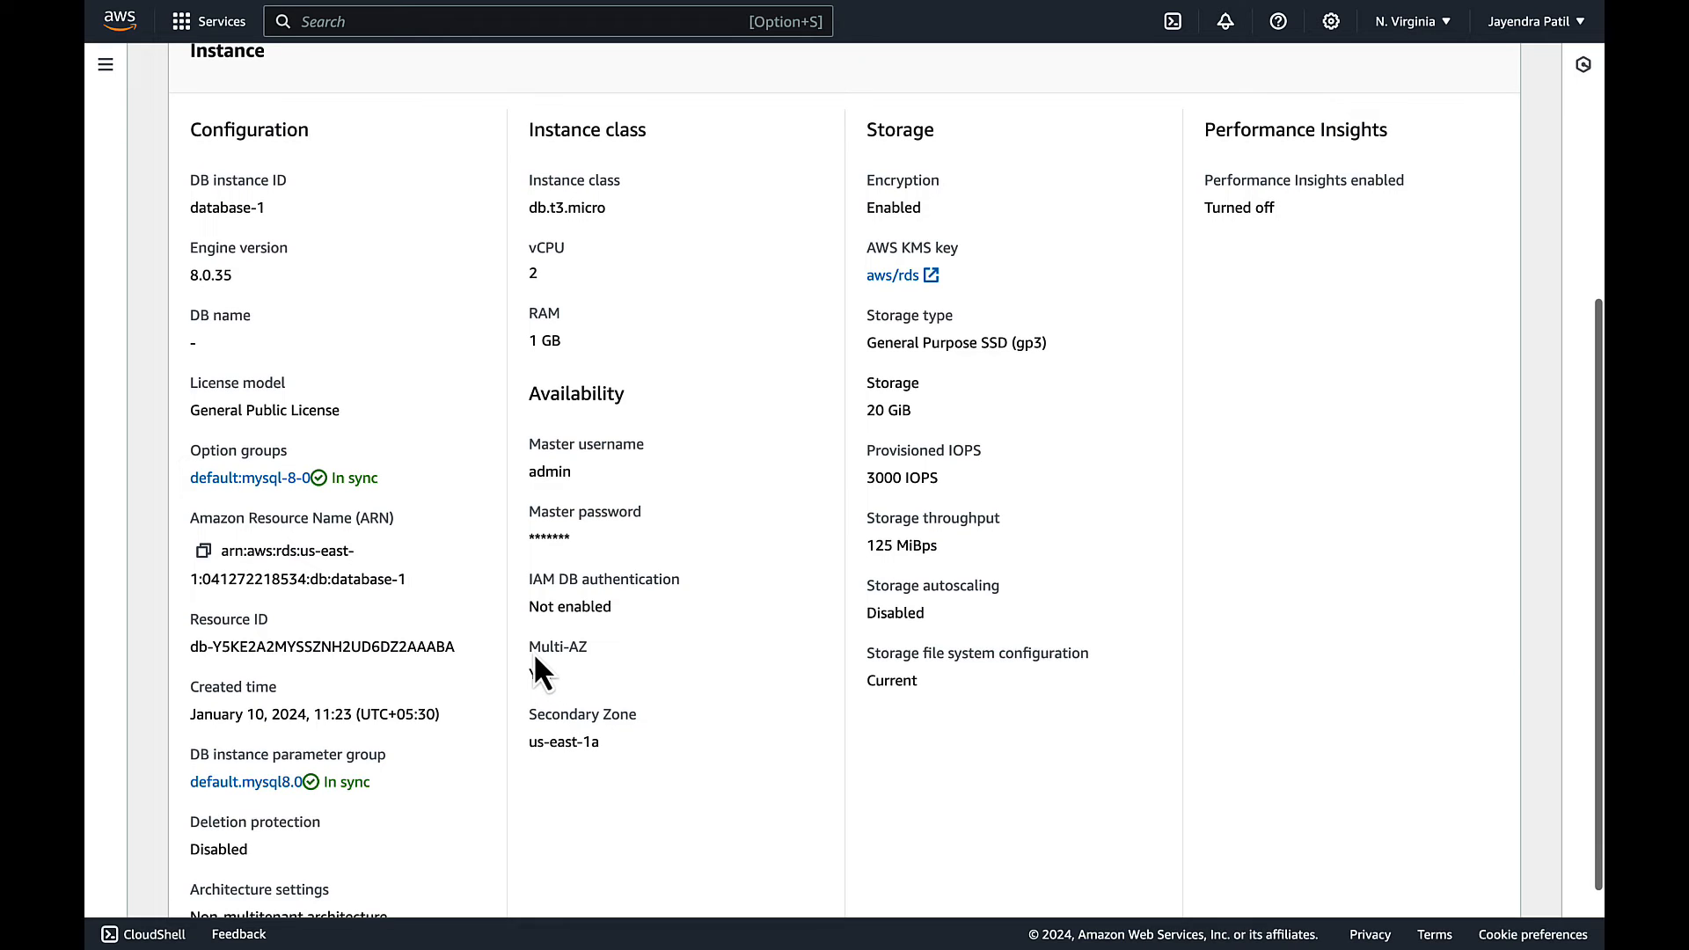
pyautogui.moveTo(528, 646); pyautogui.dragTo(604, 750)
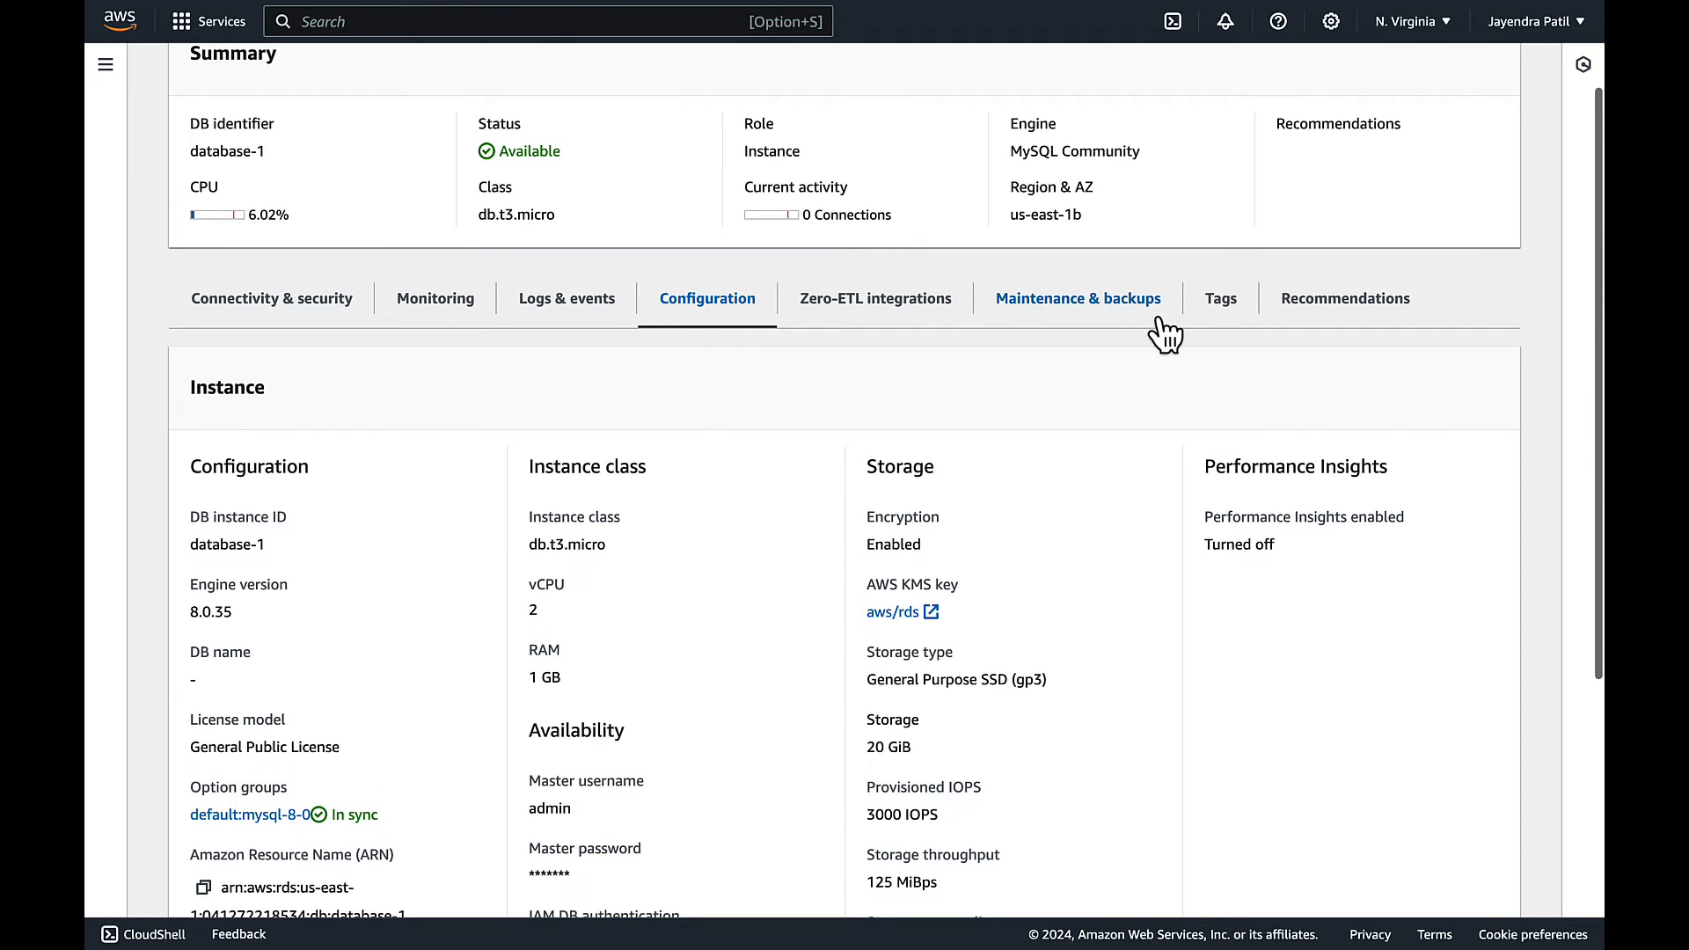
# - Show database-1's Logs & events with recent Multi-AZ conversion and failover entries
pyautogui.click(565, 299)
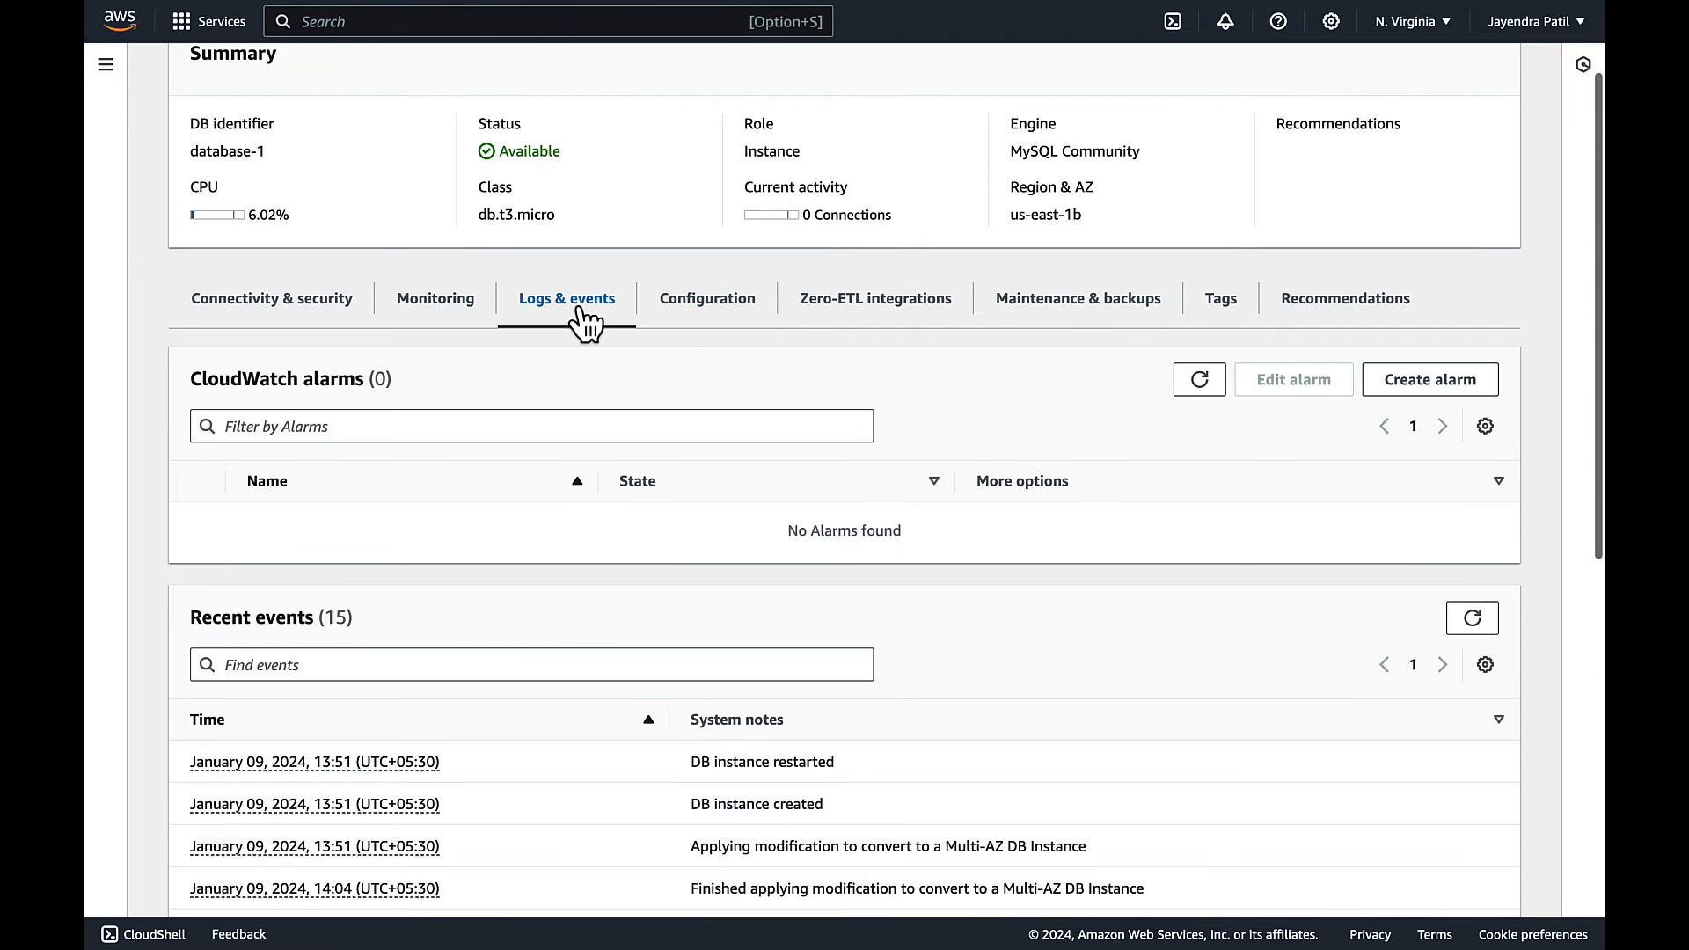
pyautogui.scroll(-3)
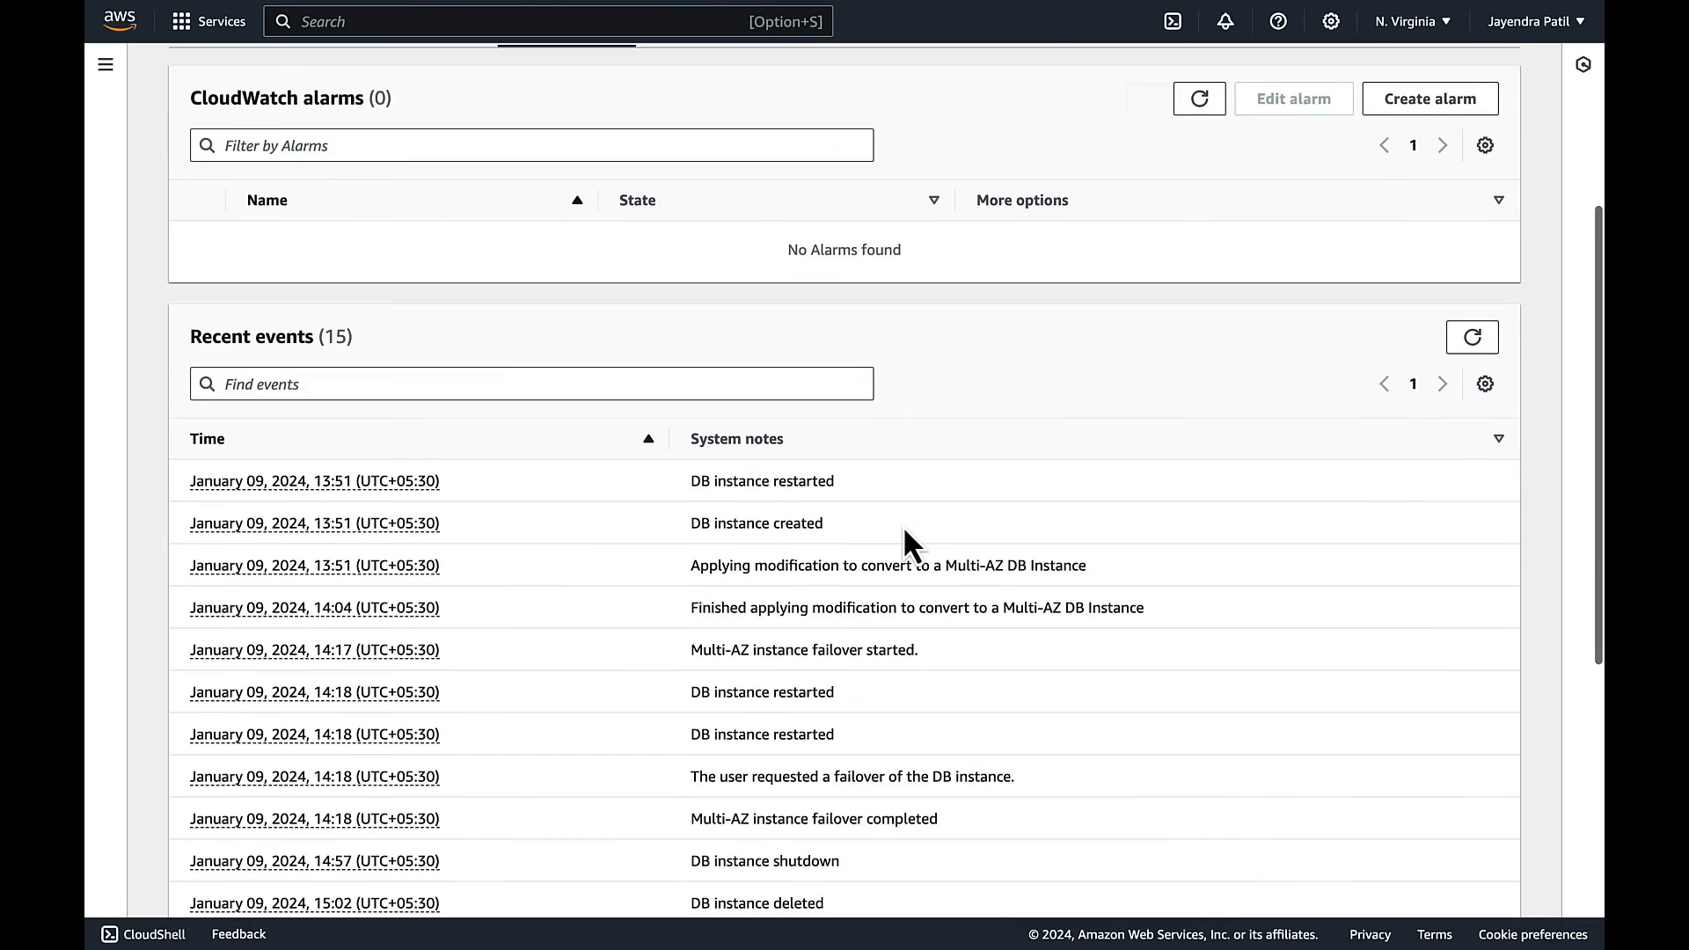
pyautogui.scroll(-3)
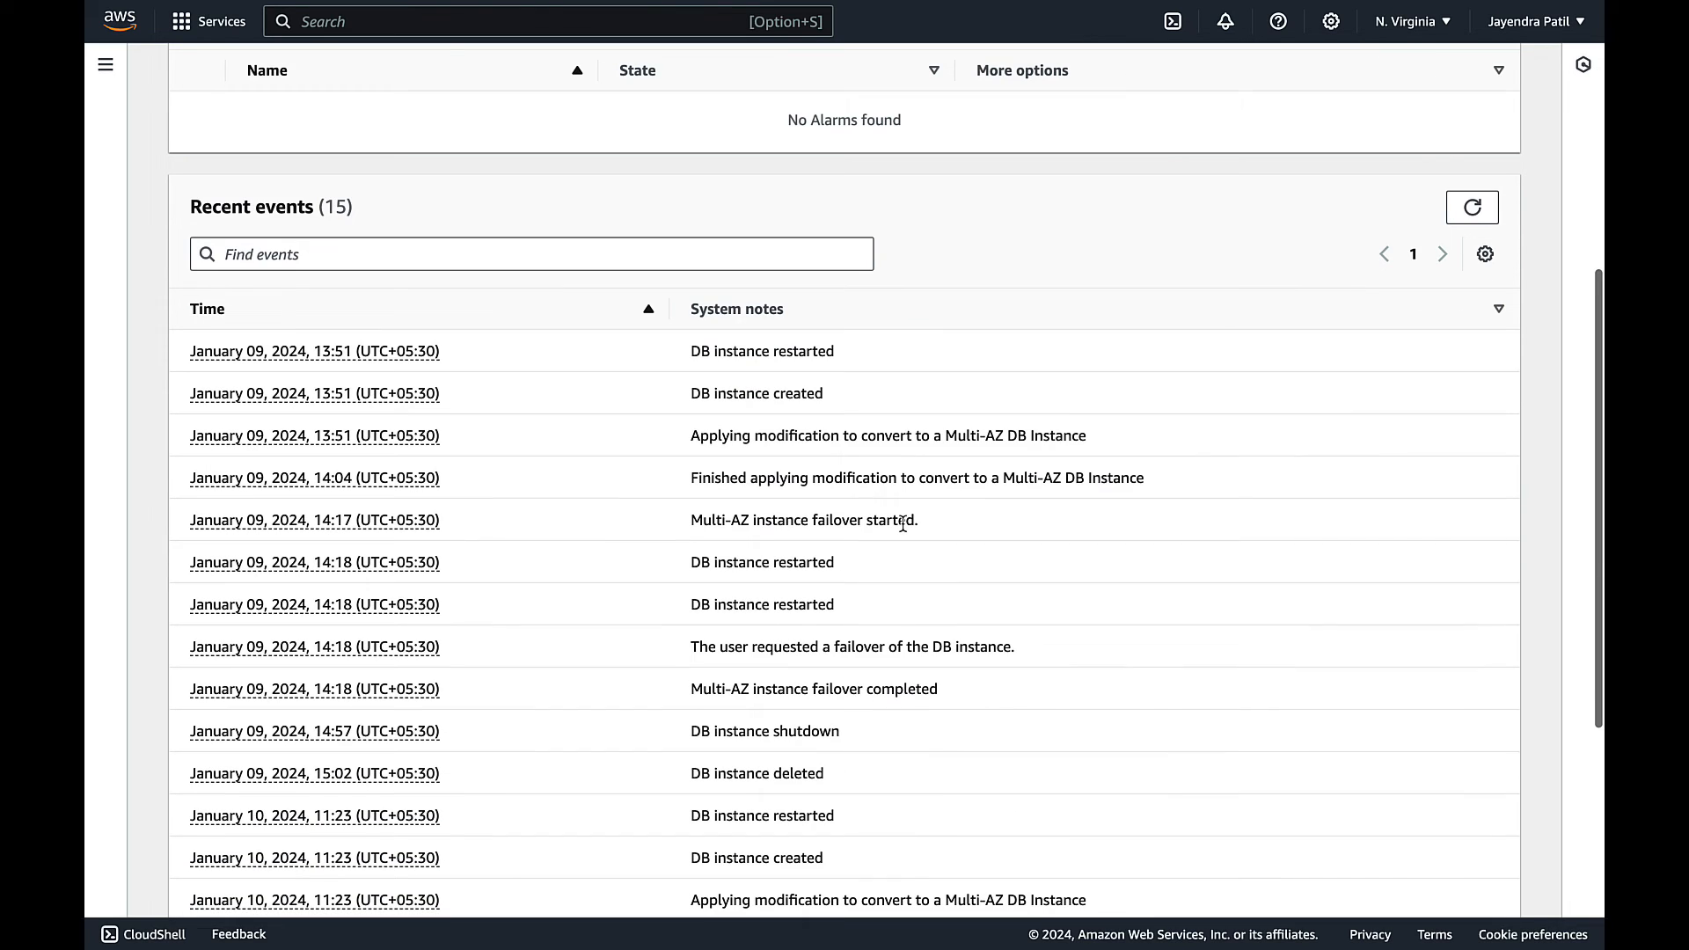
pyautogui.moveTo(891, 526)
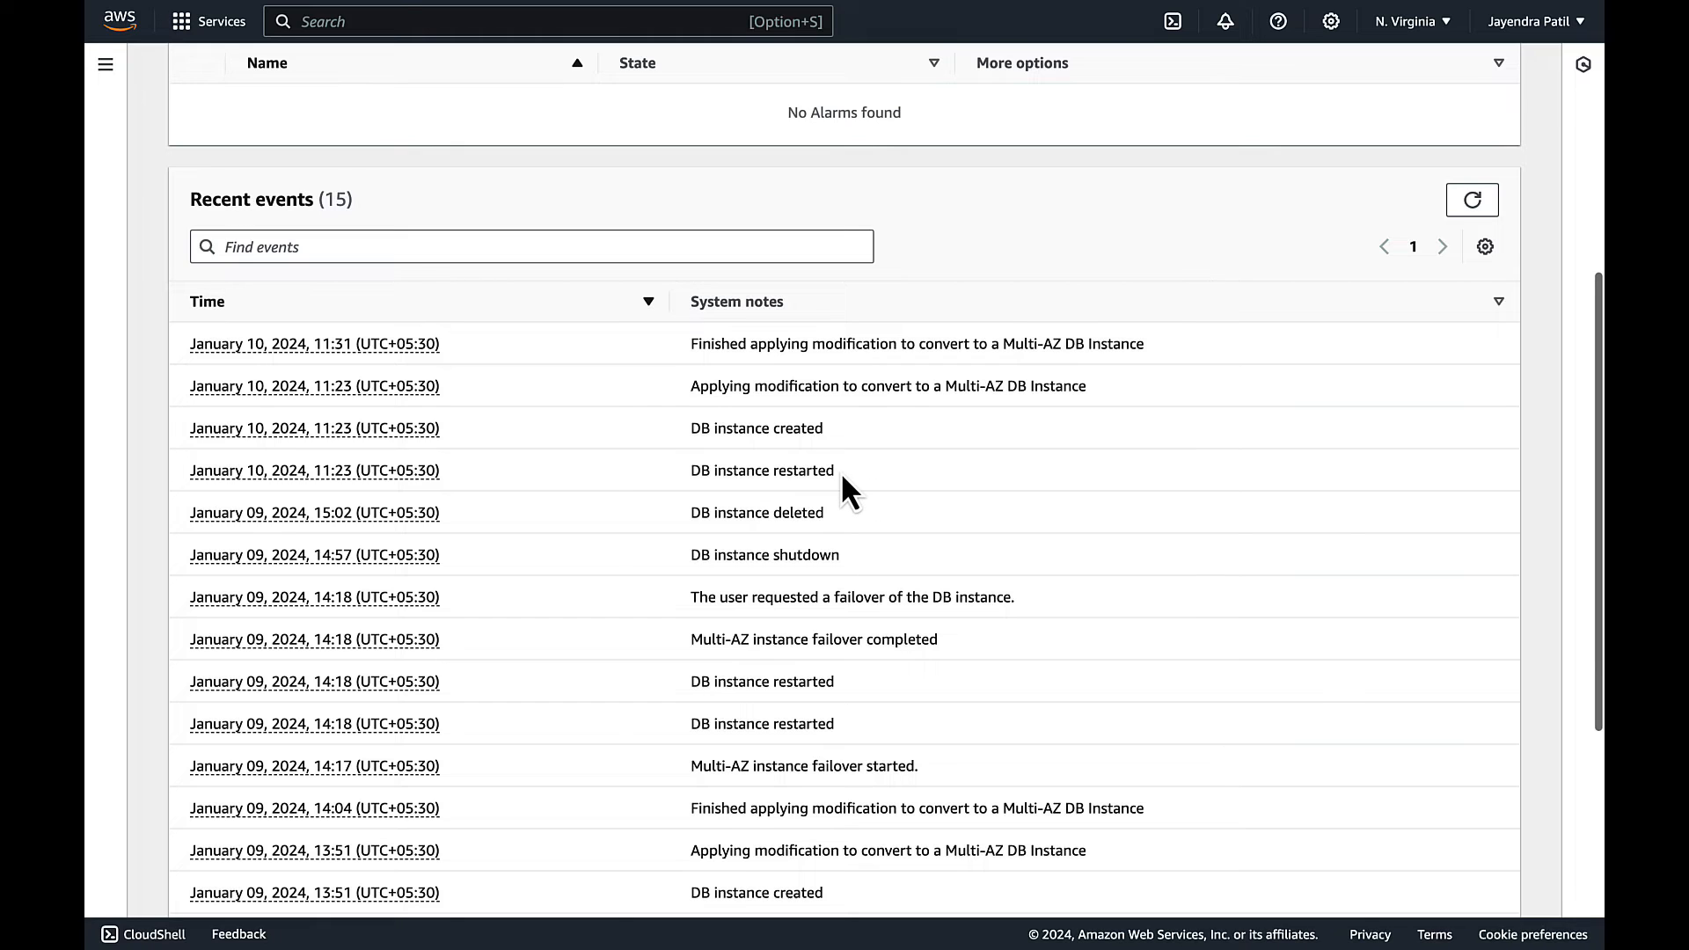
pyautogui.moveTo(699, 415)
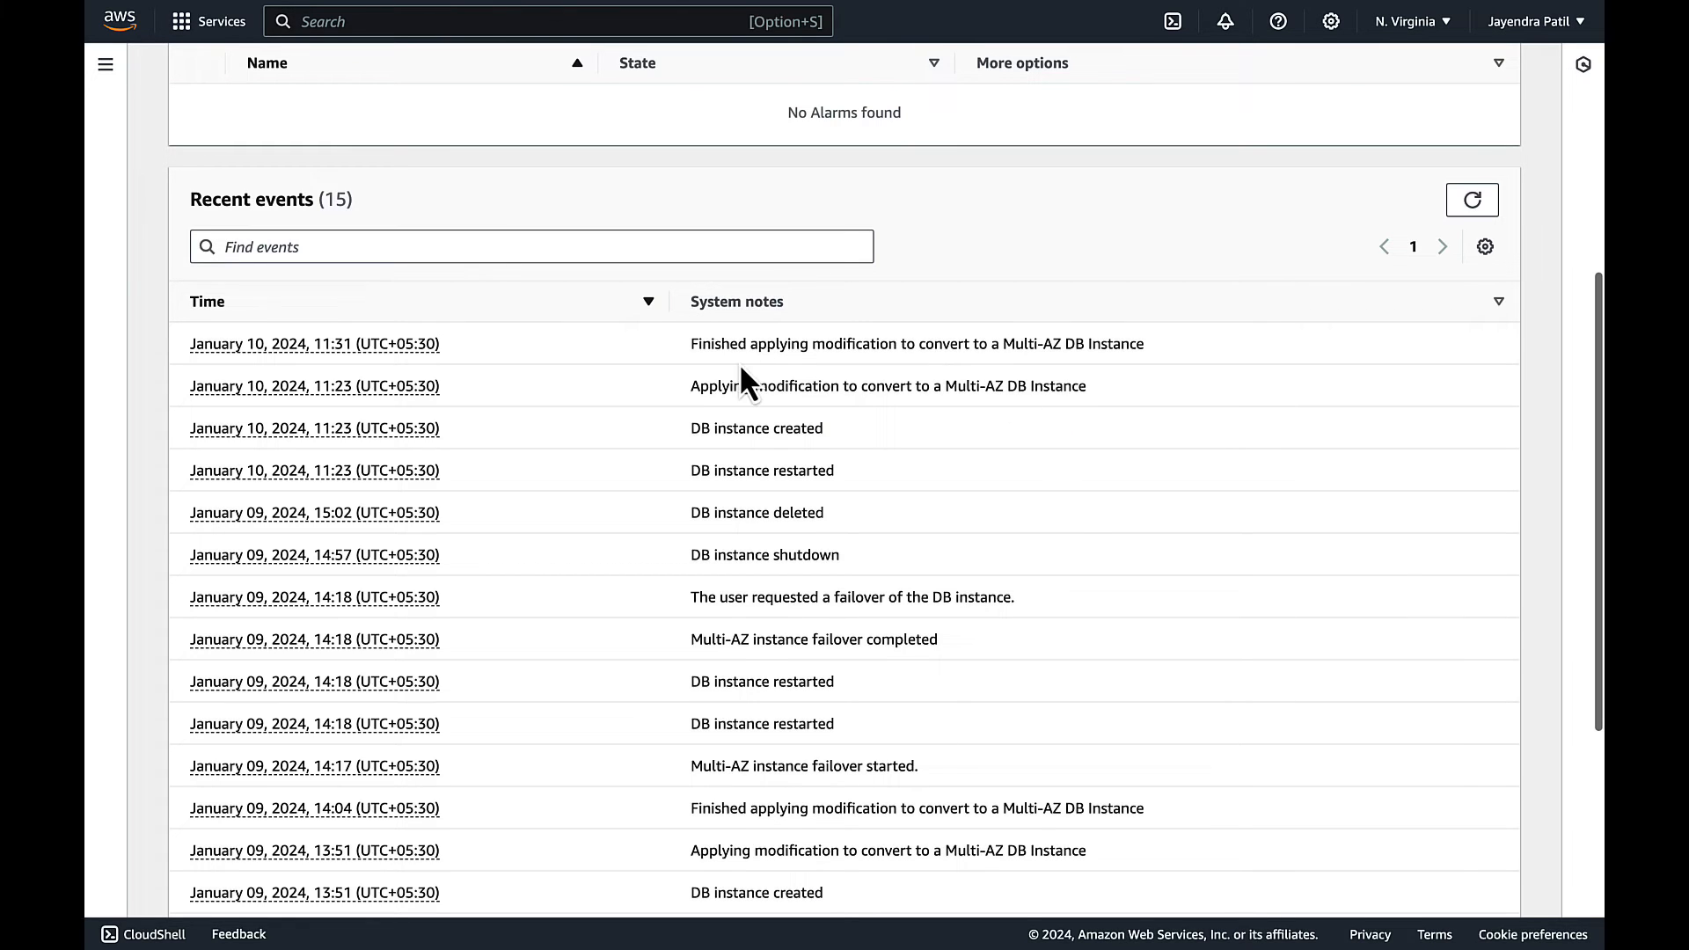
pyautogui.moveTo(852, 371)
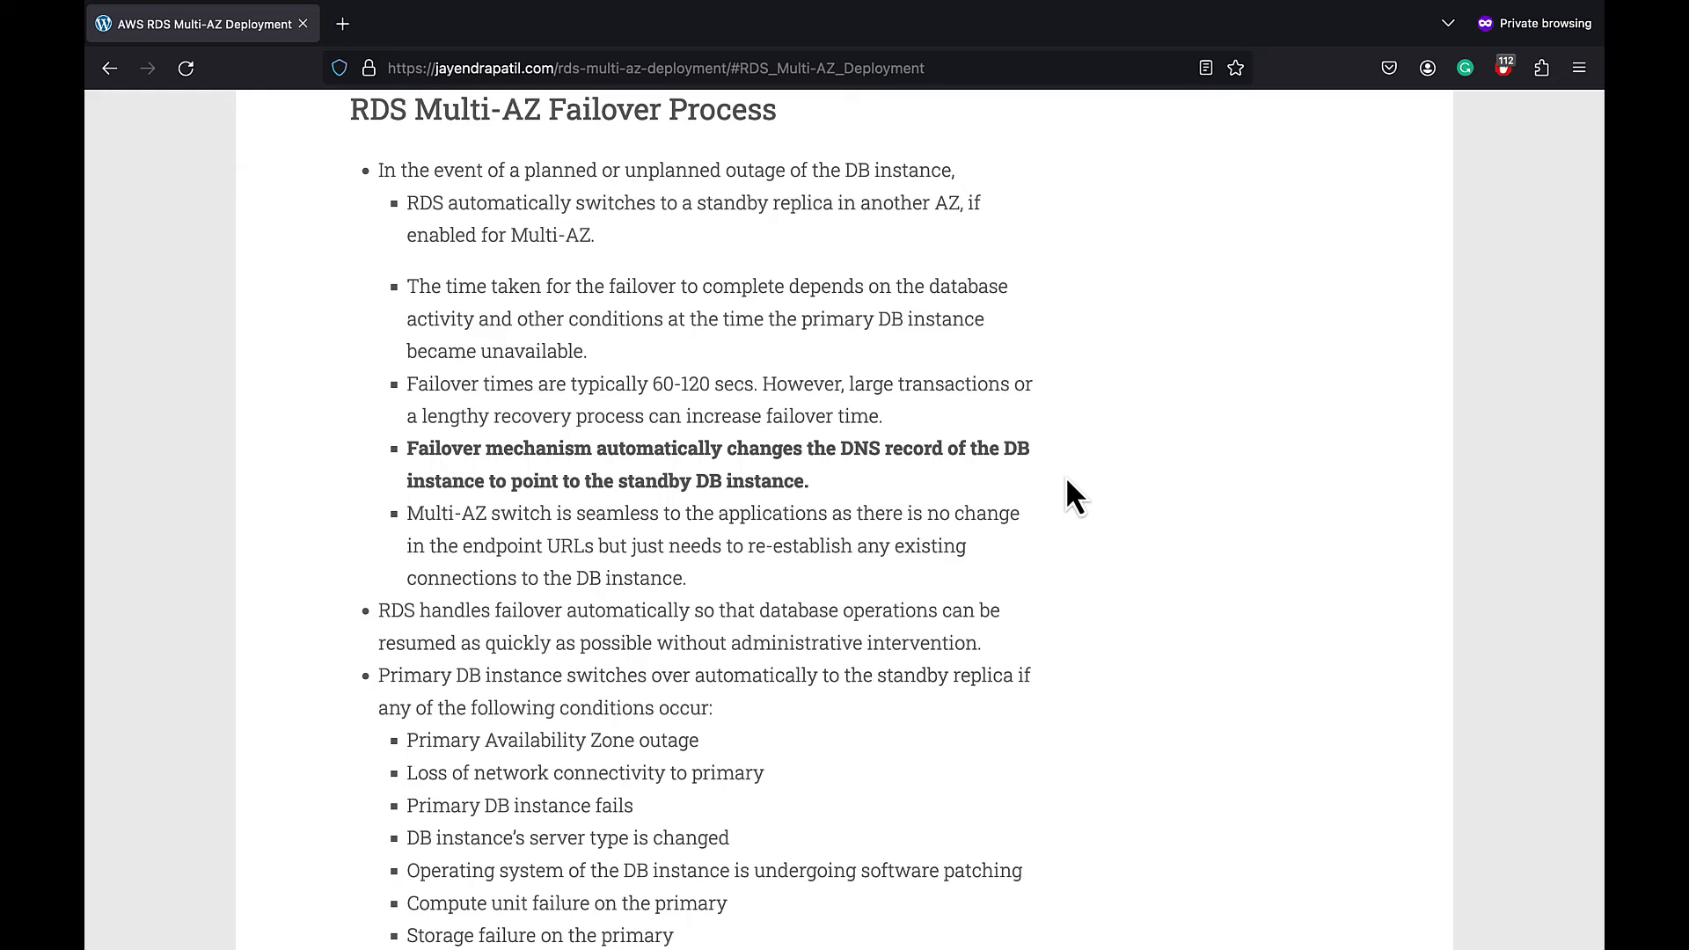
pyautogui.scroll(-3)
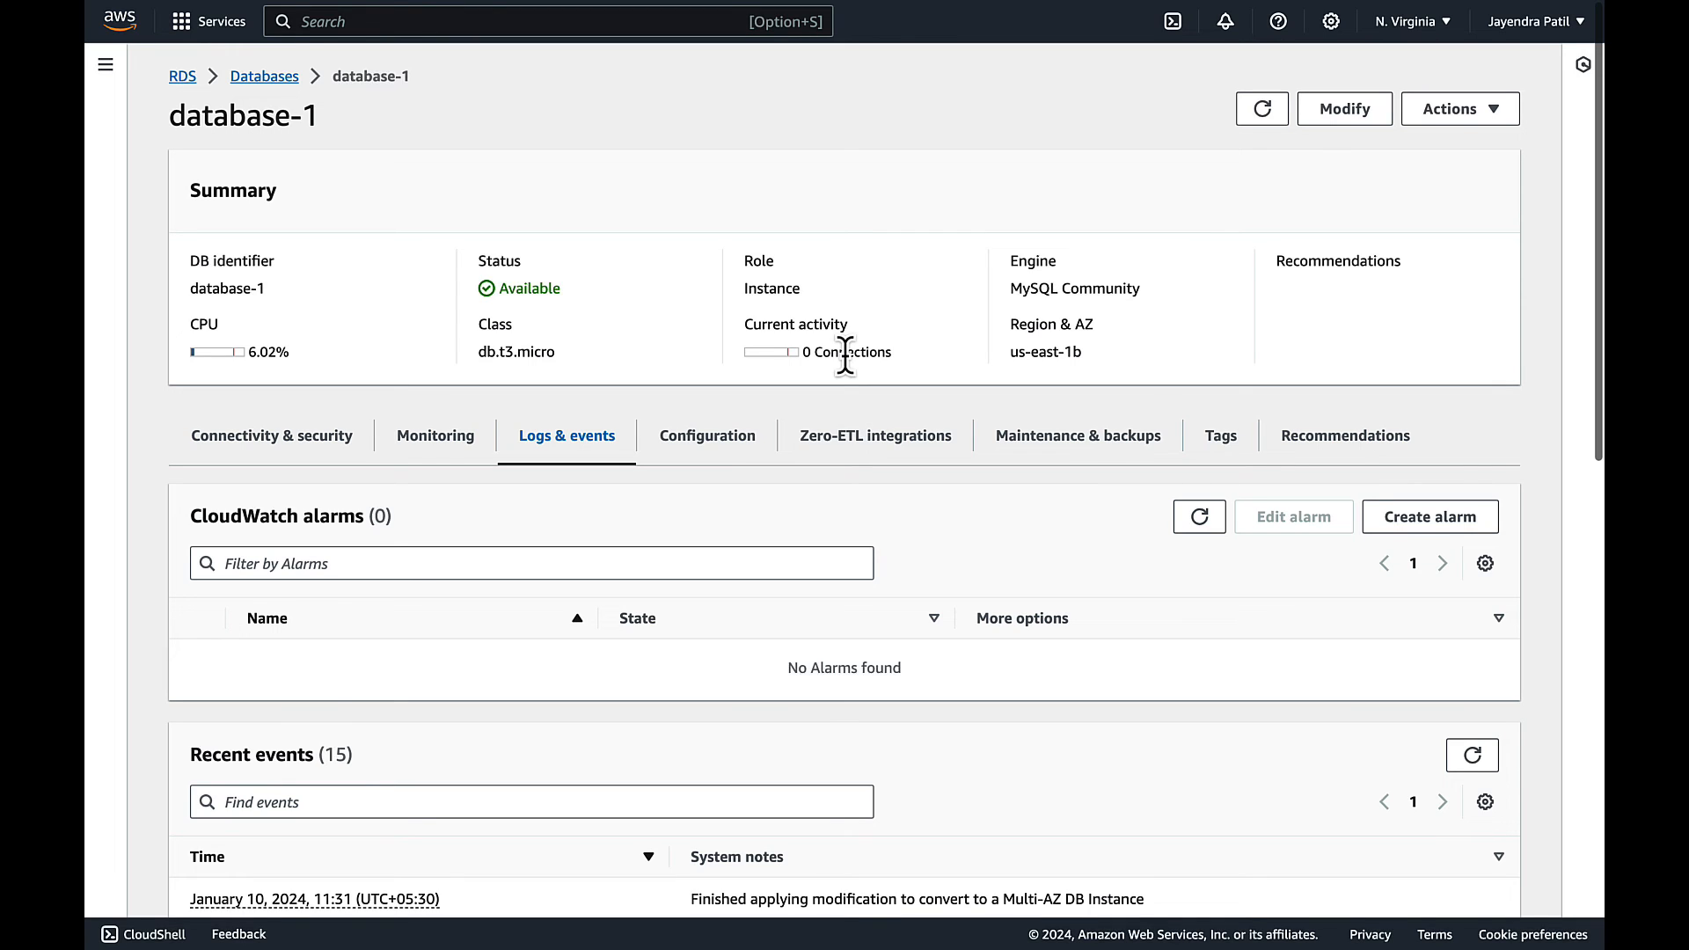
pyautogui.moveTo(1456, 173)
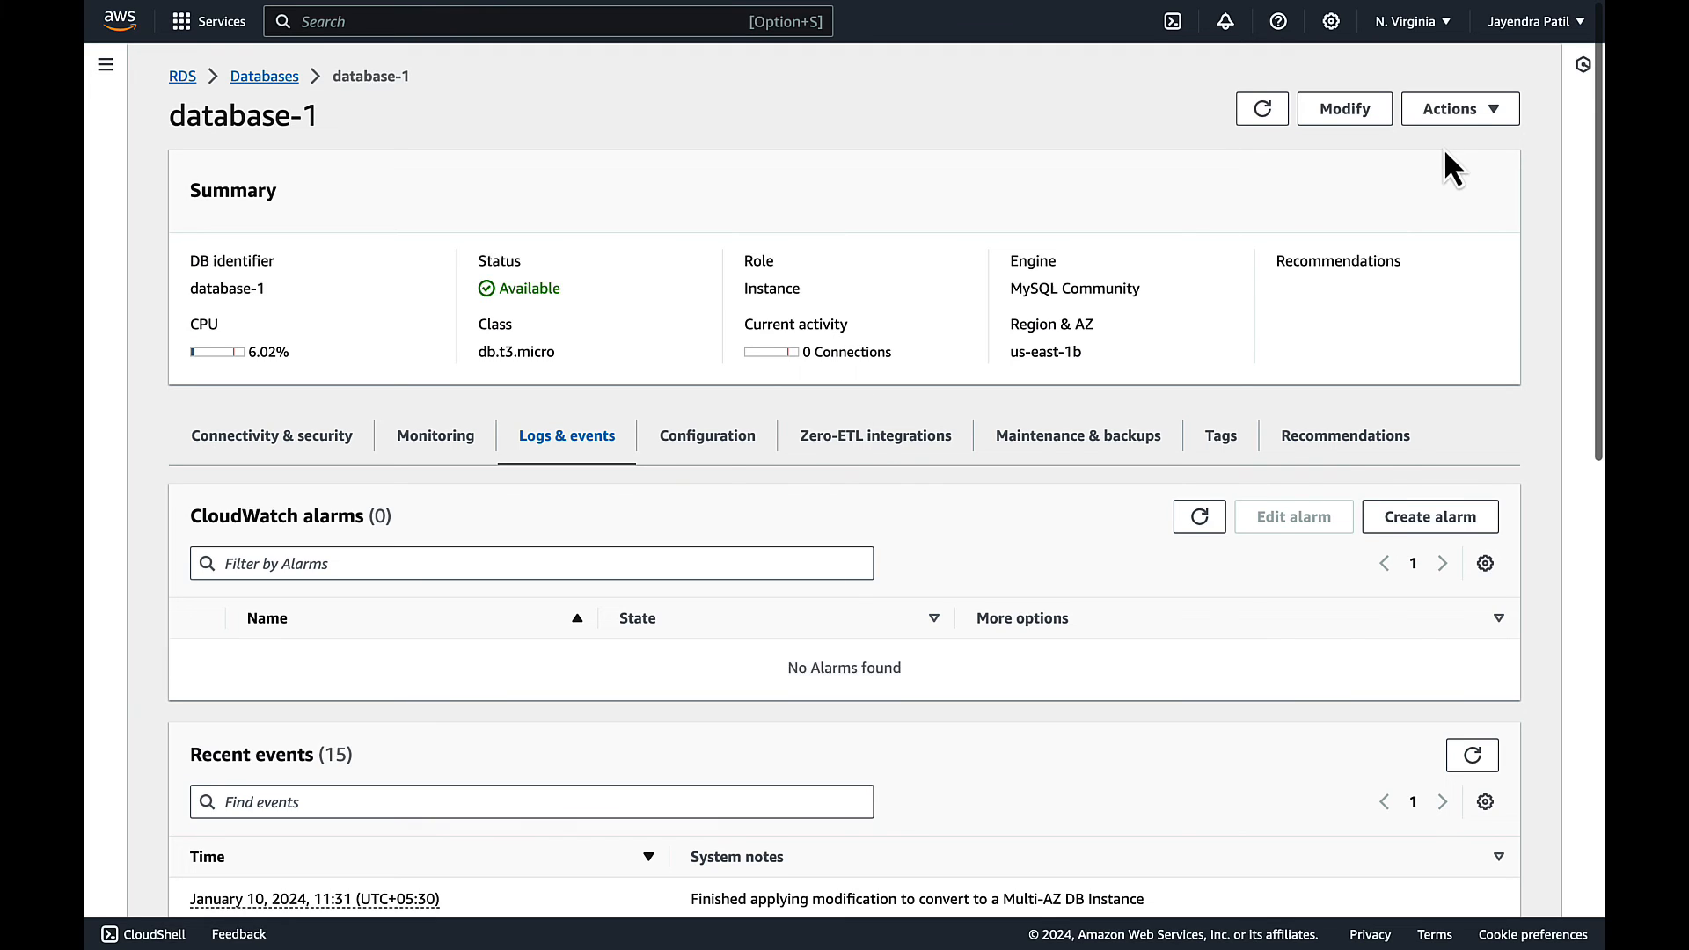
# - Reboot database-1 from Actions with the Reboot With Failover option and confirm it
pyautogui.click(1459, 107)
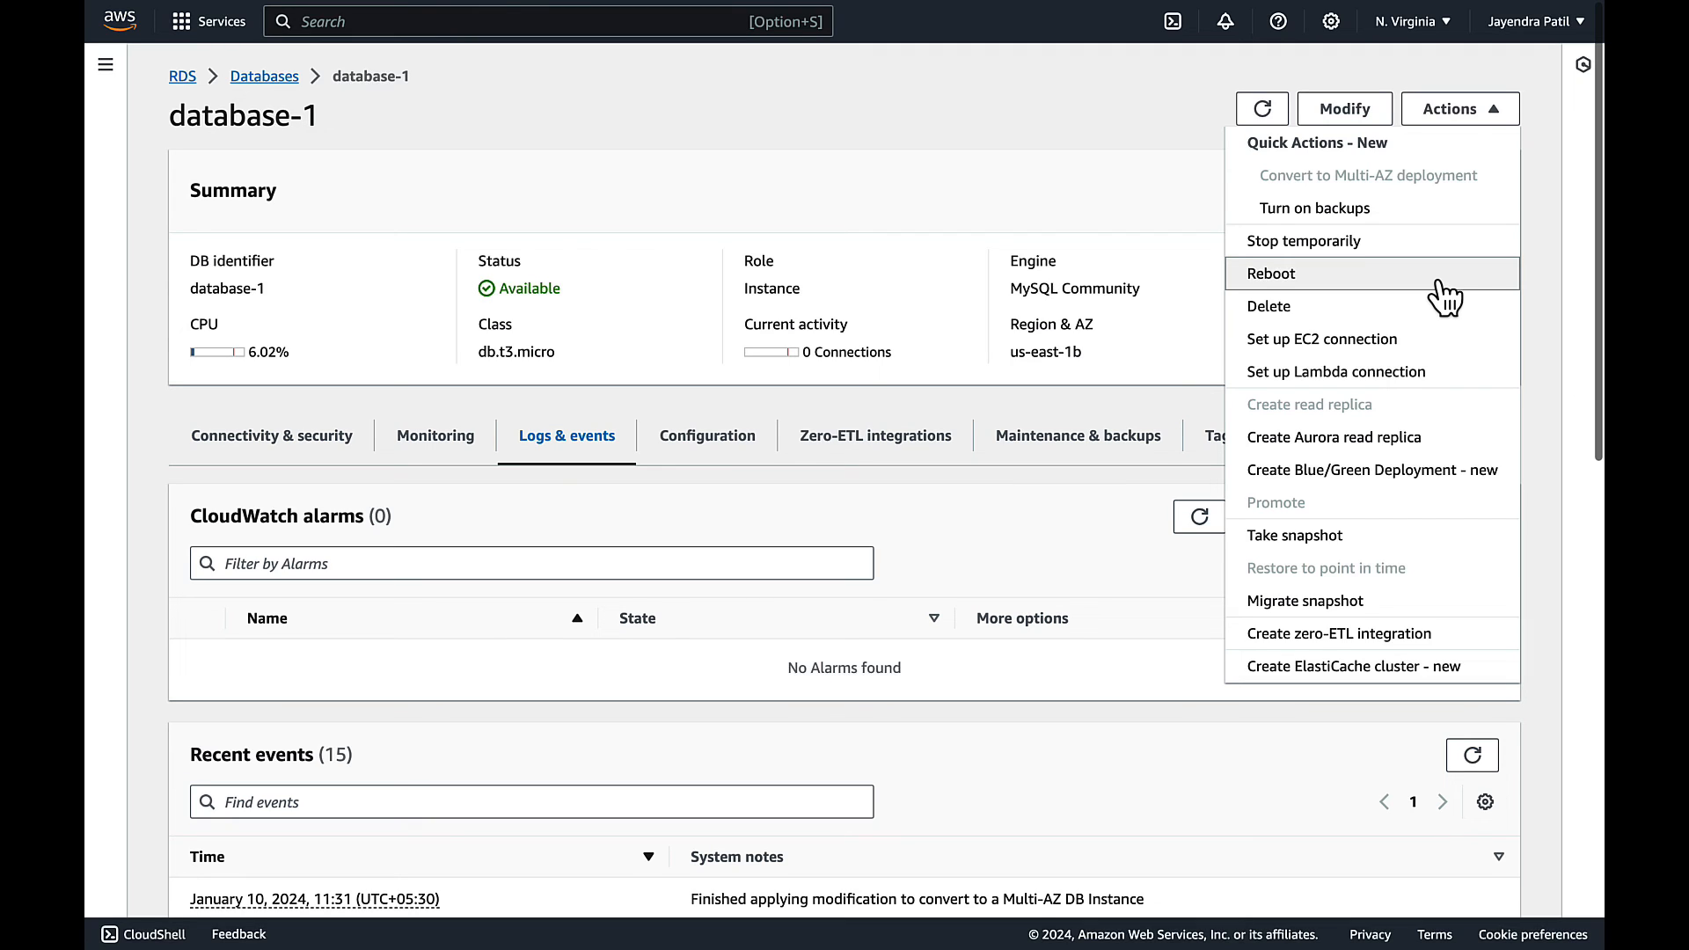
pyautogui.click(1275, 273)
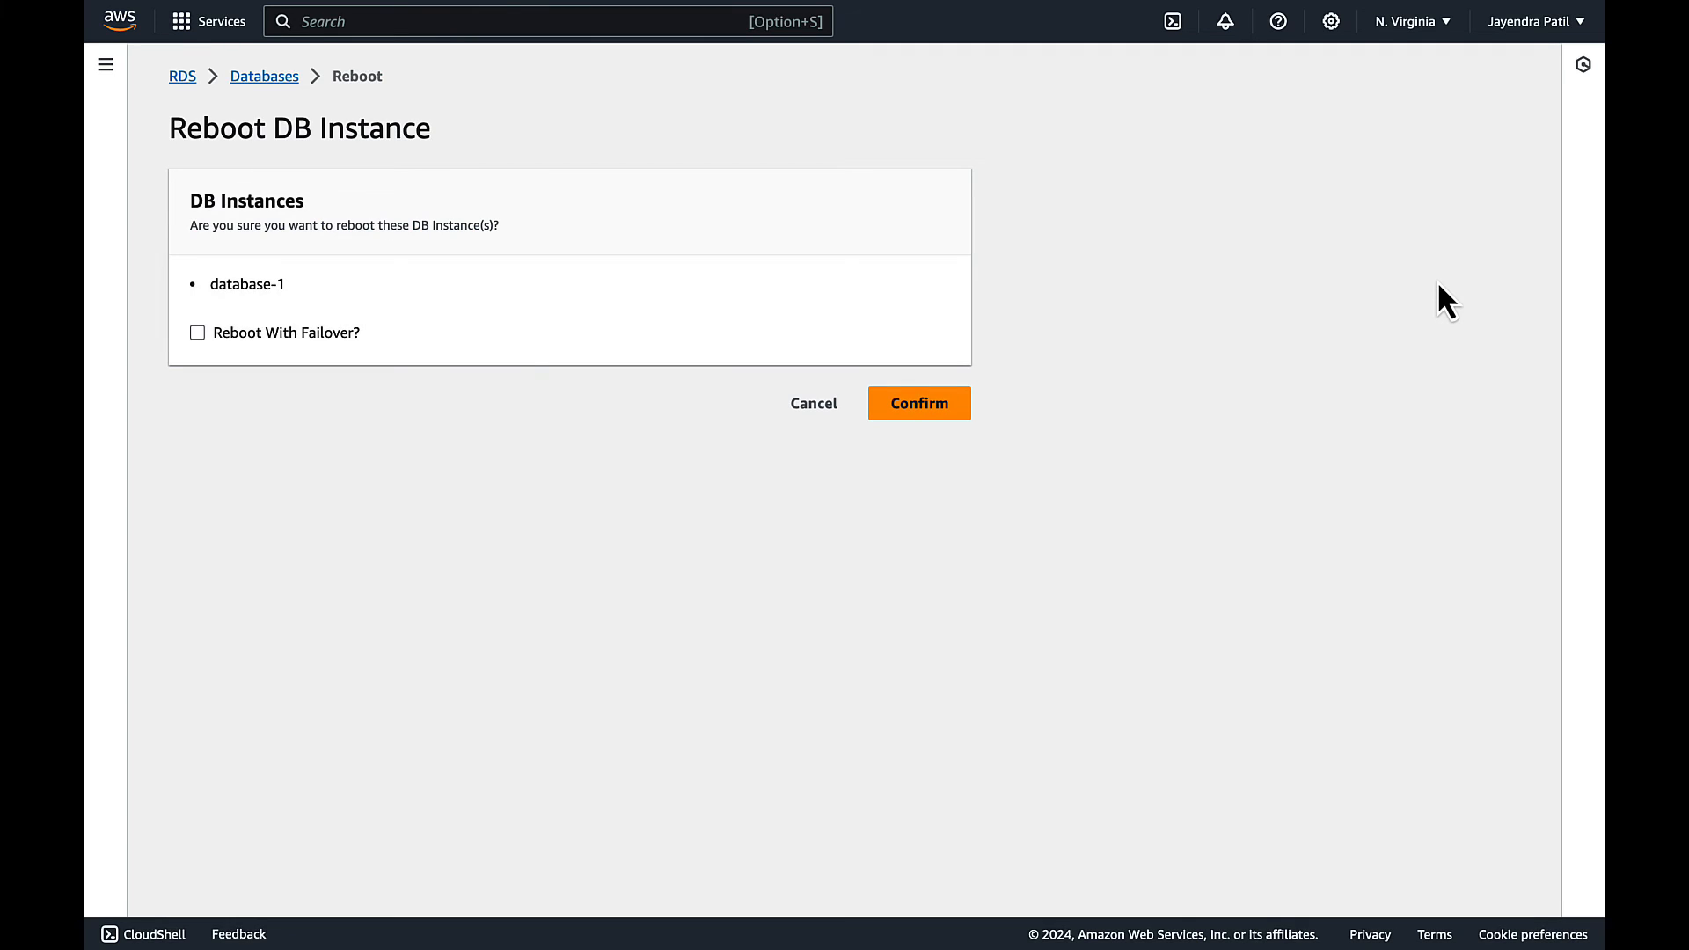
pyautogui.moveTo(521, 356)
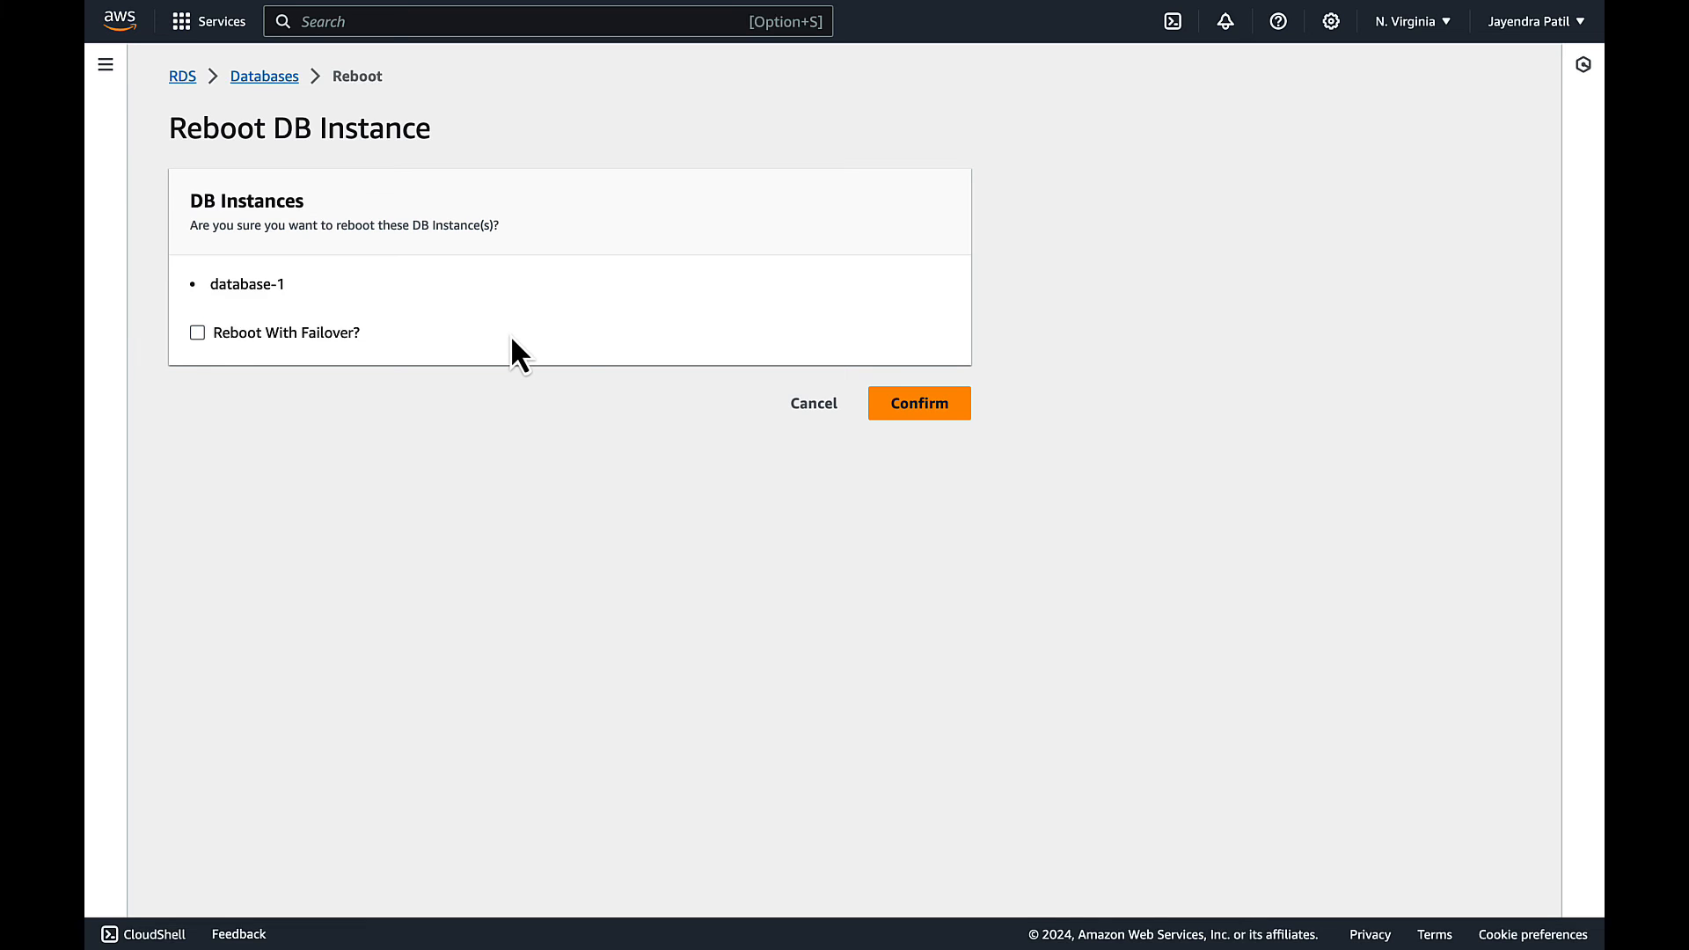
pyautogui.click(195, 332)
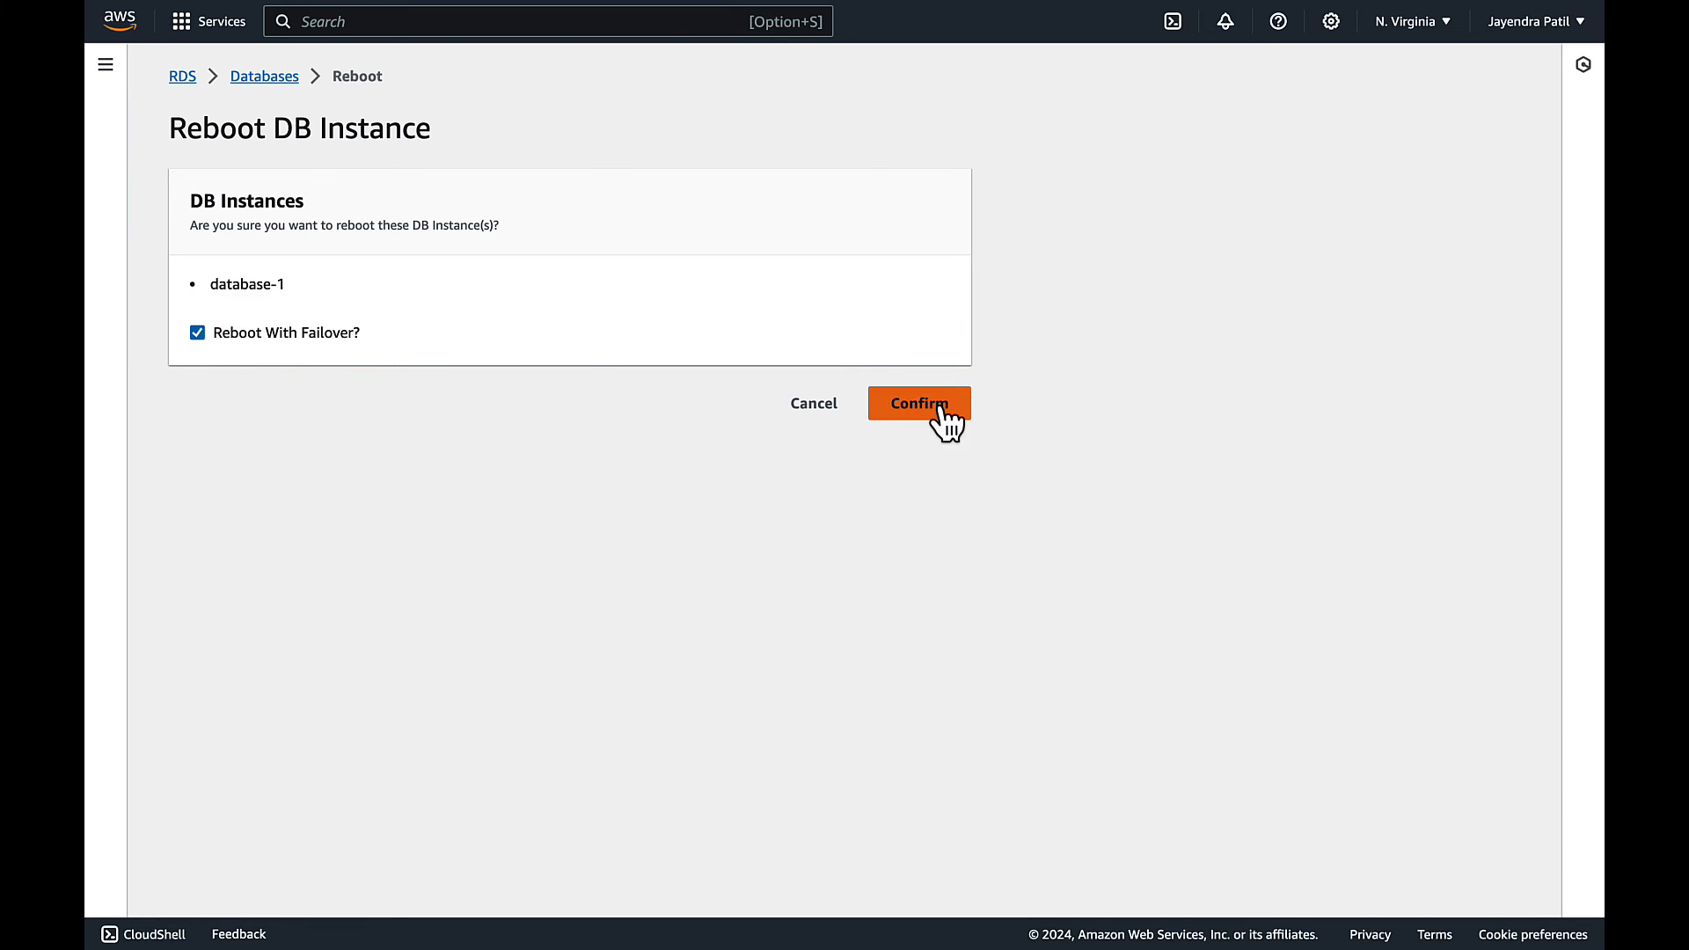
pyautogui.click(919, 403)
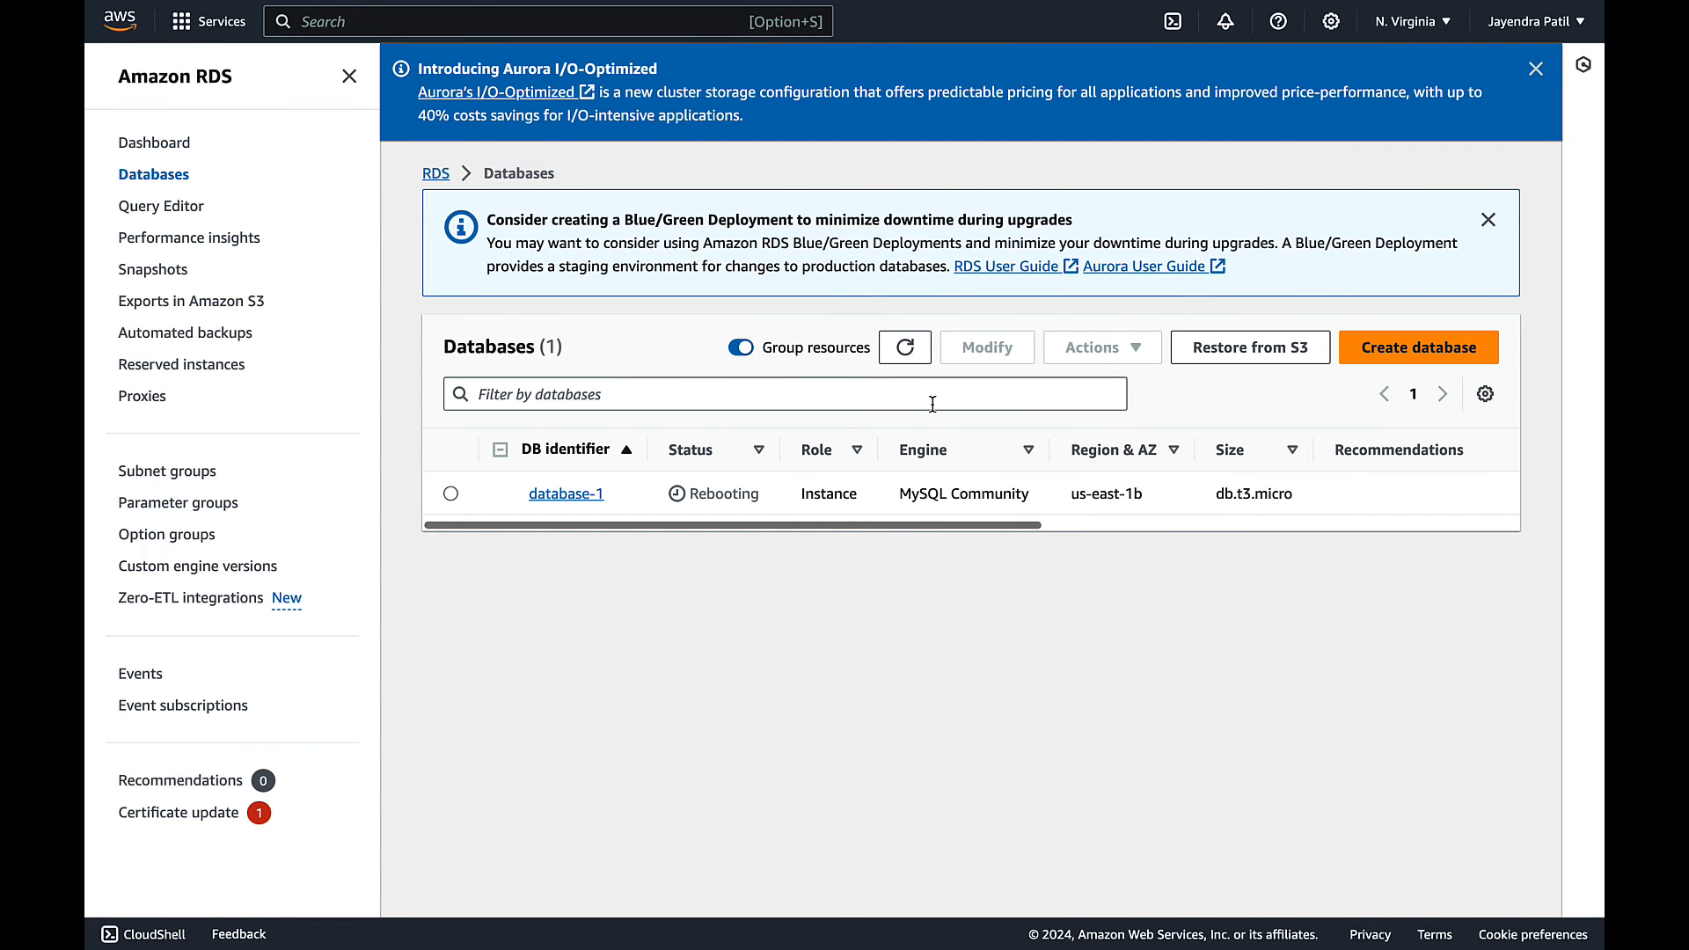
pyautogui.moveTo(1478, 132)
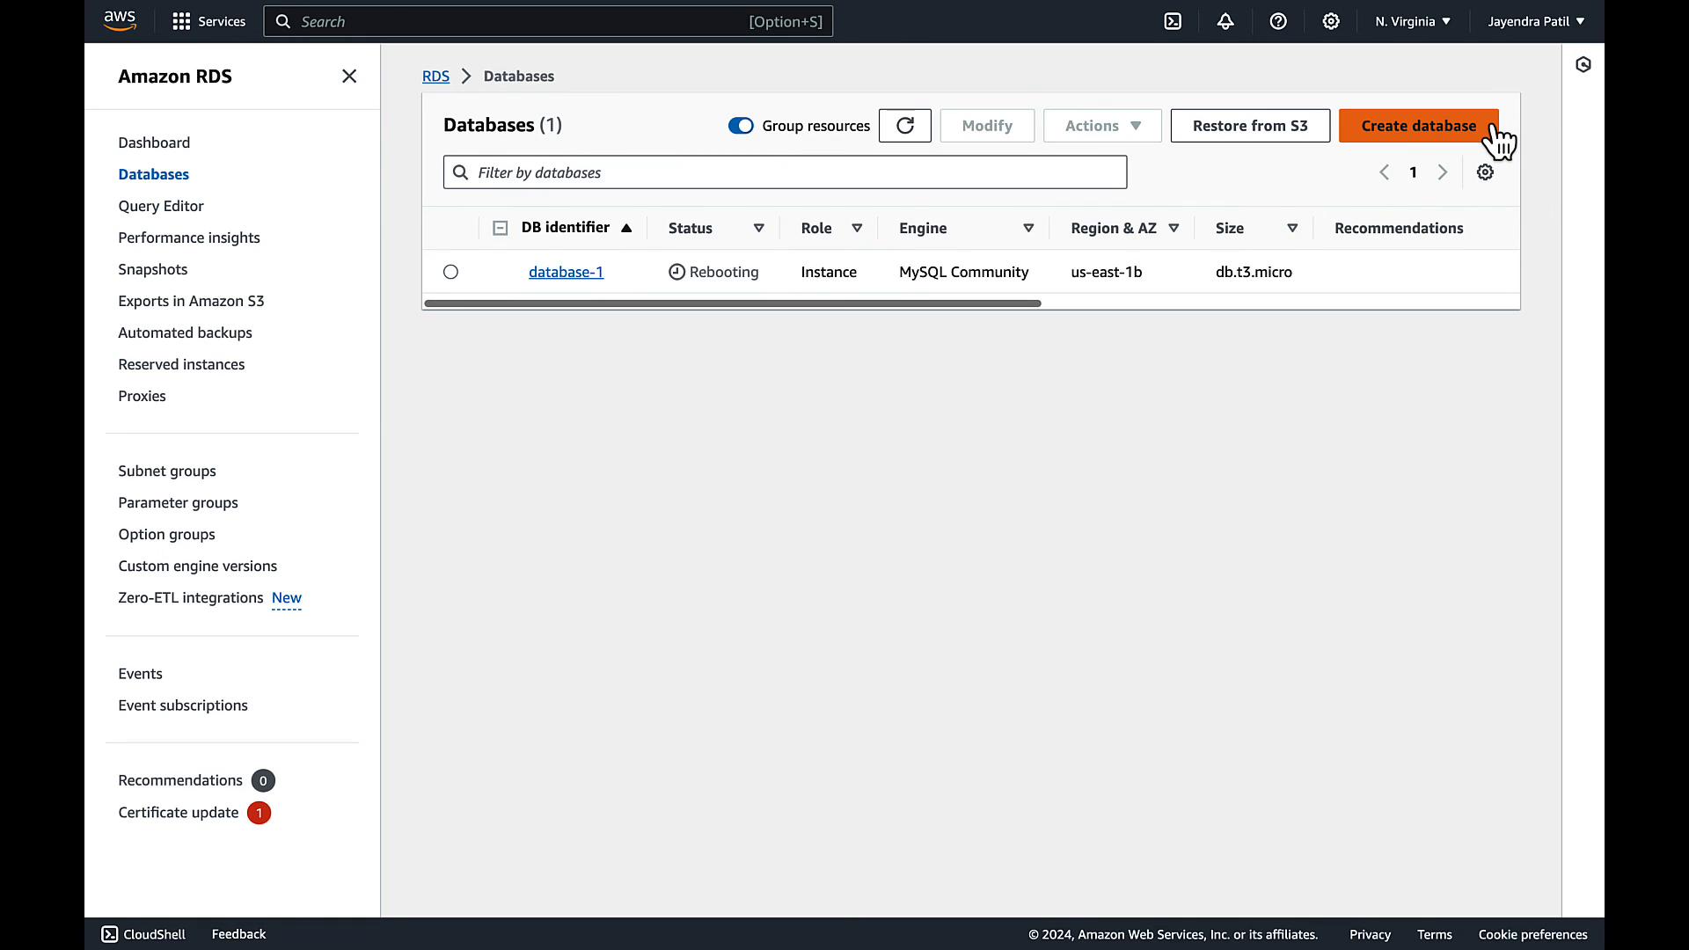
pyautogui.moveTo(905, 142)
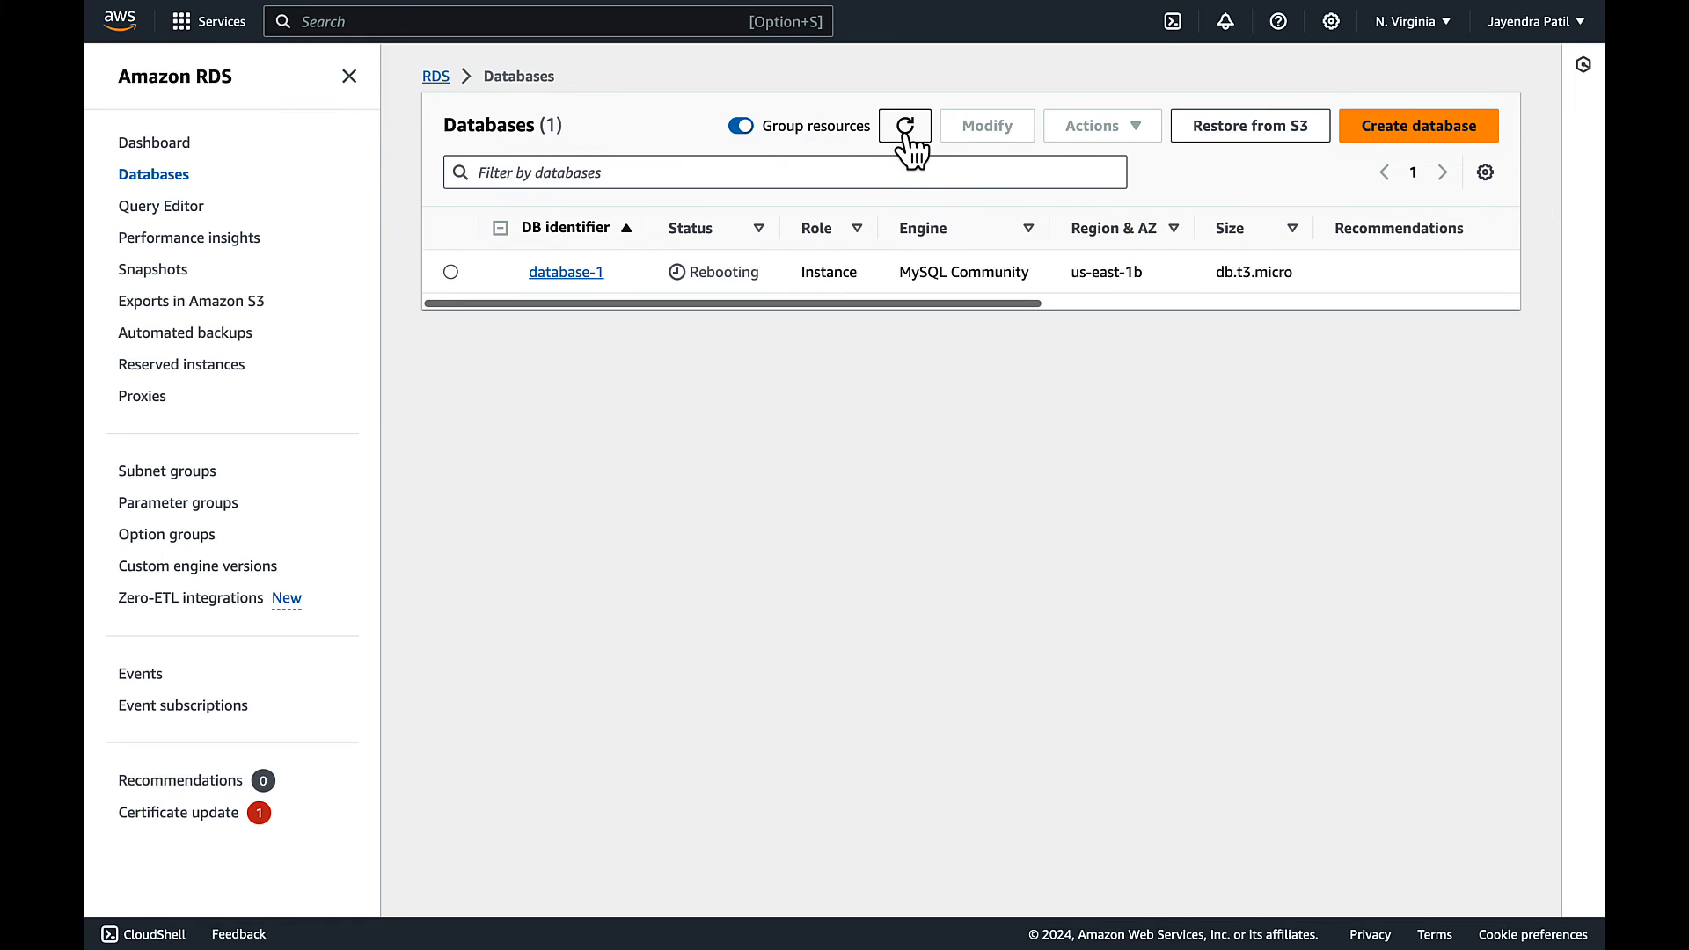
# - Refresh the Databases list until database-1 shows Available again
pyautogui.click(904, 127)
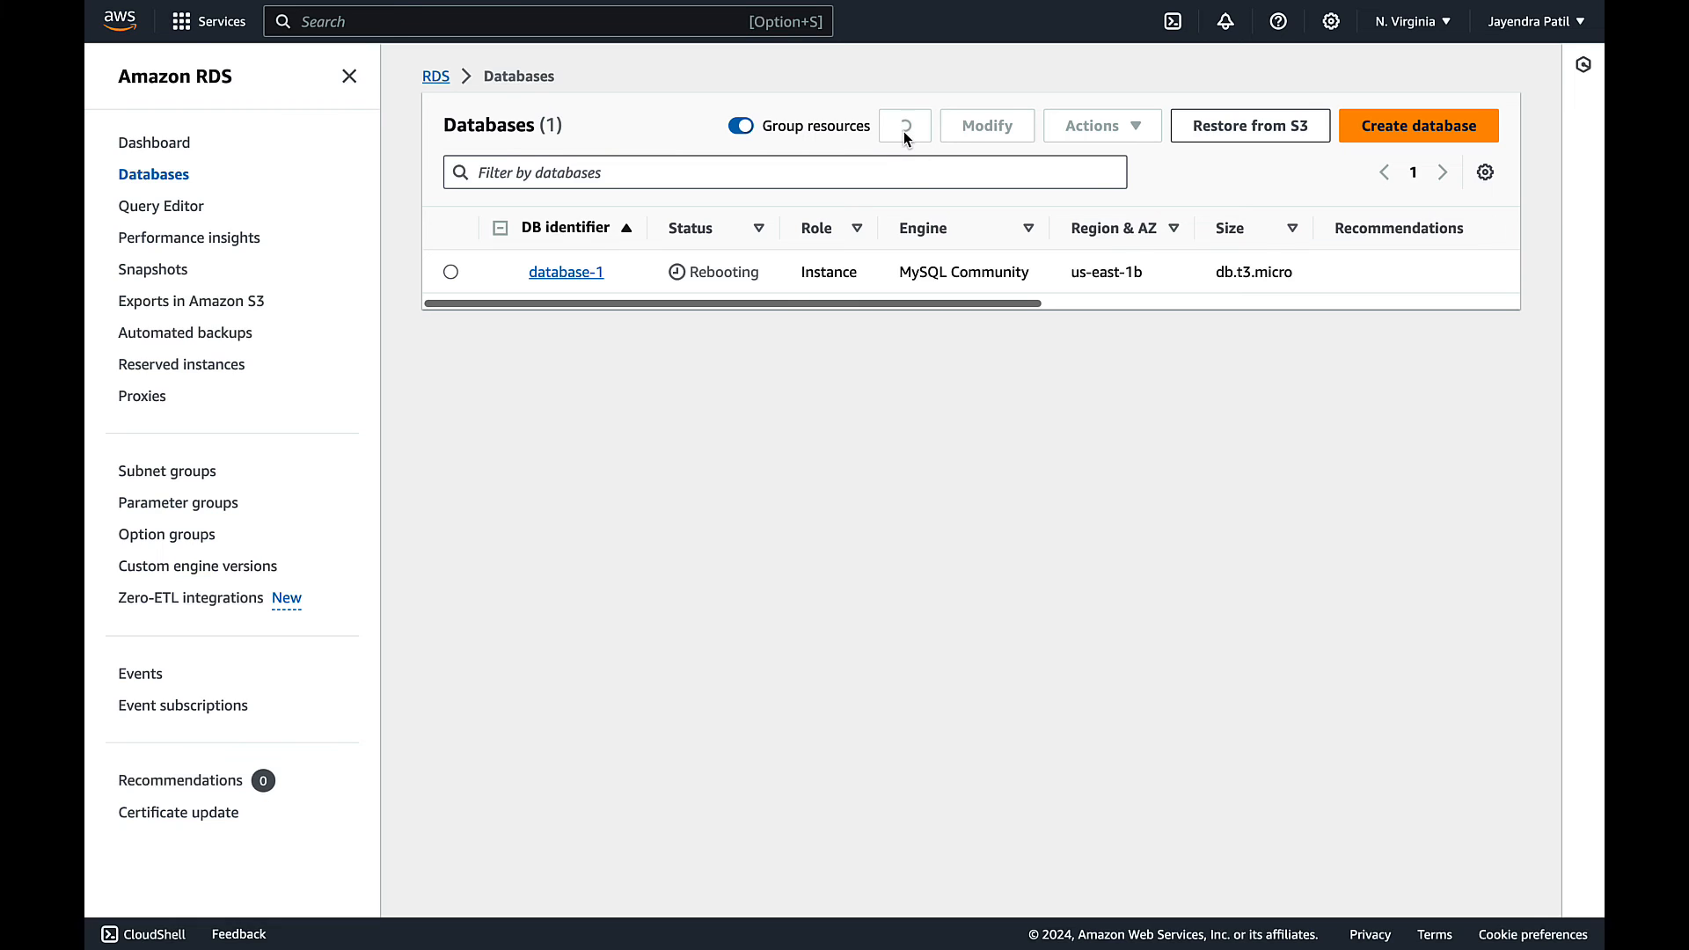
pyautogui.click(905, 125)
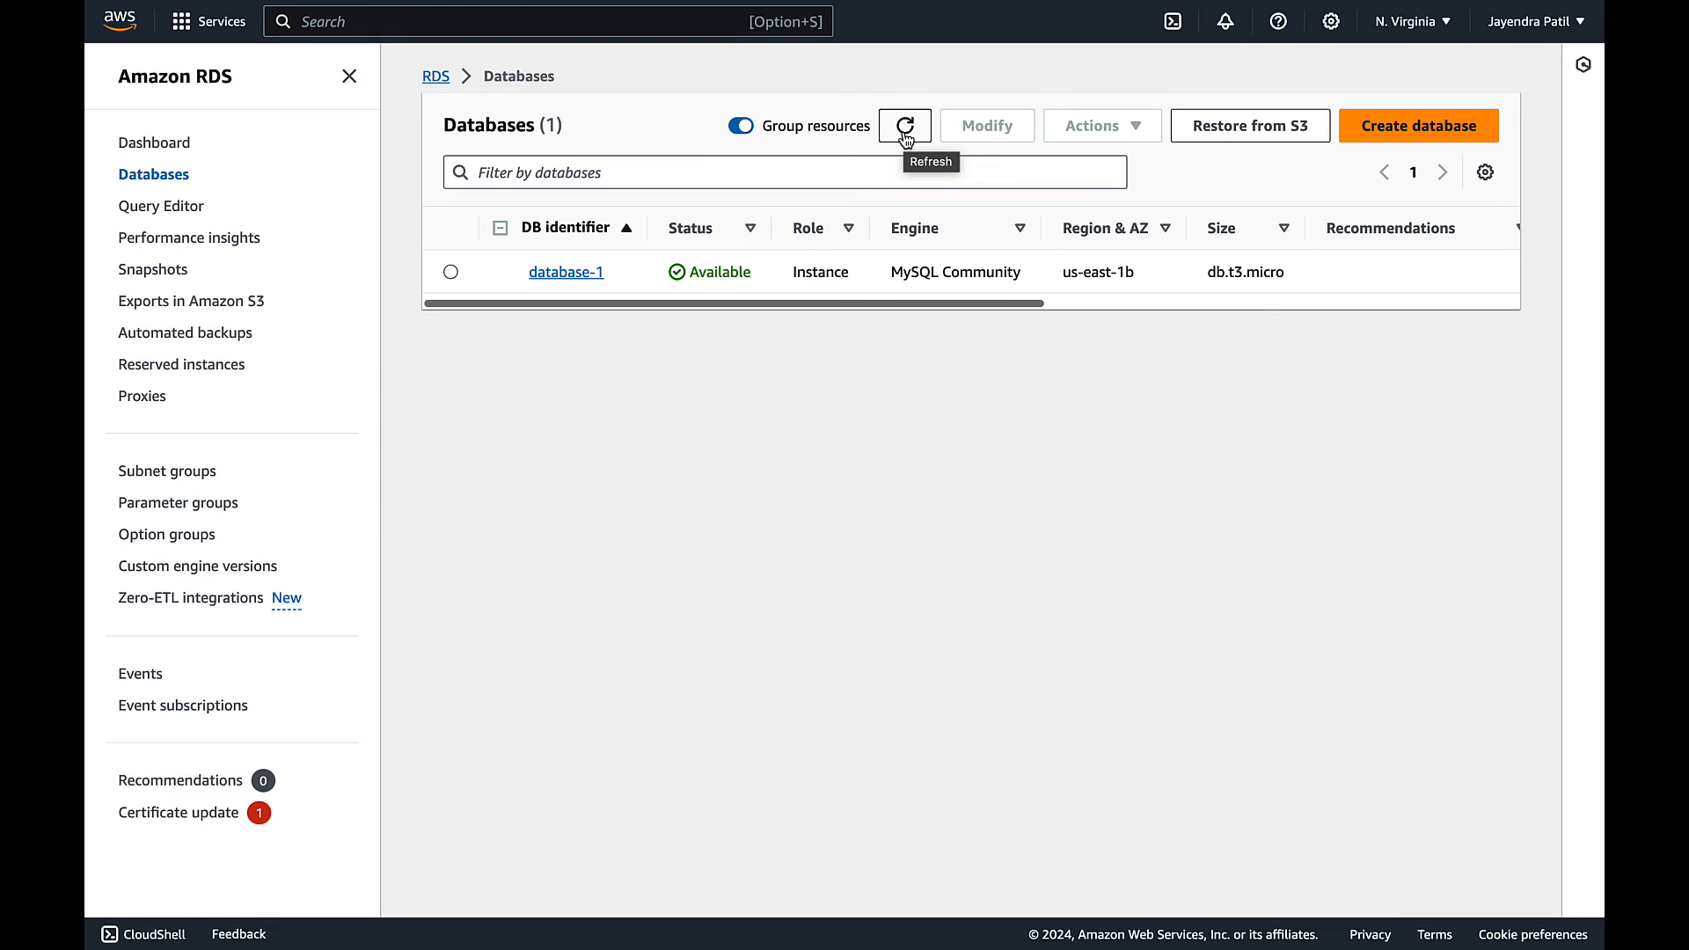
pyautogui.moveTo(778, 193)
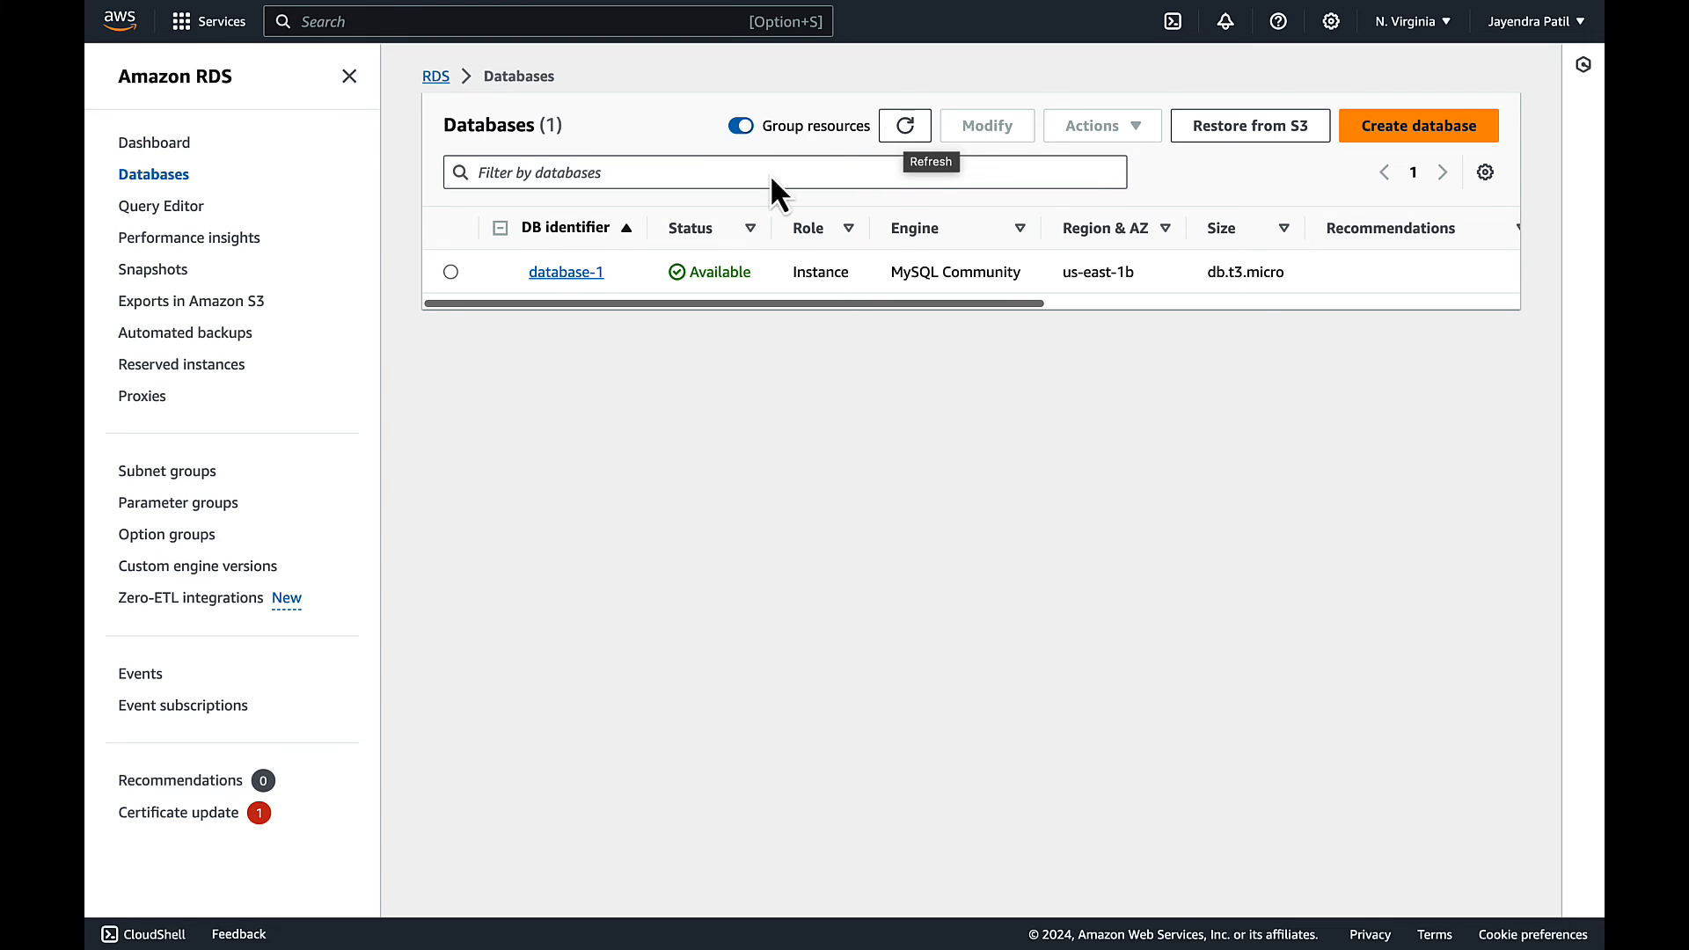
# - View database-1's details with Region & AZ now showing us-east-1a
pyautogui.click(565, 271)
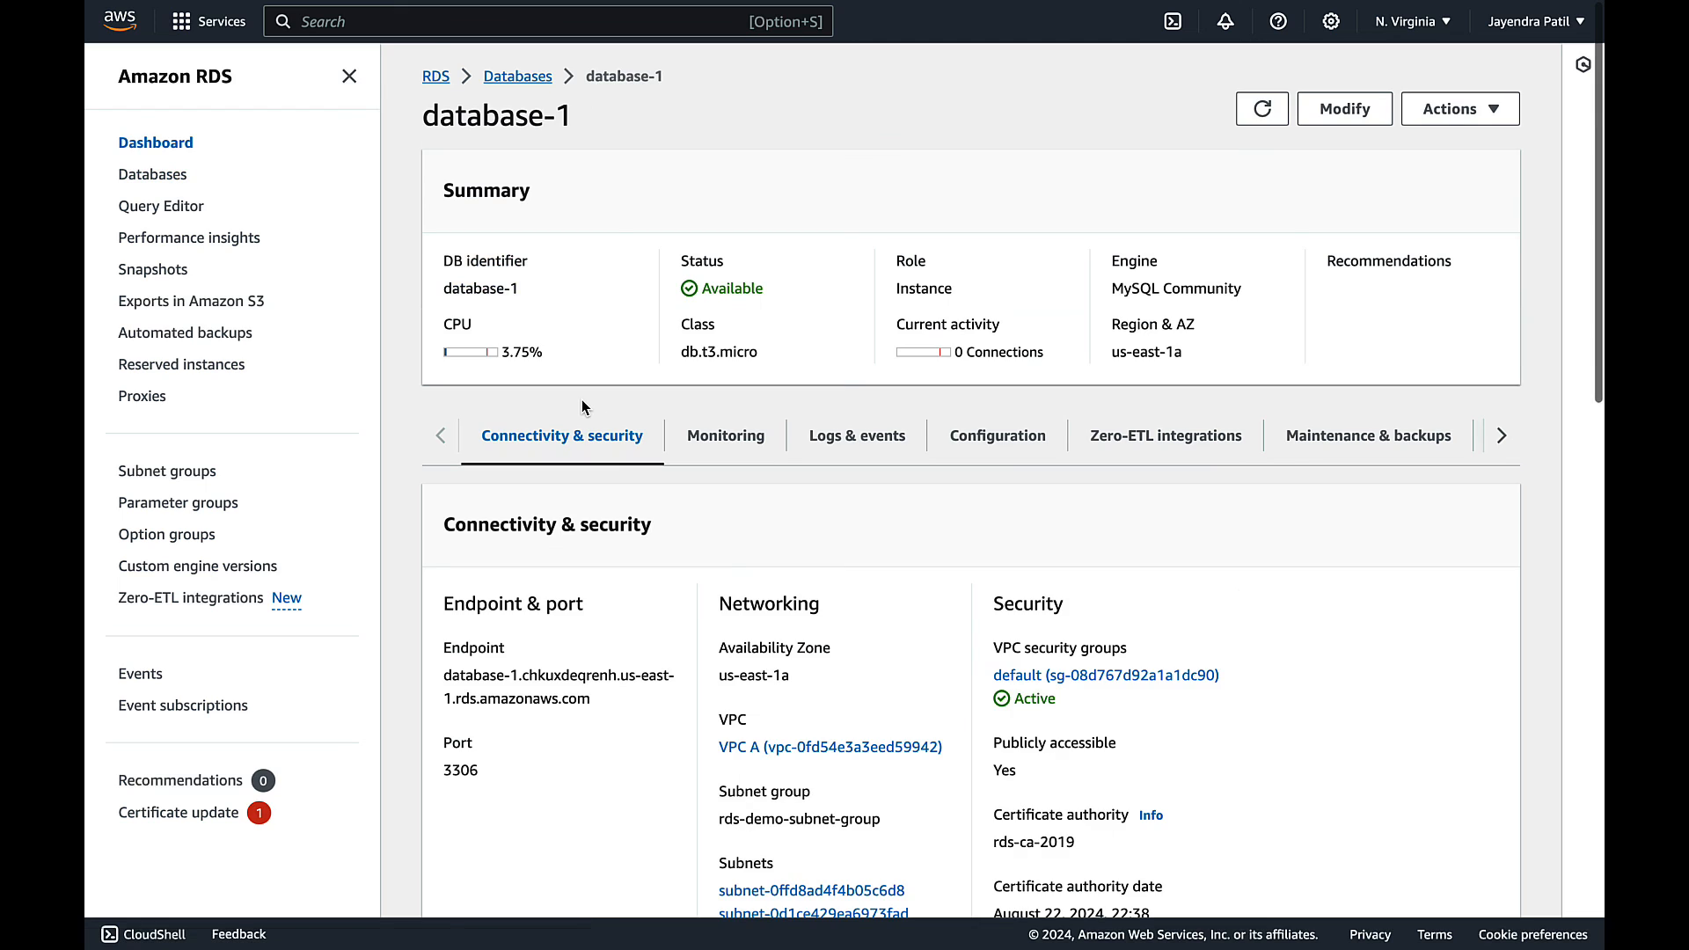
pyautogui.click(348, 76)
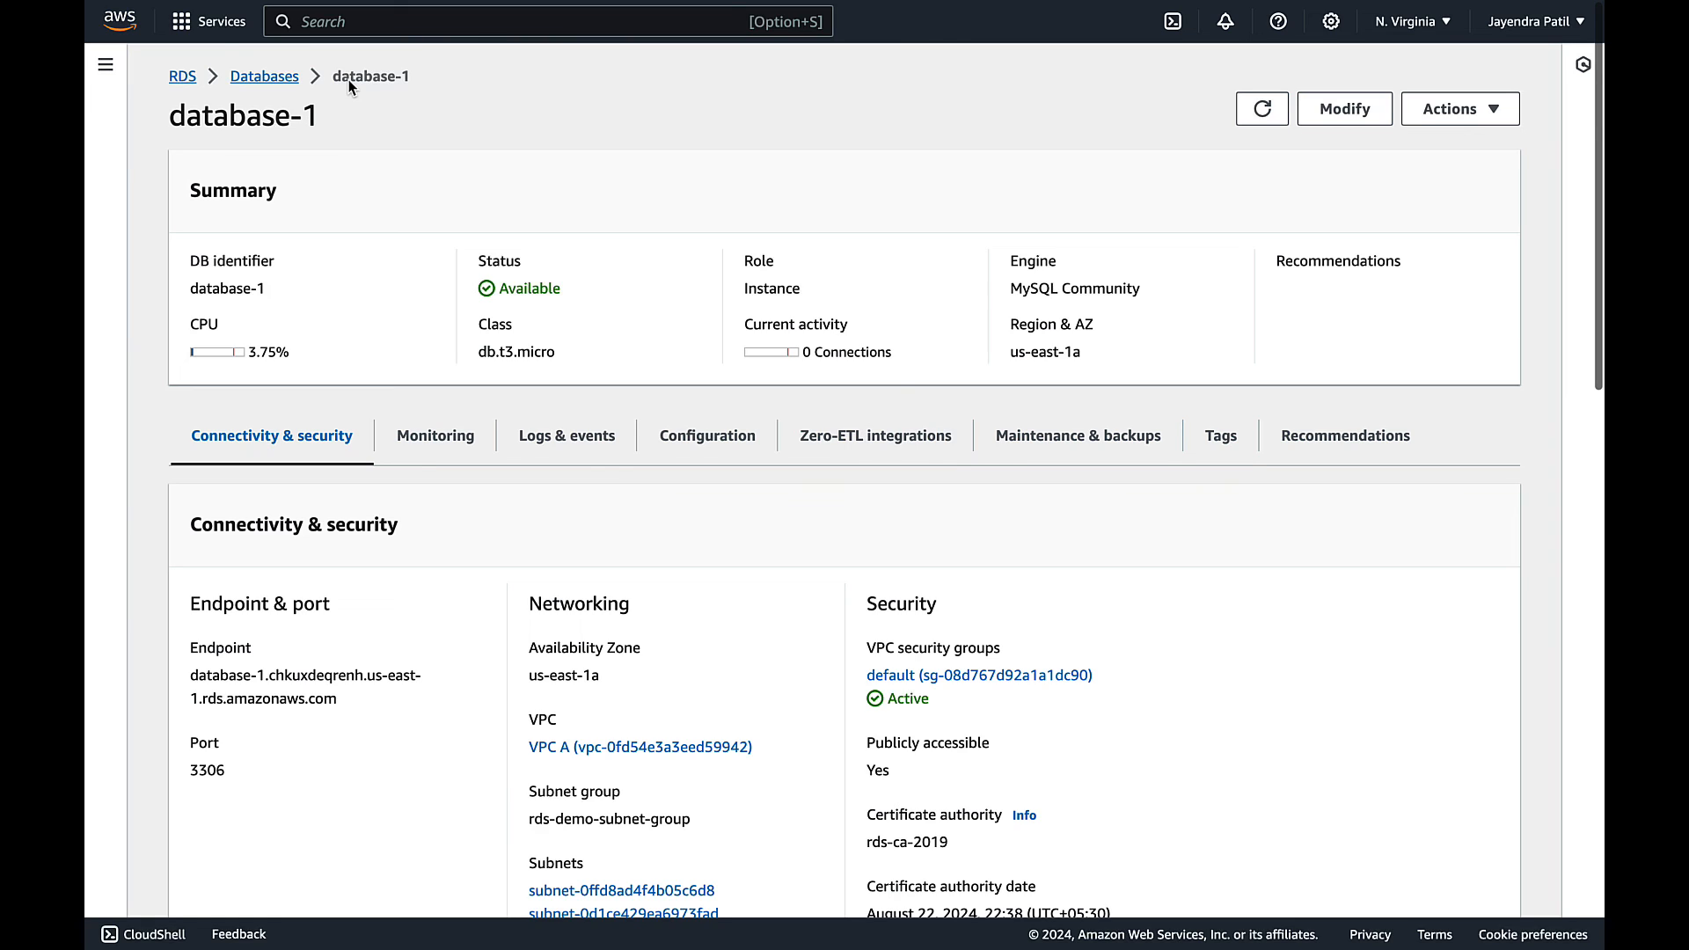
pyautogui.doubleClick(1051, 323)
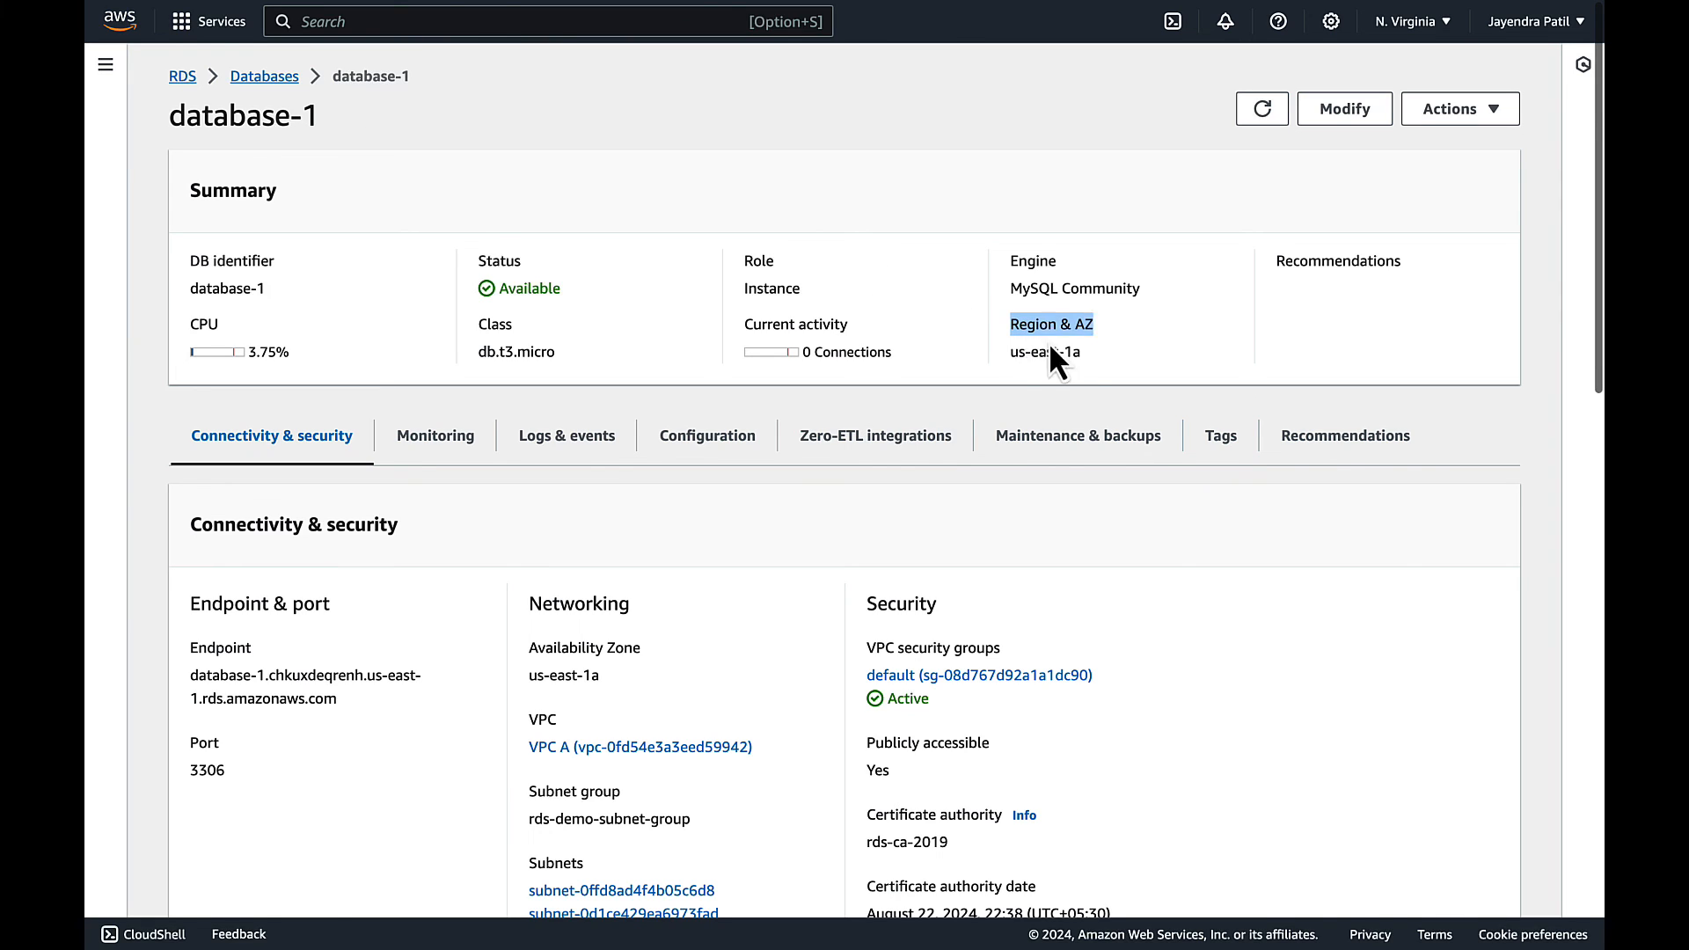
pyautogui.doubleClick(1044, 351)
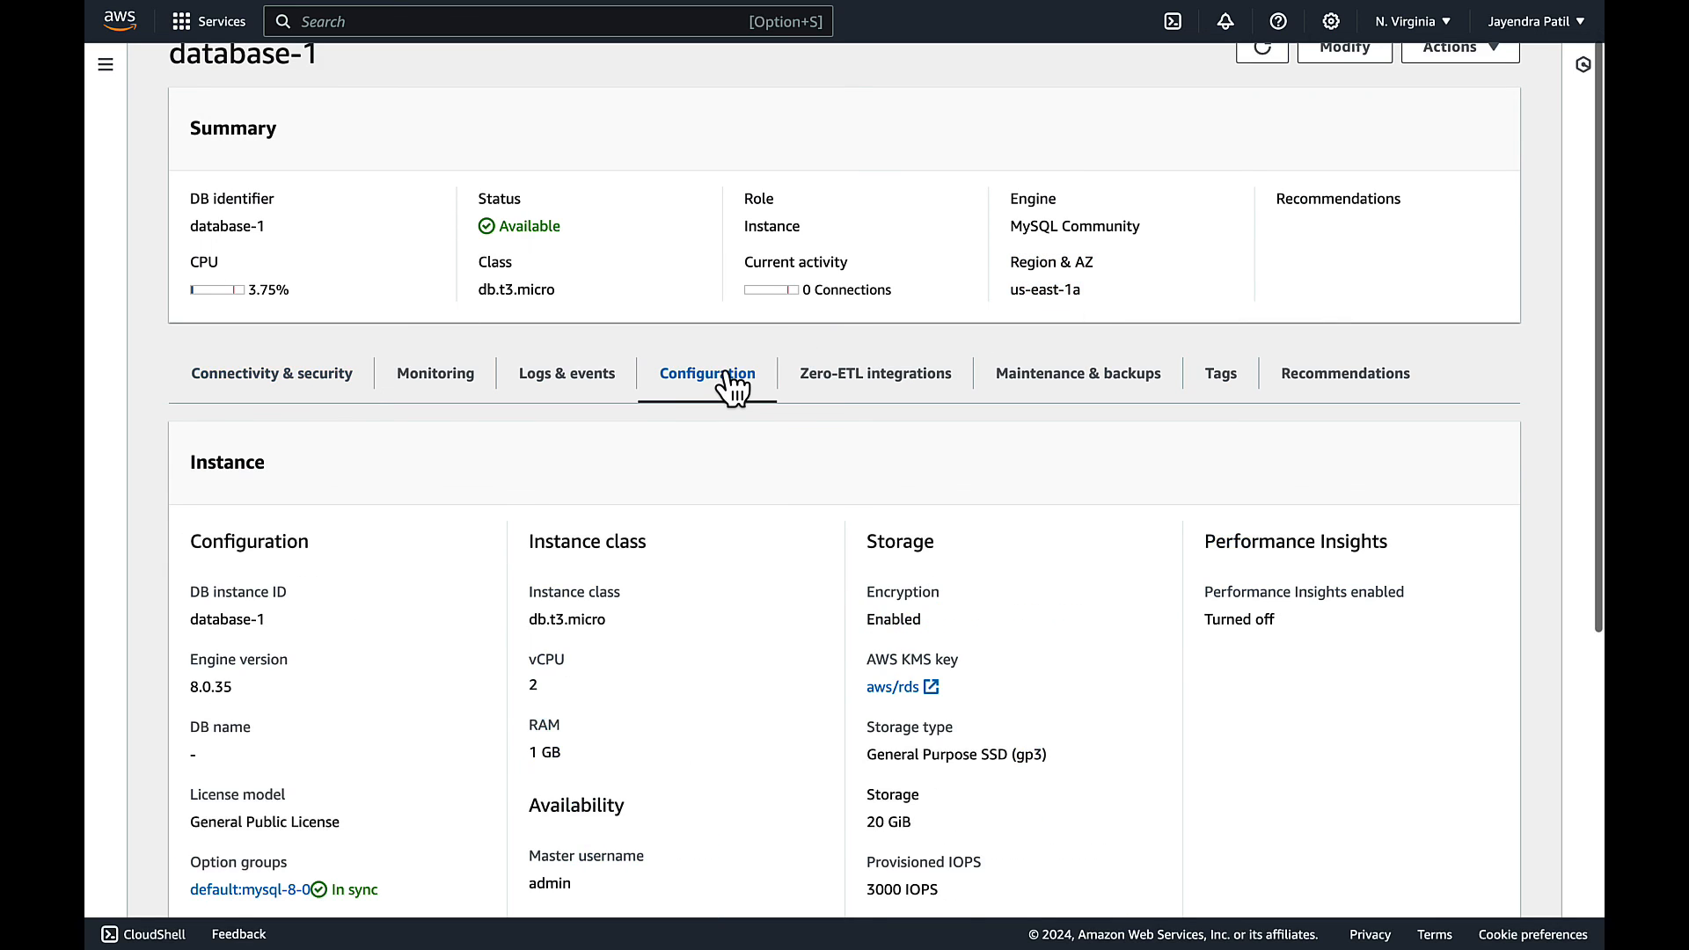
# - Highlight the Configuration's Secondary Zone entry listing us-east-1b
pyautogui.scroll(-3)
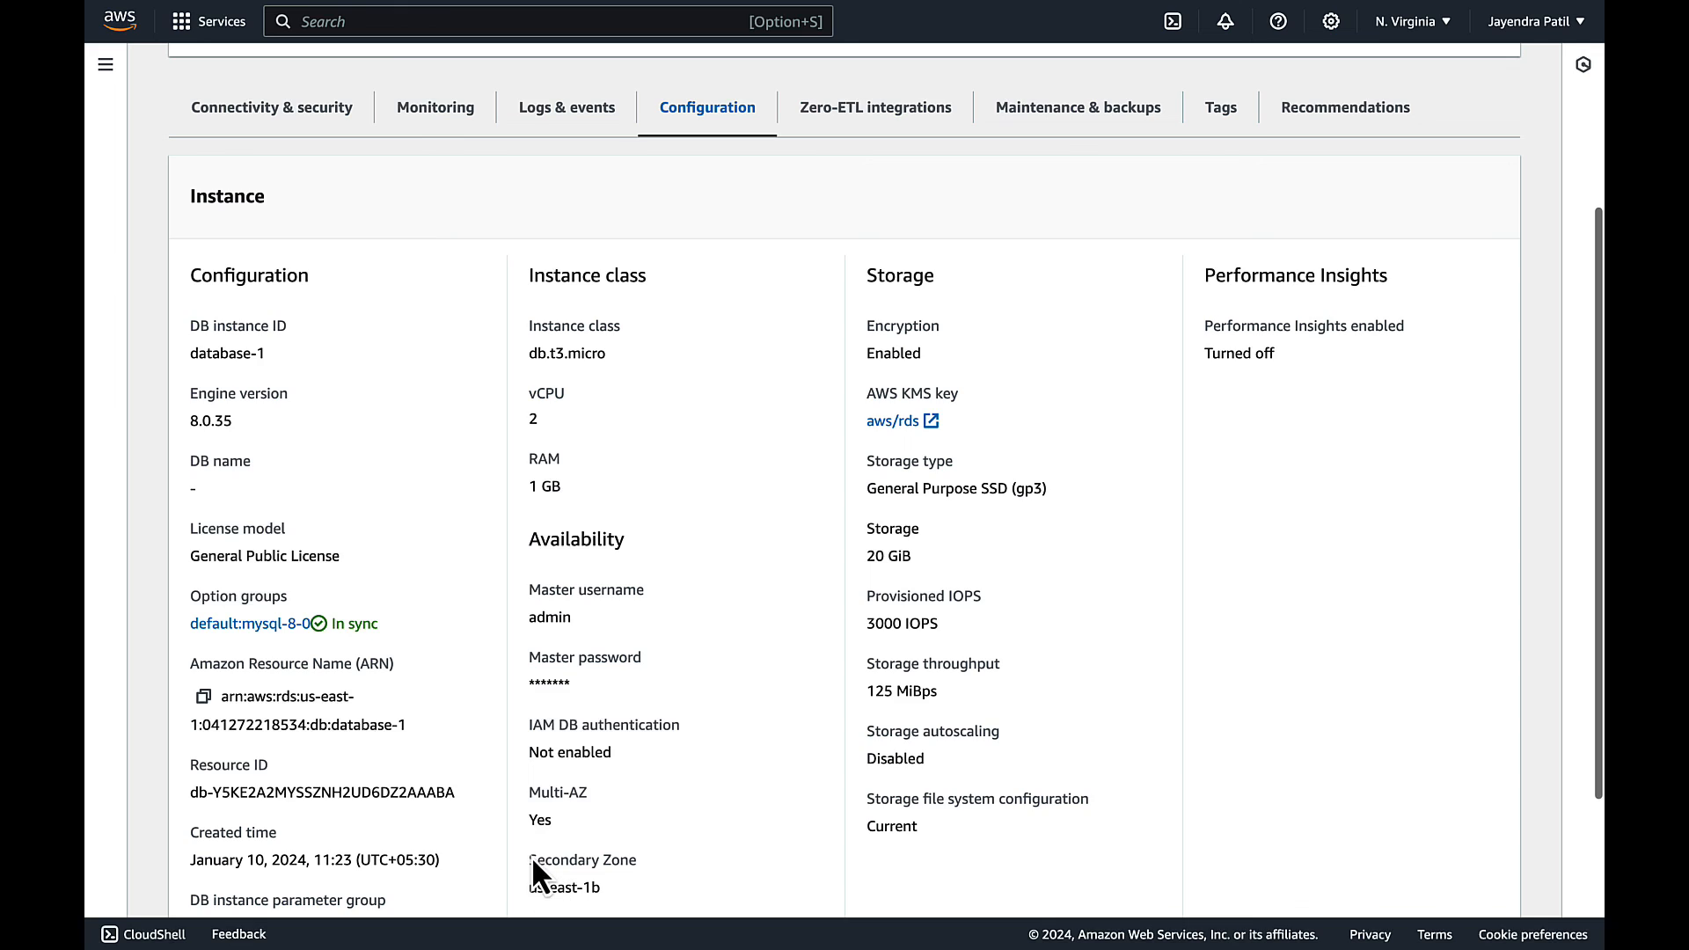
pyautogui.moveTo(528, 860); pyautogui.dragTo(600, 887)
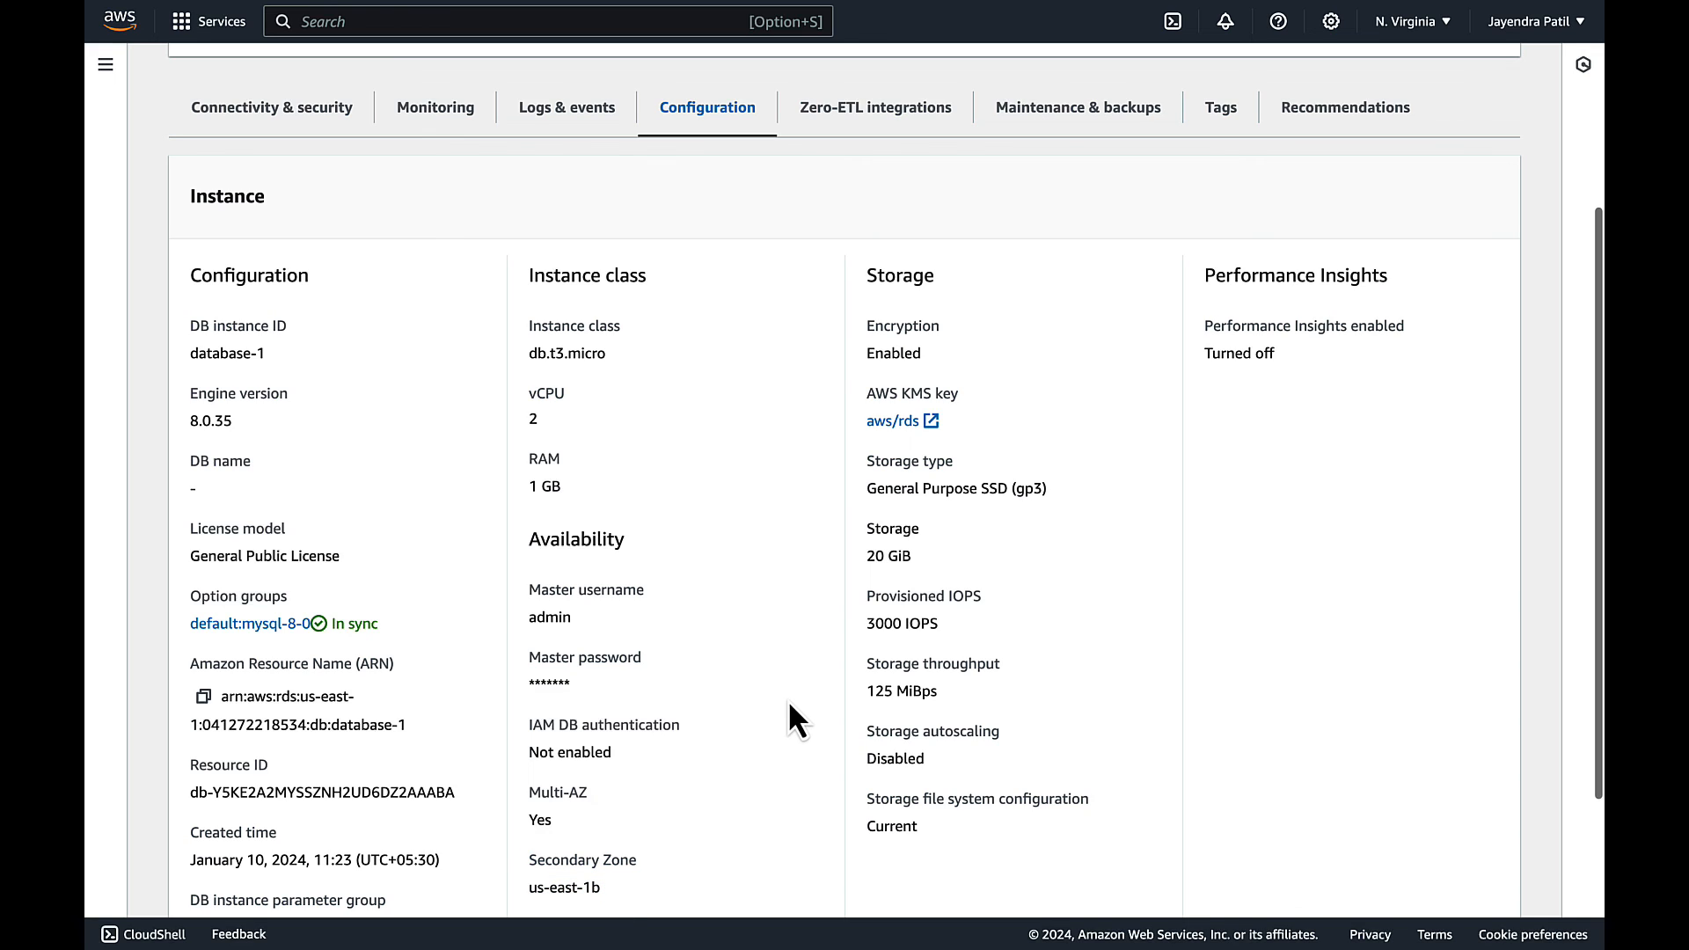
# - Sort database-1's Recent events newest first, showing the January 10 failover start and completion
pyautogui.click(565, 107)
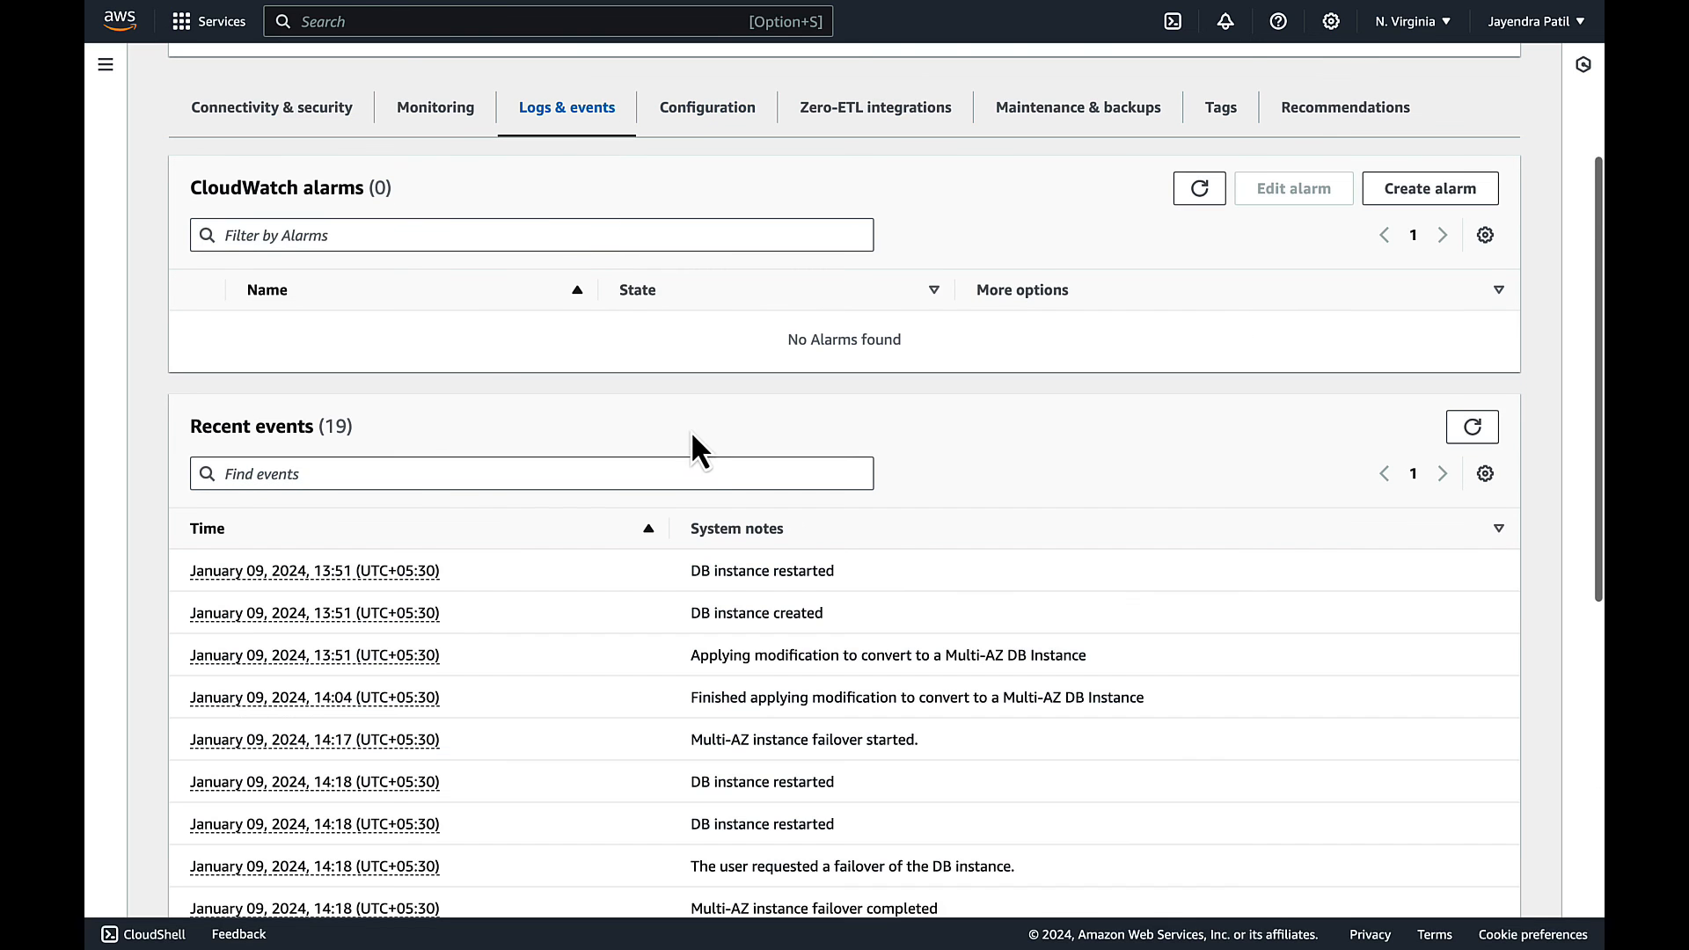
pyautogui.click(646, 528)
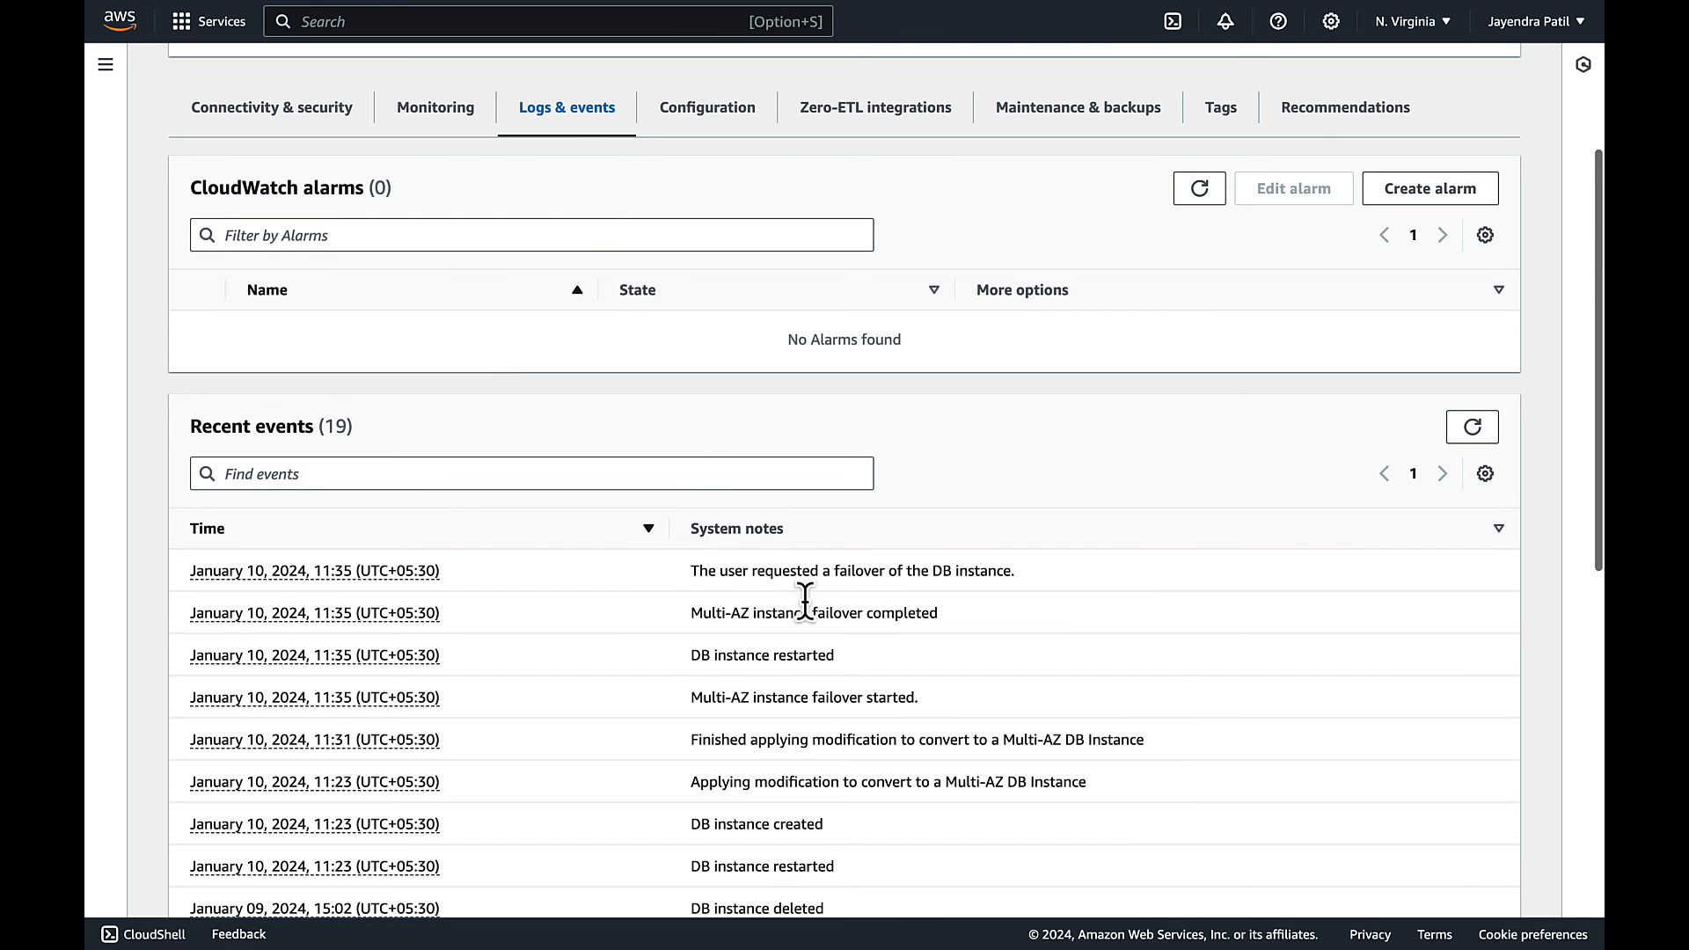
pyautogui.moveTo(811, 655)
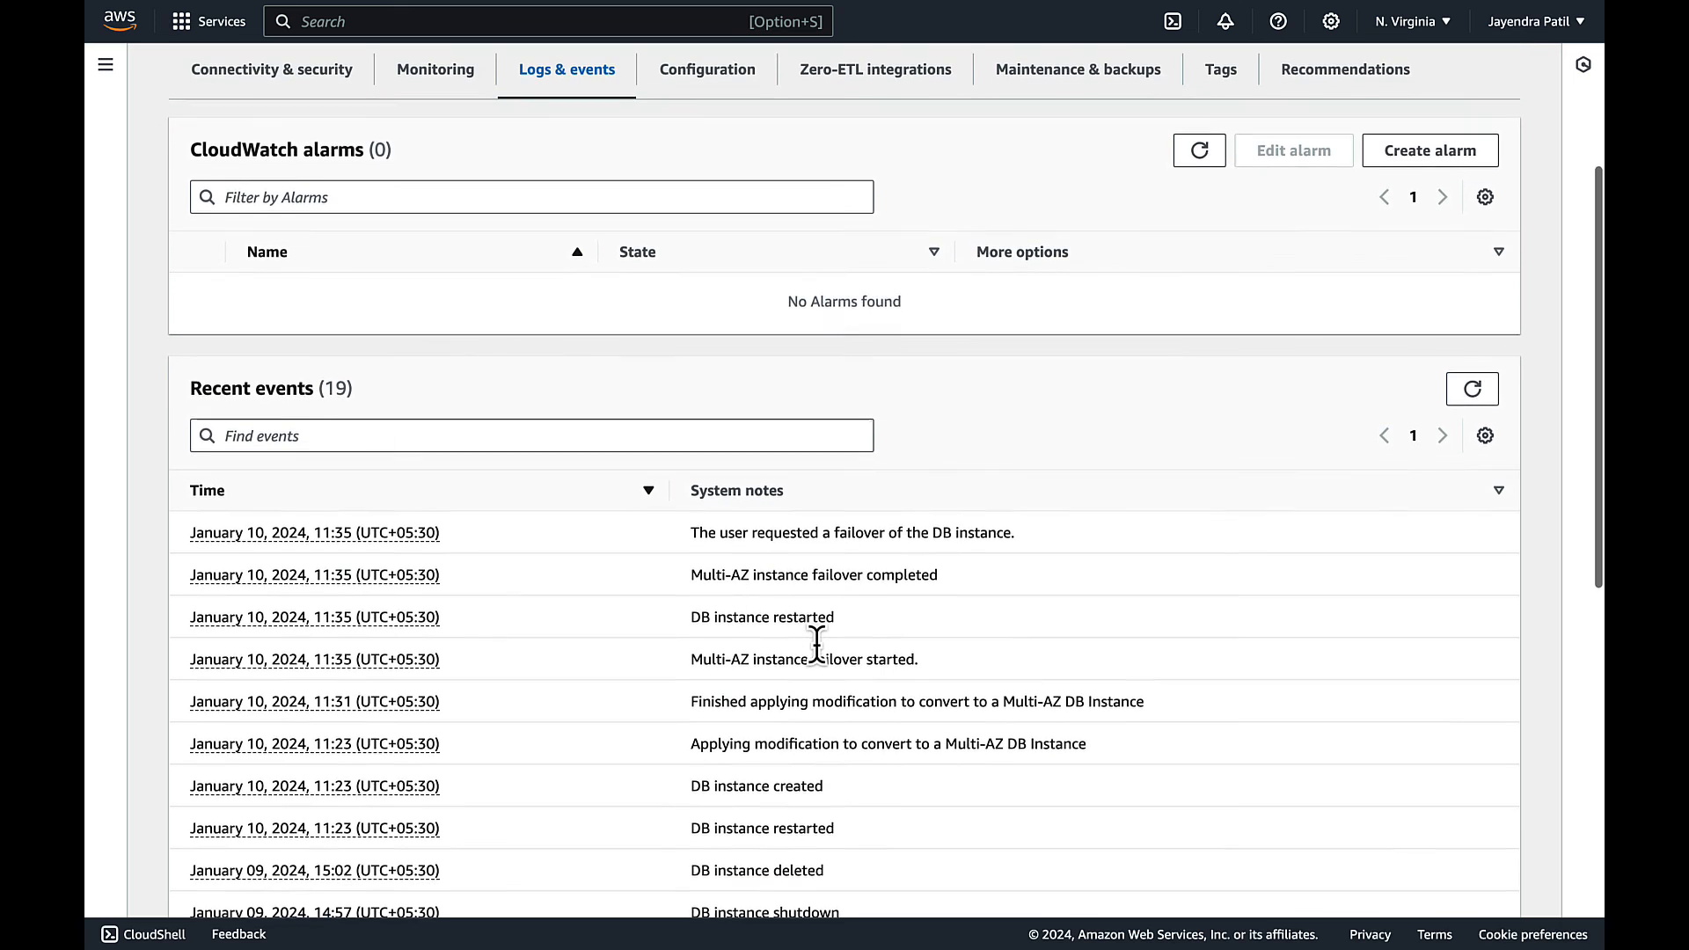
pyautogui.scroll(-3)
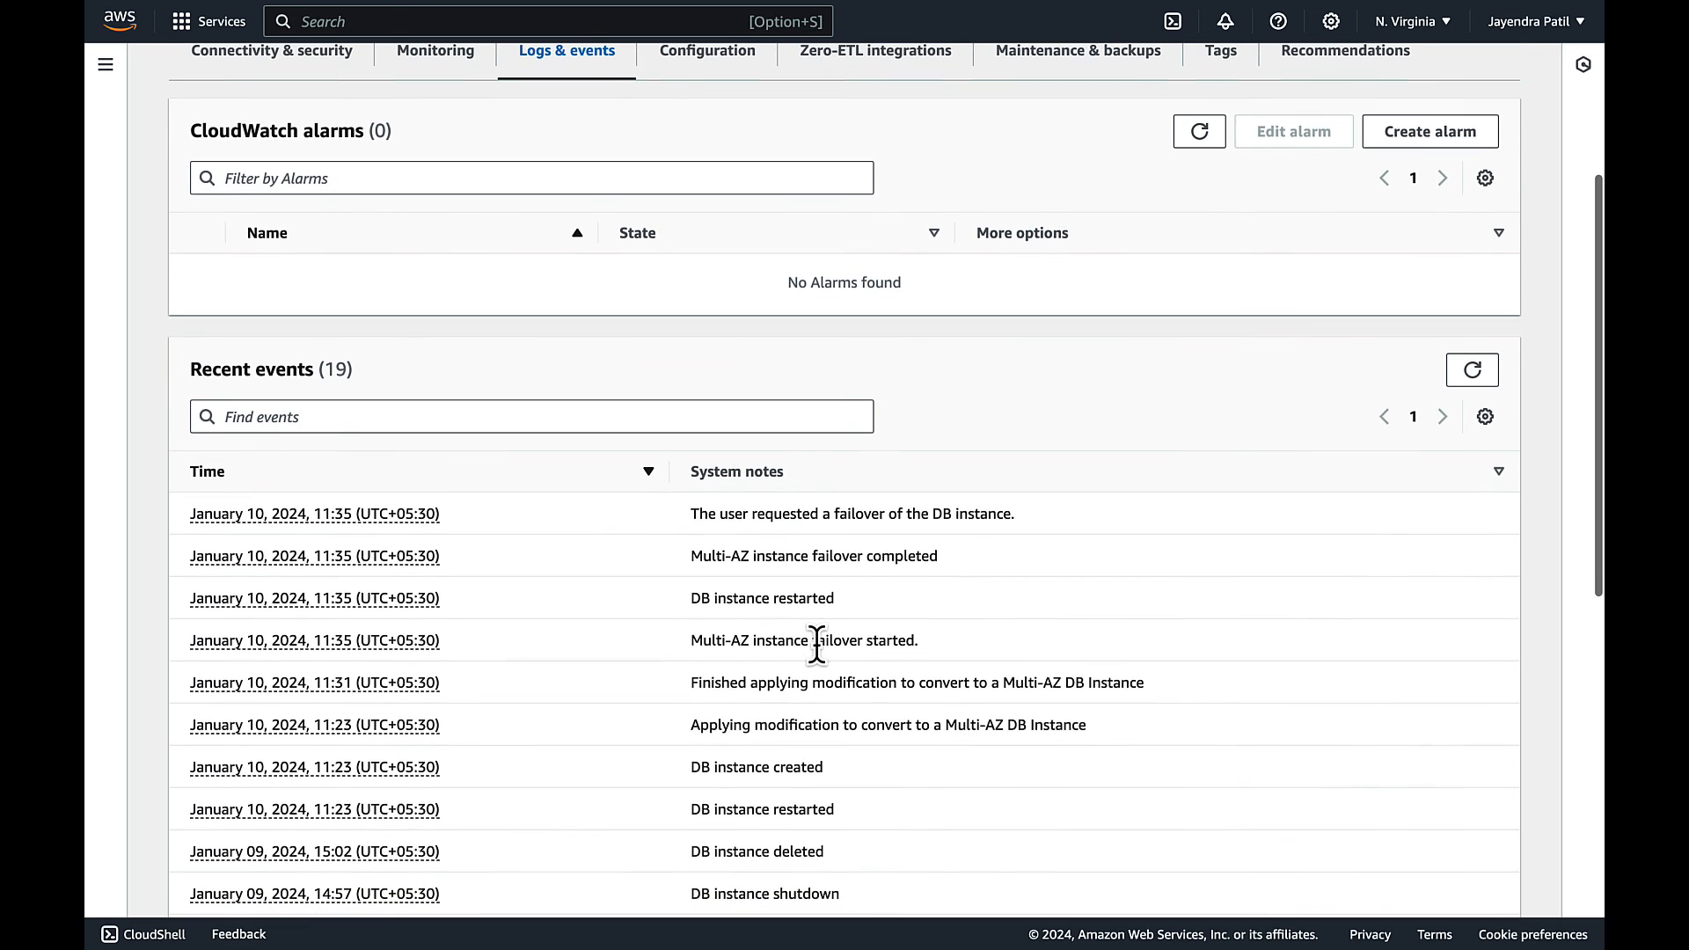